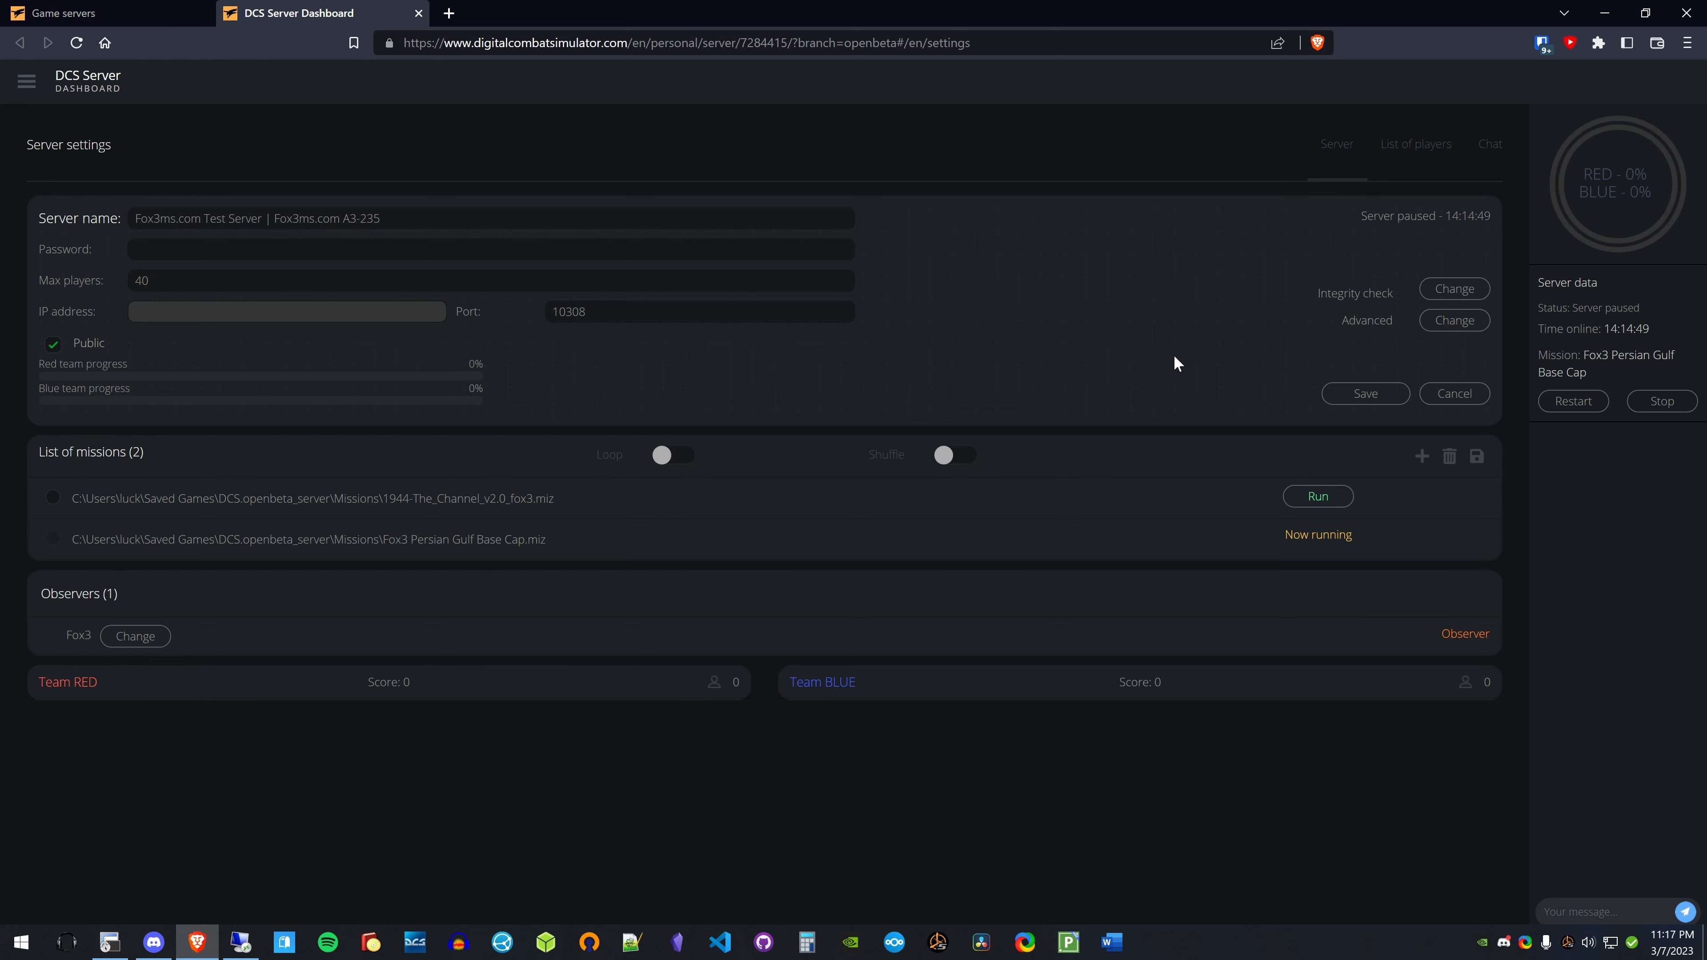
mouse_move(1163, 363)
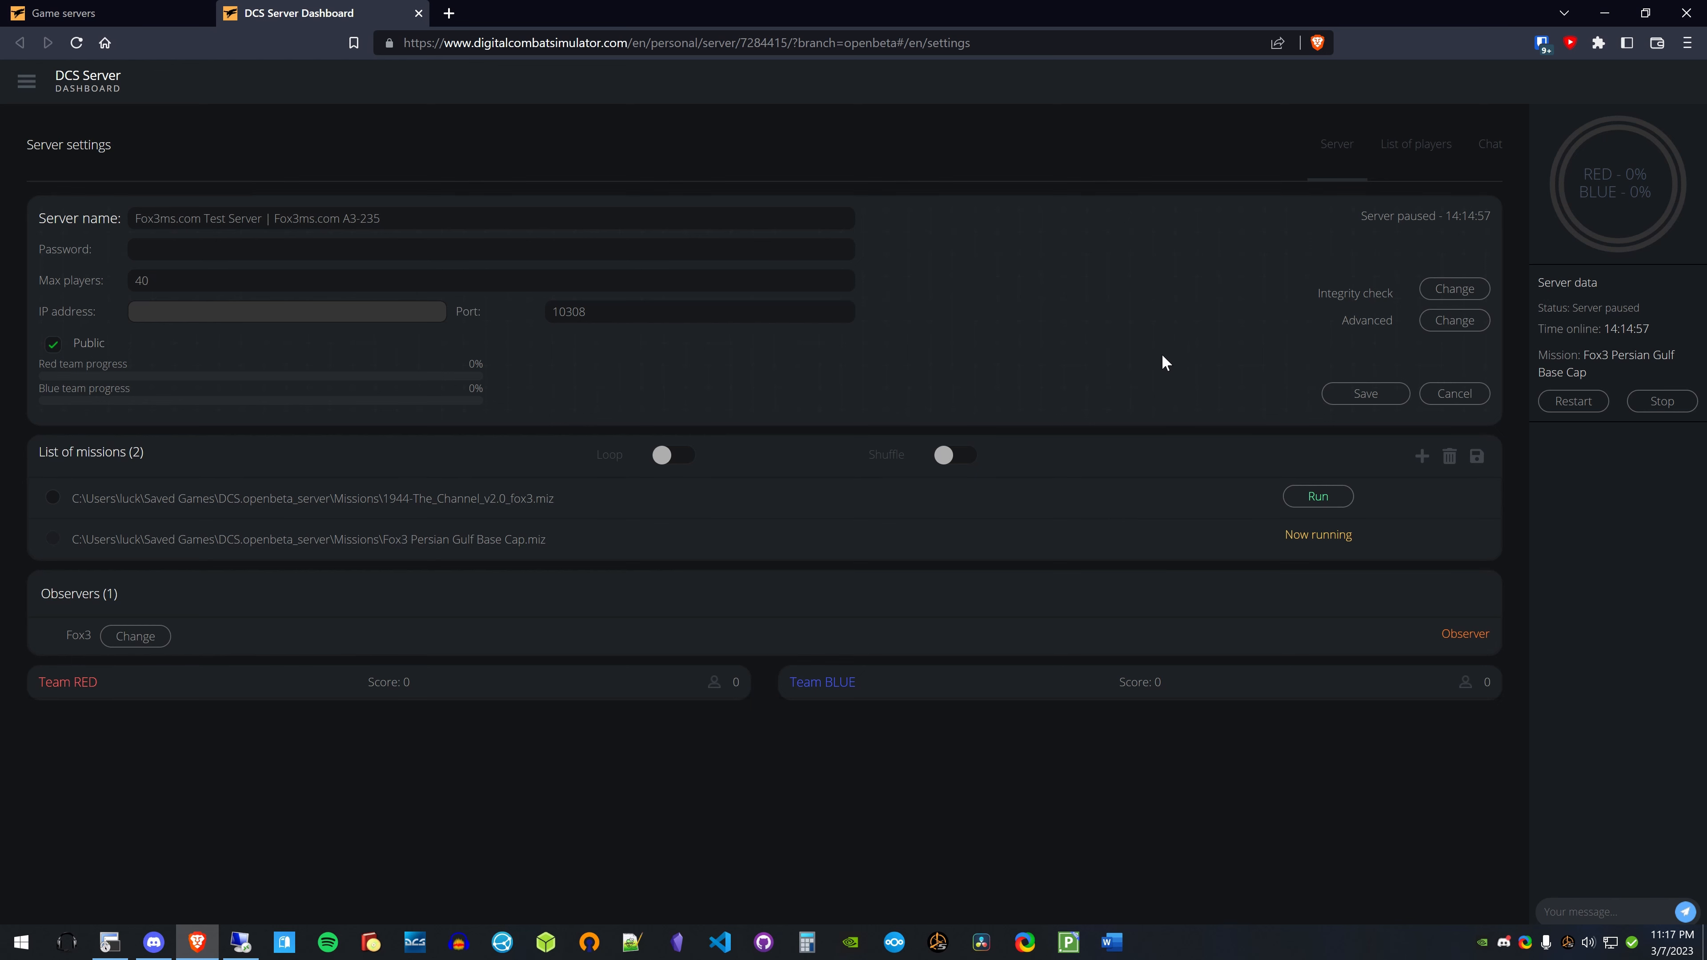
mouse_move(1453, 393)
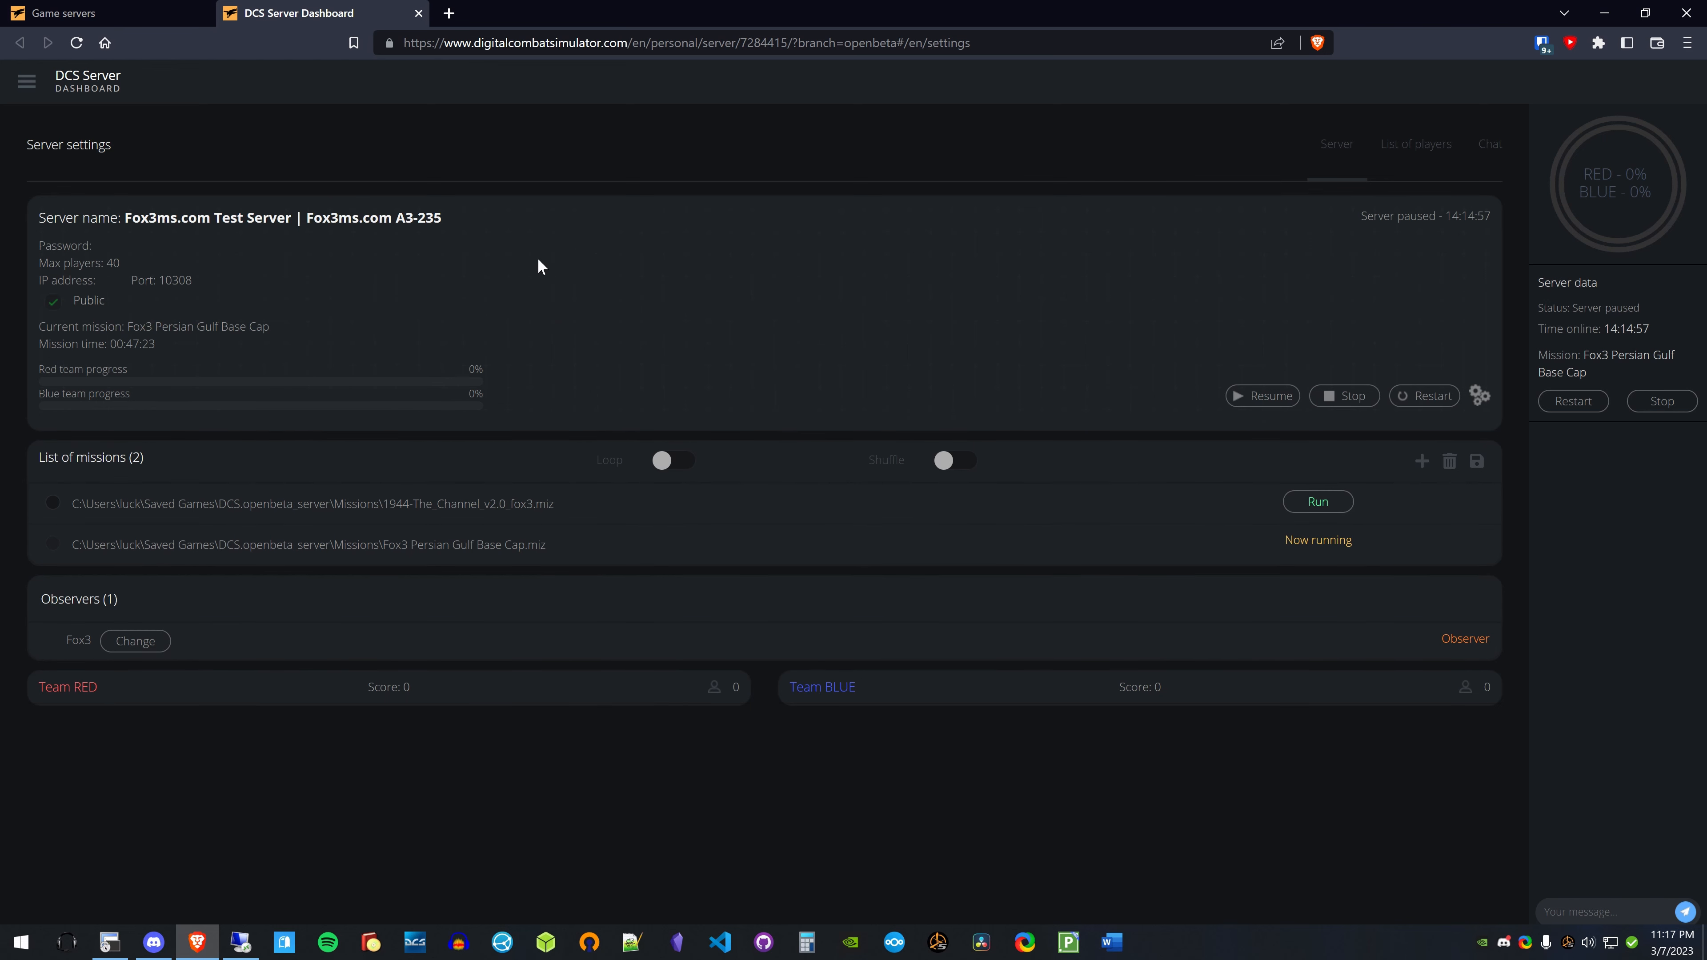
mouse_move(554, 251)
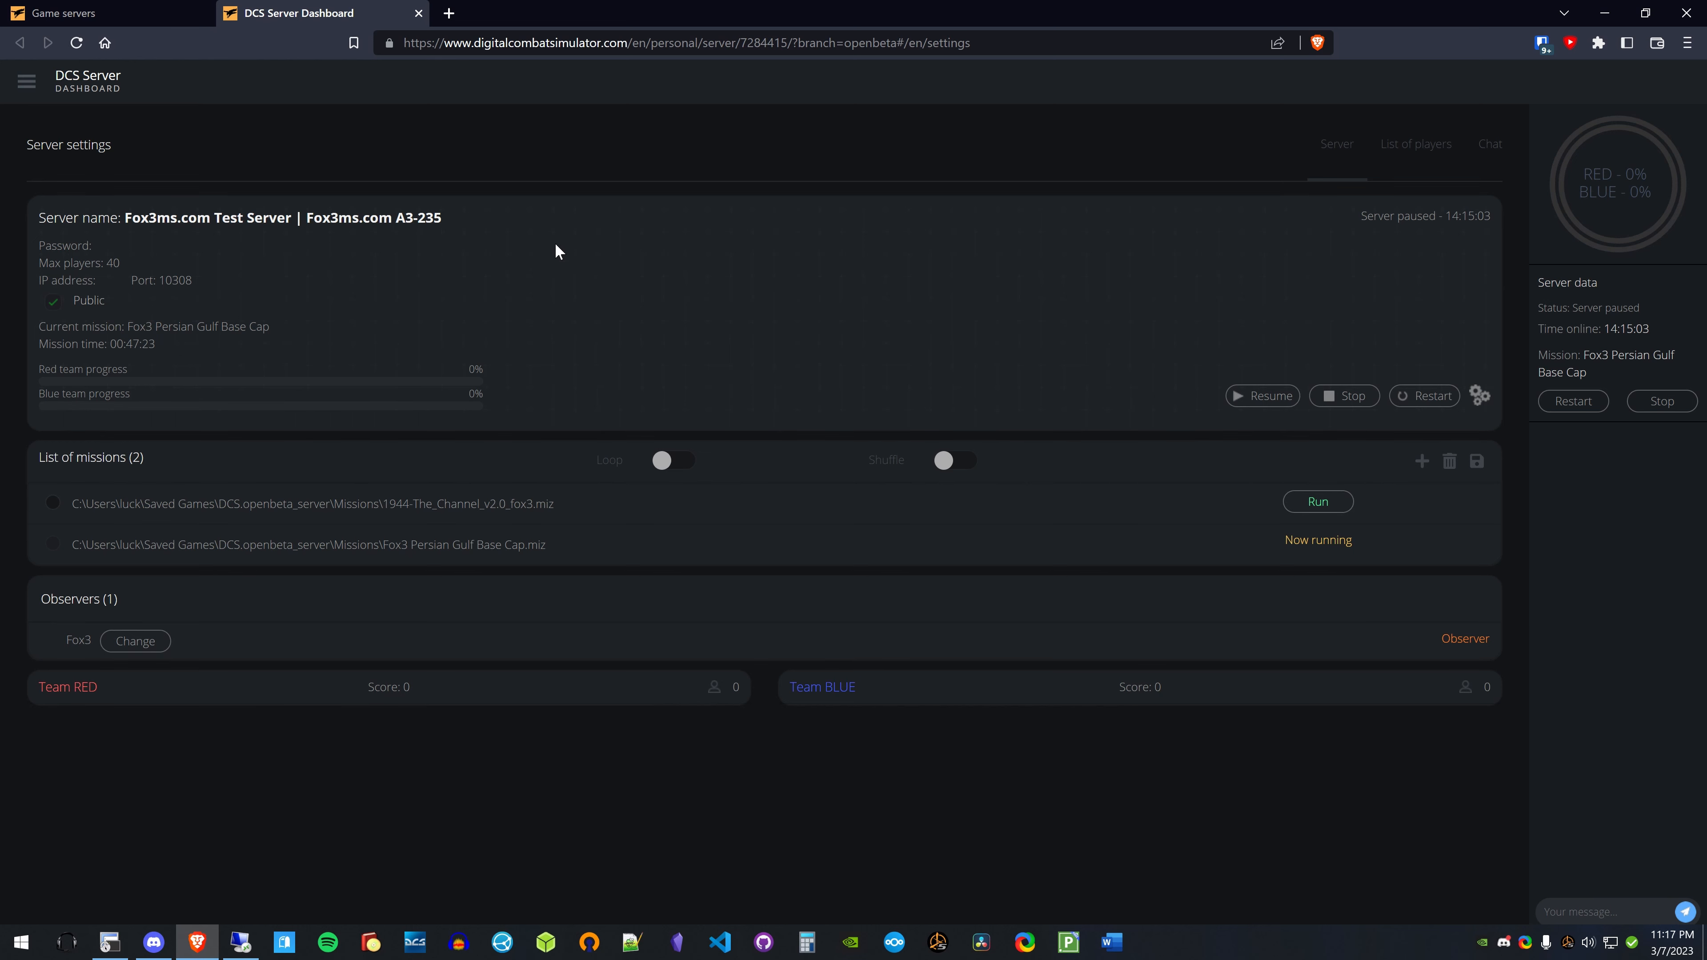
mouse_move(77, 178)
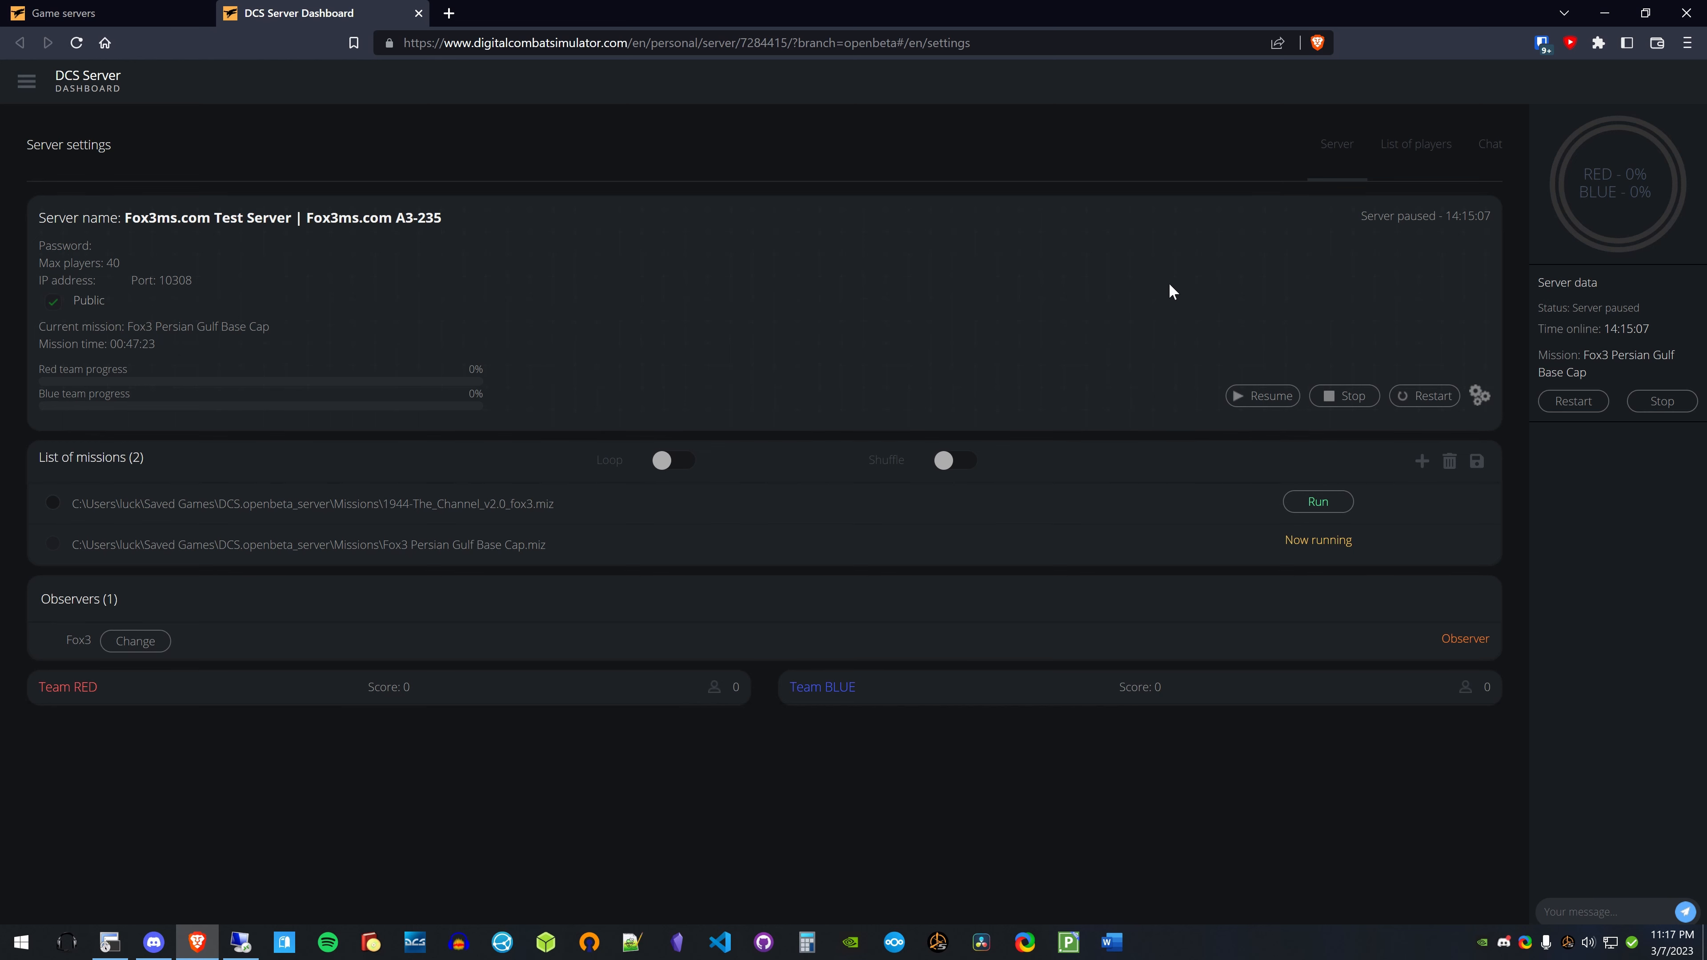
mouse_move(688, 273)
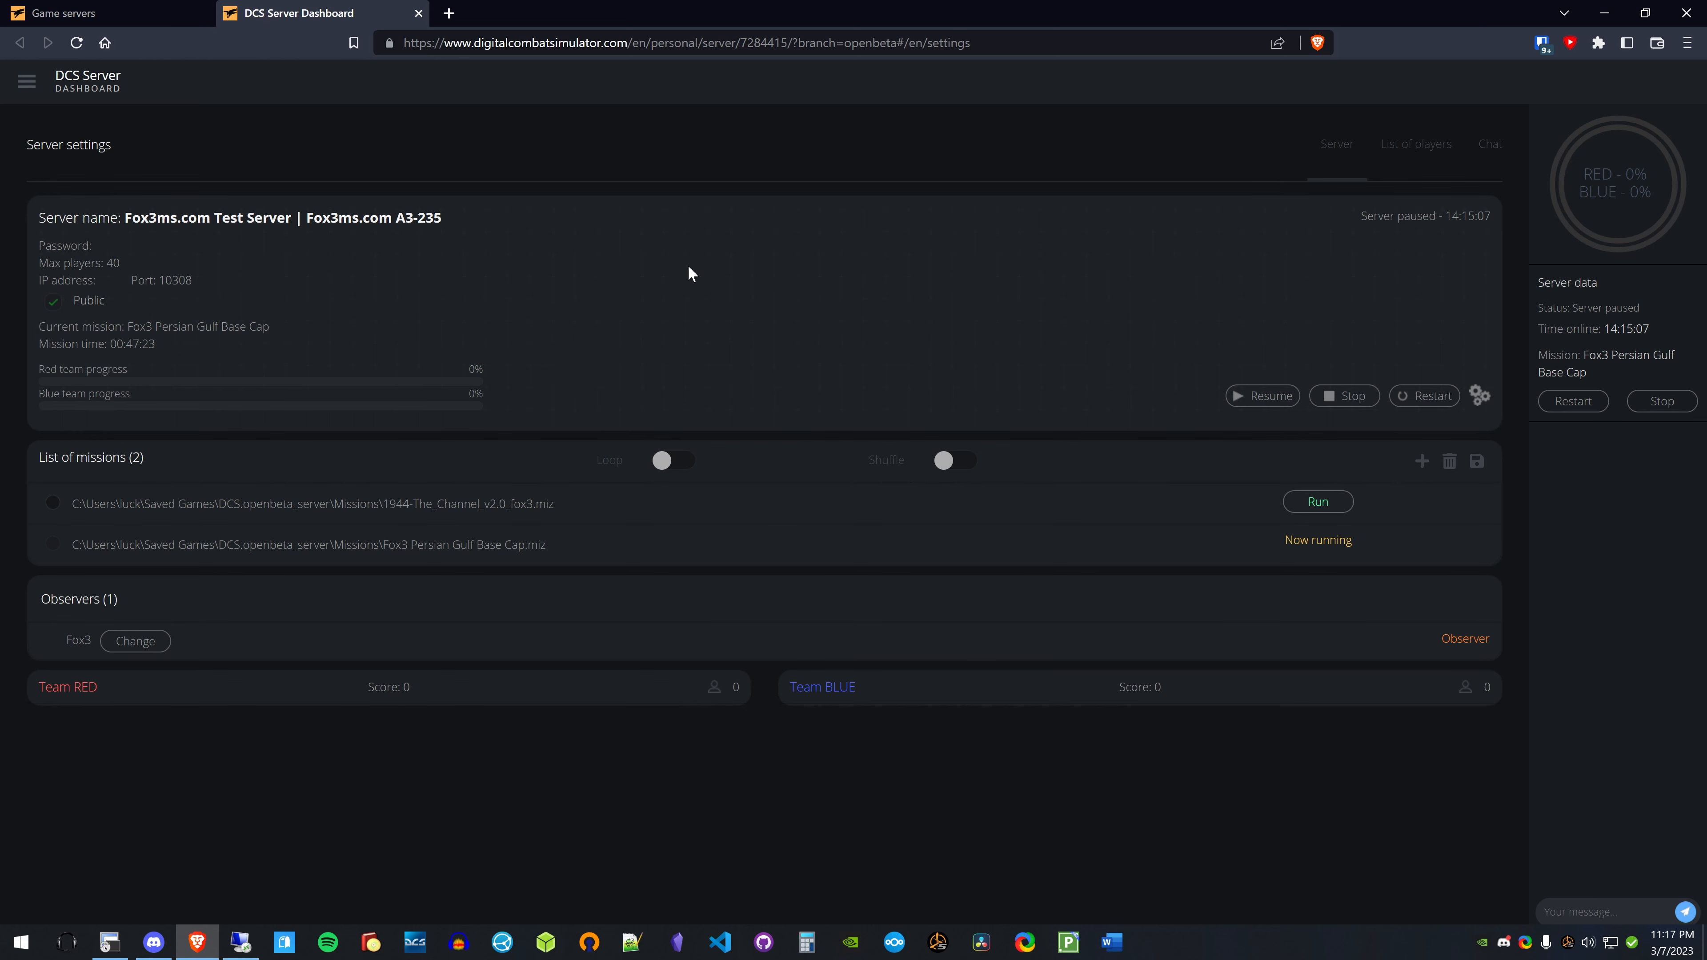
mouse_move(965, 325)
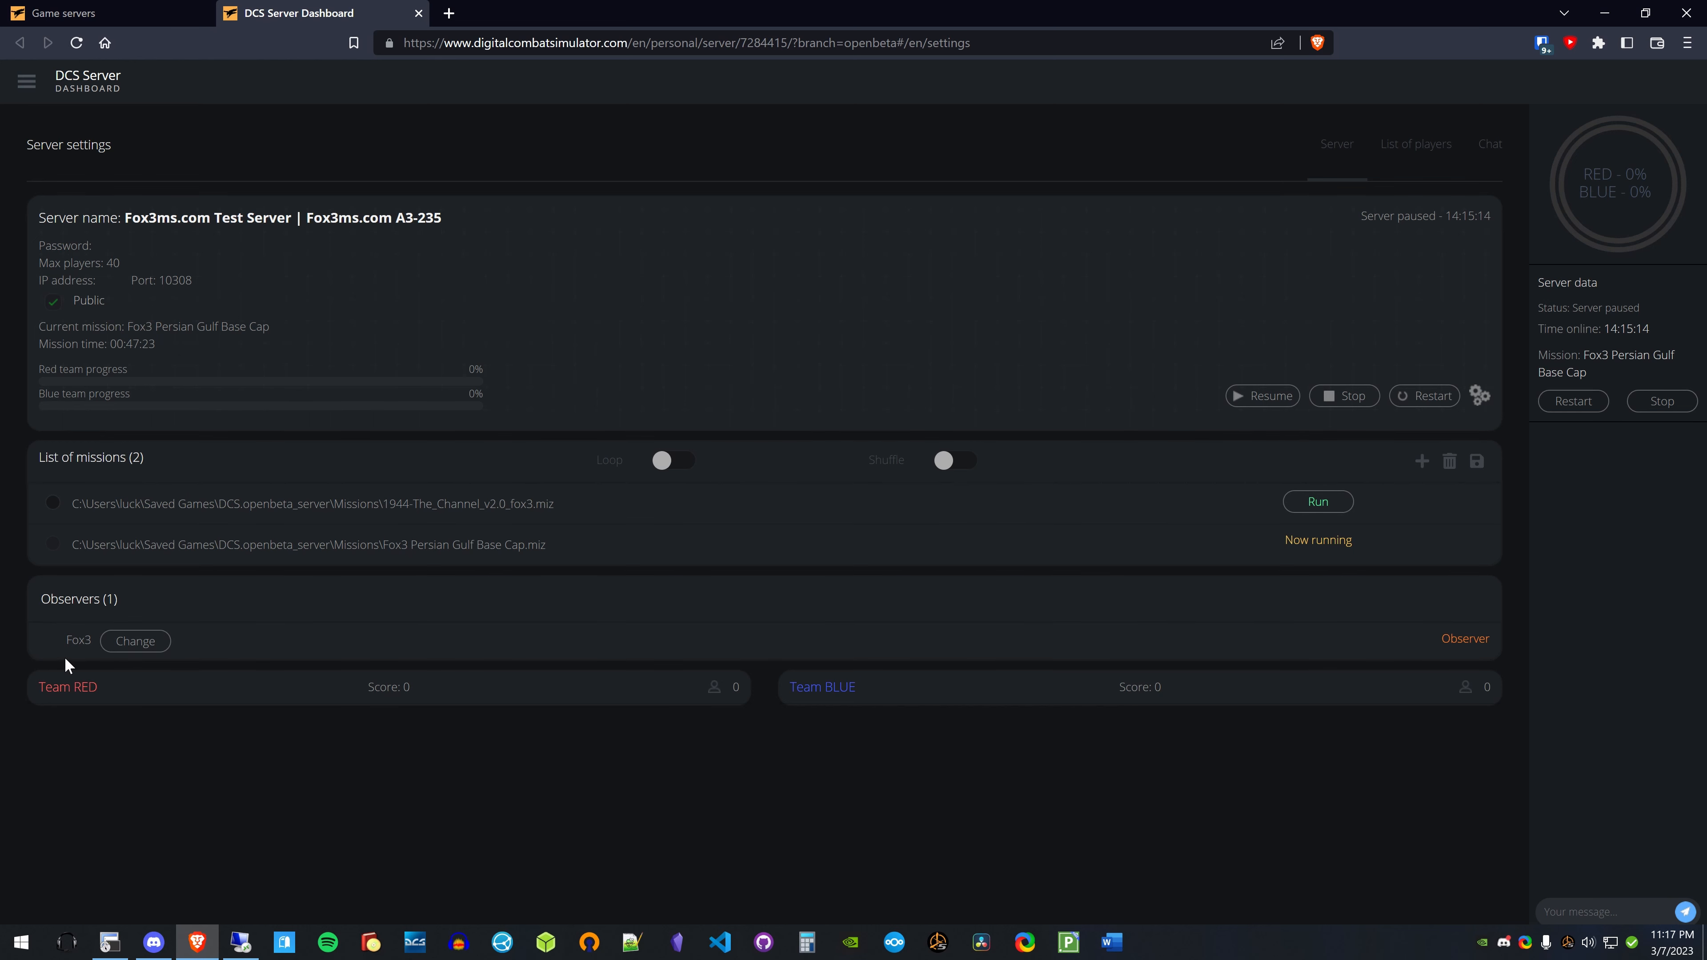
mouse_move(134, 641)
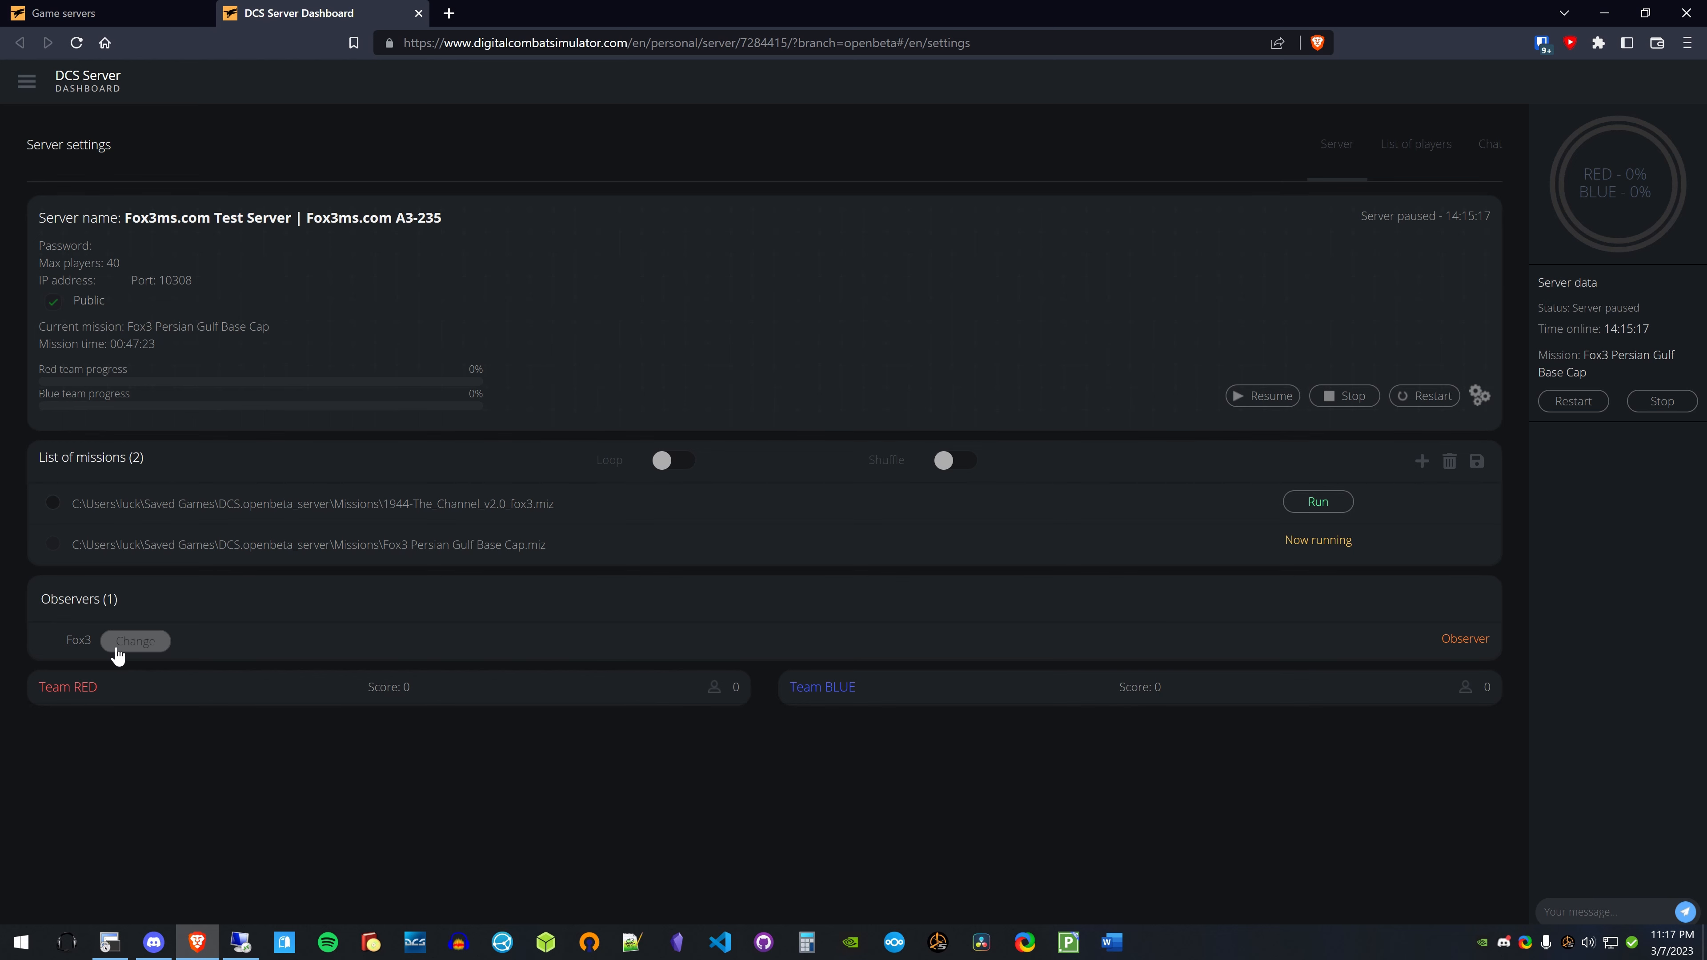
mouse_move(1349, 430)
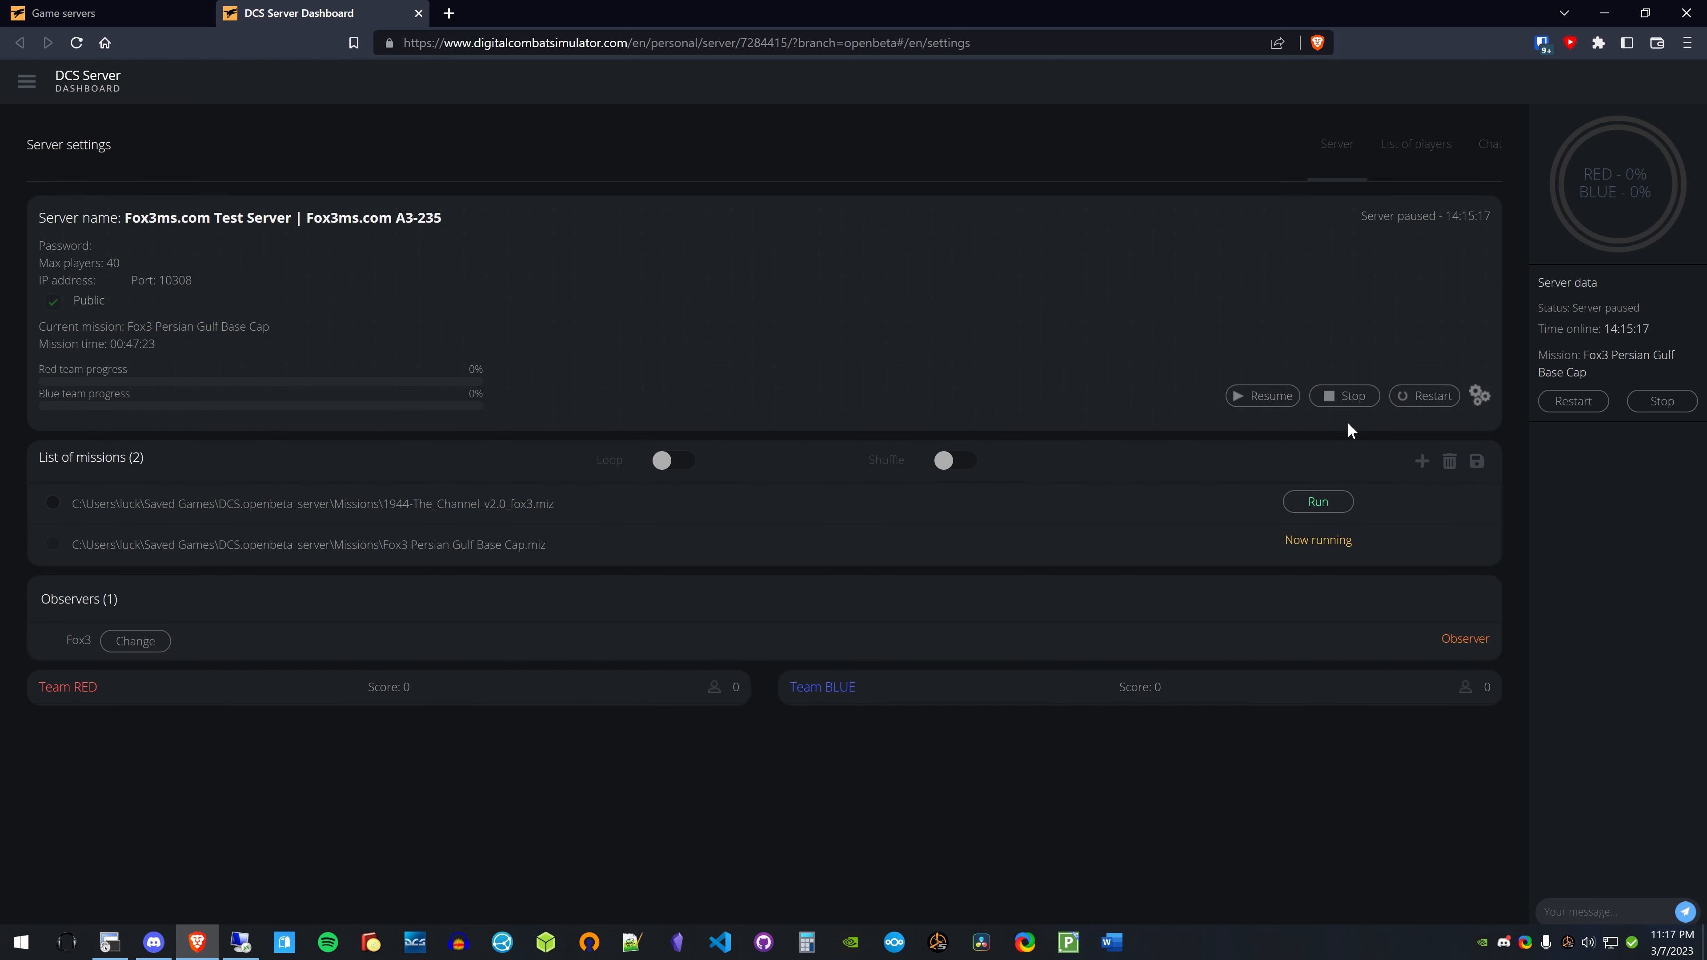
mouse_move(362, 522)
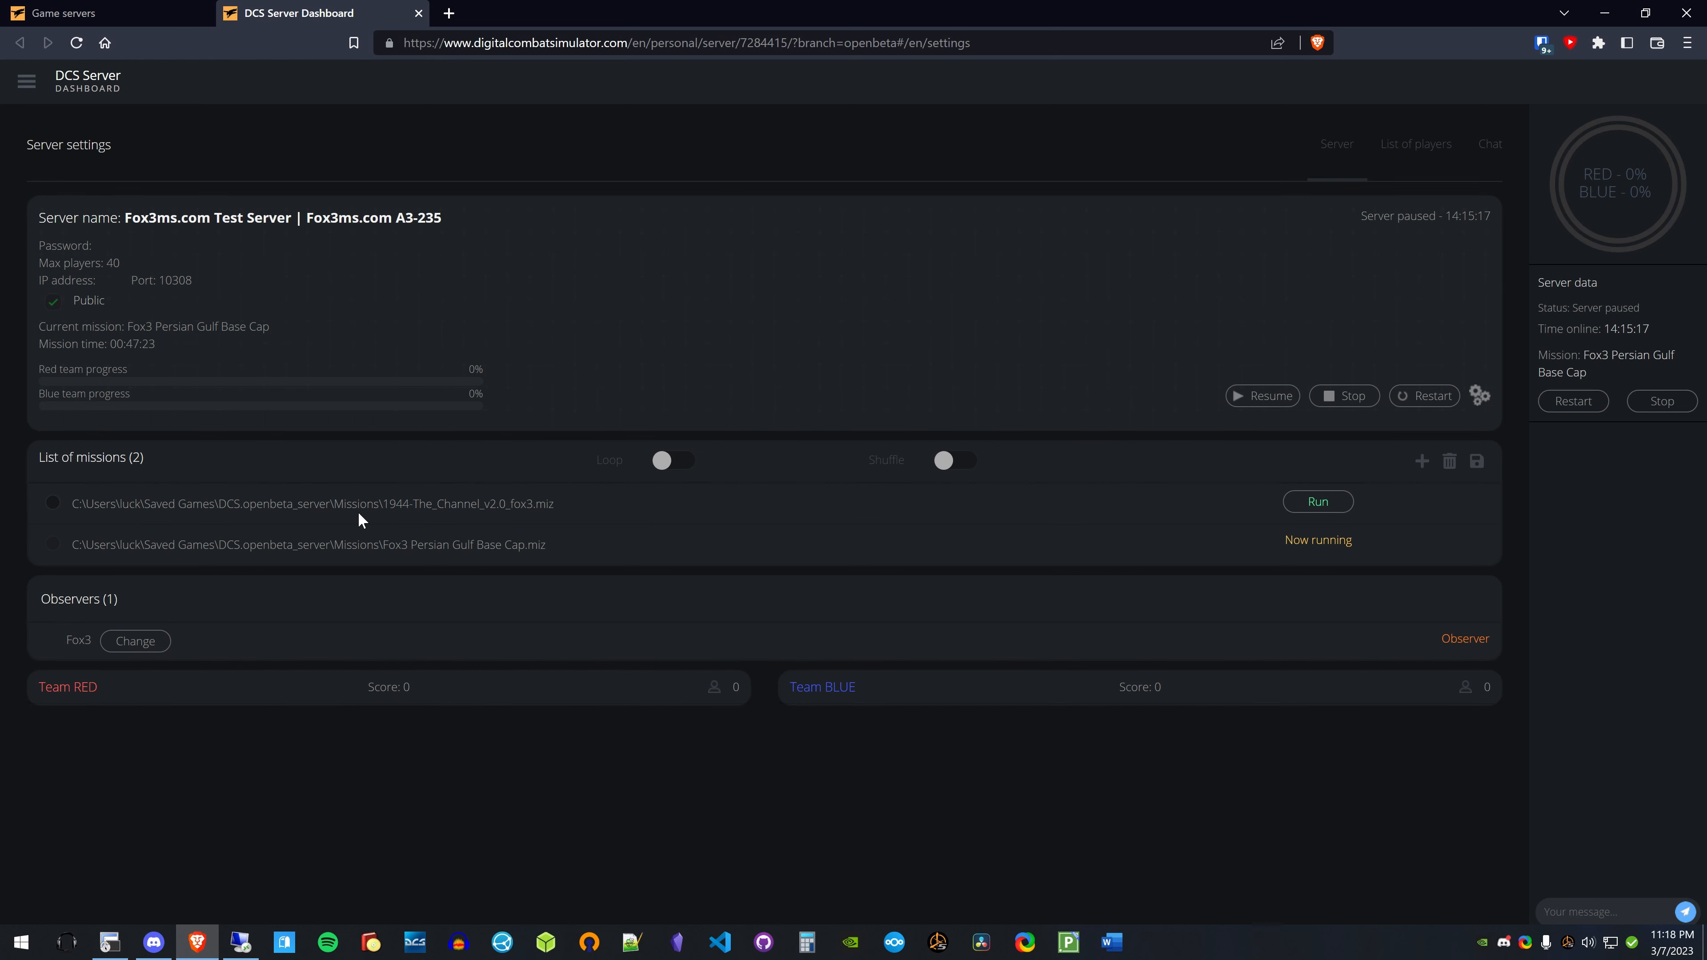
mouse_move(346, 416)
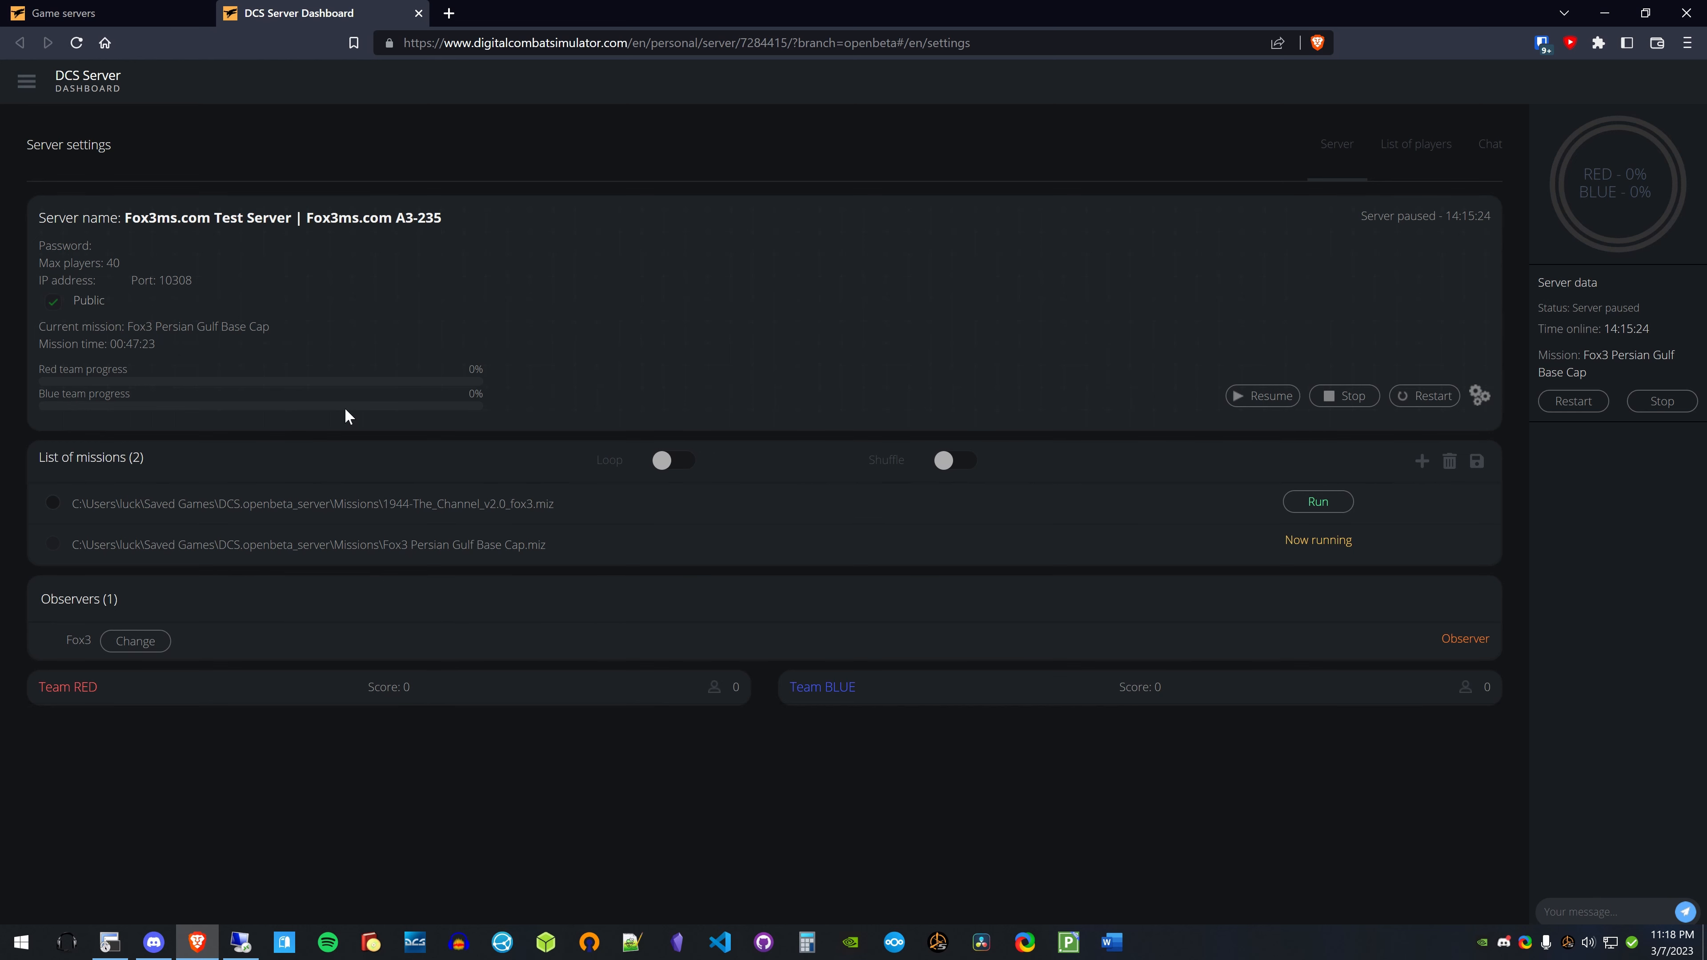
mouse_move(481, 534)
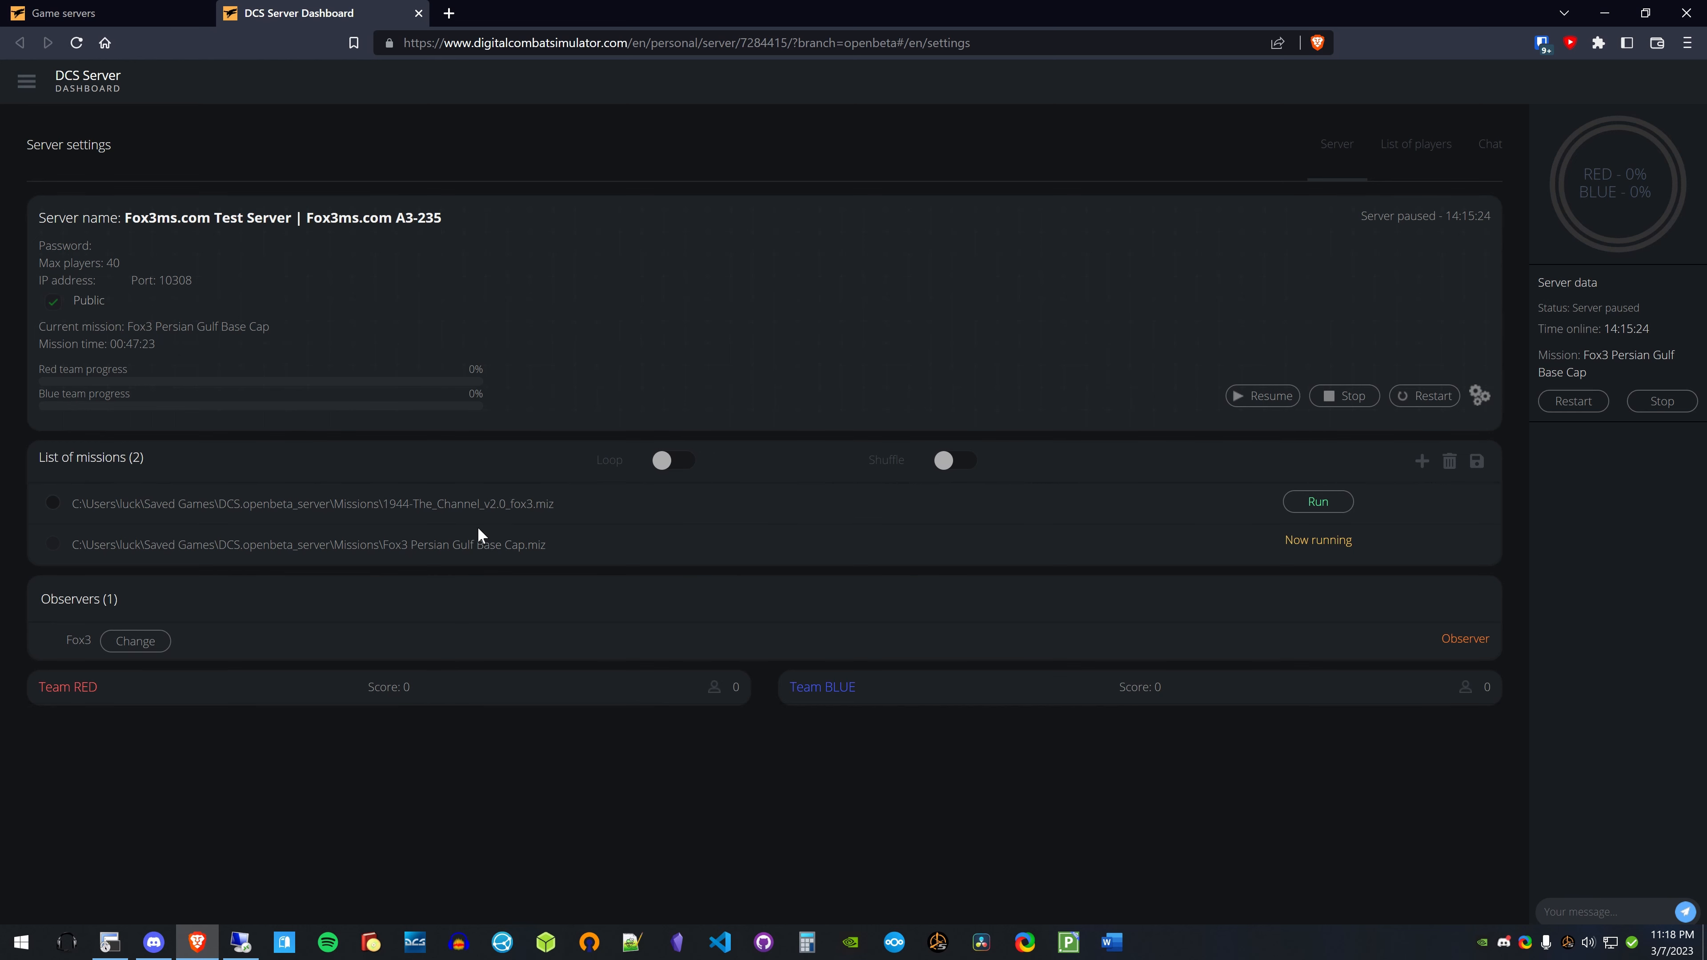
mouse_move(123, 247)
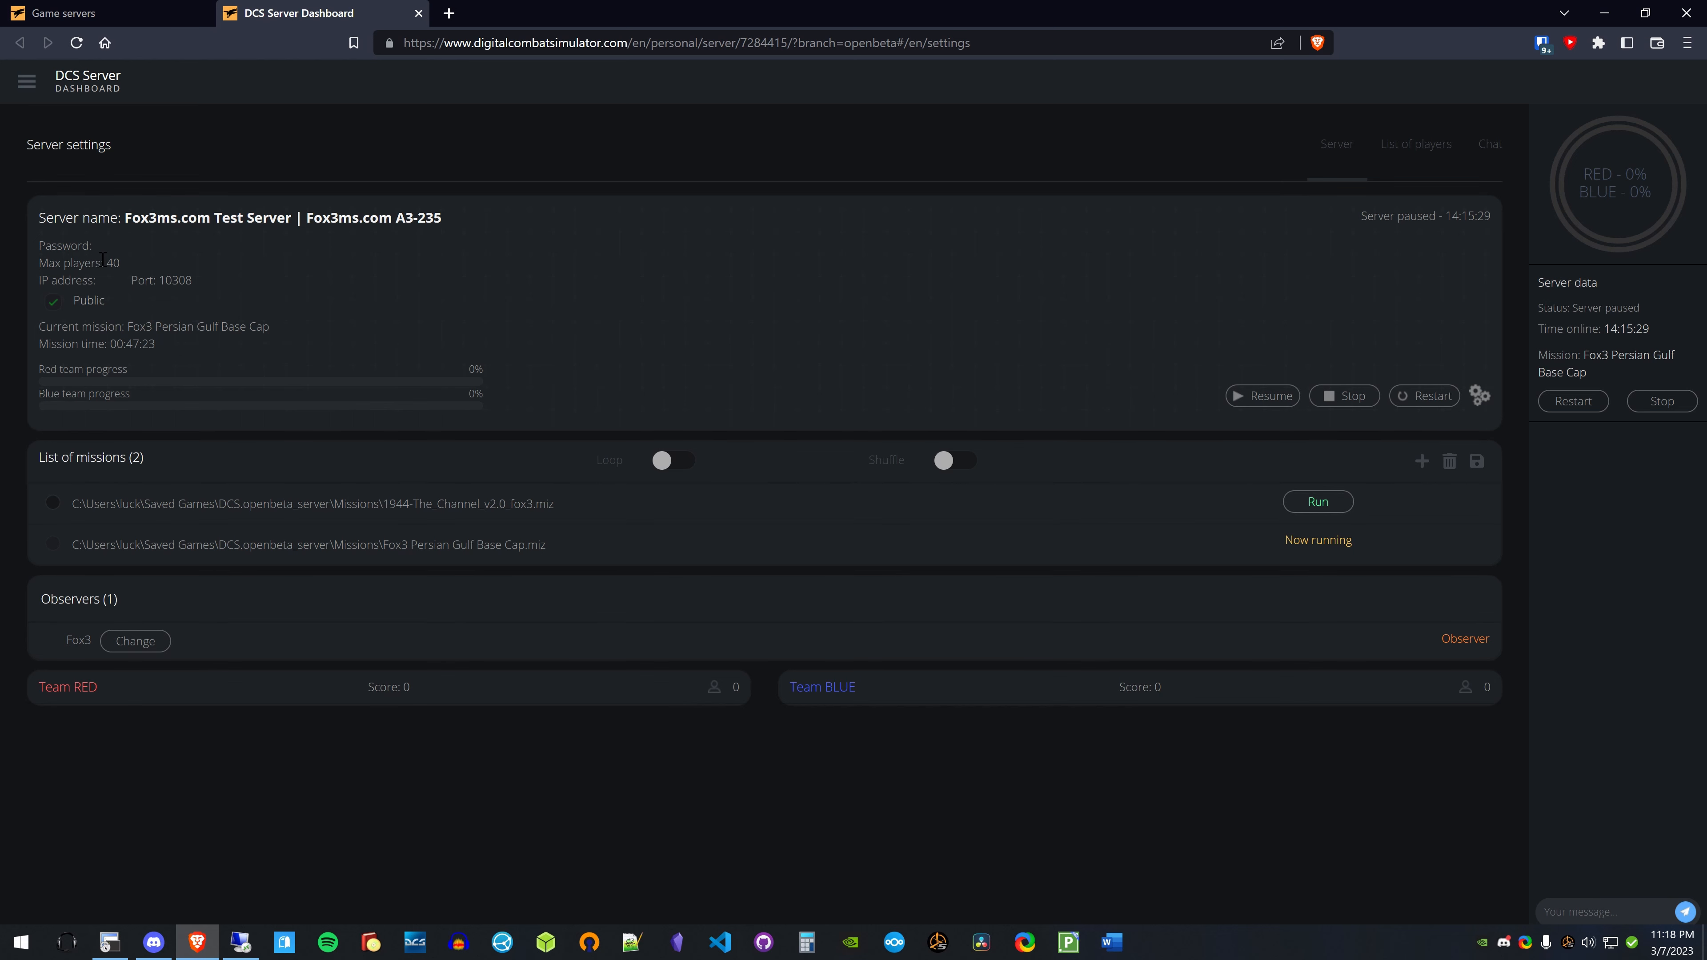
double_click(108, 262)
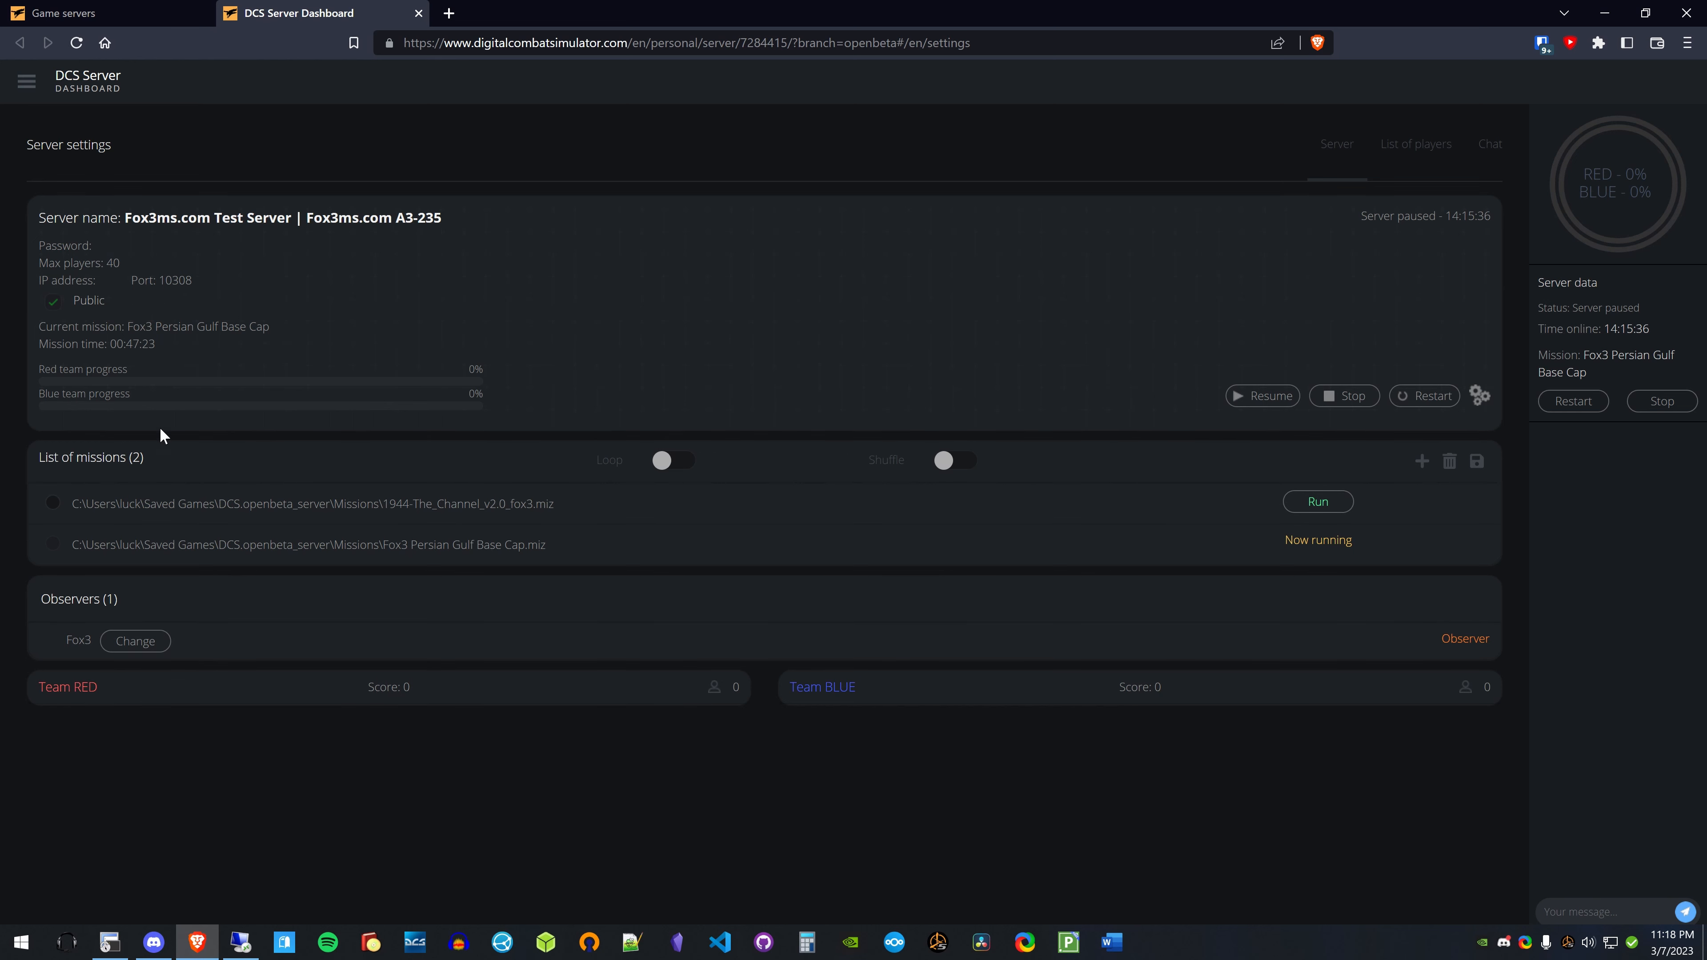
mouse_move(733, 320)
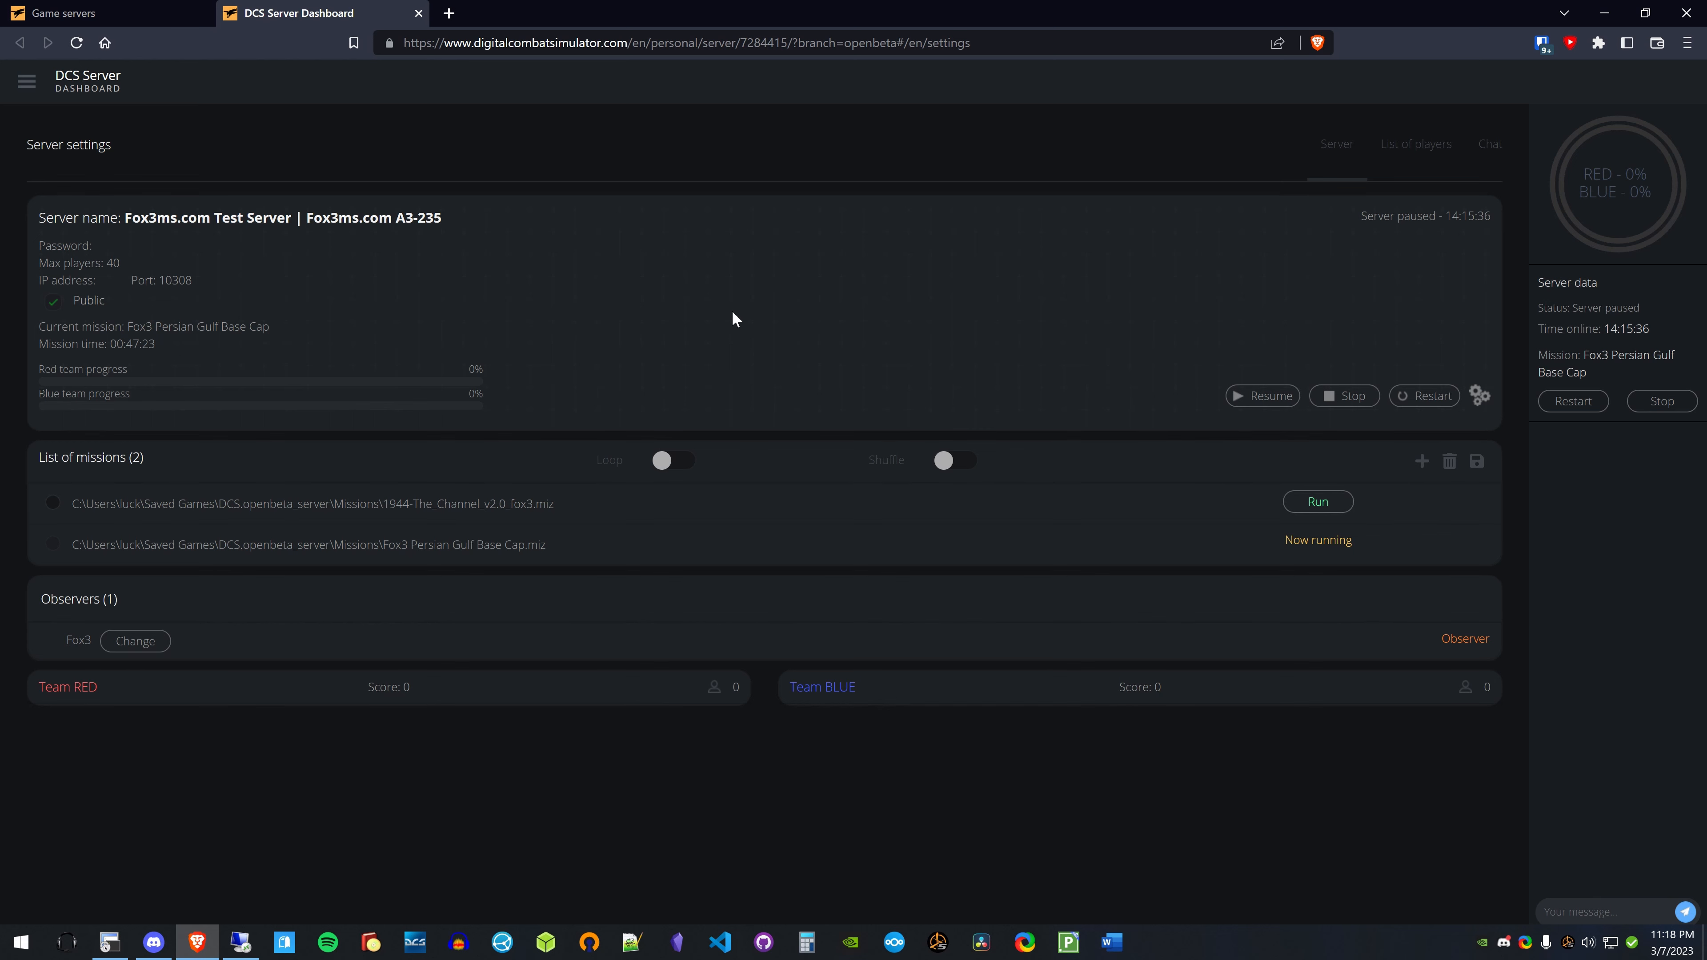
mouse_move(477, 411)
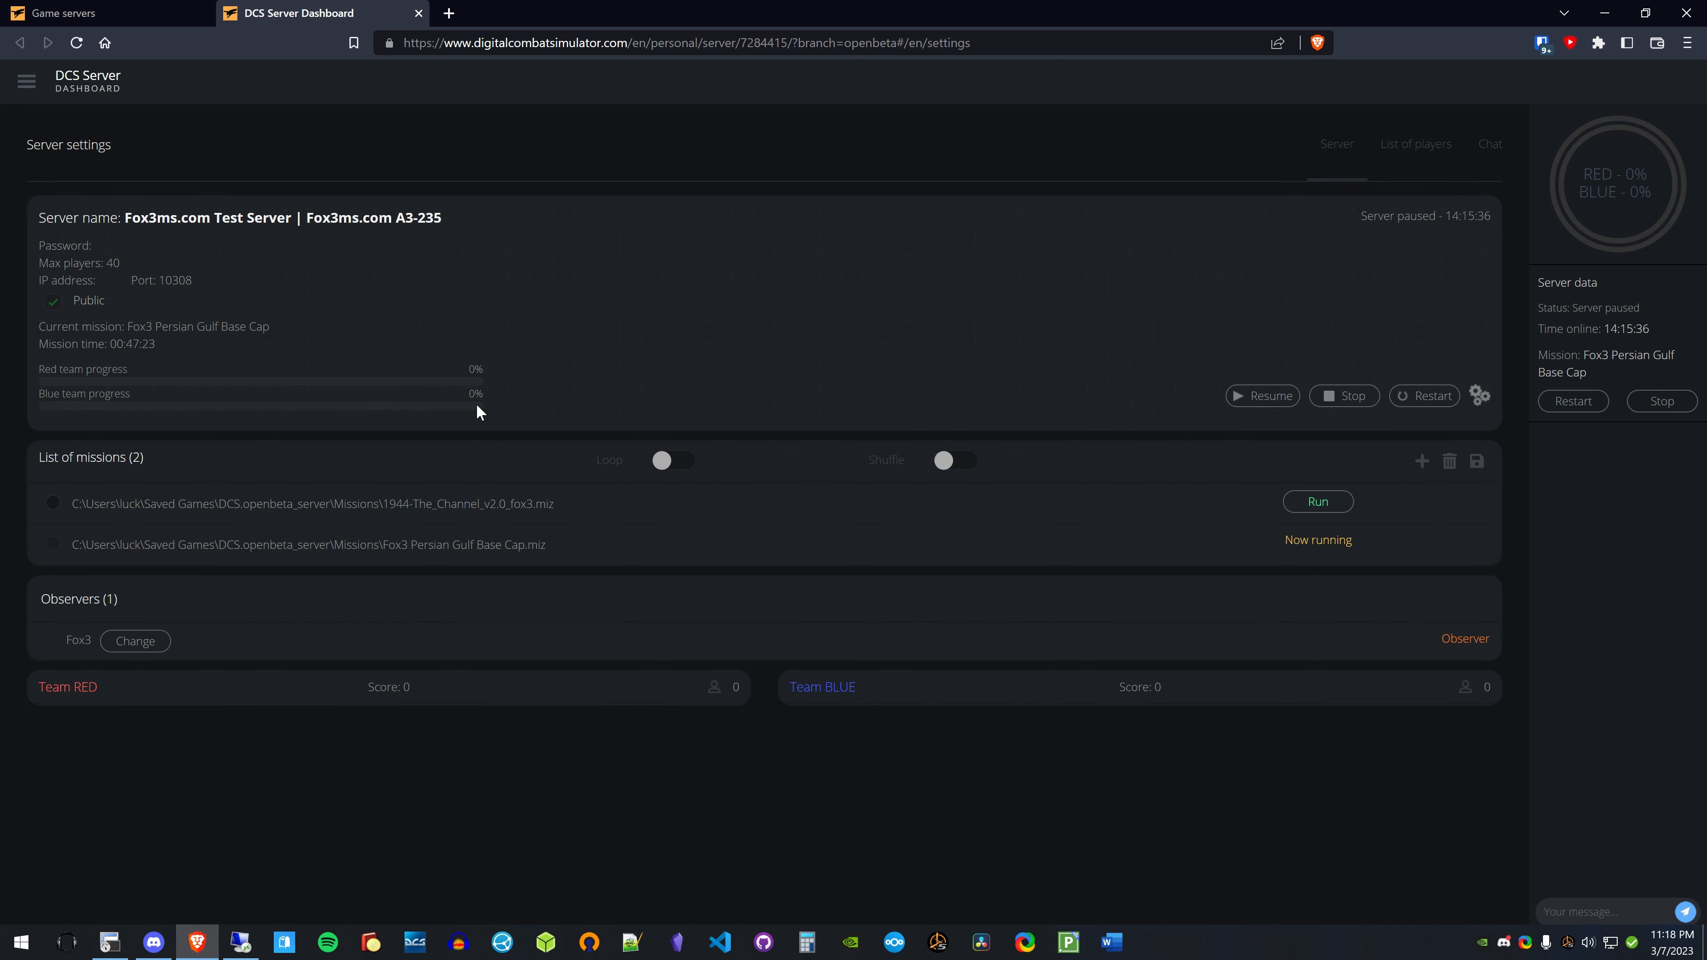
mouse_move(1489, 377)
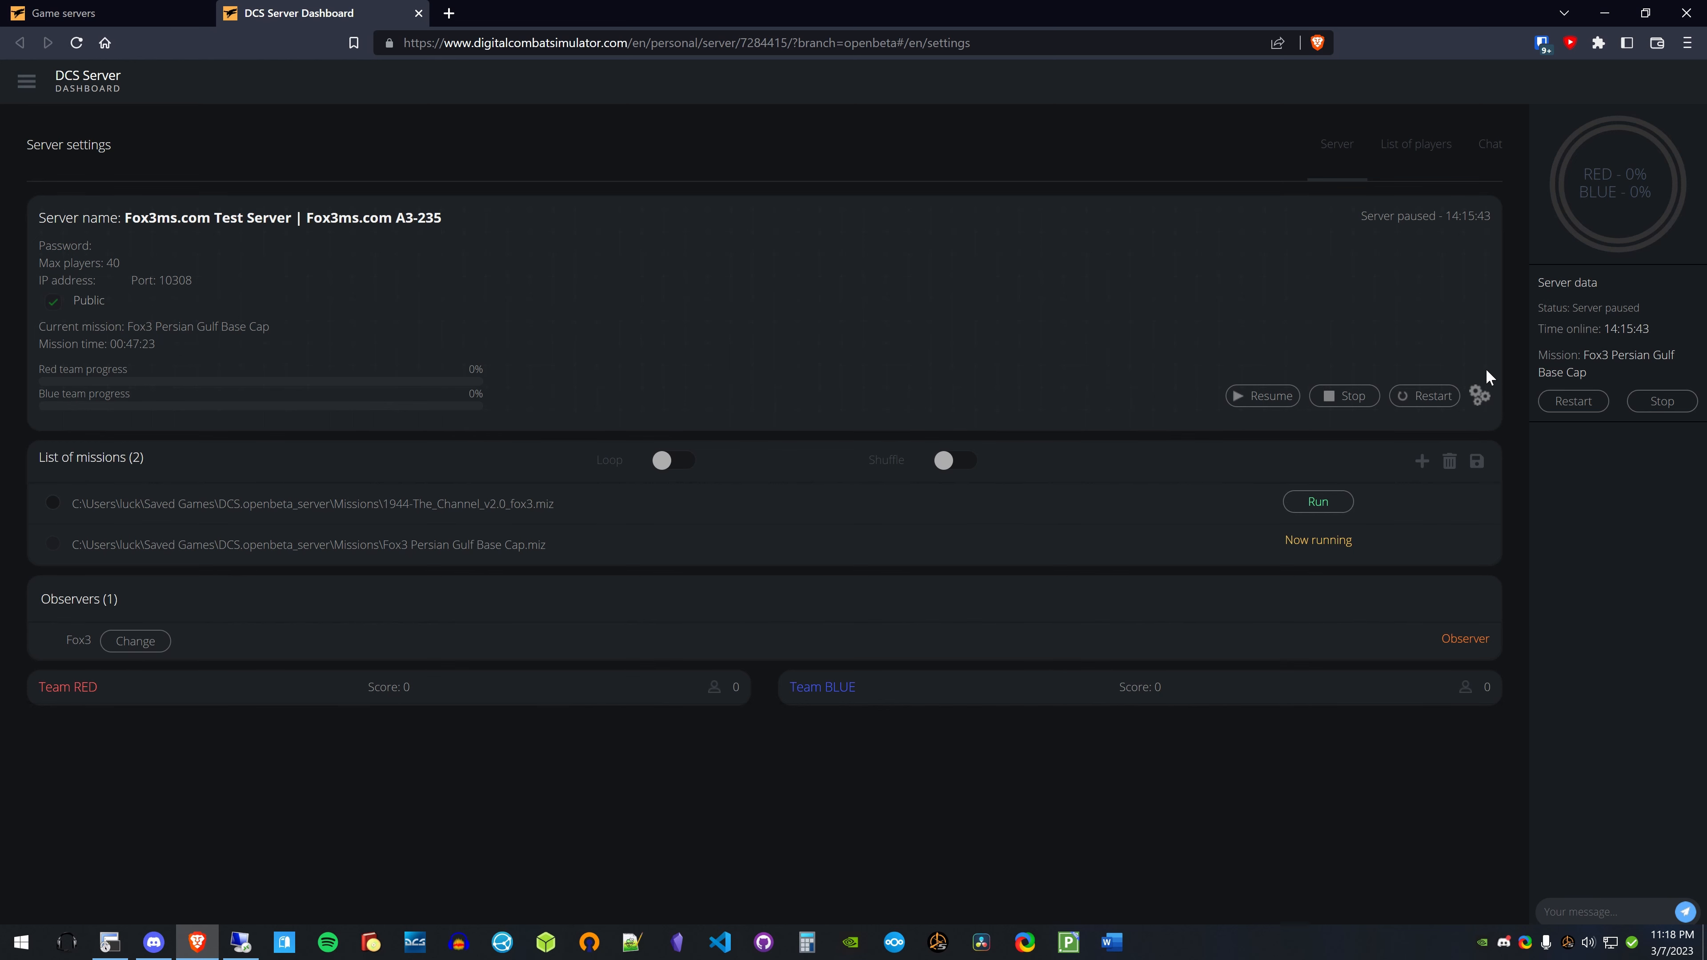
mouse_move(640, 552)
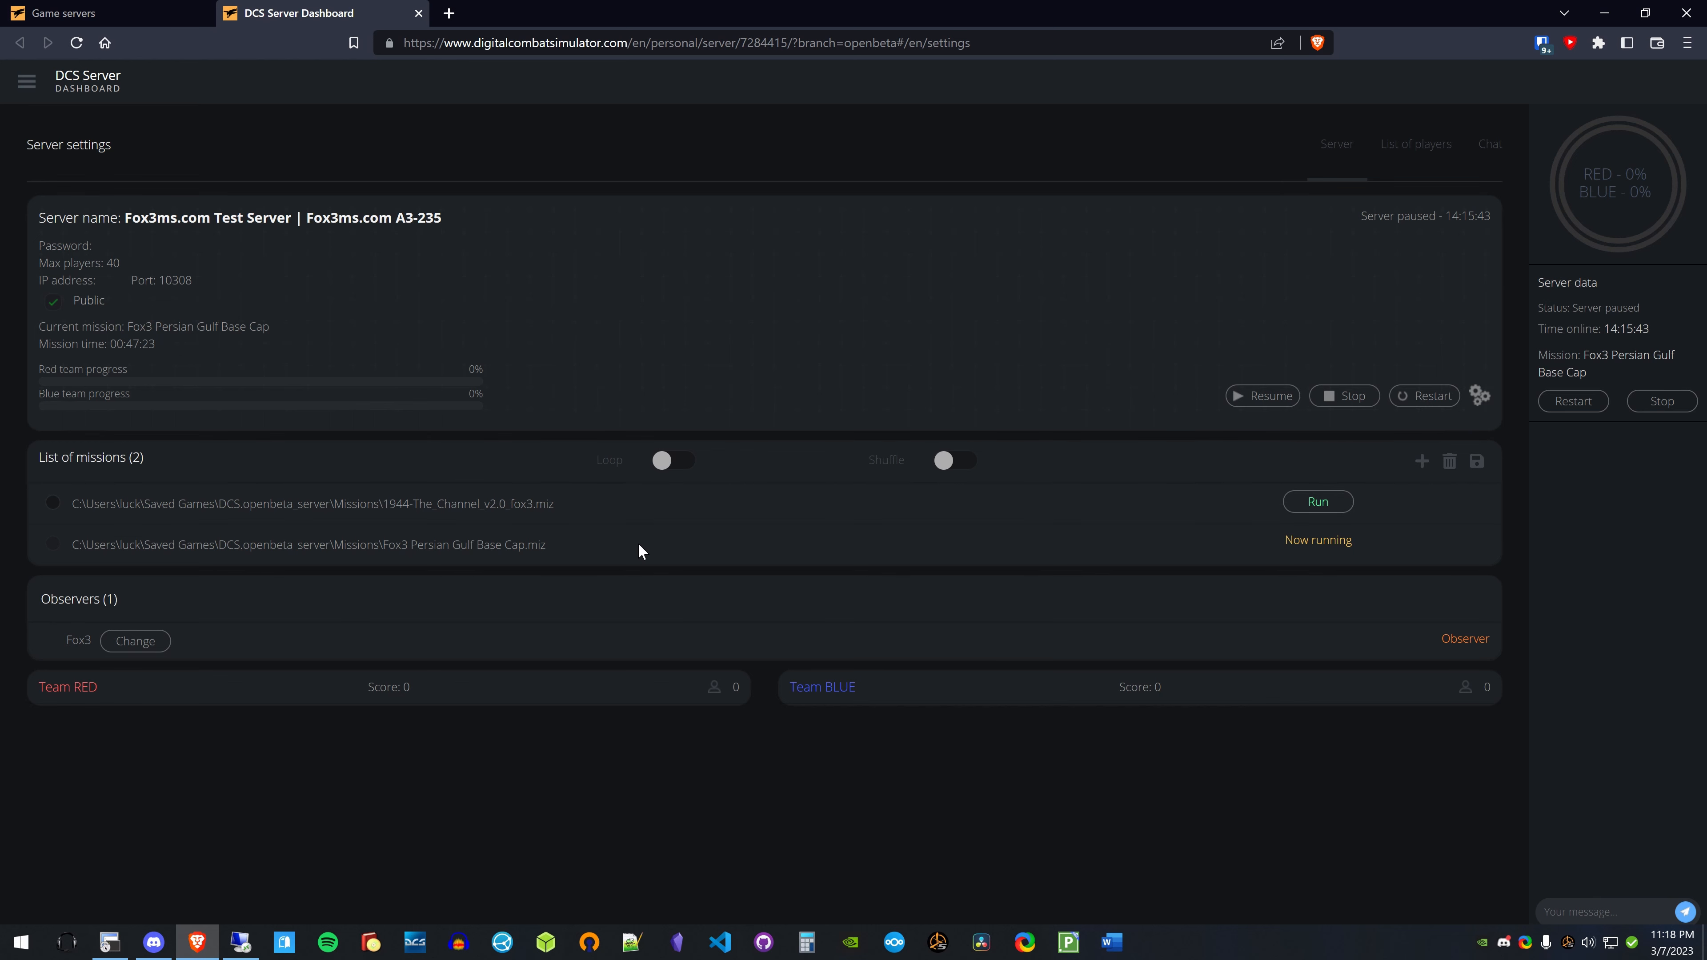
mouse_move(61, 654)
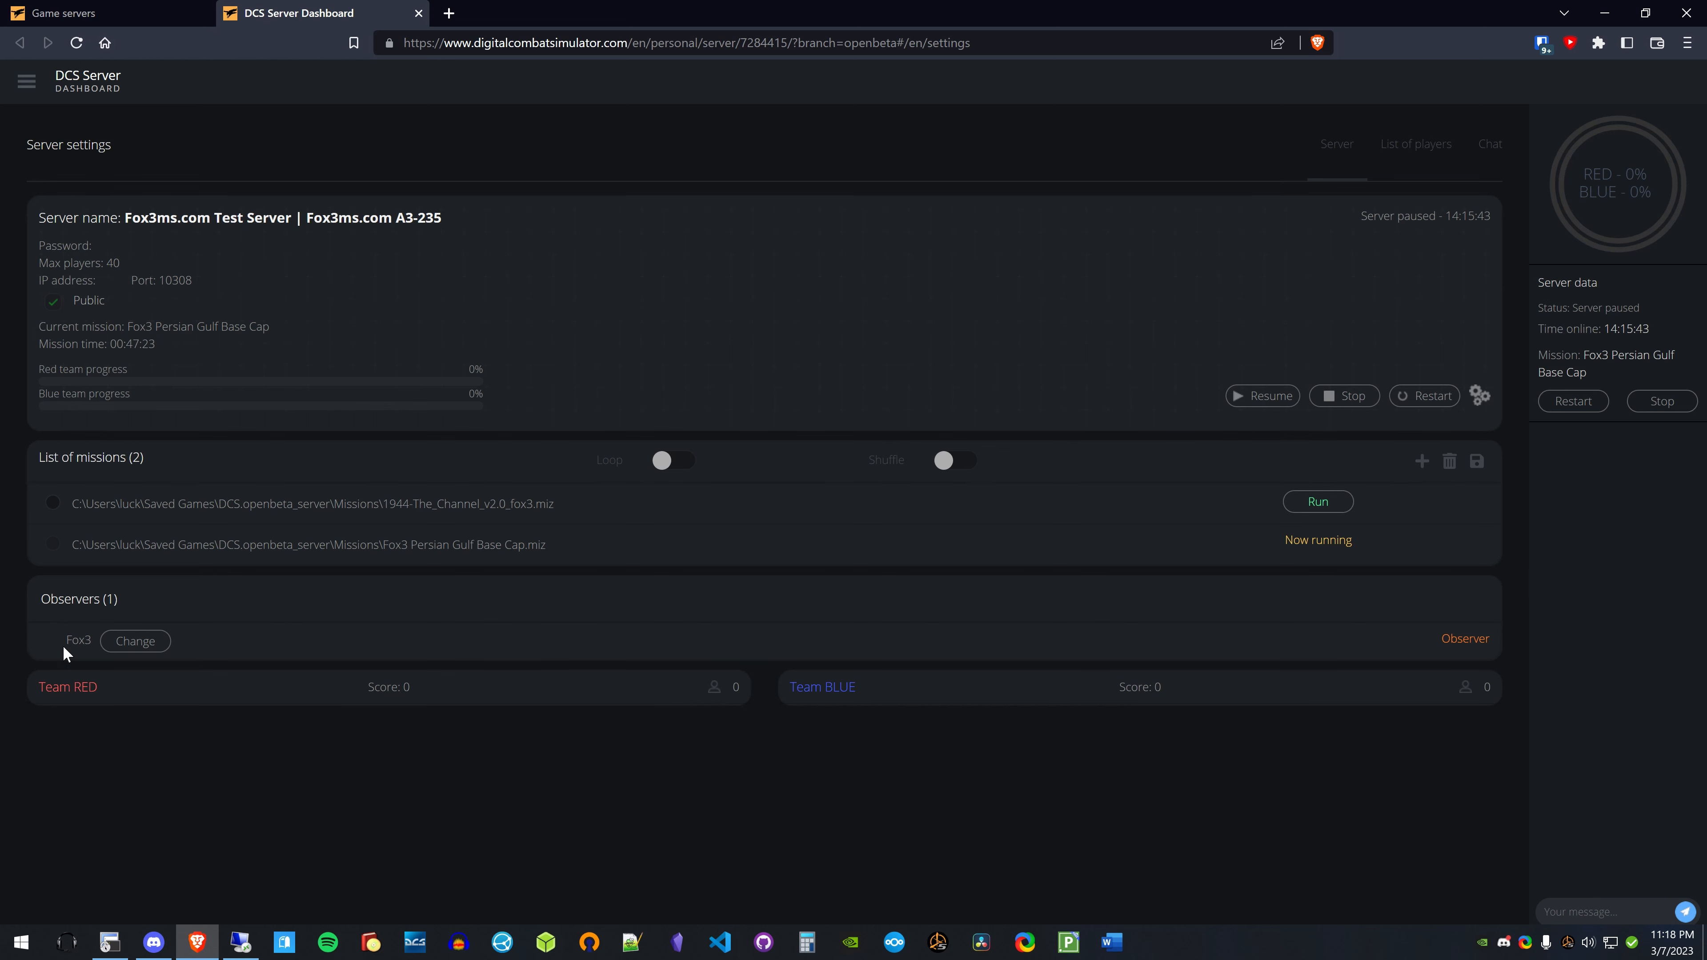
mouse_move(229, 640)
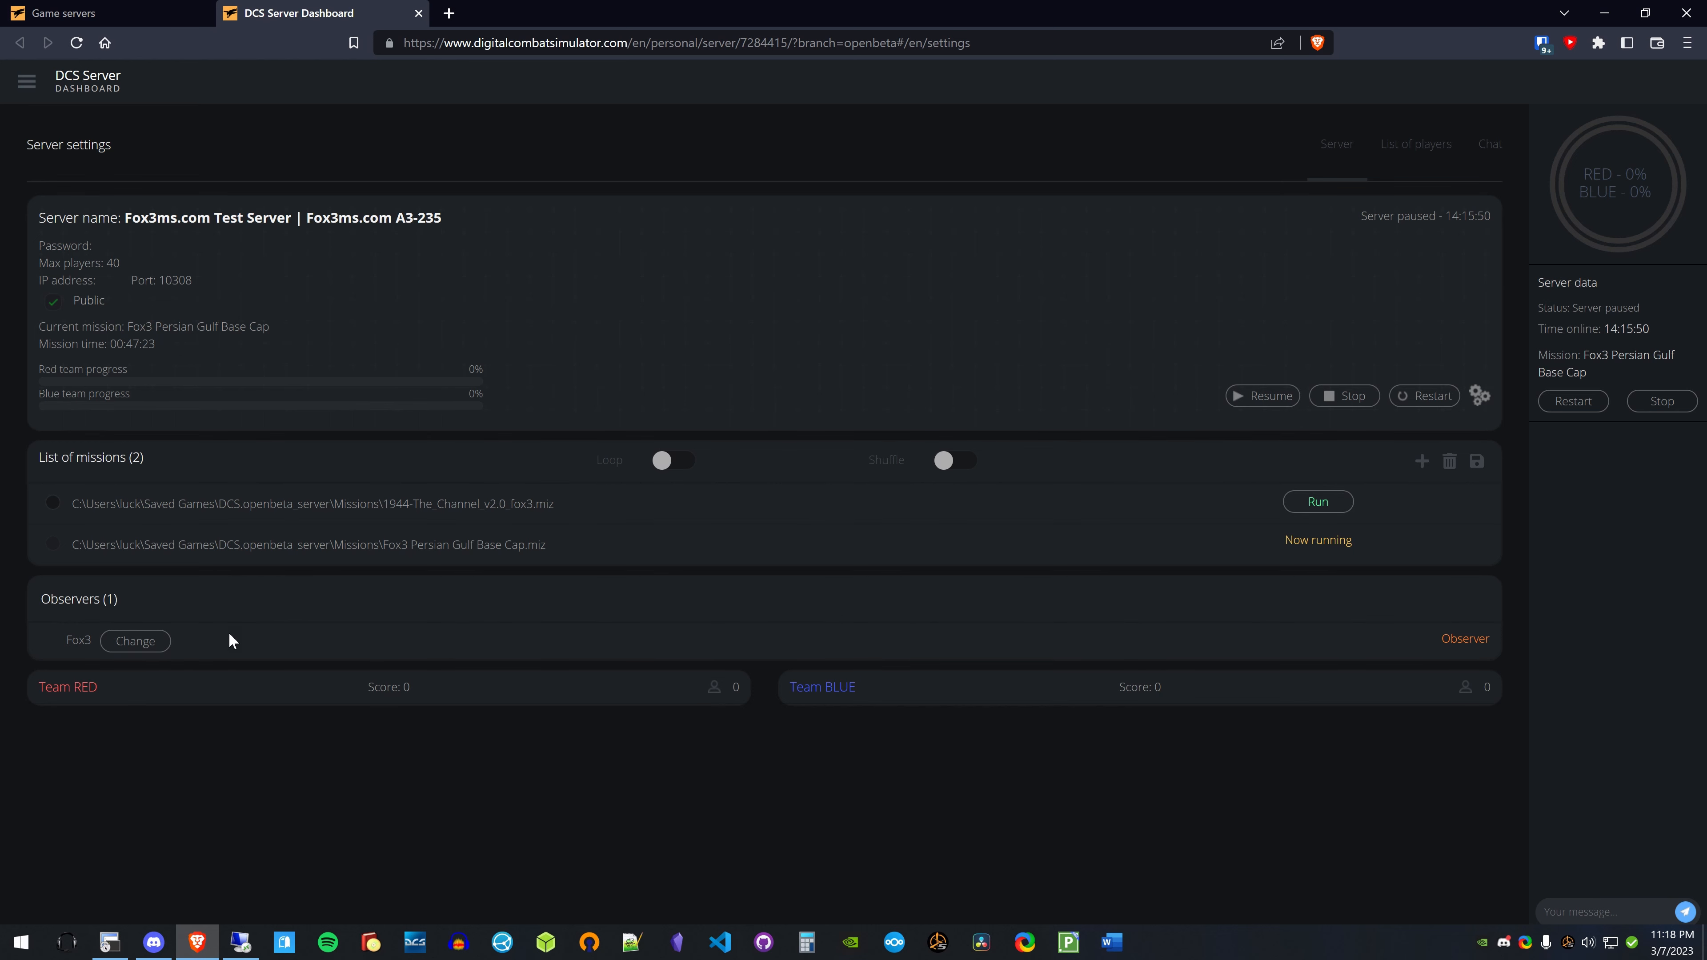
mouse_move(1599, 373)
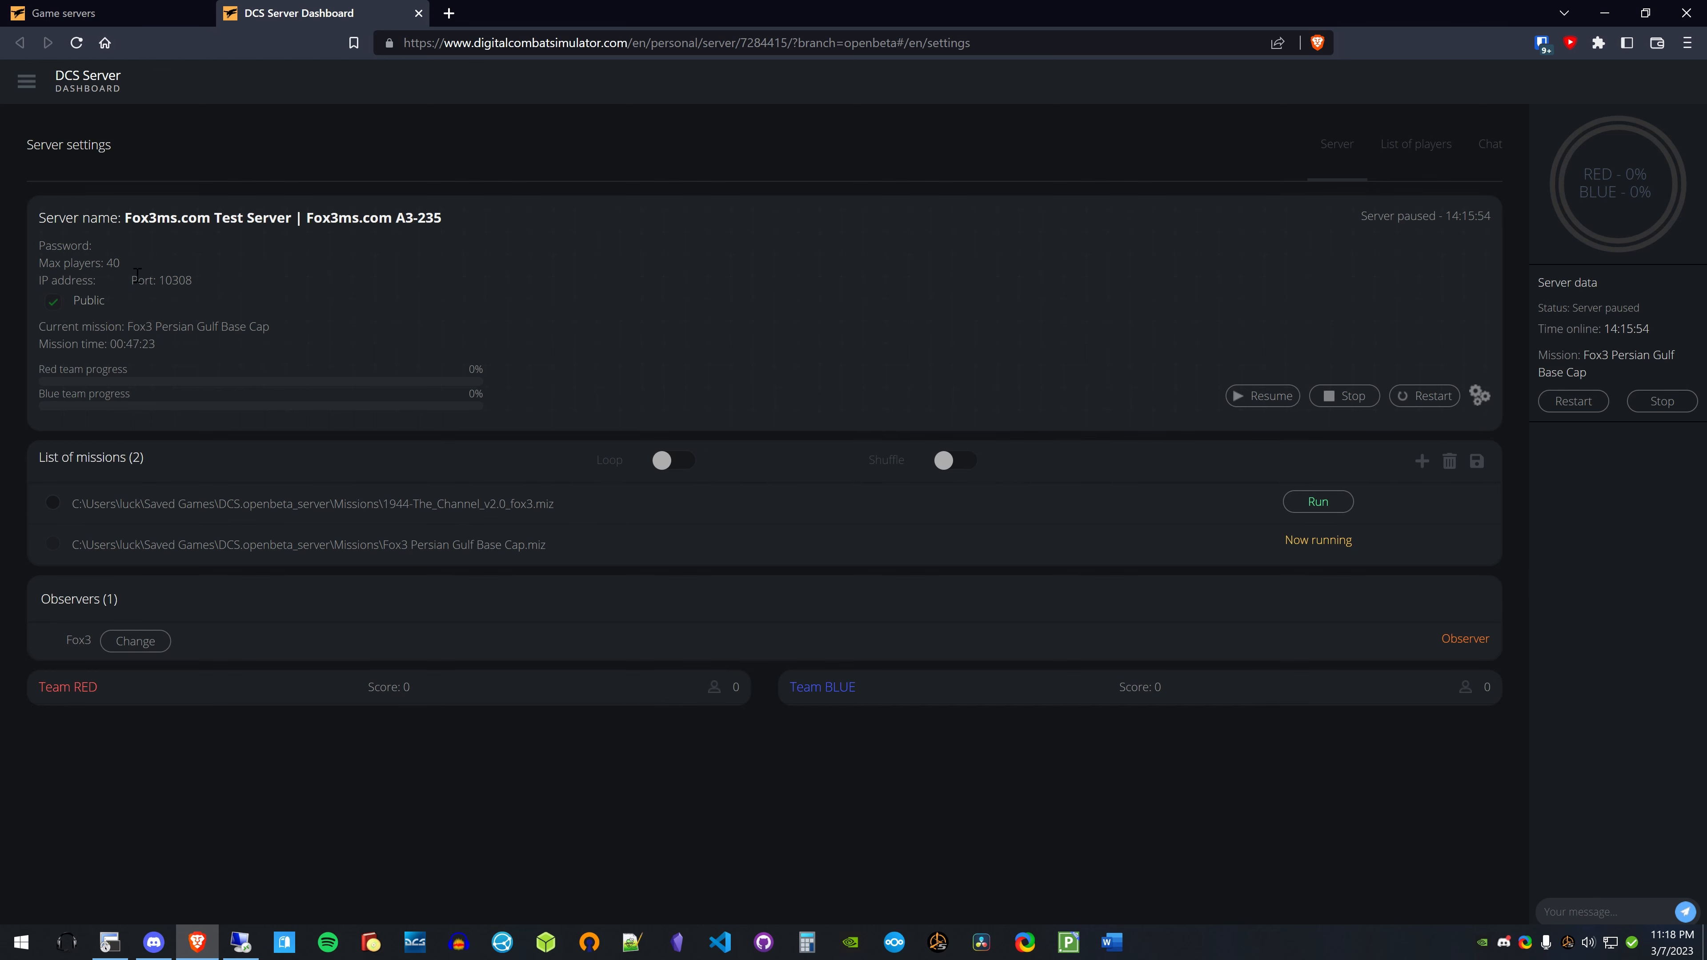
- Edit Max players to 16 then back to 40 and save the server settings
click(1480, 397)
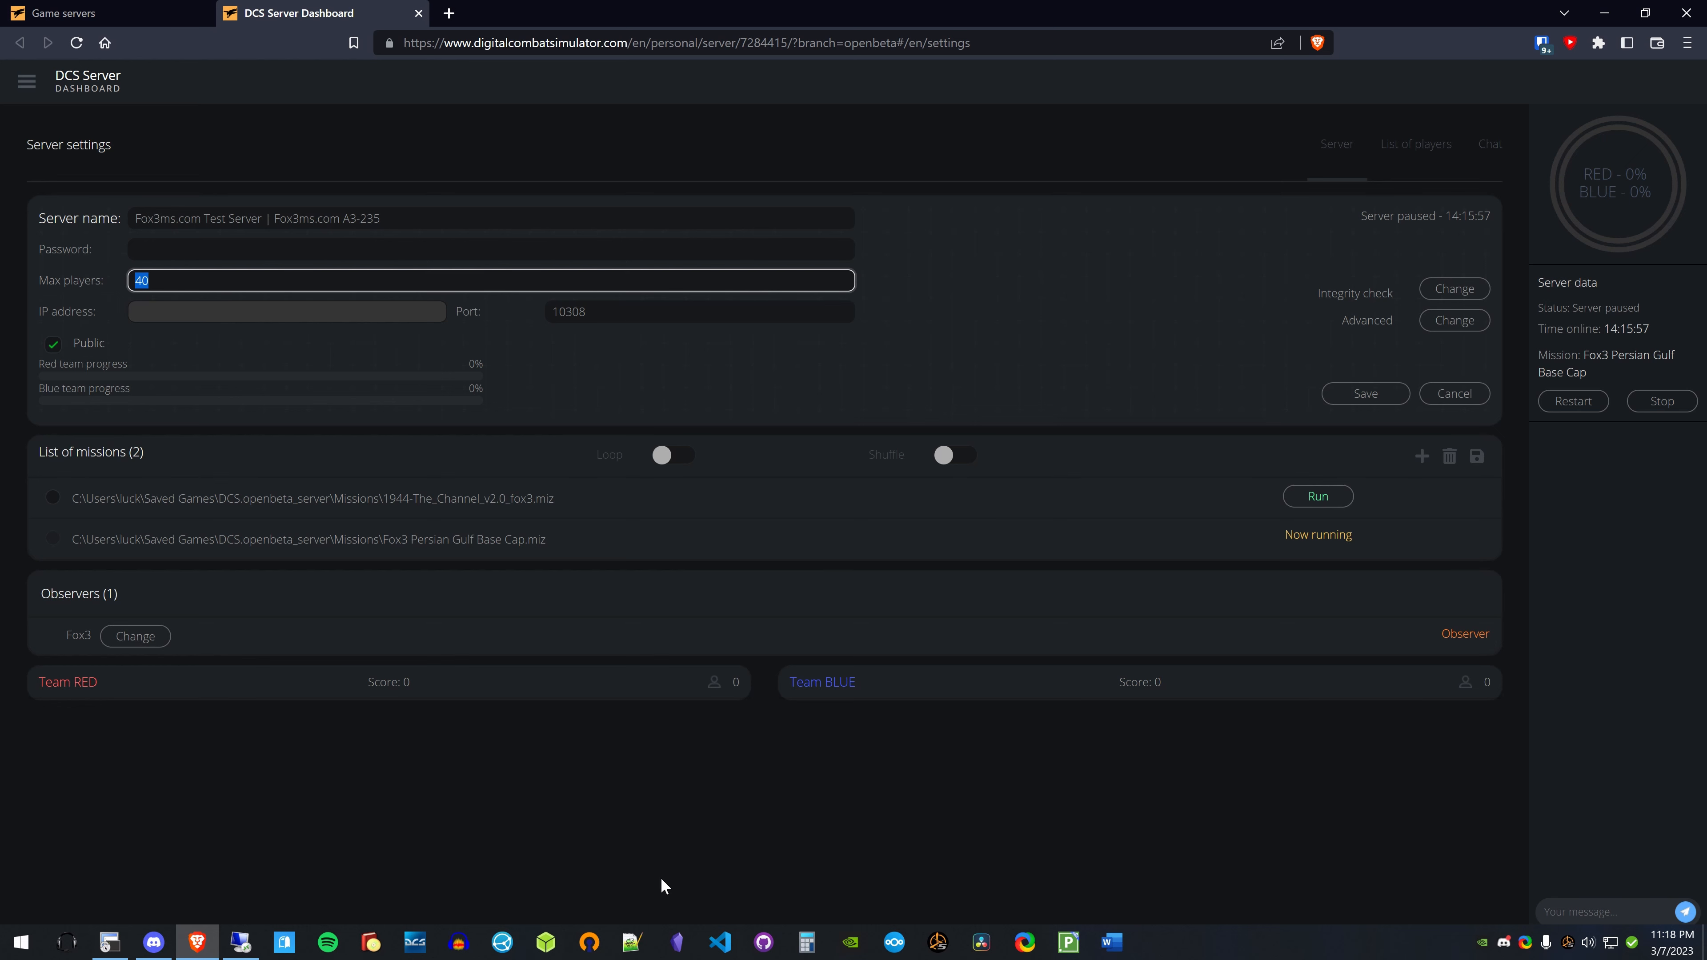
text(16)
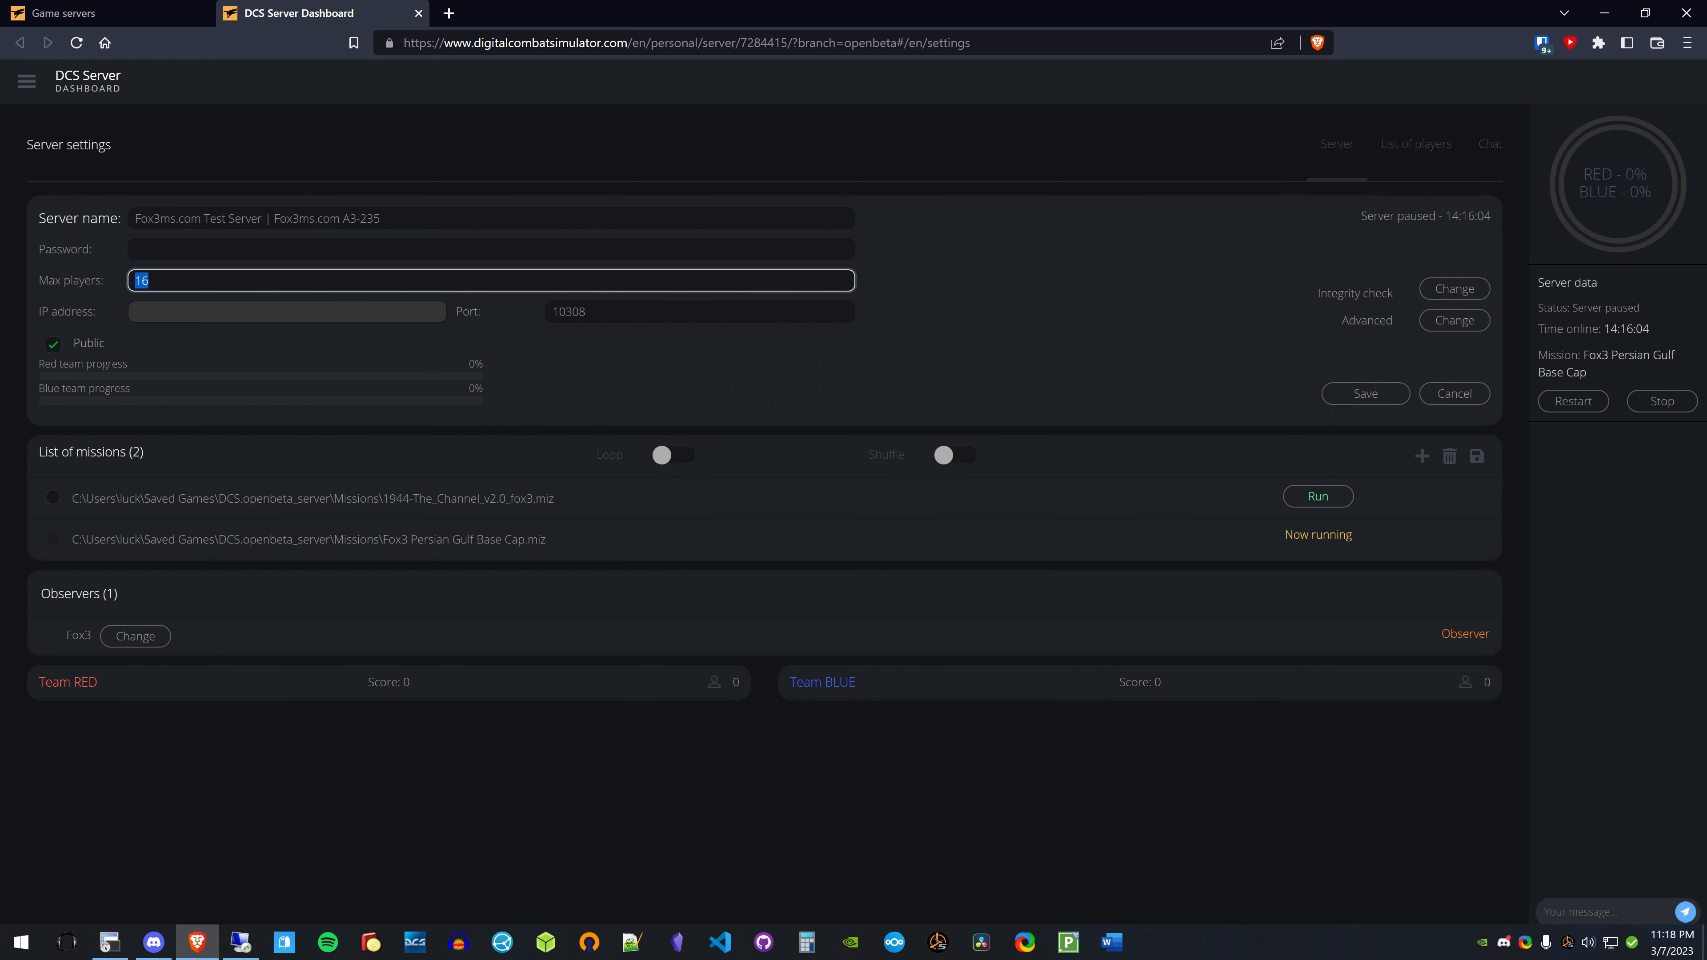
text(40)
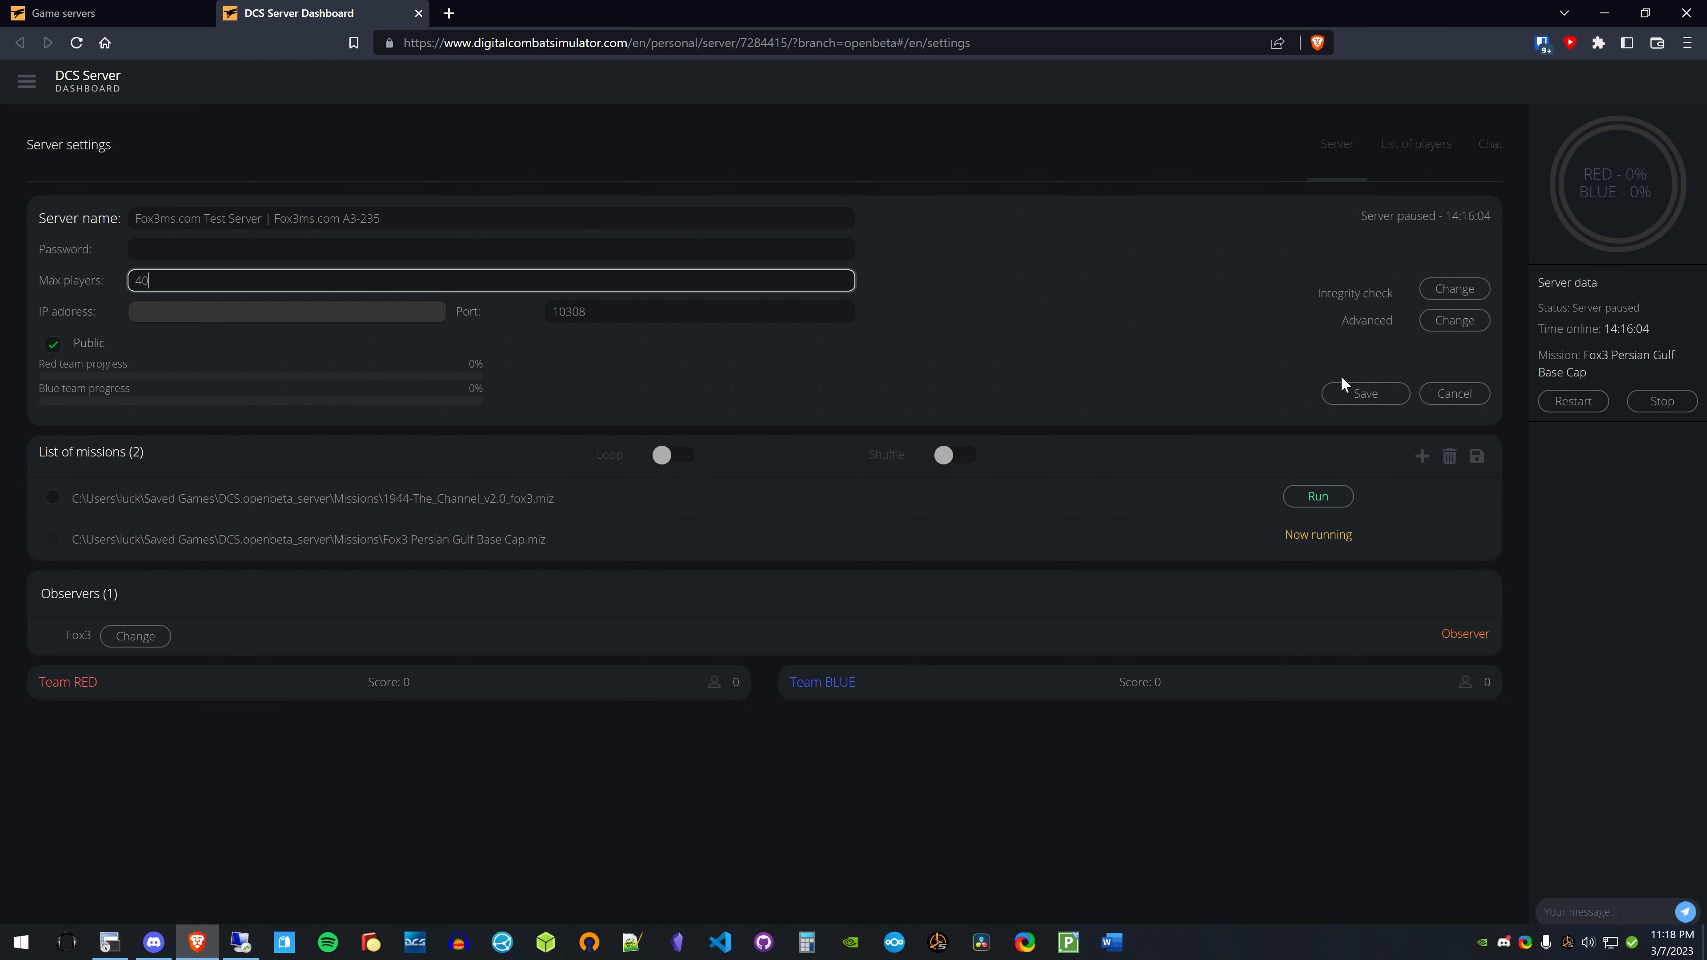
click(1364, 393)
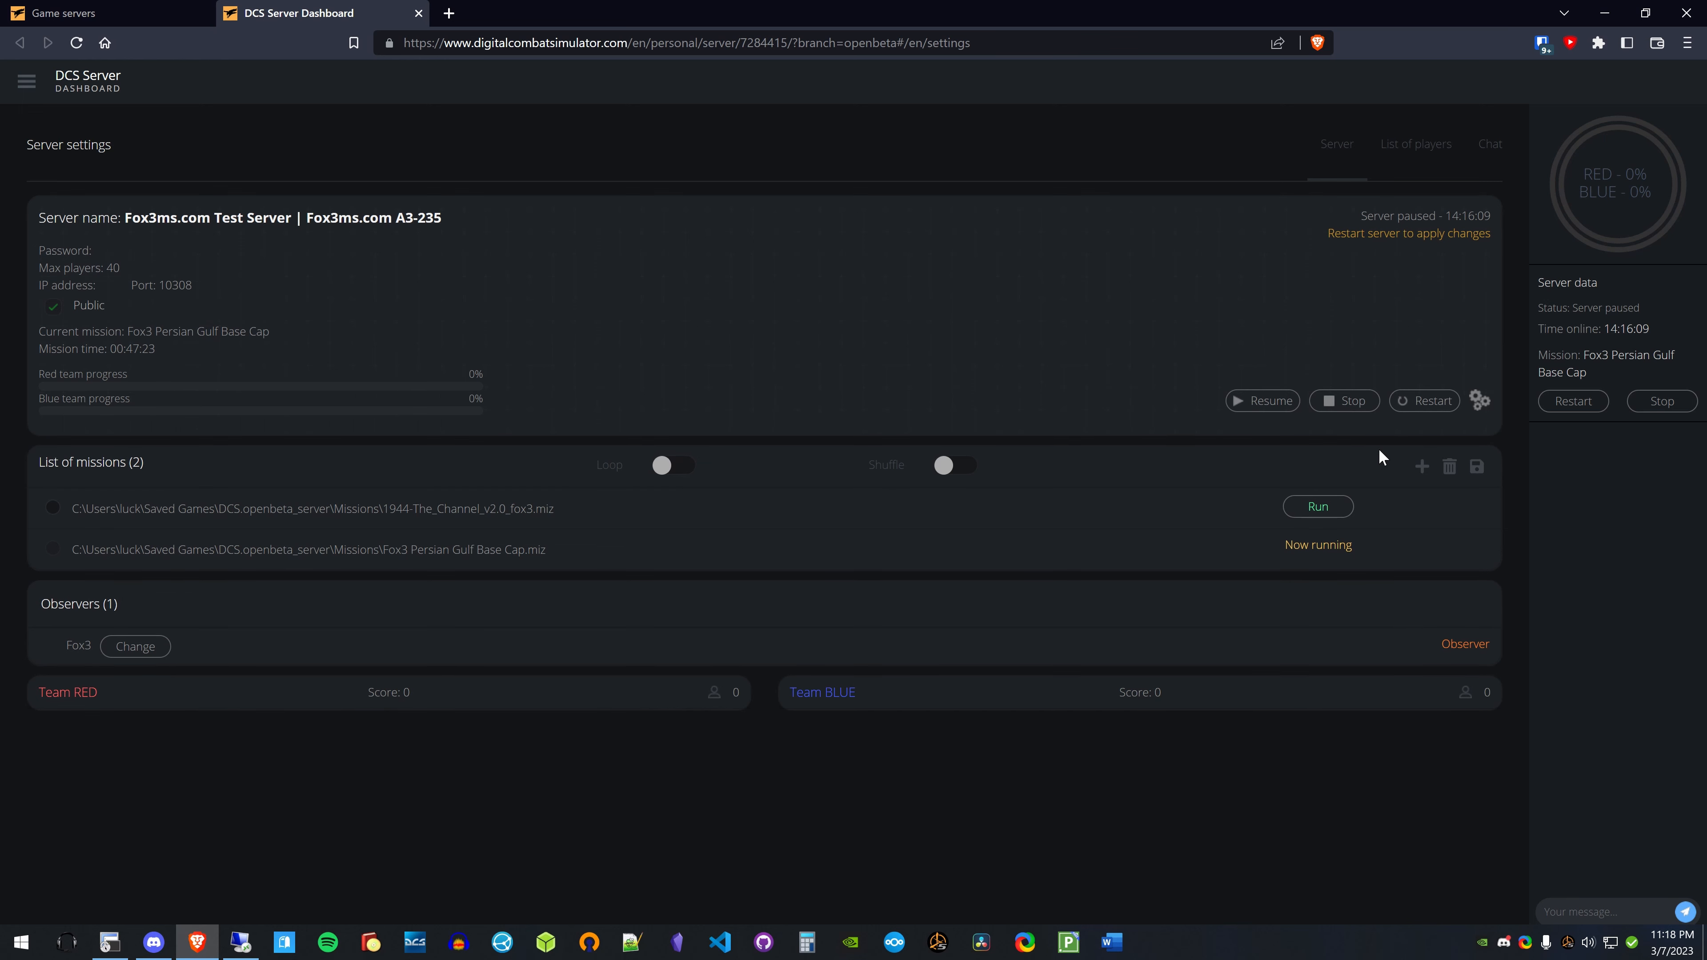
mouse_move(127, 329)
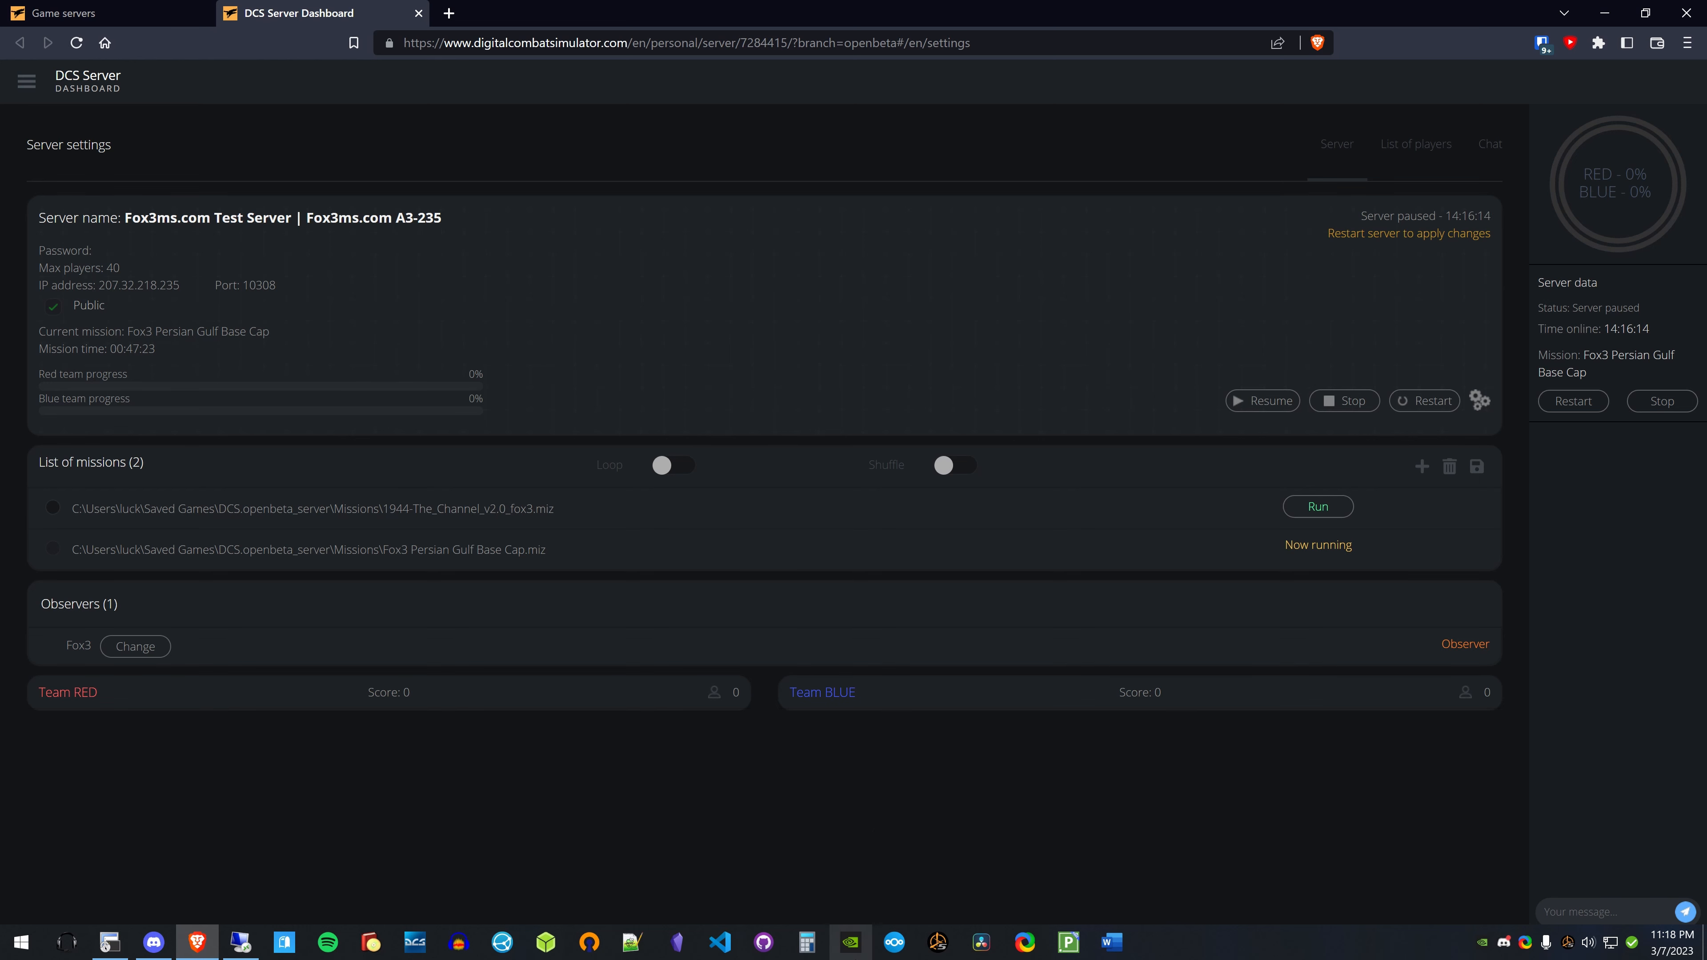
mouse_move(1031, 413)
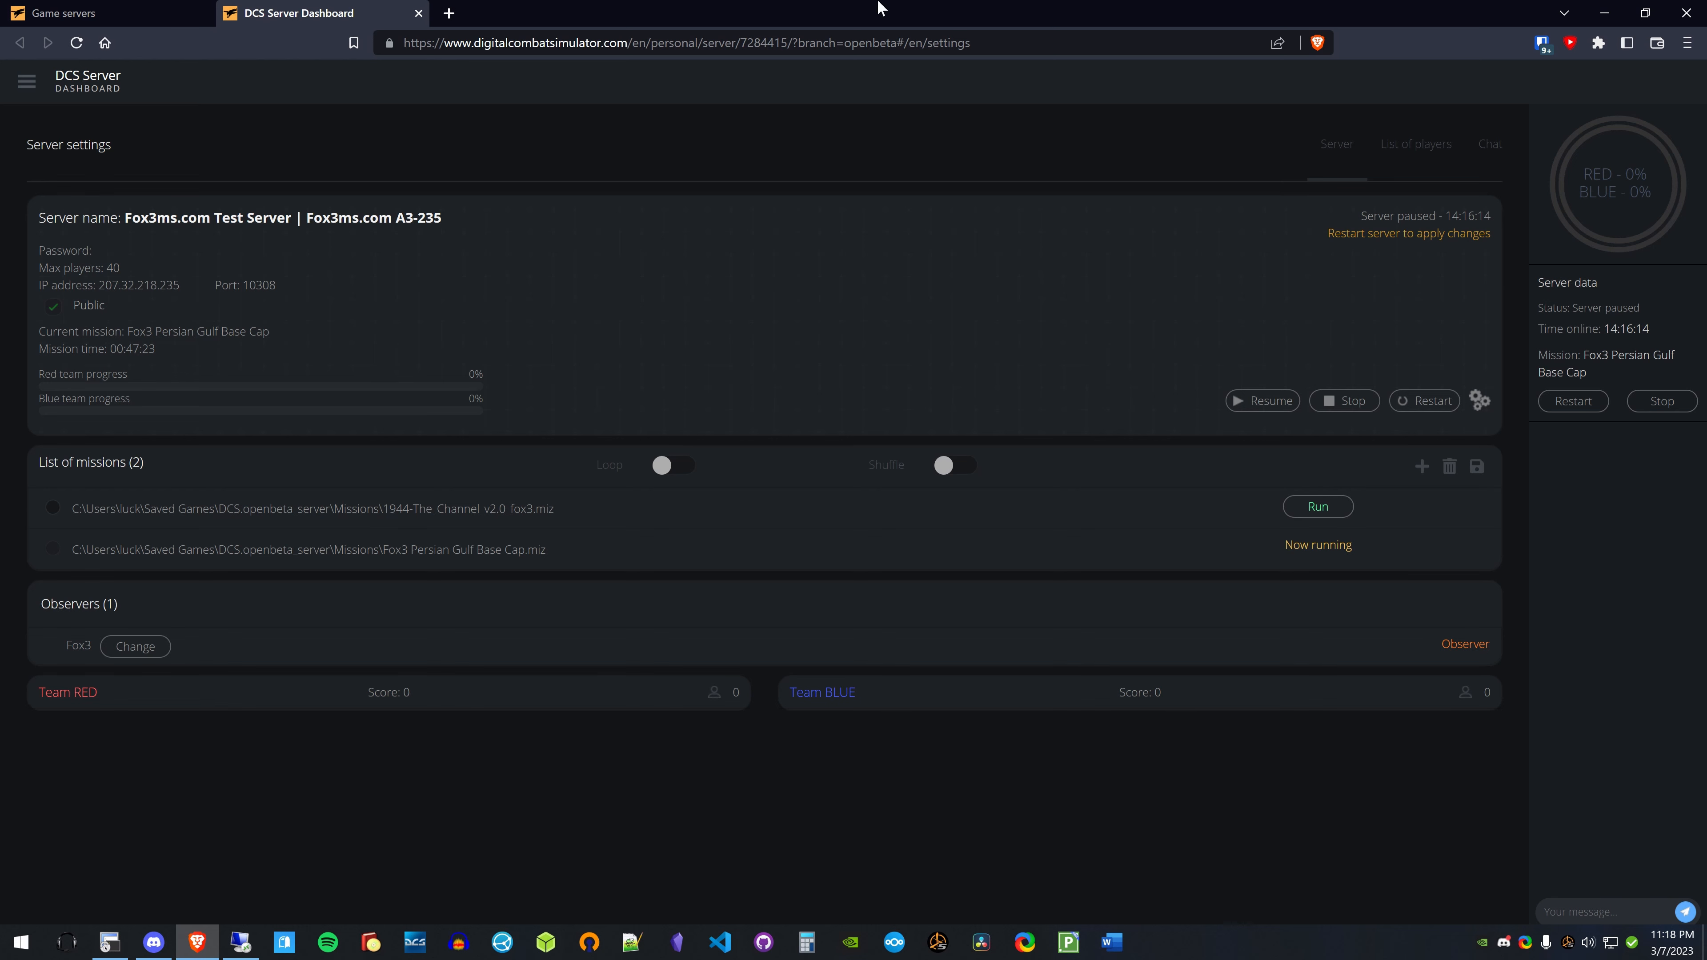
mouse_move(1222, 458)
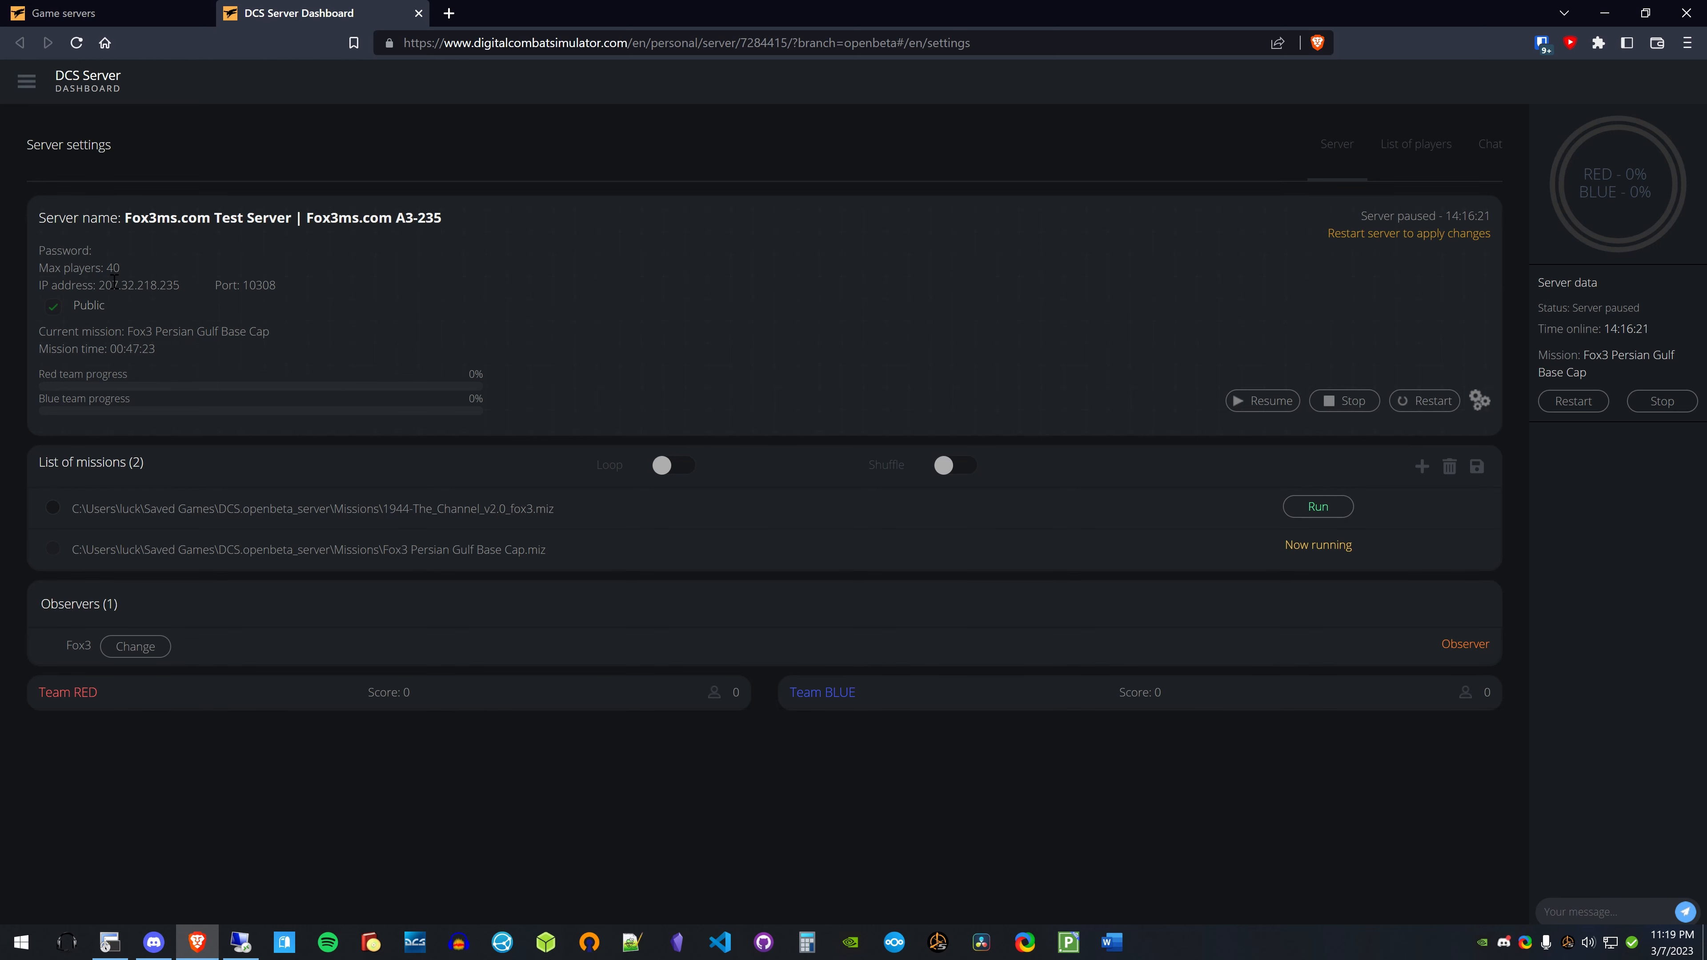
- Select the max players value 40 on the server summary
double_click(112, 268)
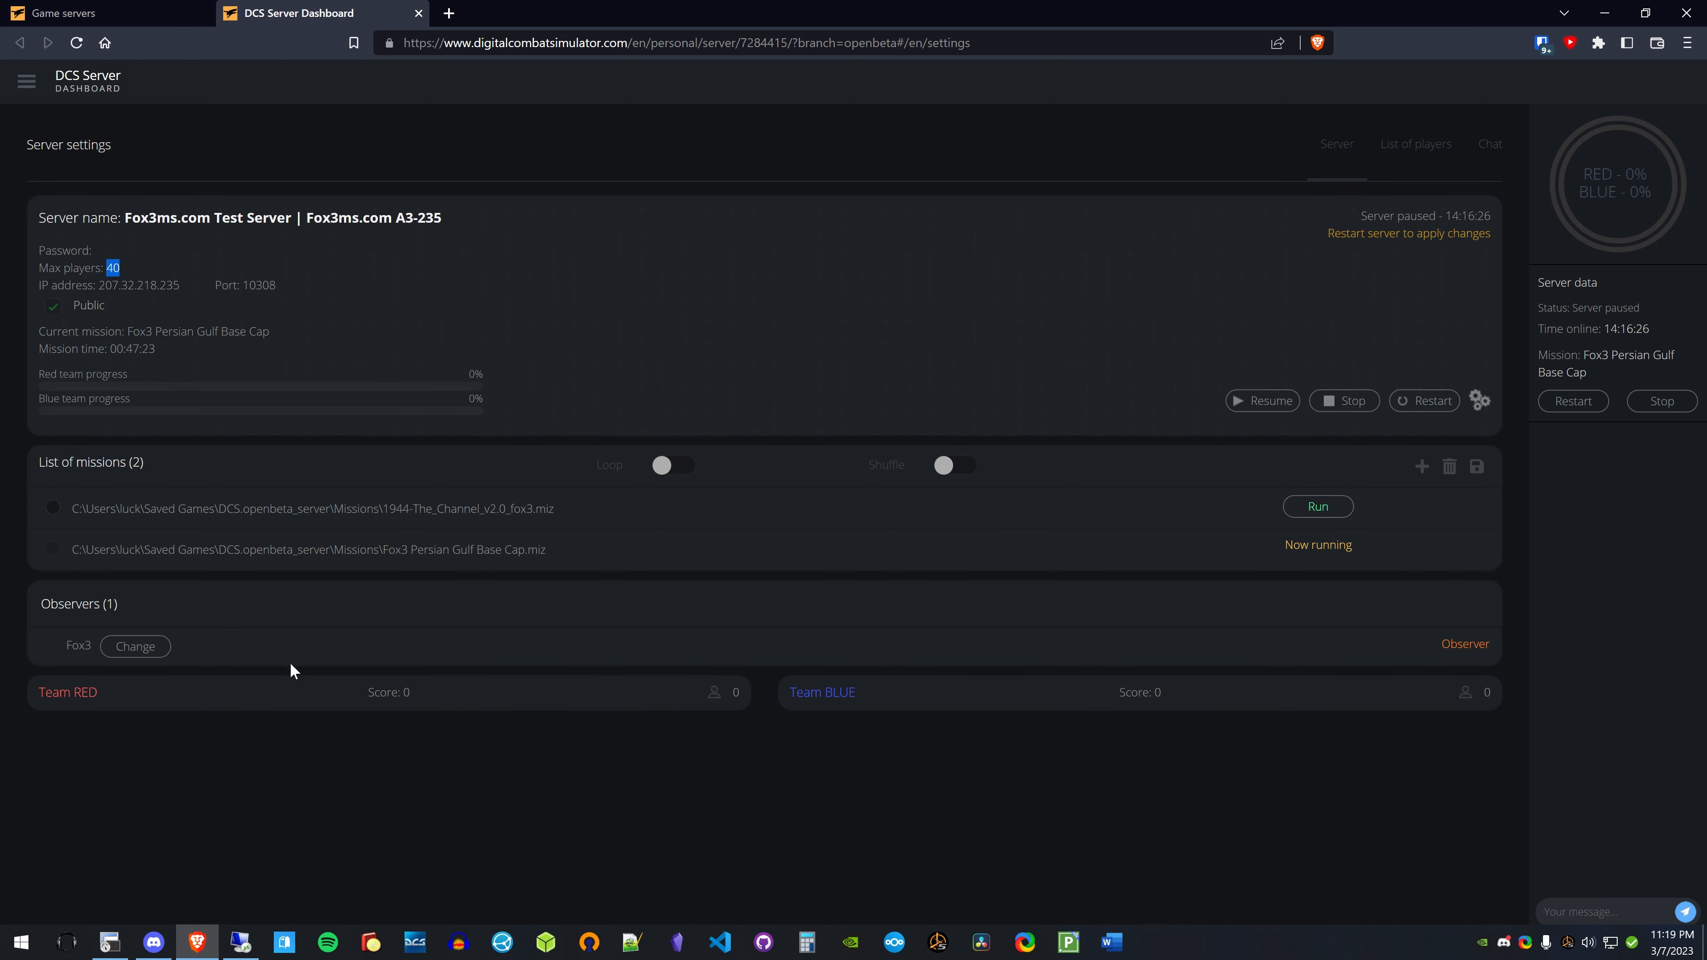
mouse_move(680, 385)
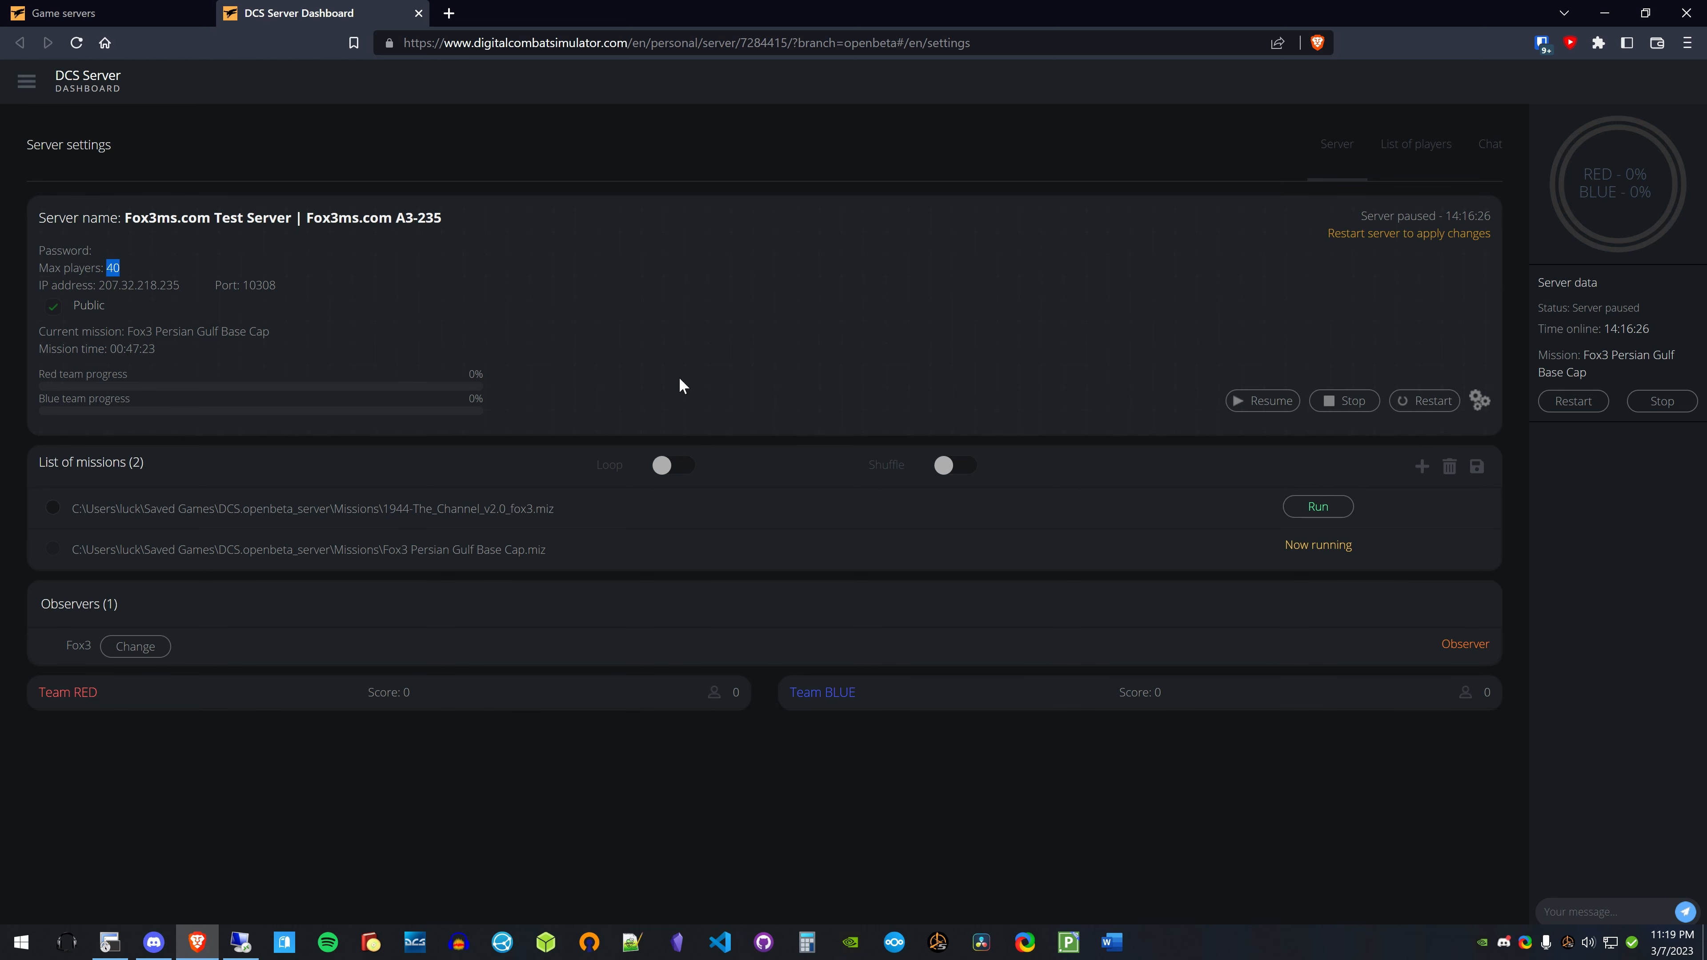
mouse_move(624, 253)
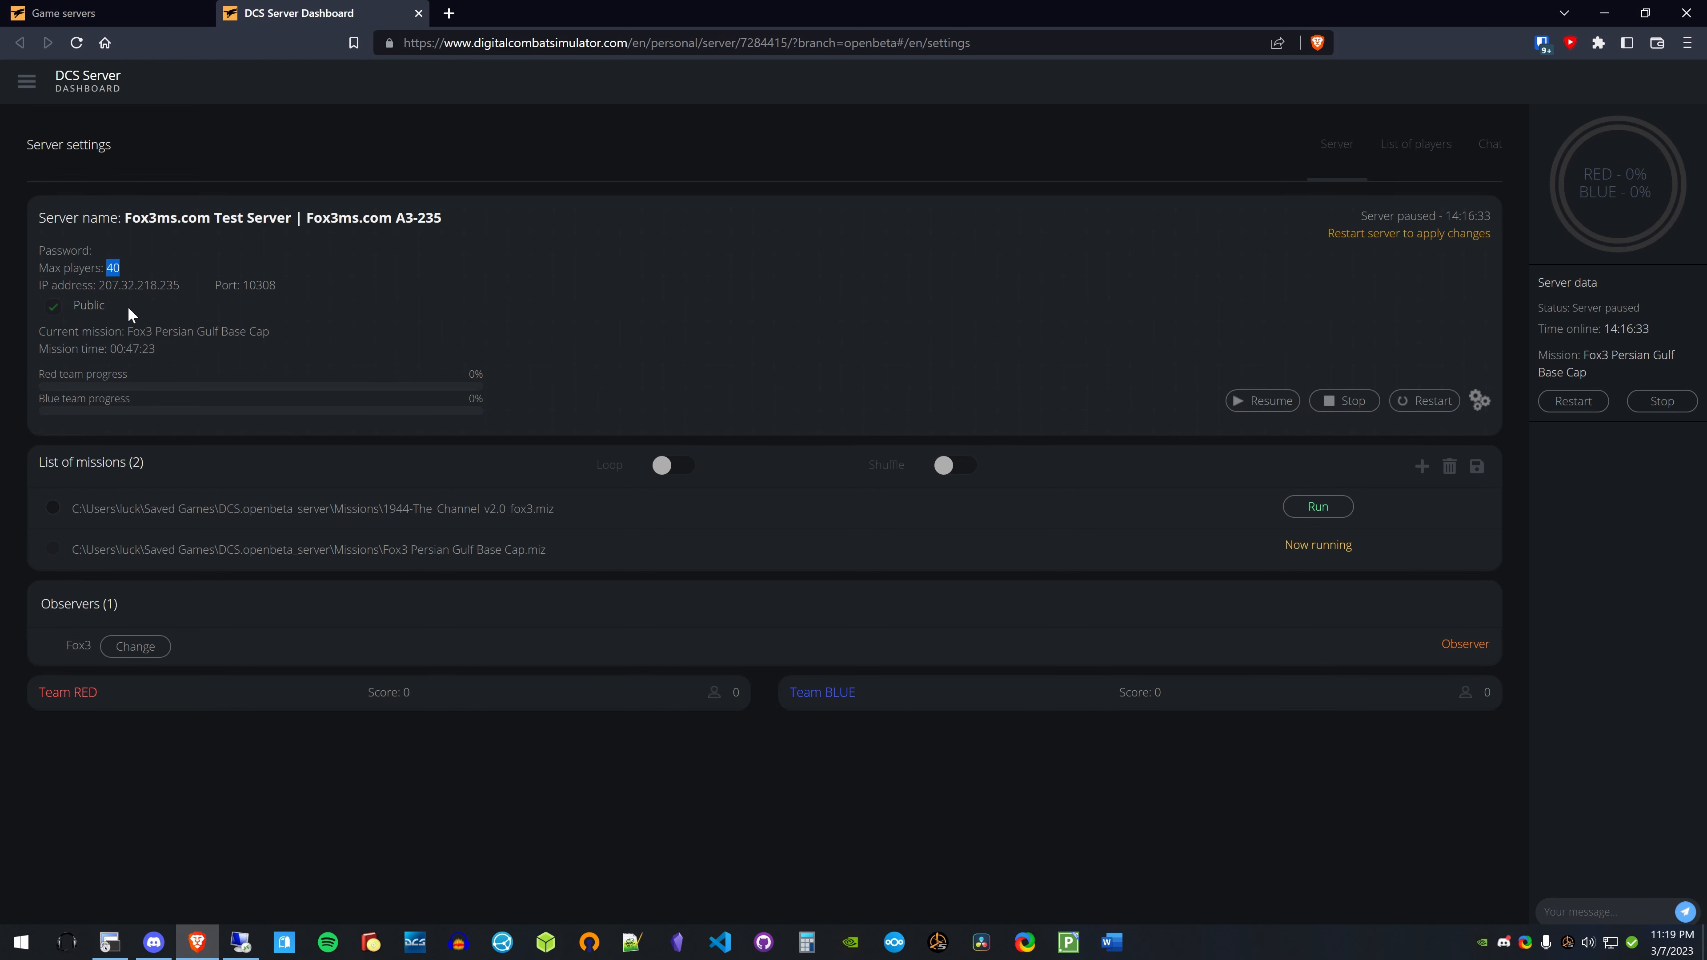
mouse_move(165, 330)
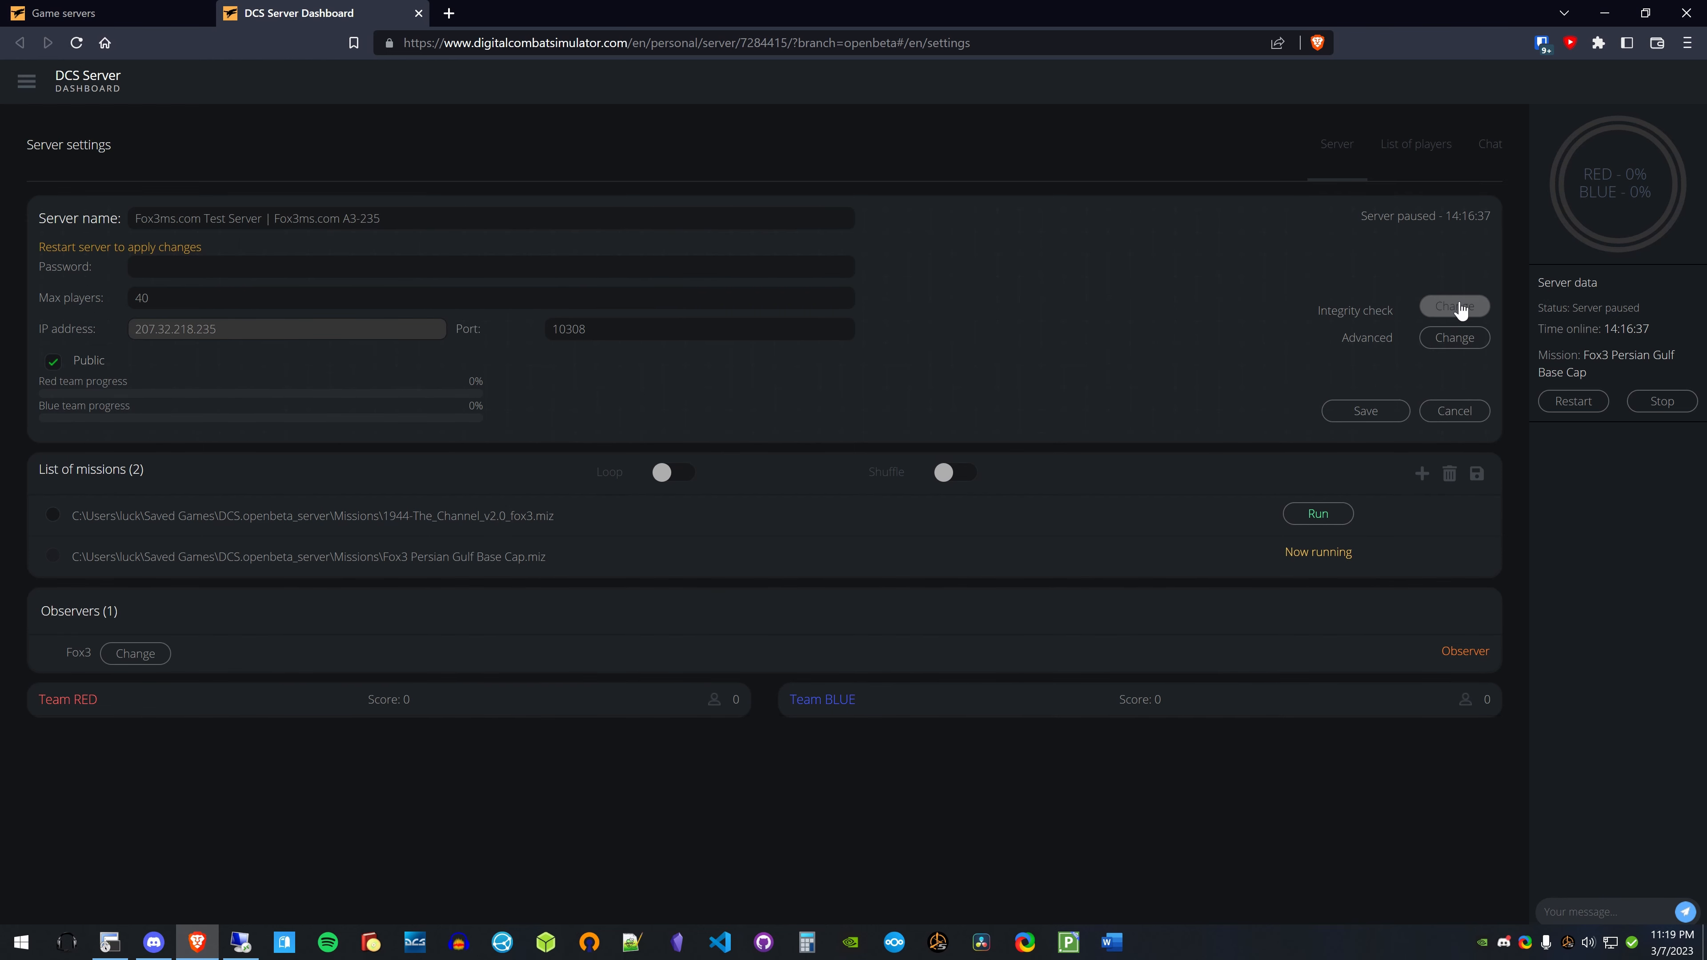
click(1454, 310)
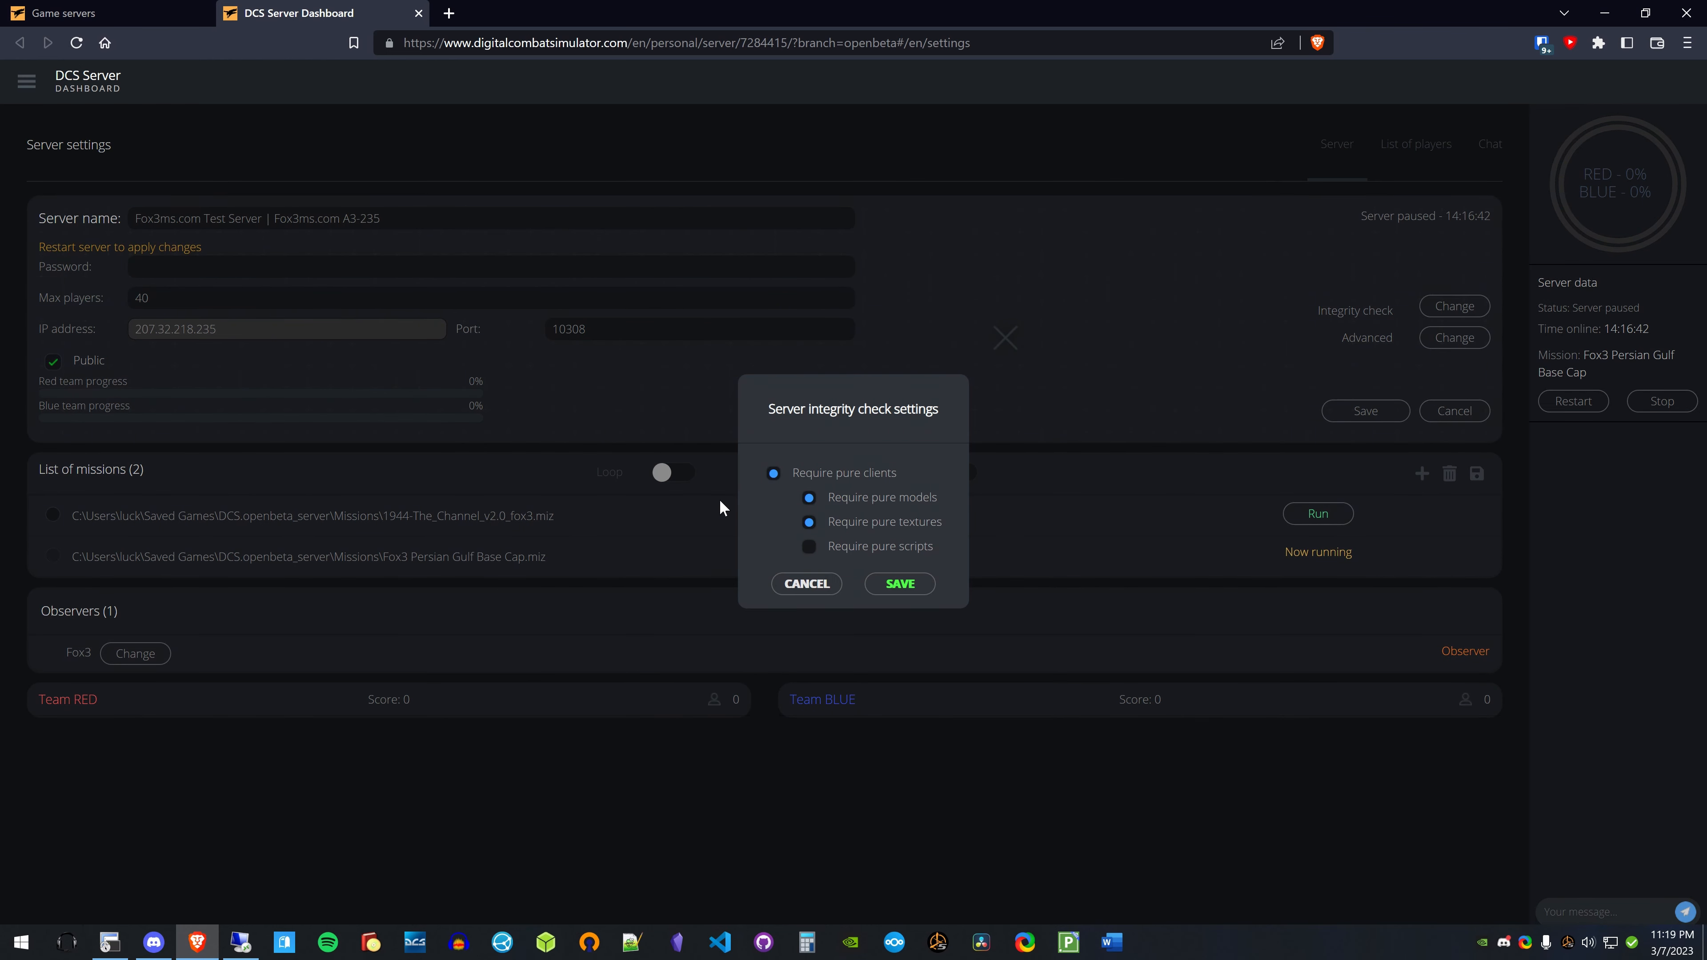
mouse_move(781, 493)
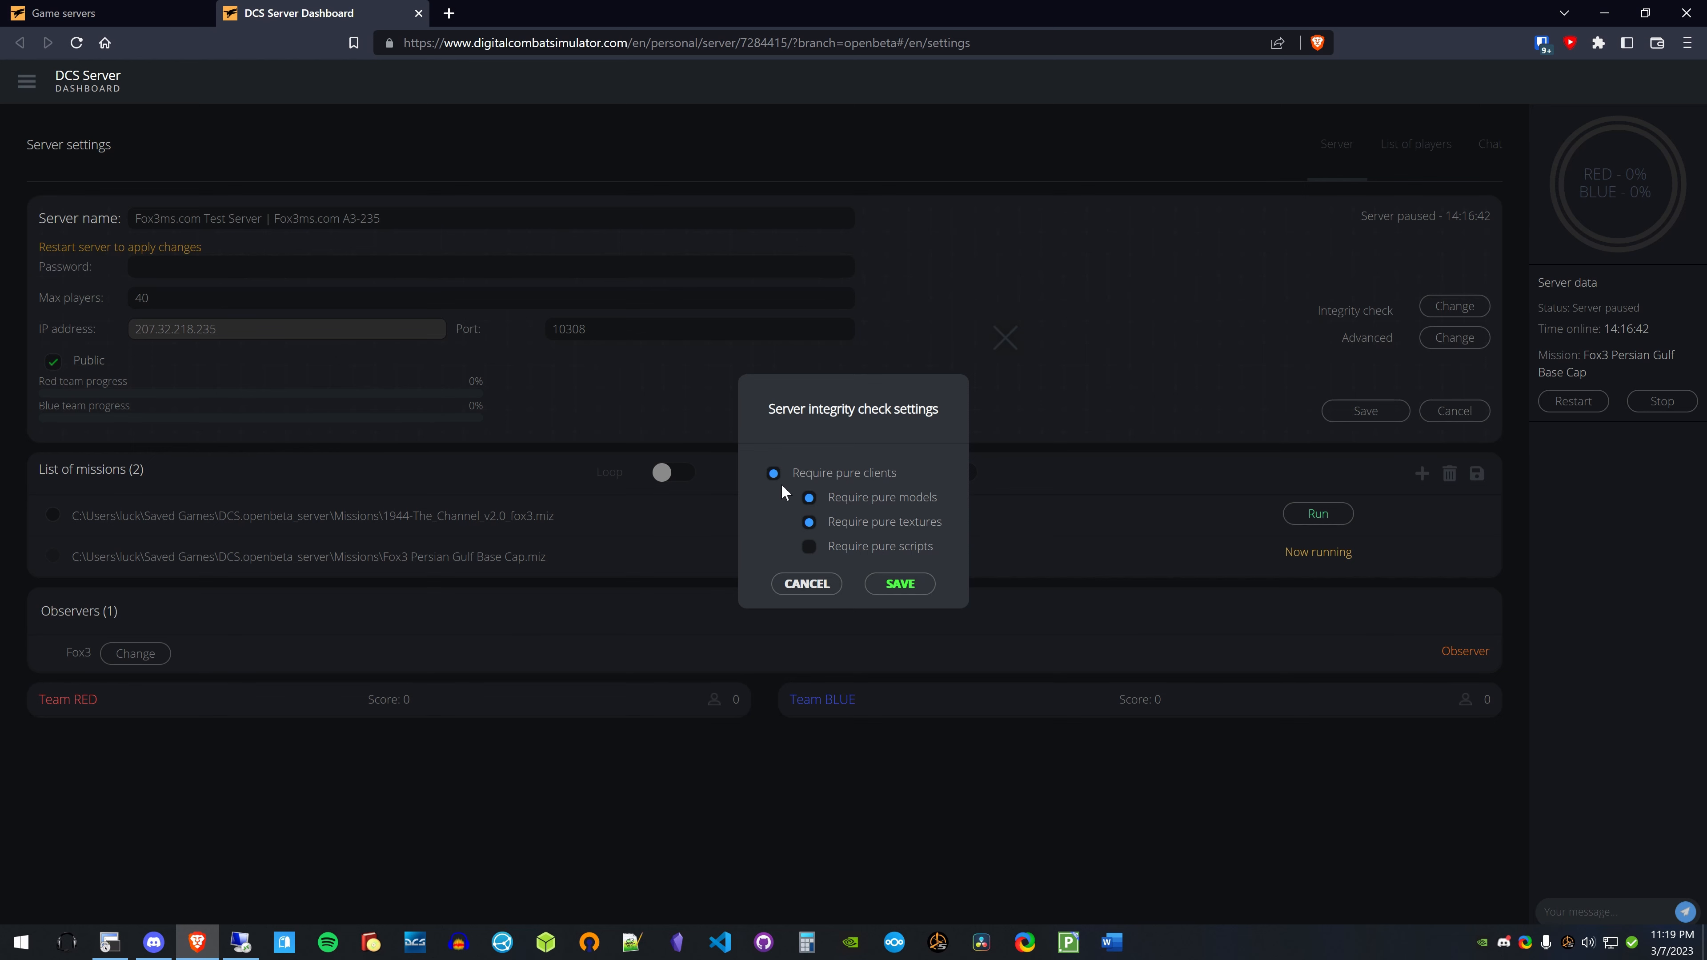
mouse_move(852, 519)
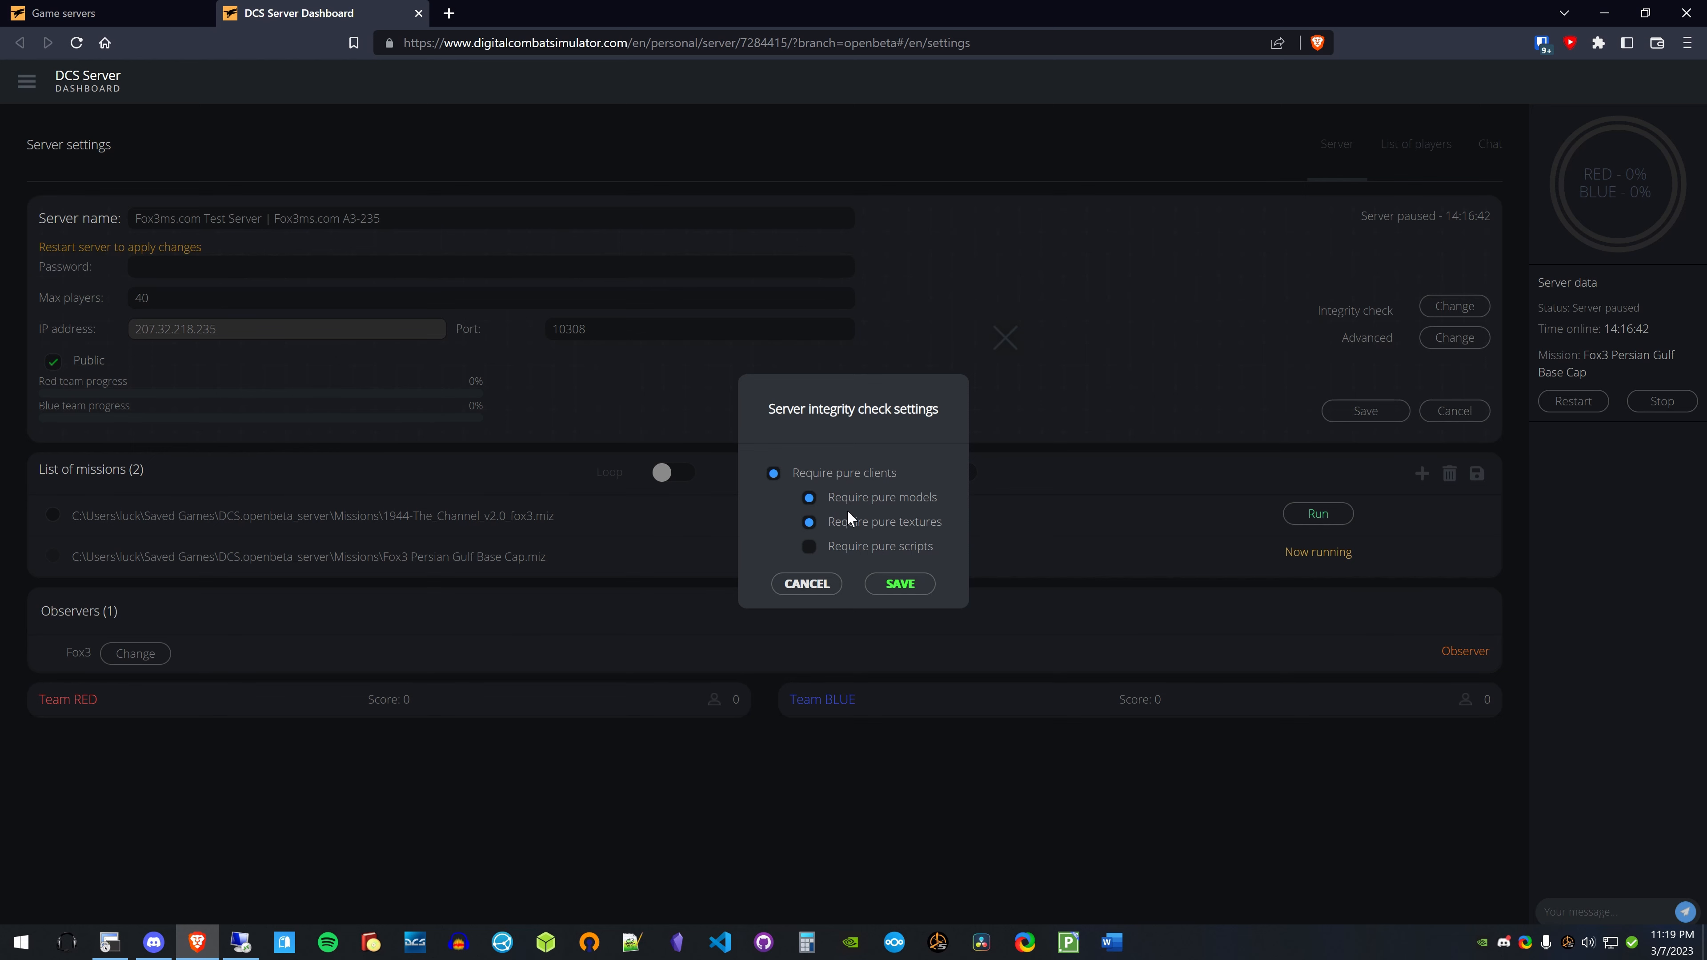
mouse_move(819, 513)
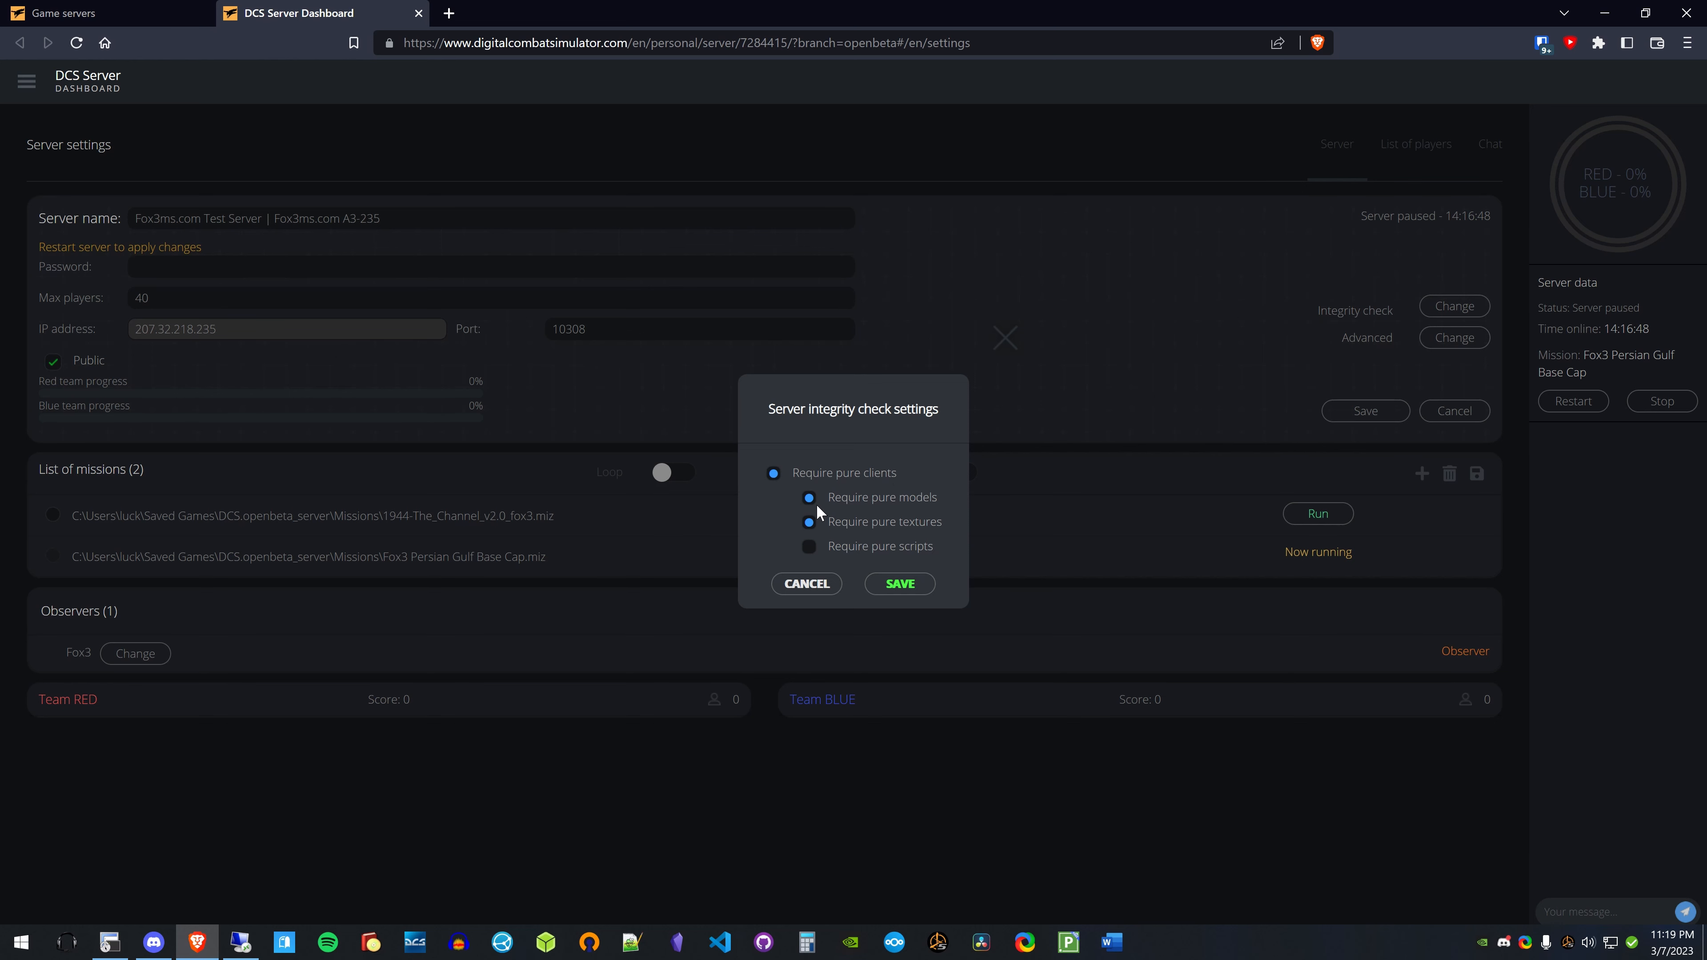
mouse_move(829, 558)
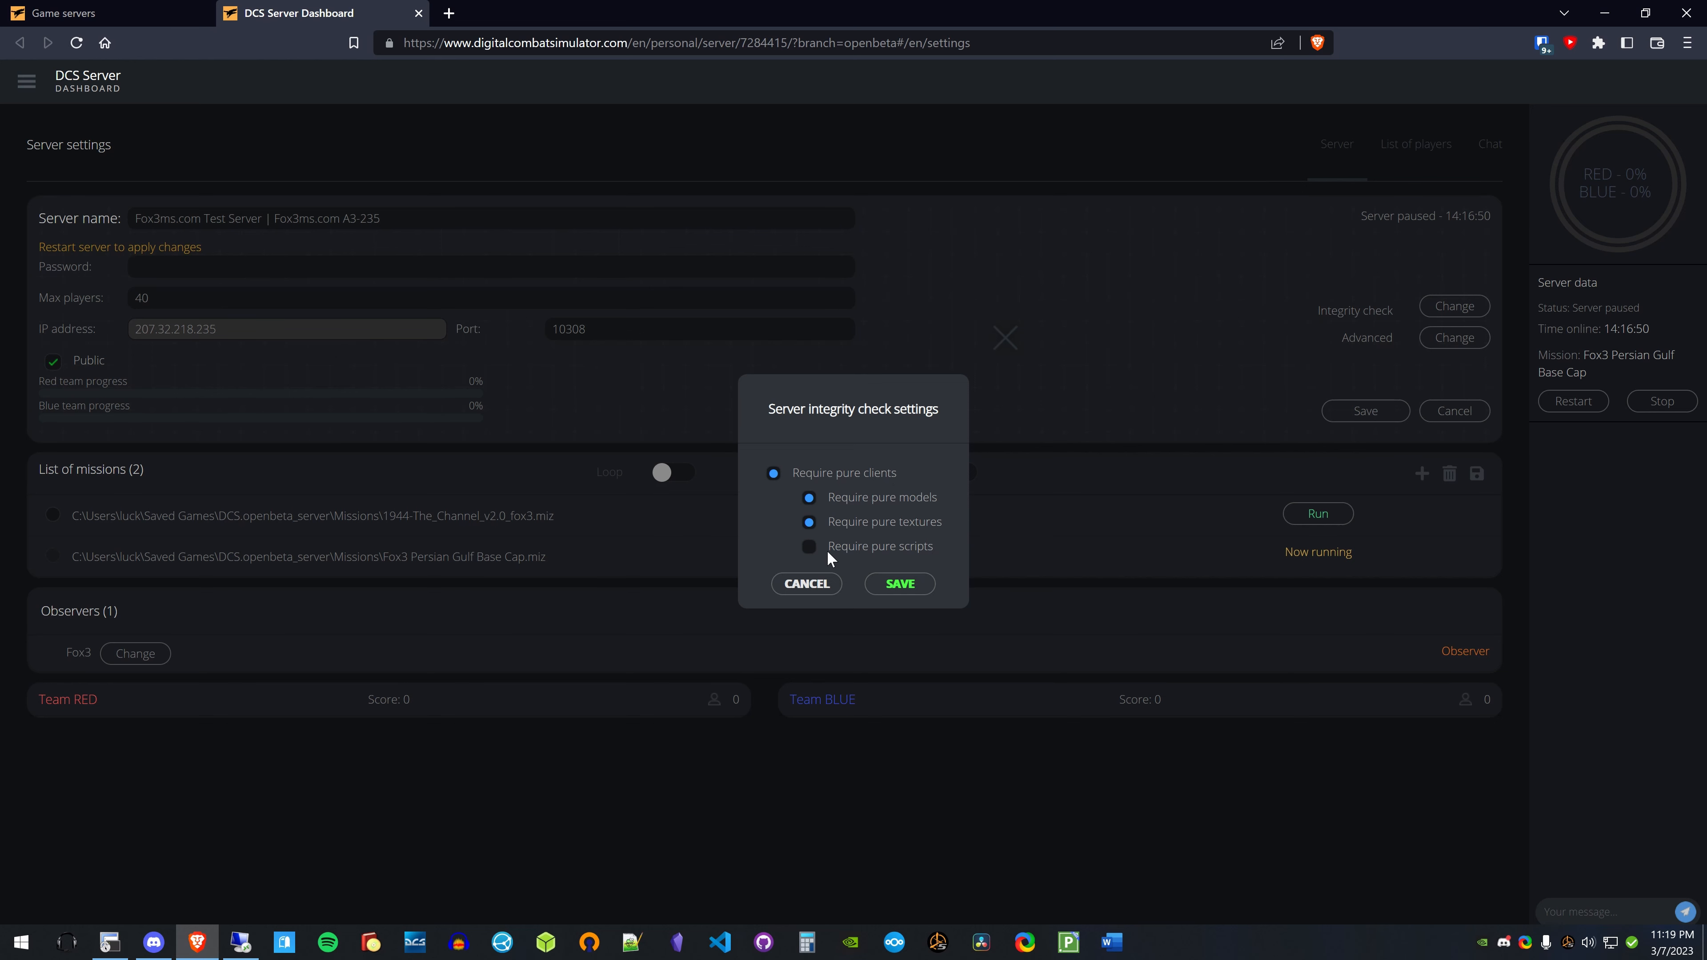
mouse_move(917, 556)
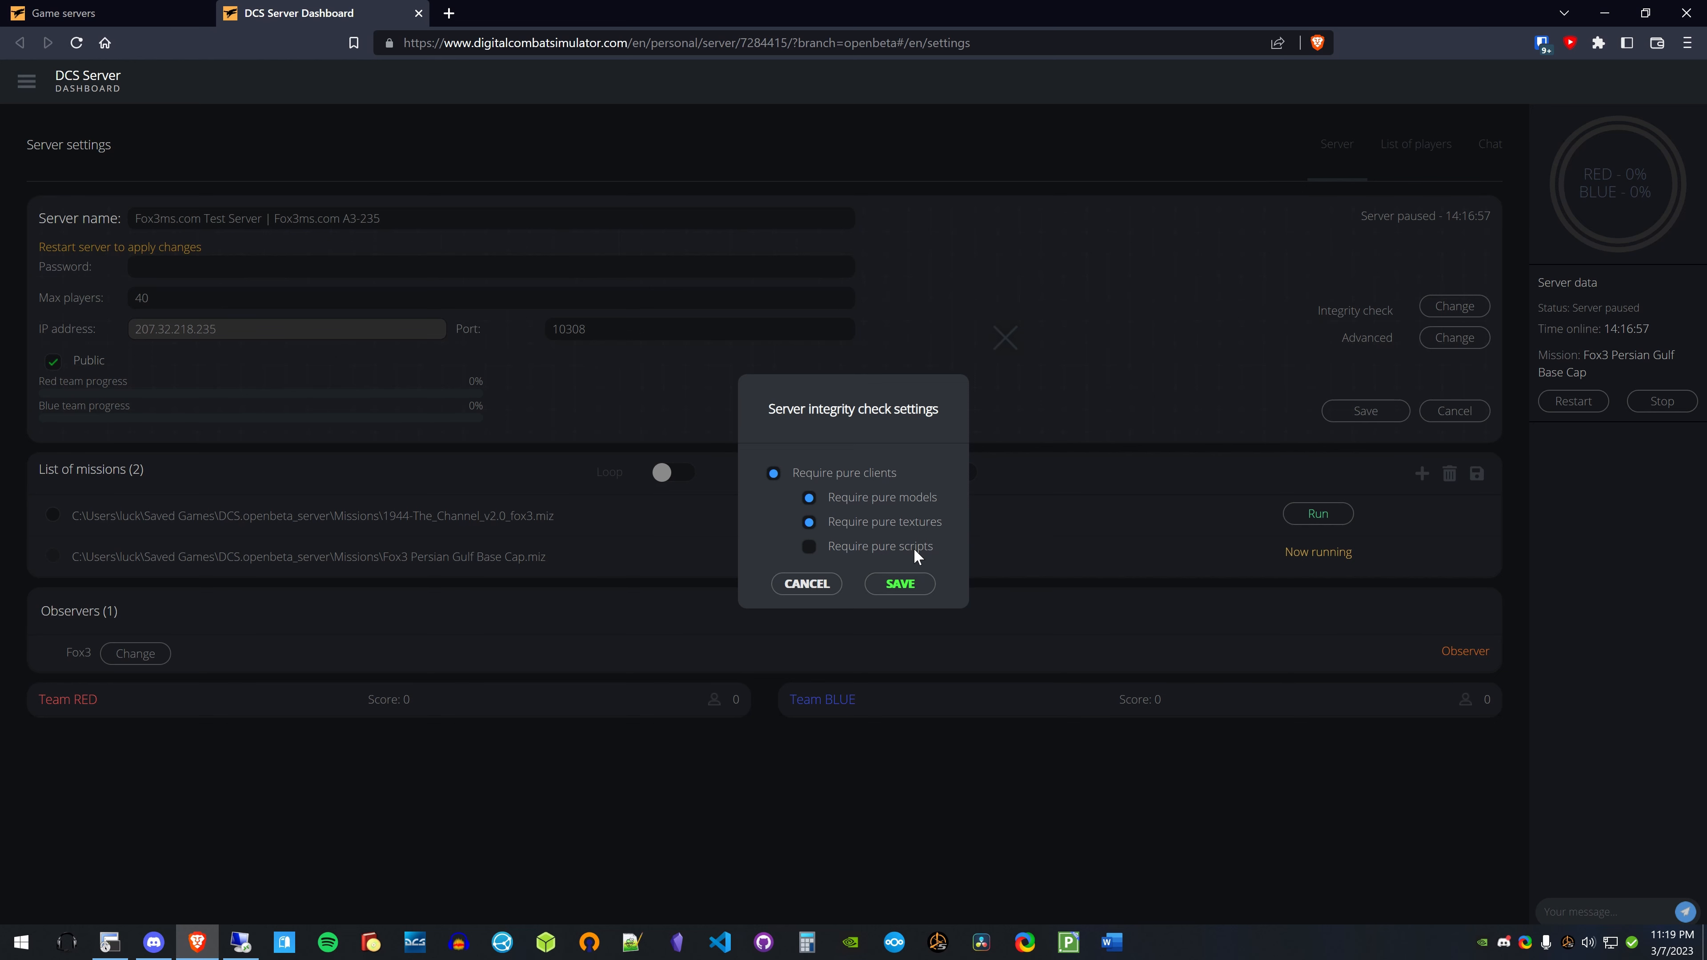
mouse_move(909, 533)
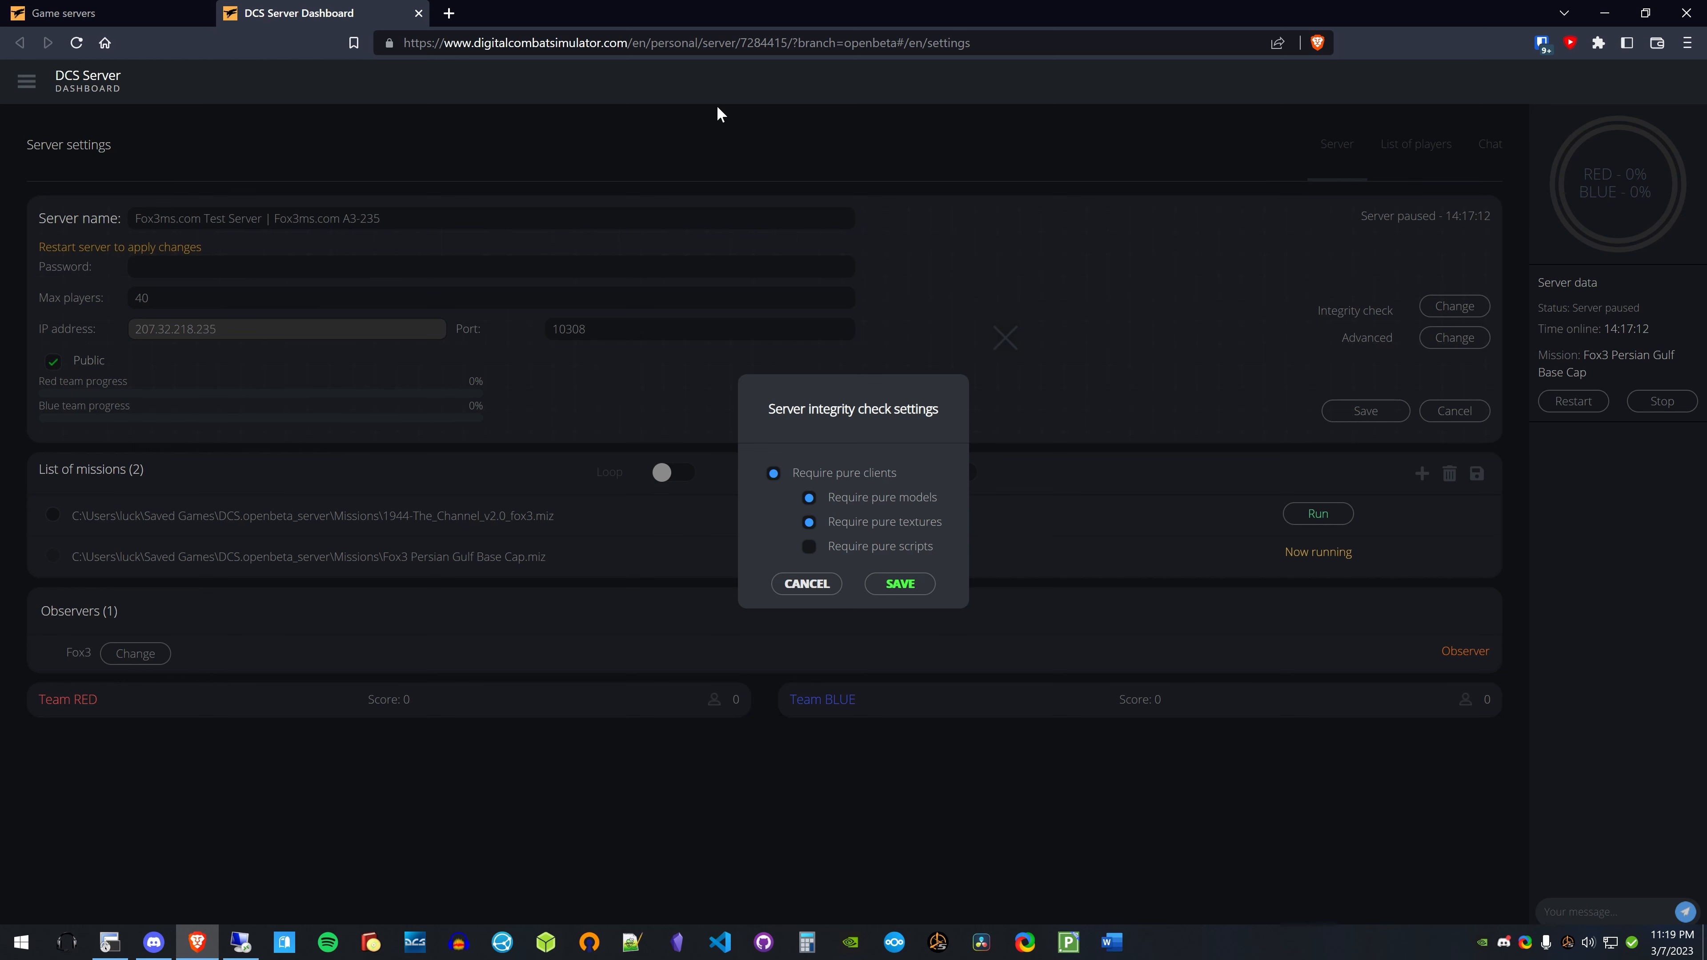
mouse_move(730, 27)
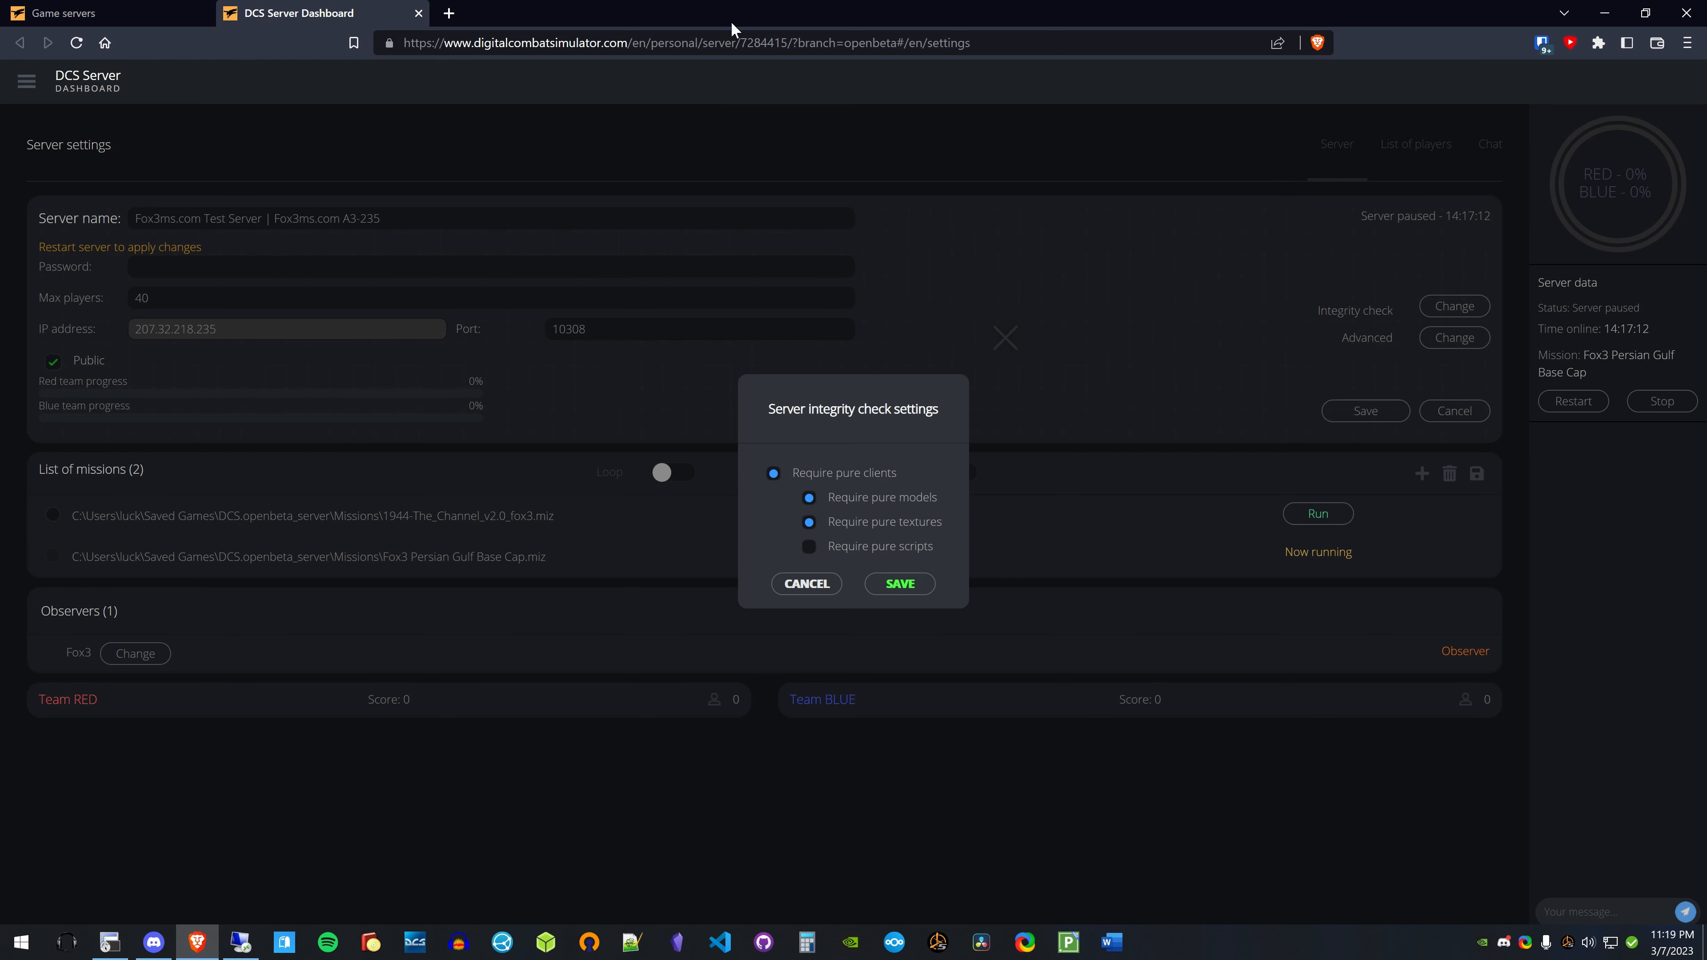
mouse_move(825, 535)
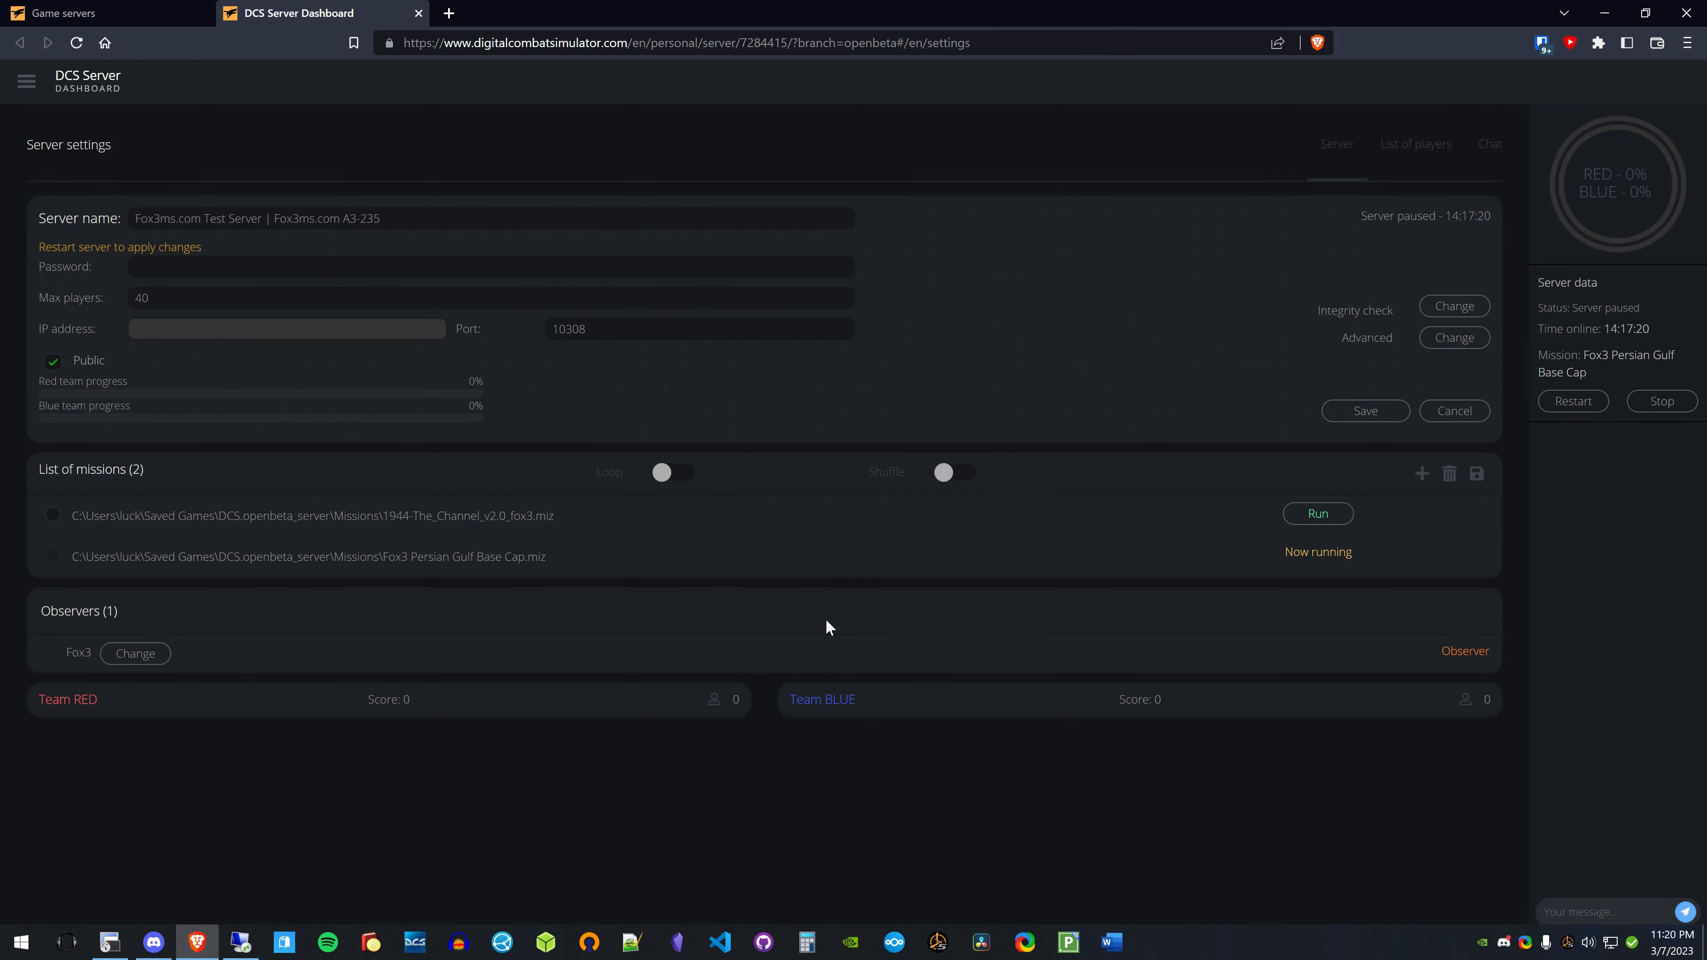
mouse_move(1427, 378)
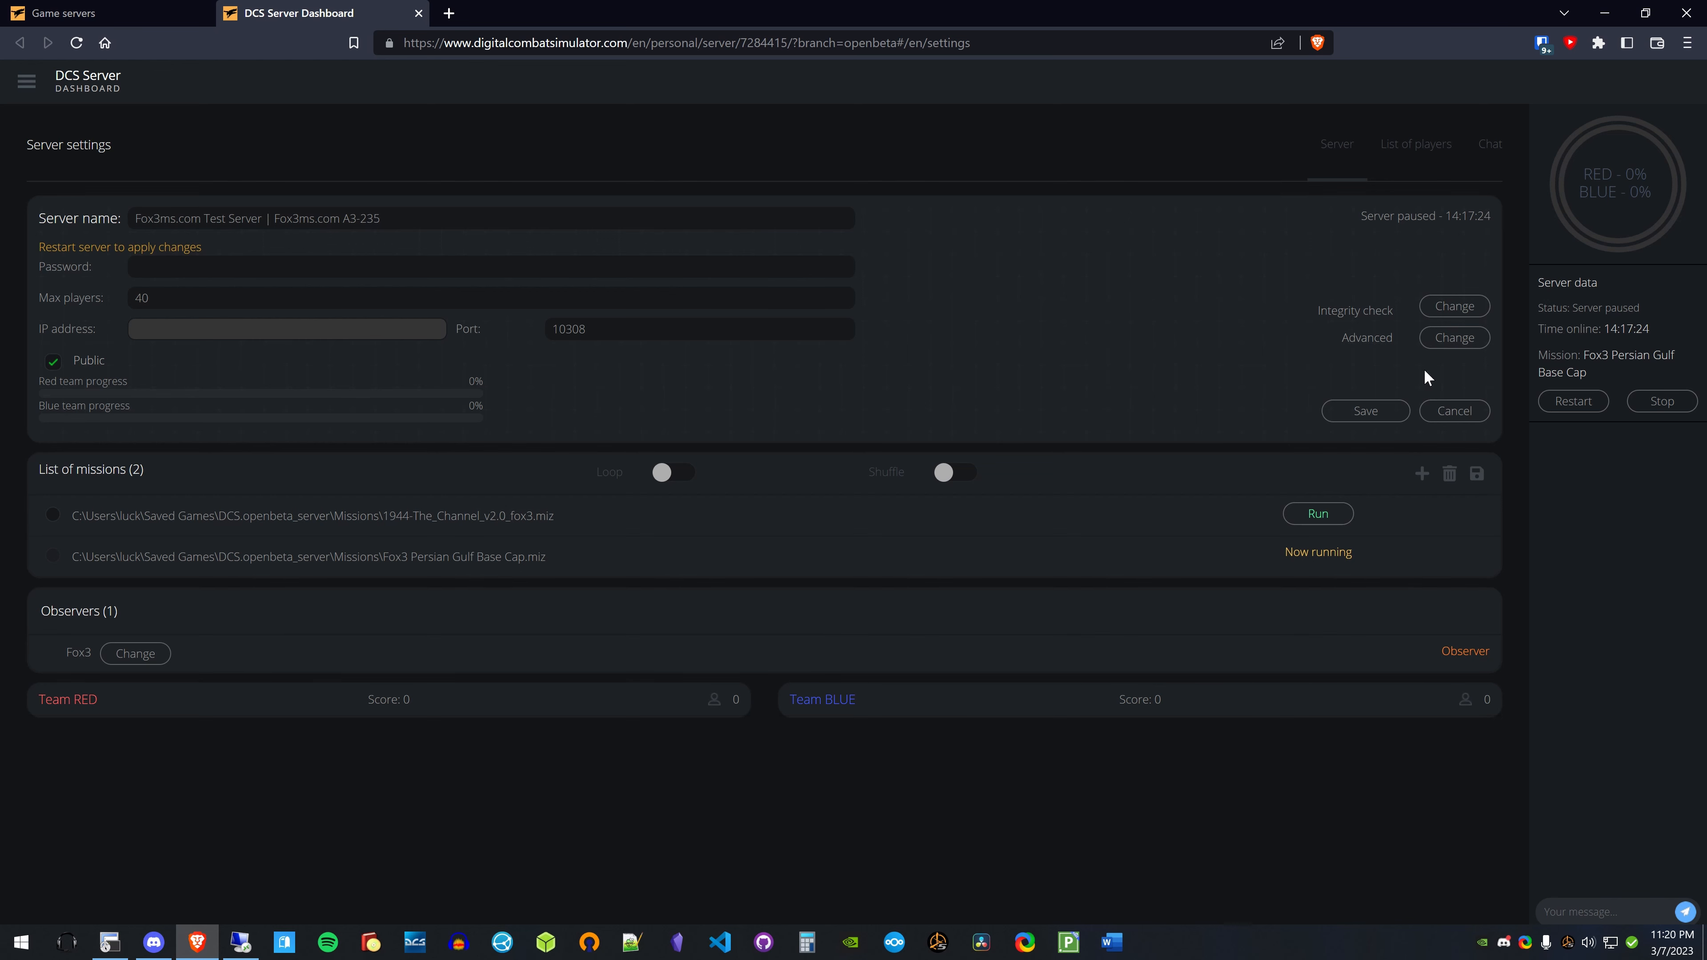
- In Advanced settings, allow object export and screenshots on clients
click(1454, 338)
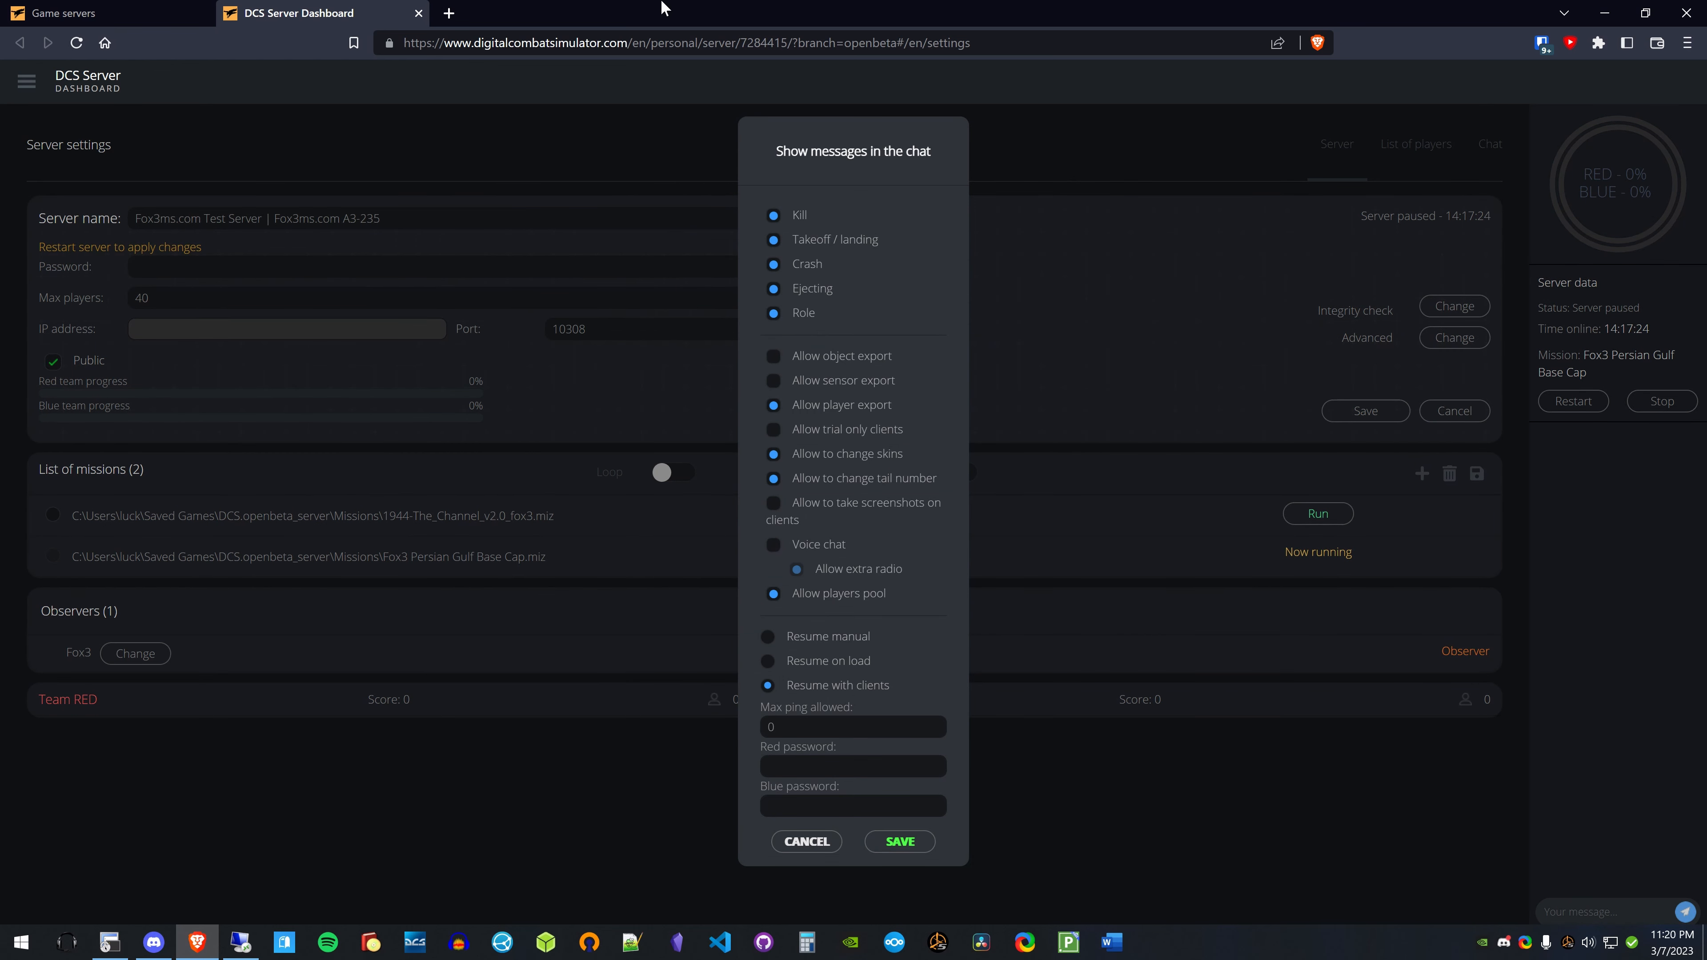
mouse_move(848, 421)
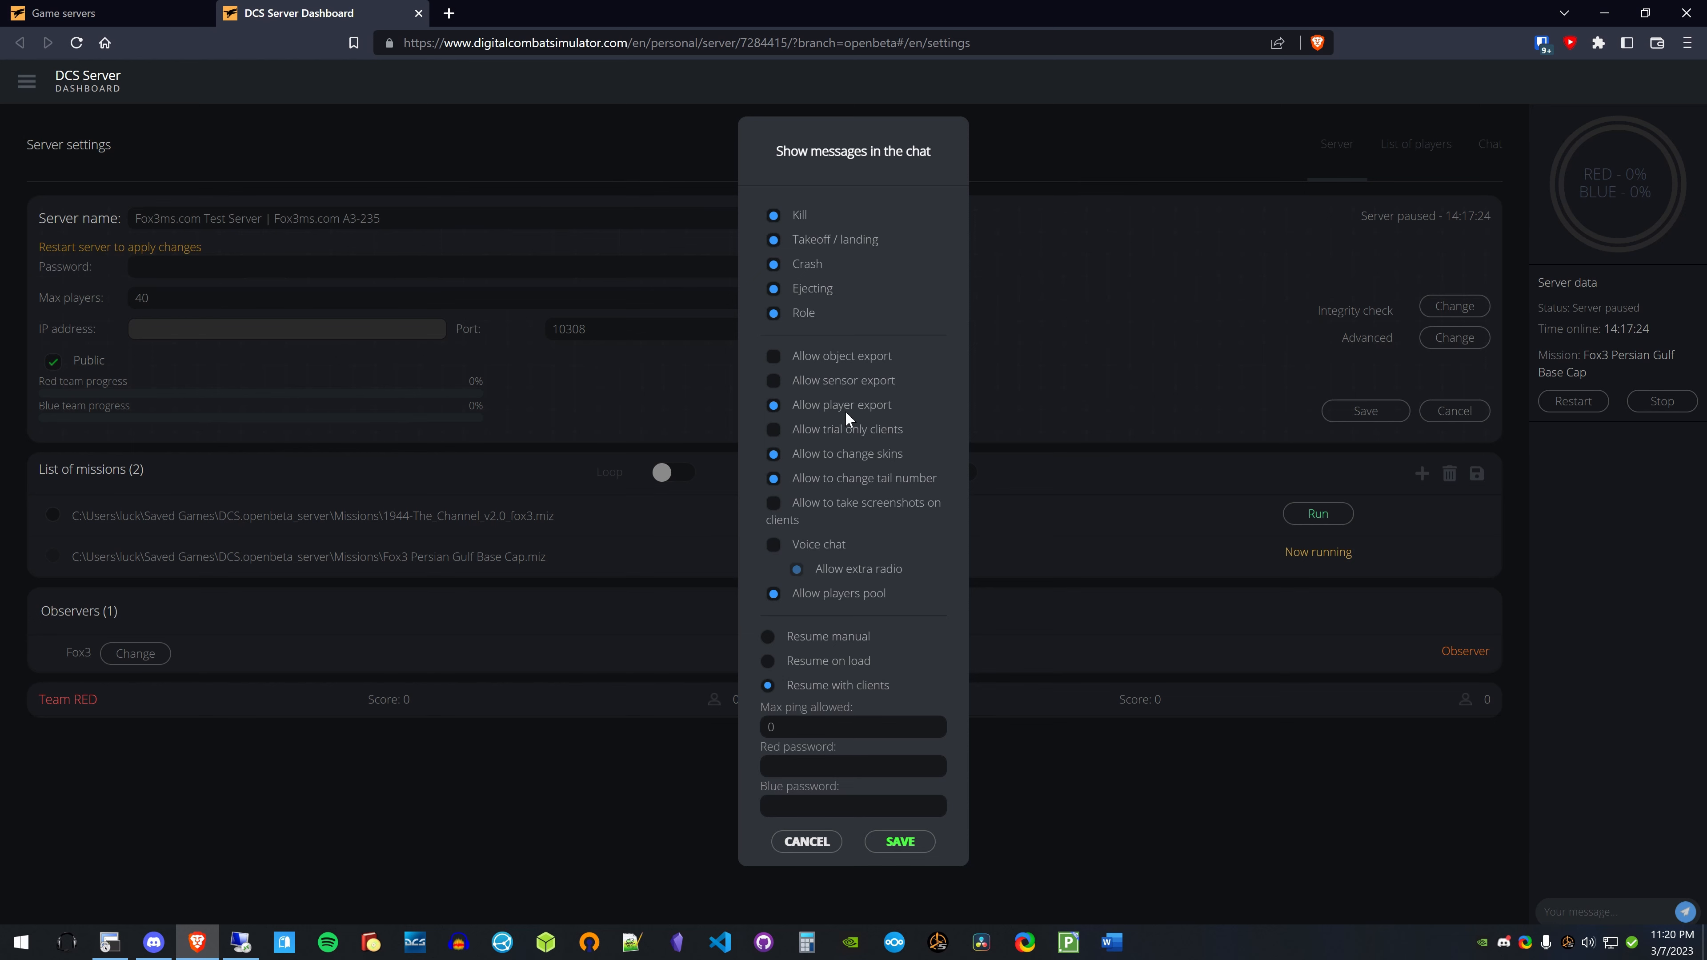
mouse_move(833, 488)
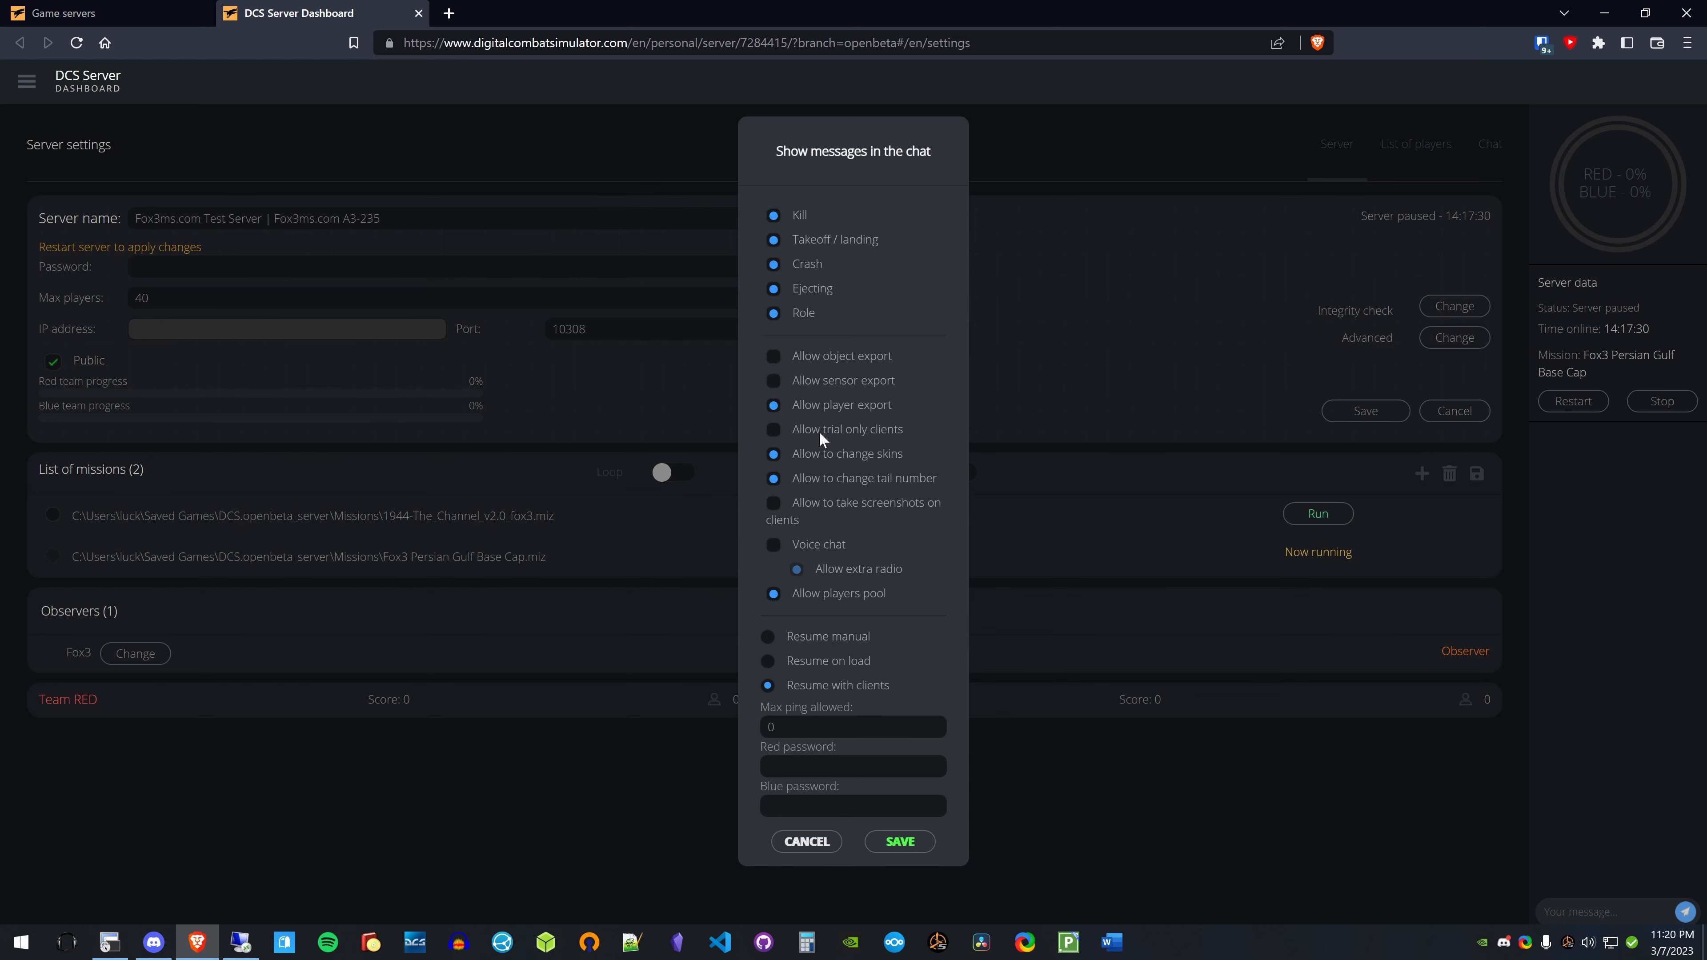
mouse_move(888, 418)
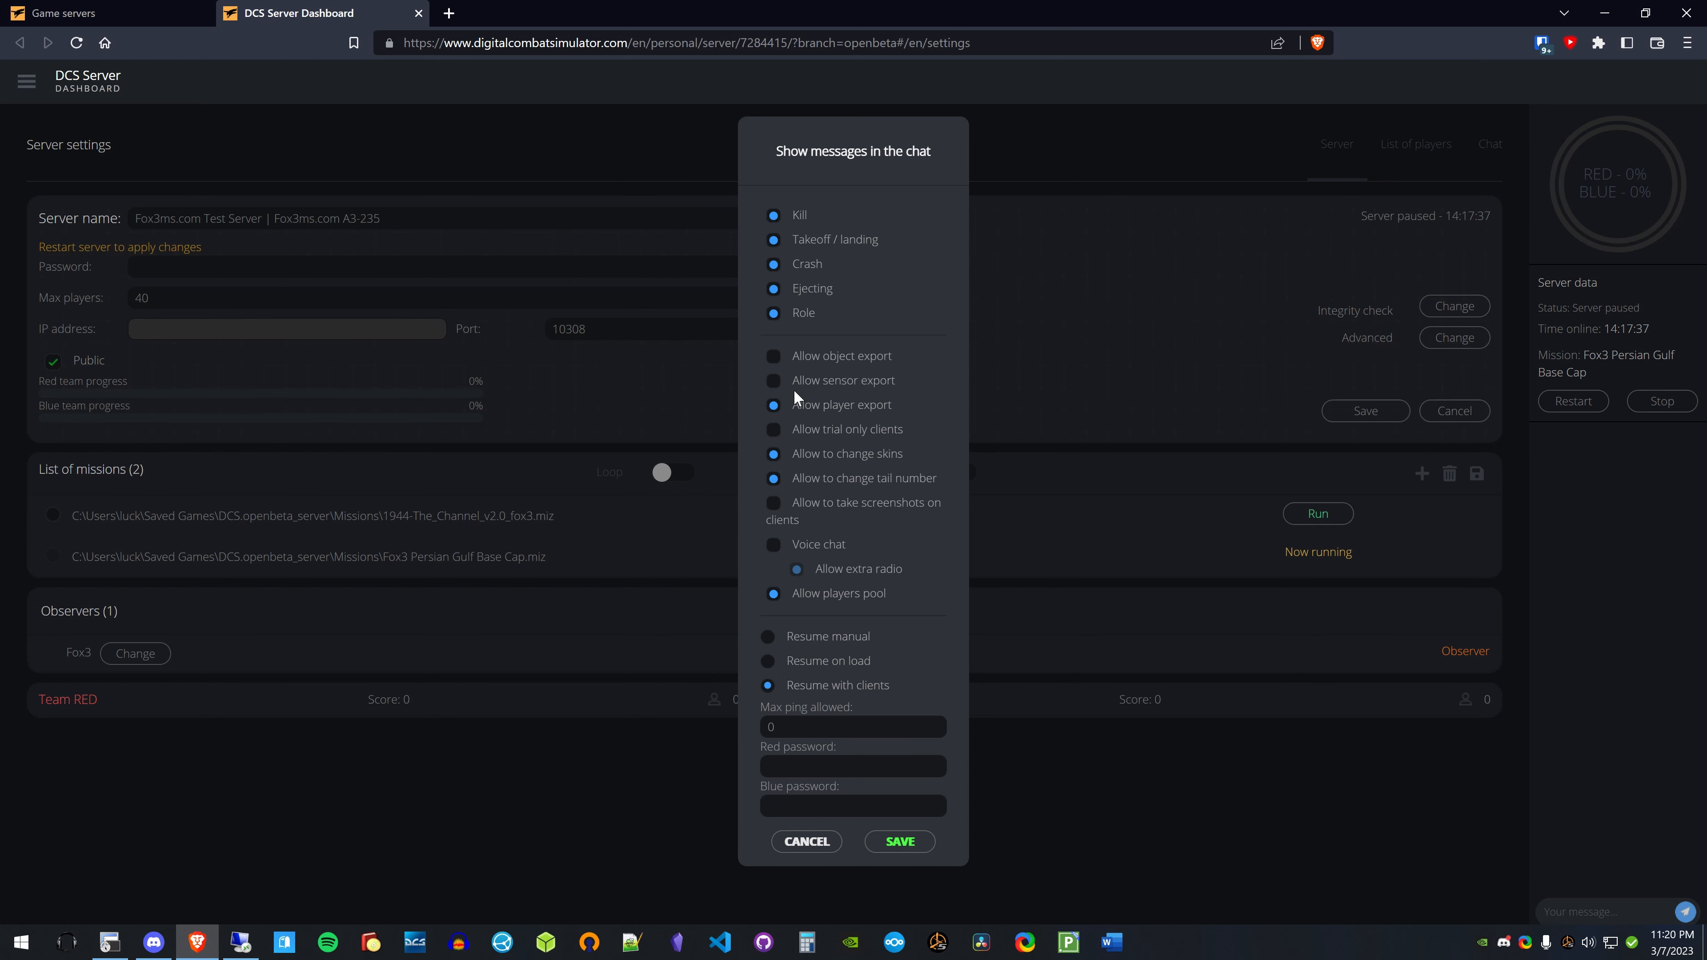
mouse_move(770, 435)
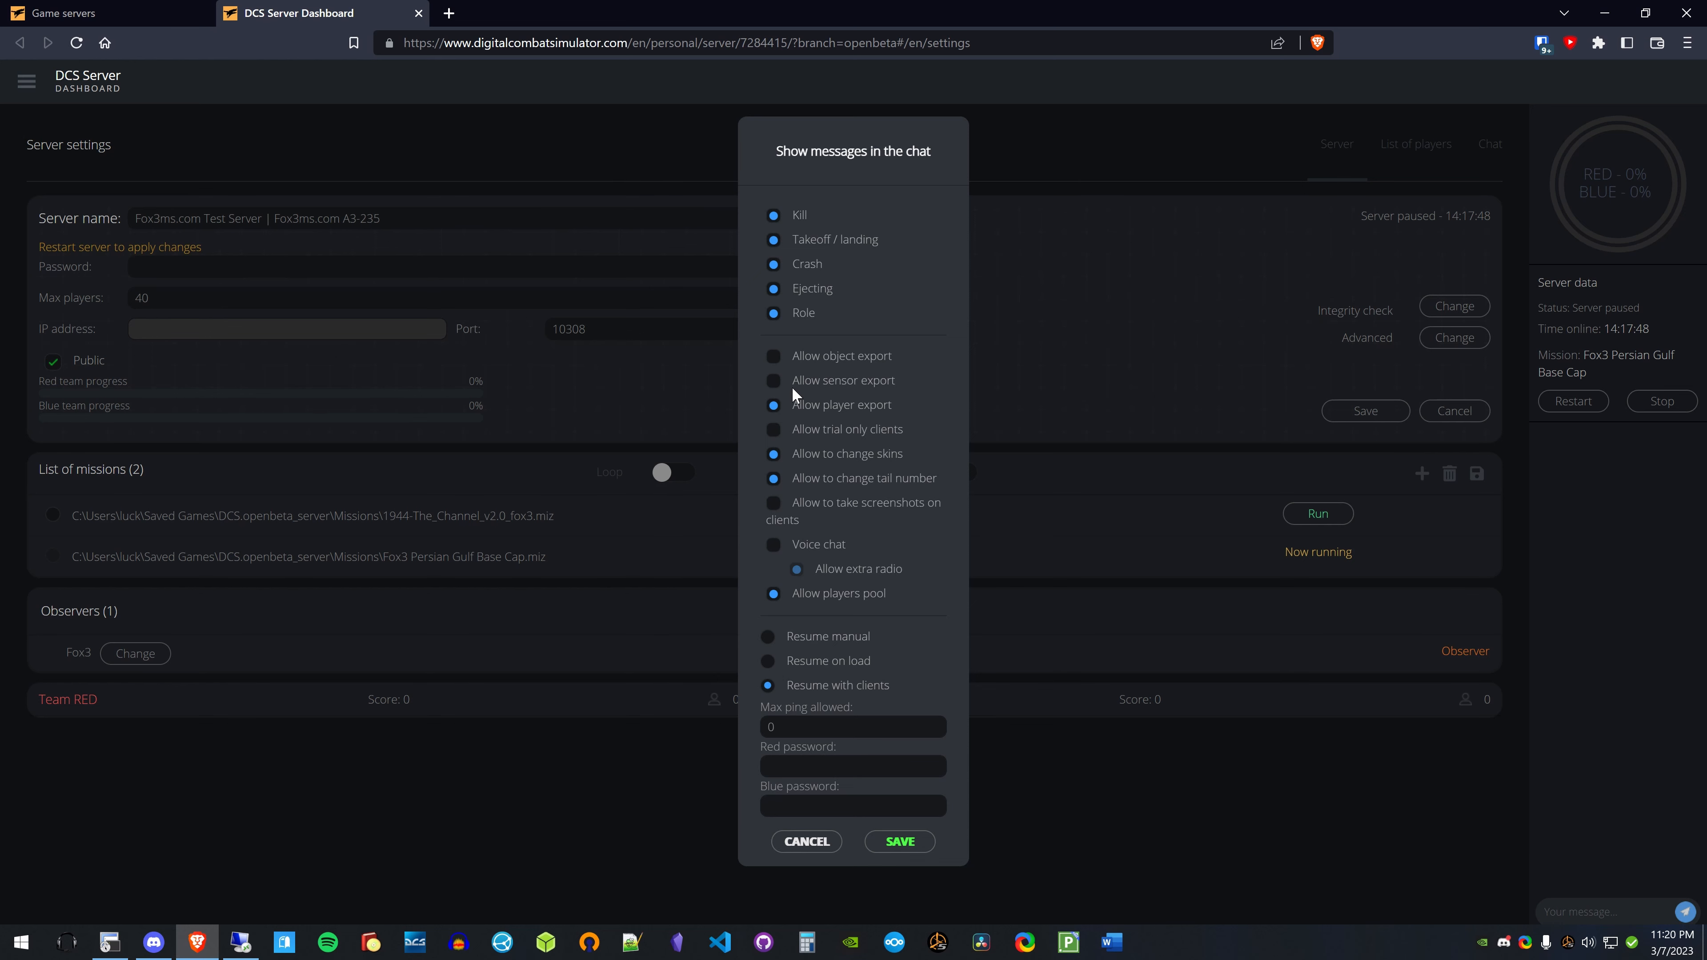
mouse_move(946, 399)
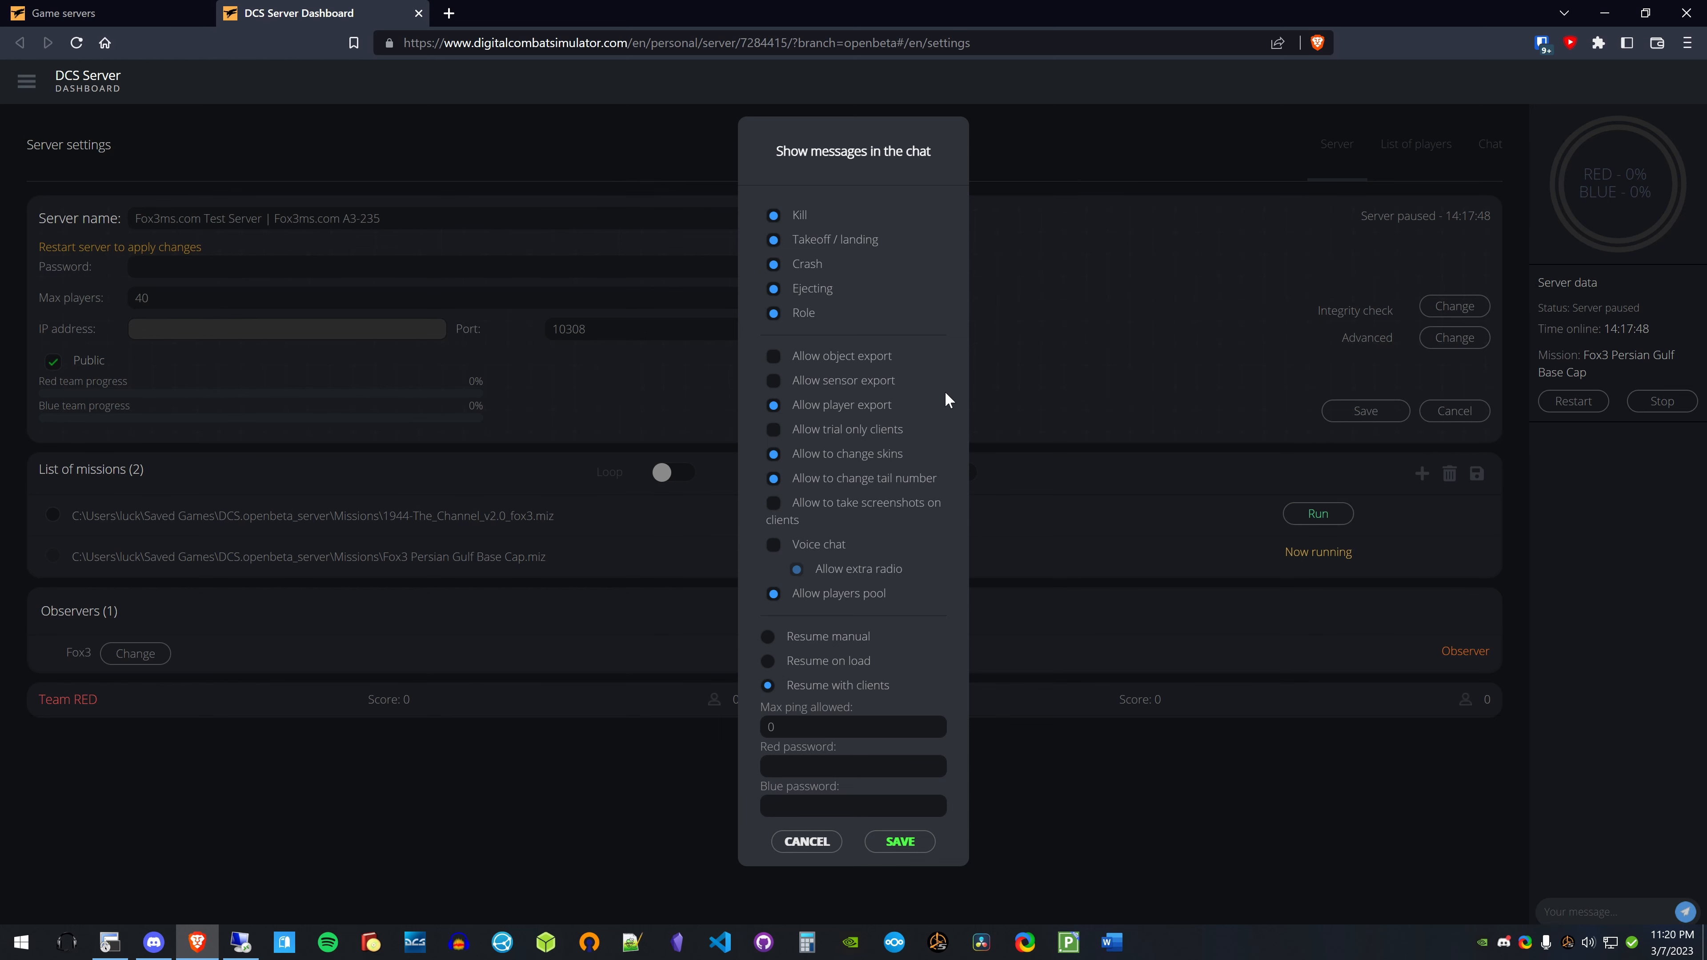
mouse_move(855, 373)
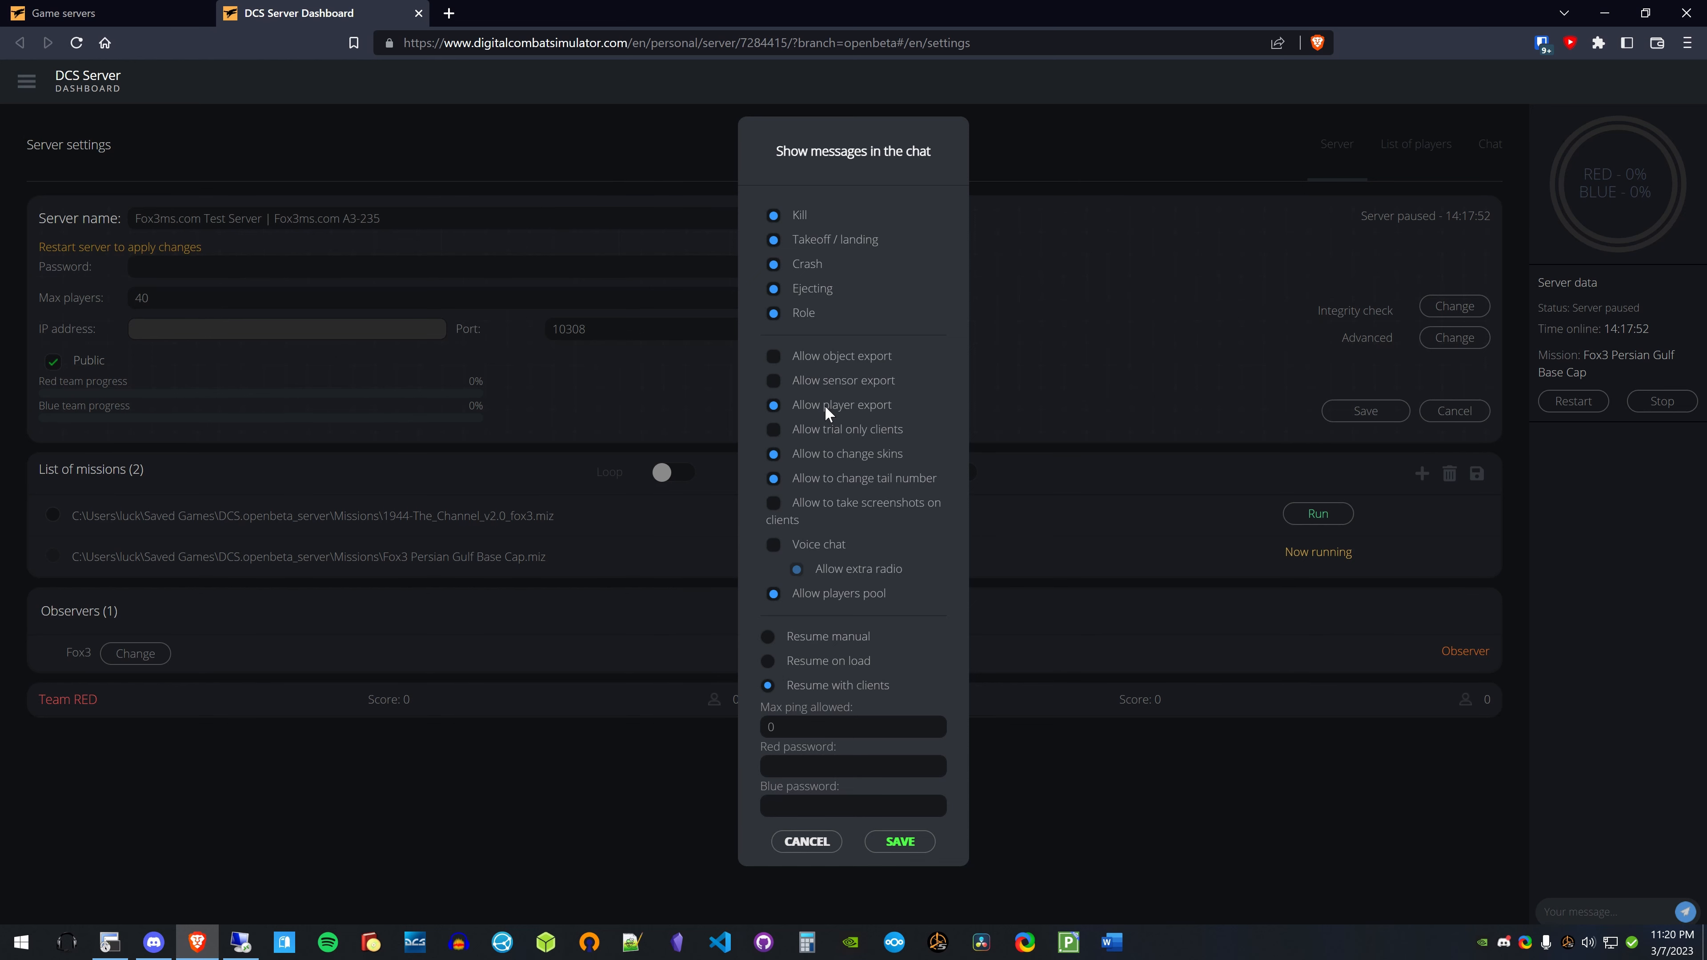
click(774, 356)
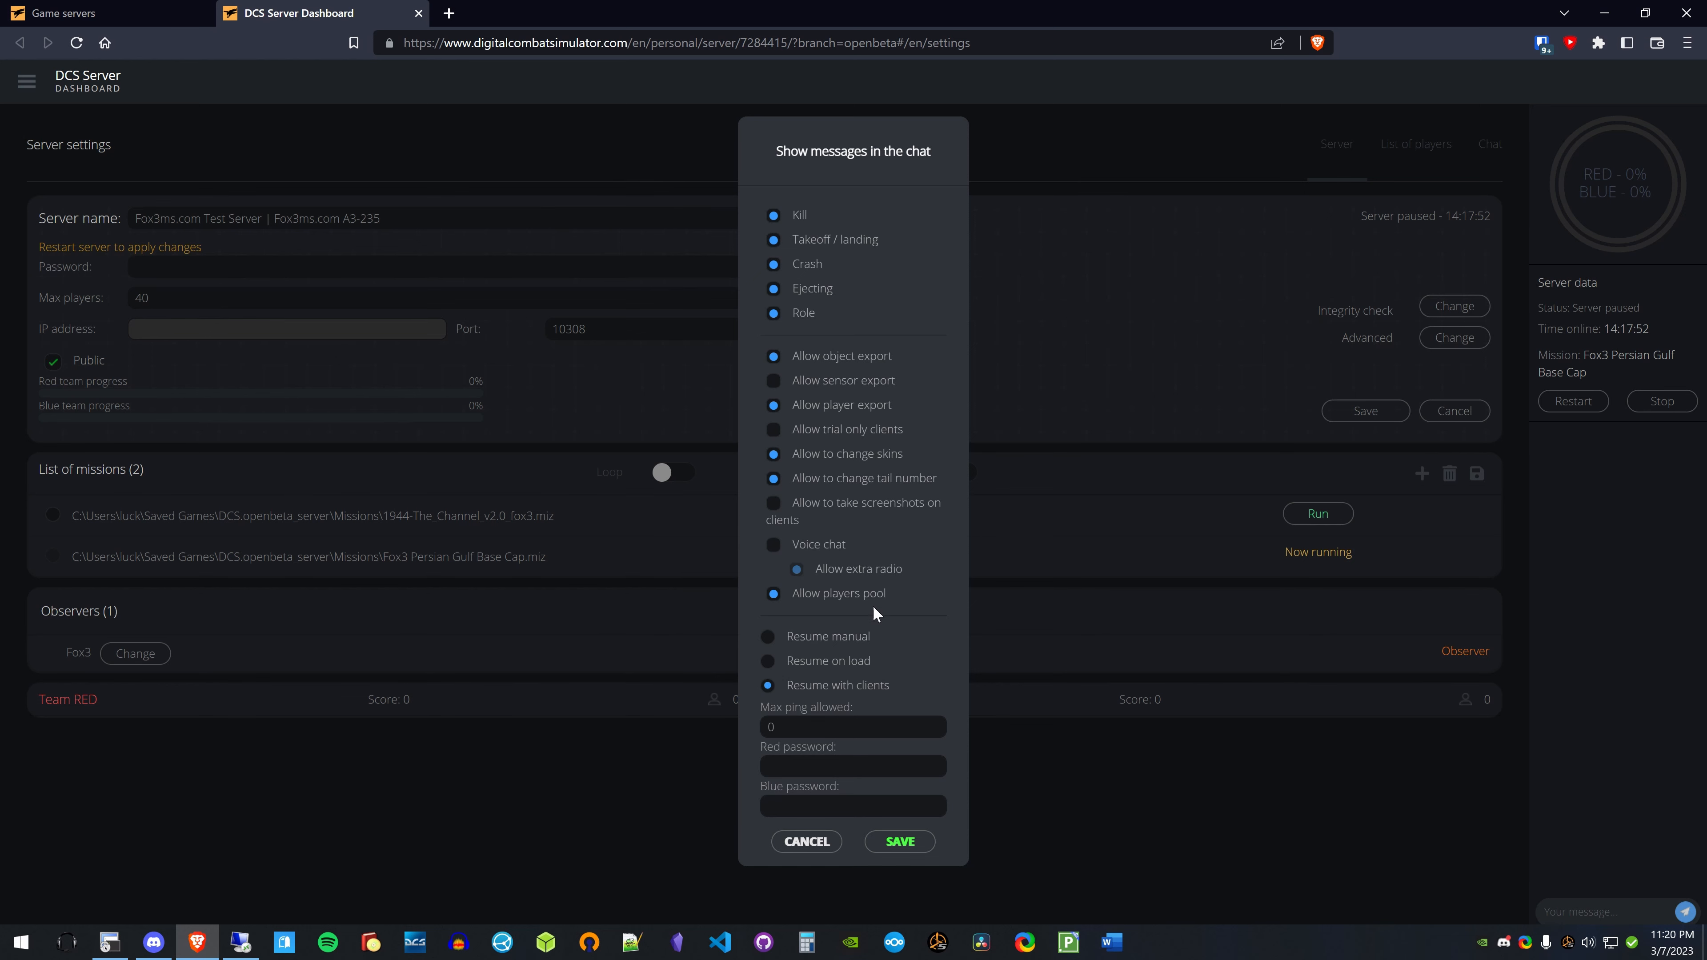
mouse_move(769, 513)
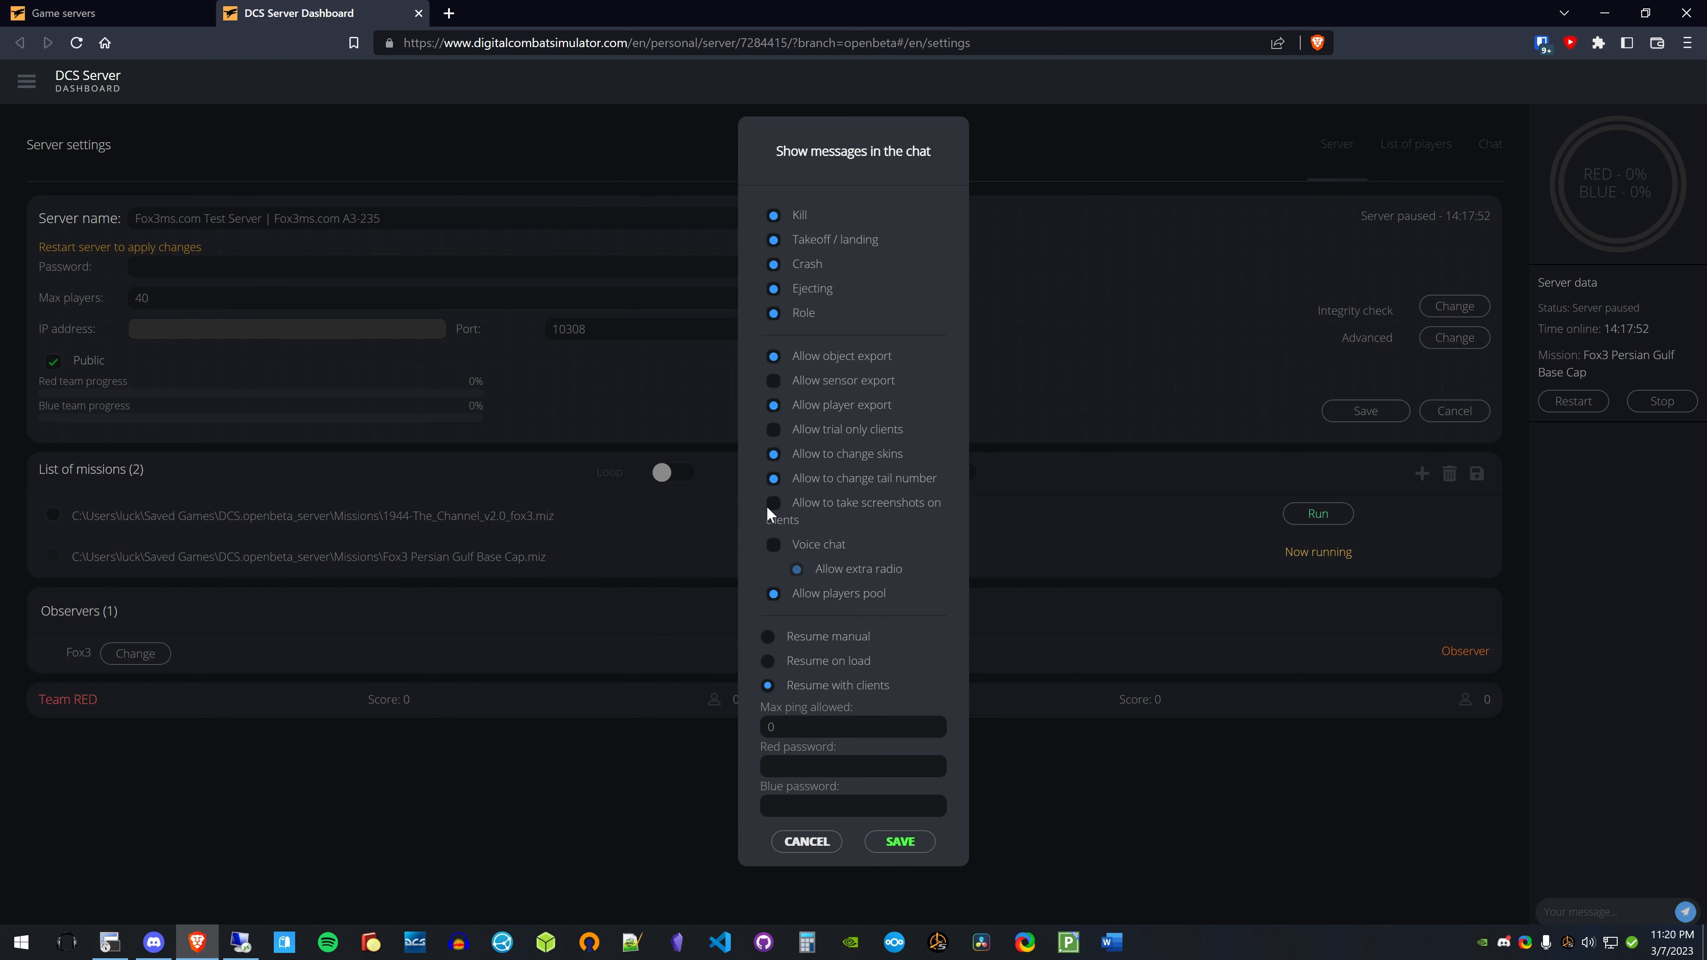
mouse_move(882, 512)
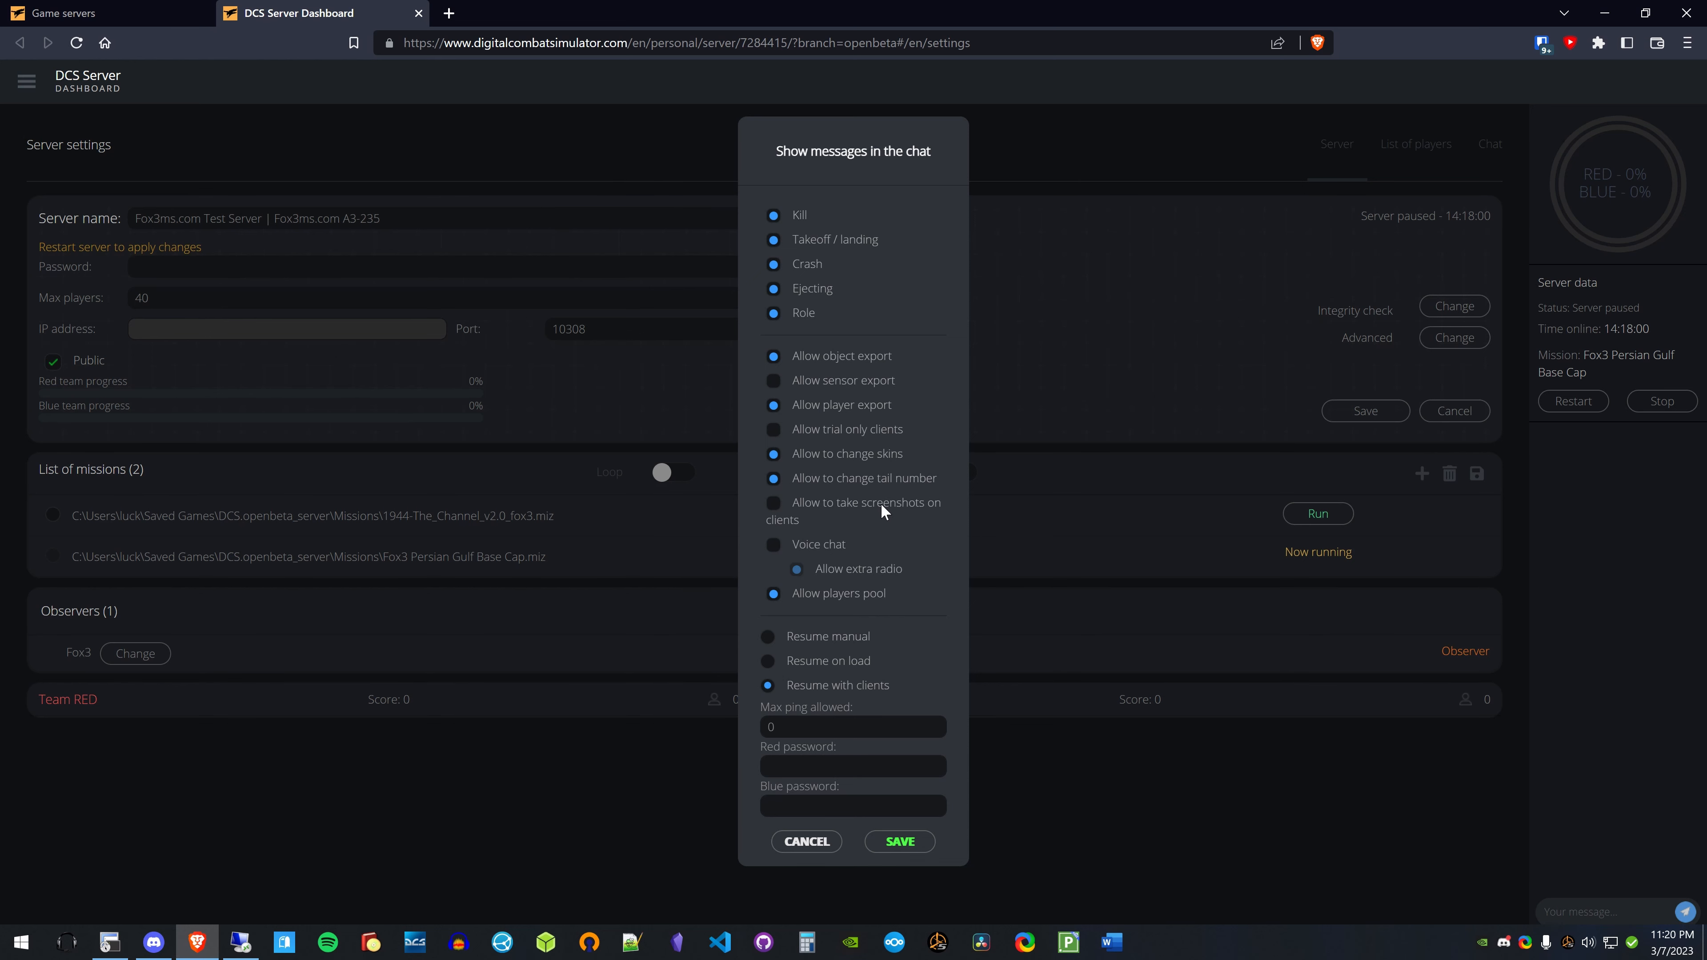
mouse_move(747, 513)
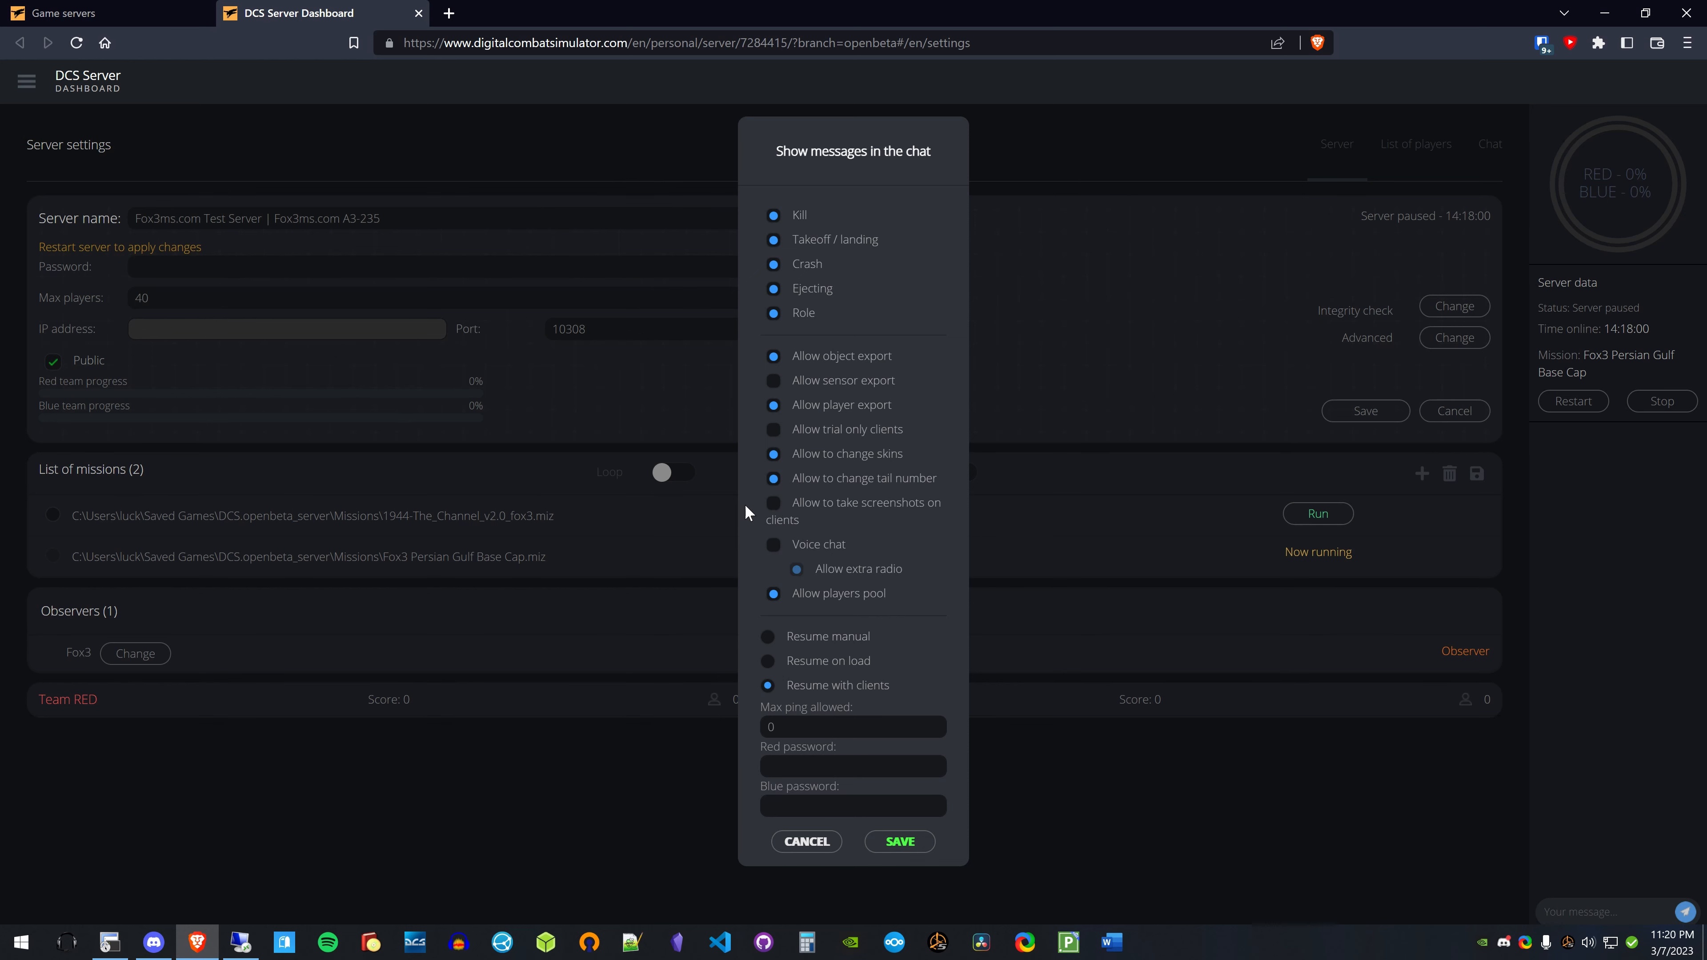
click(773, 503)
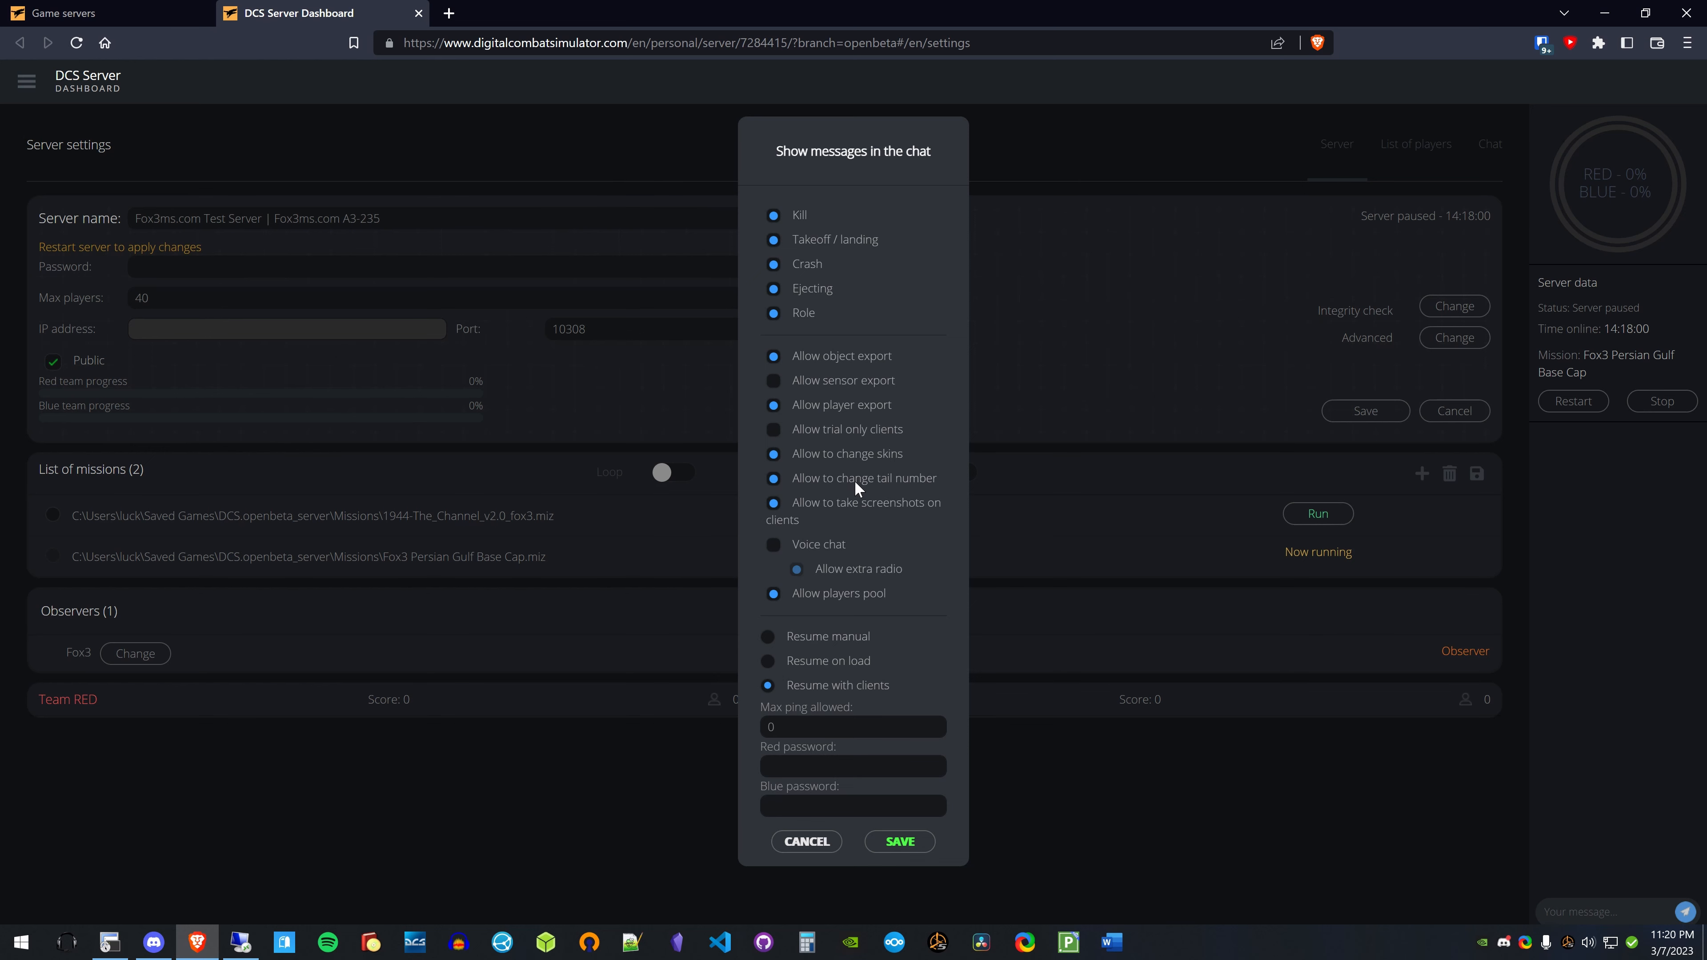
mouse_move(838, 461)
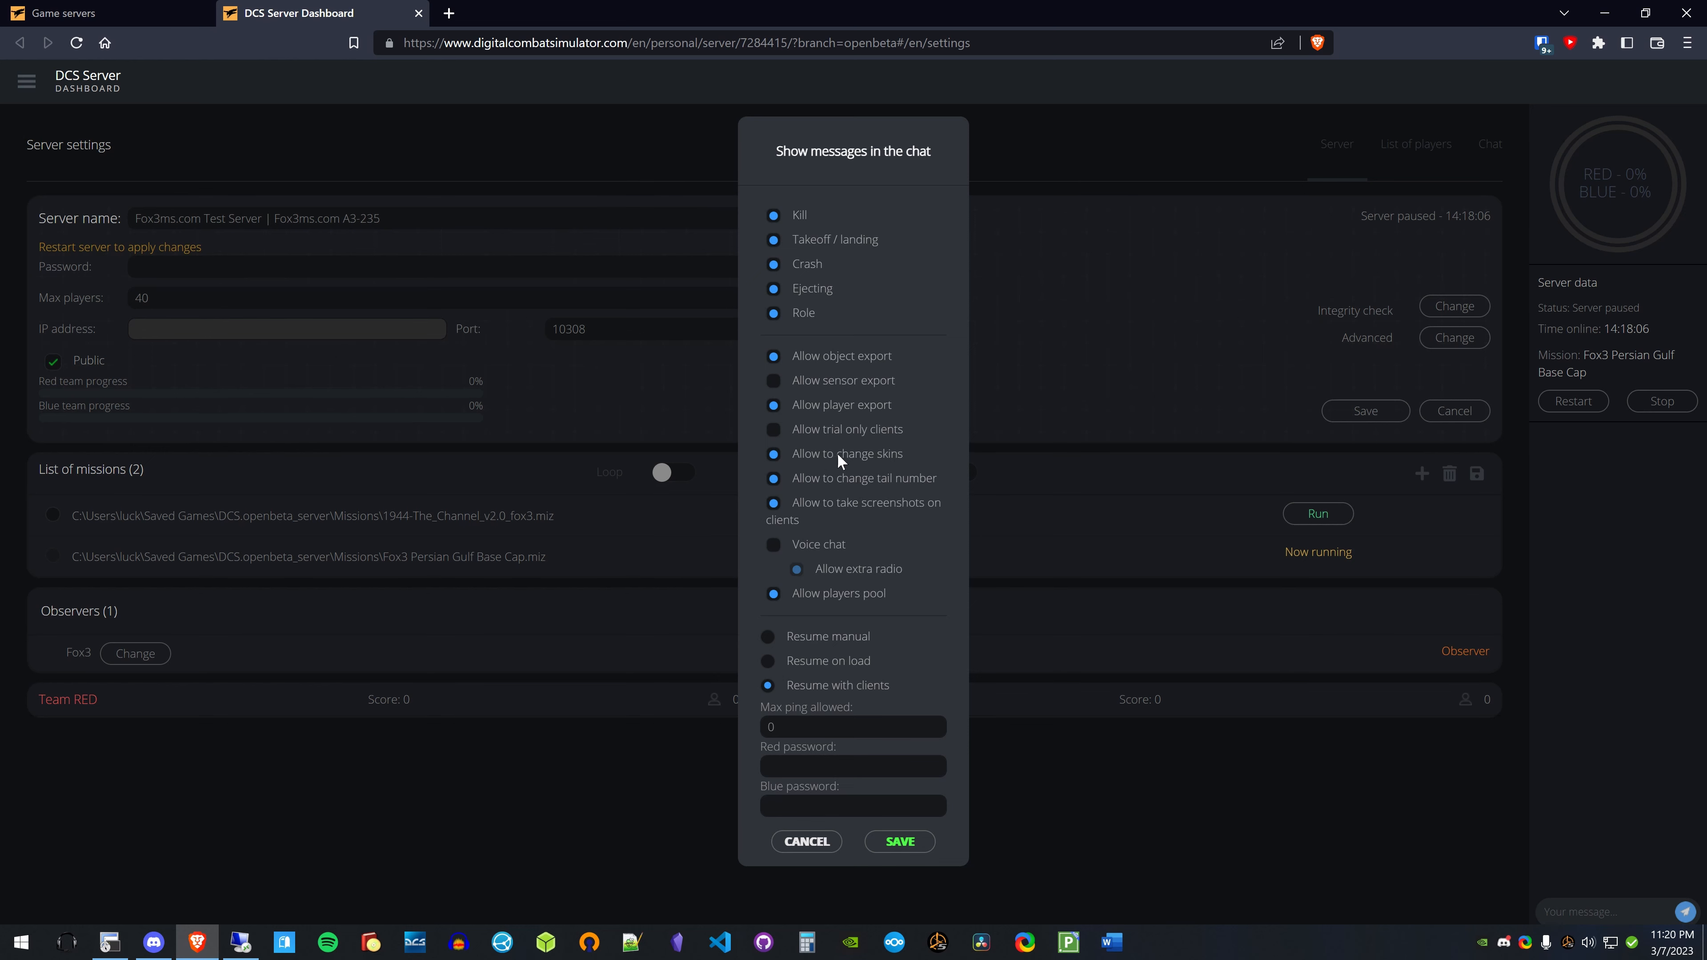
mouse_move(840, 463)
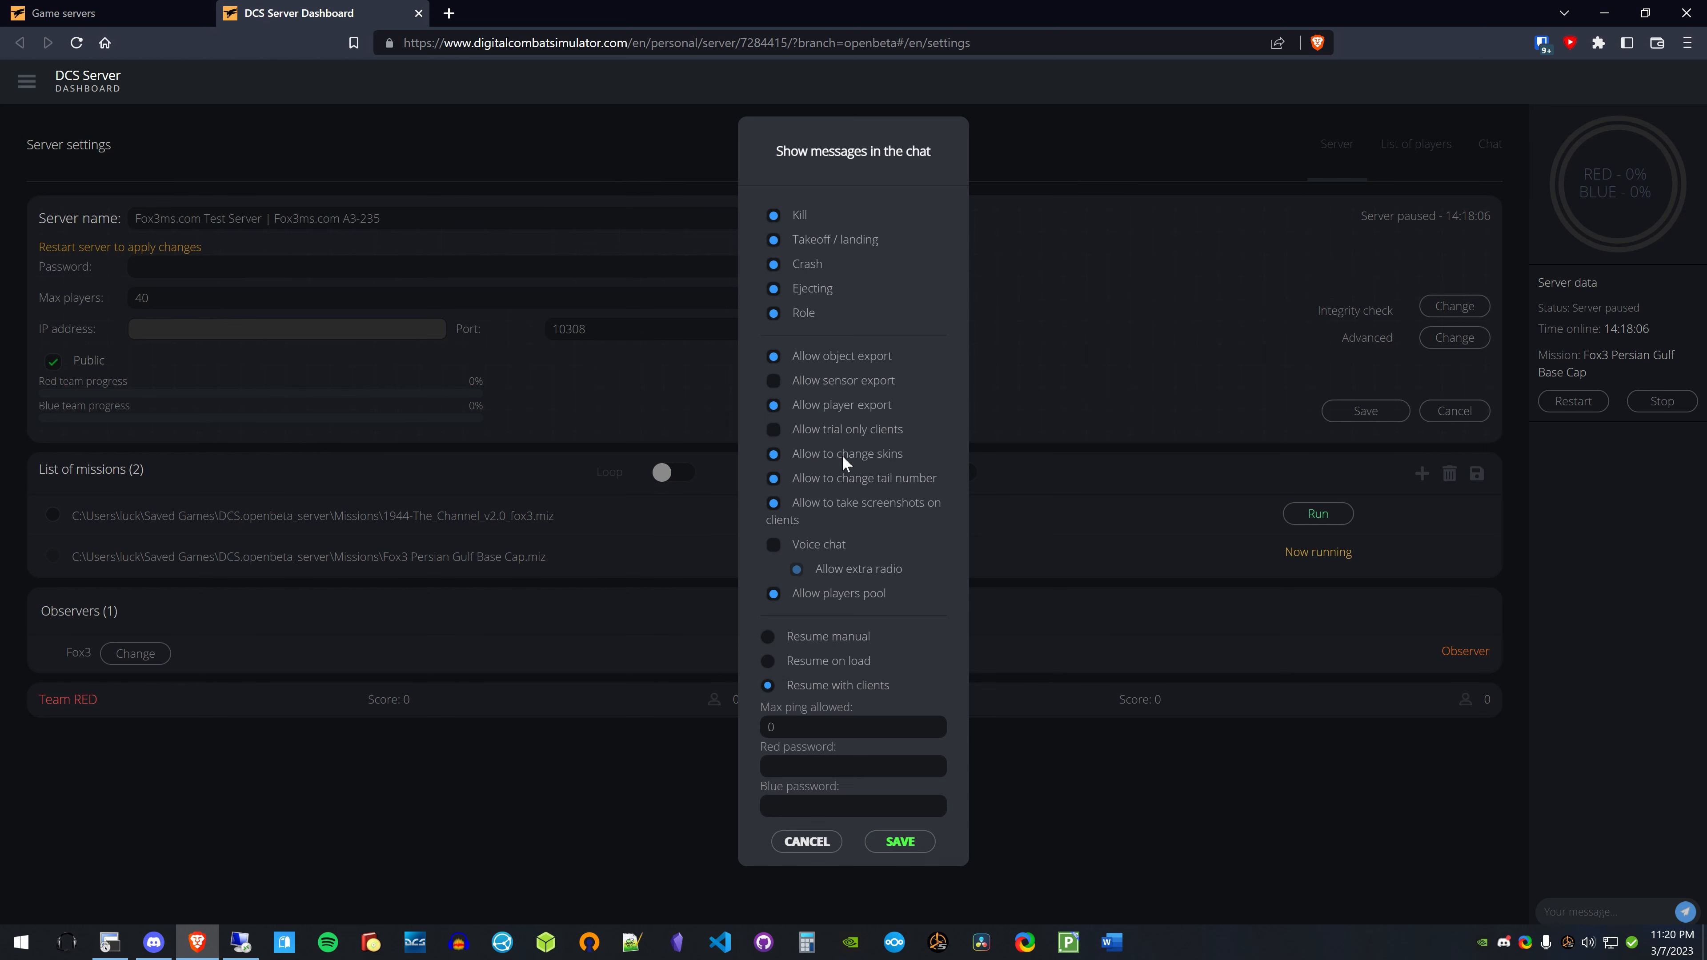
mouse_move(897, 472)
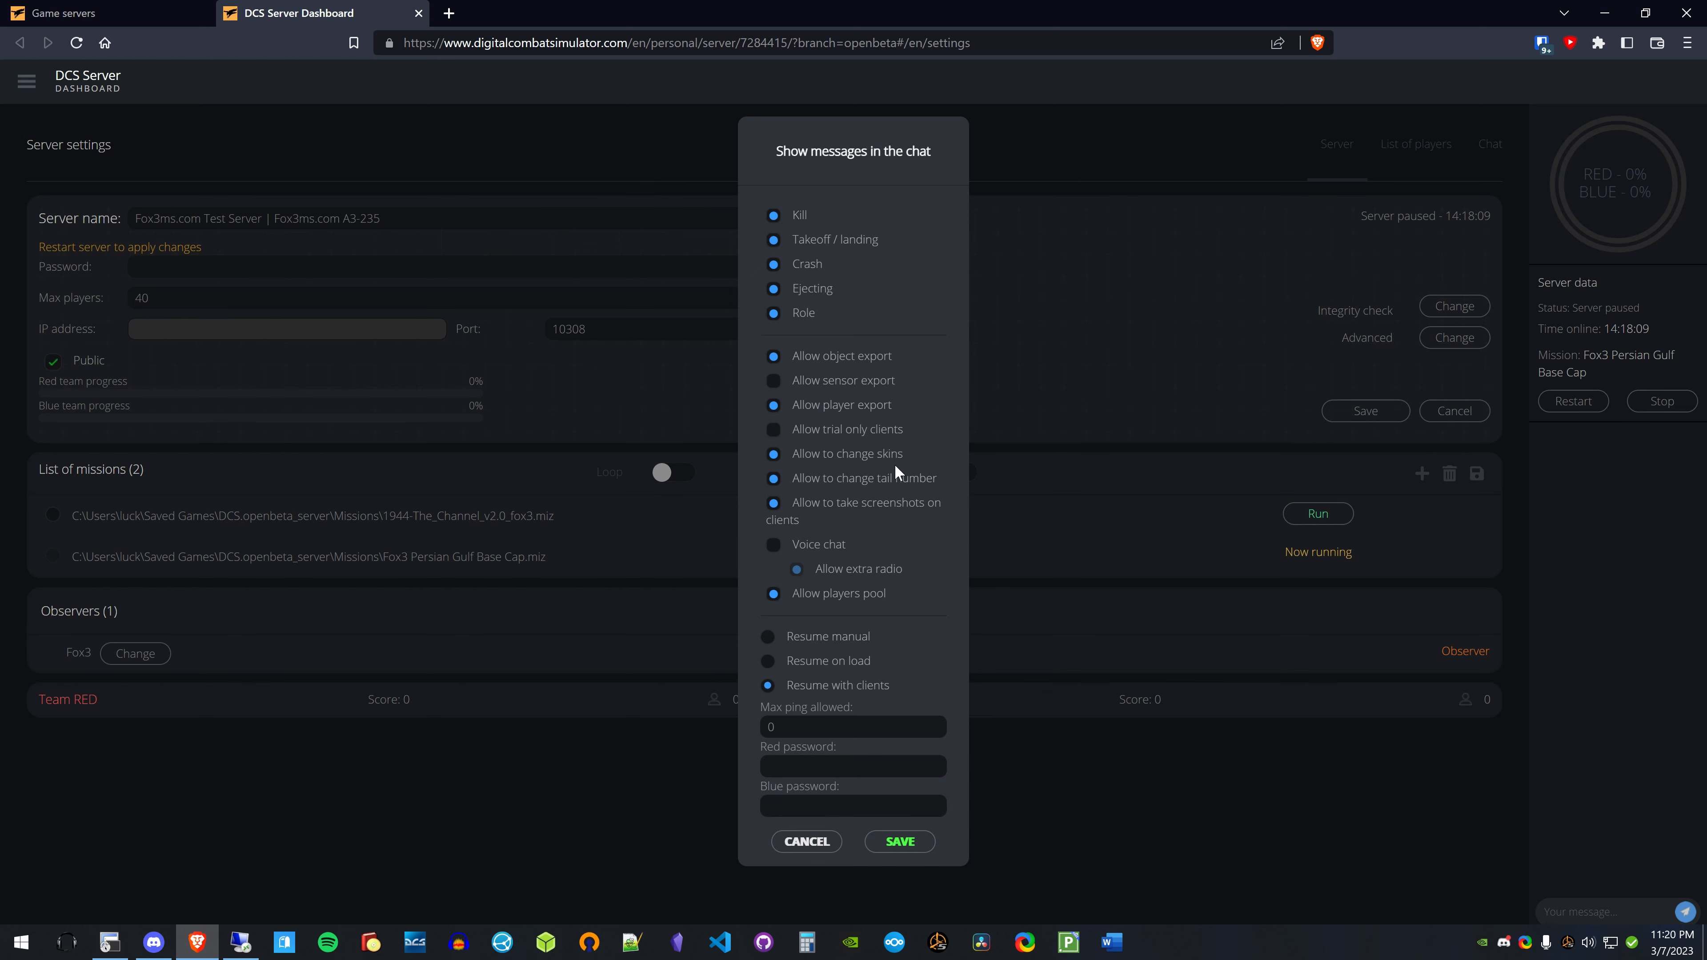
mouse_move(825, 485)
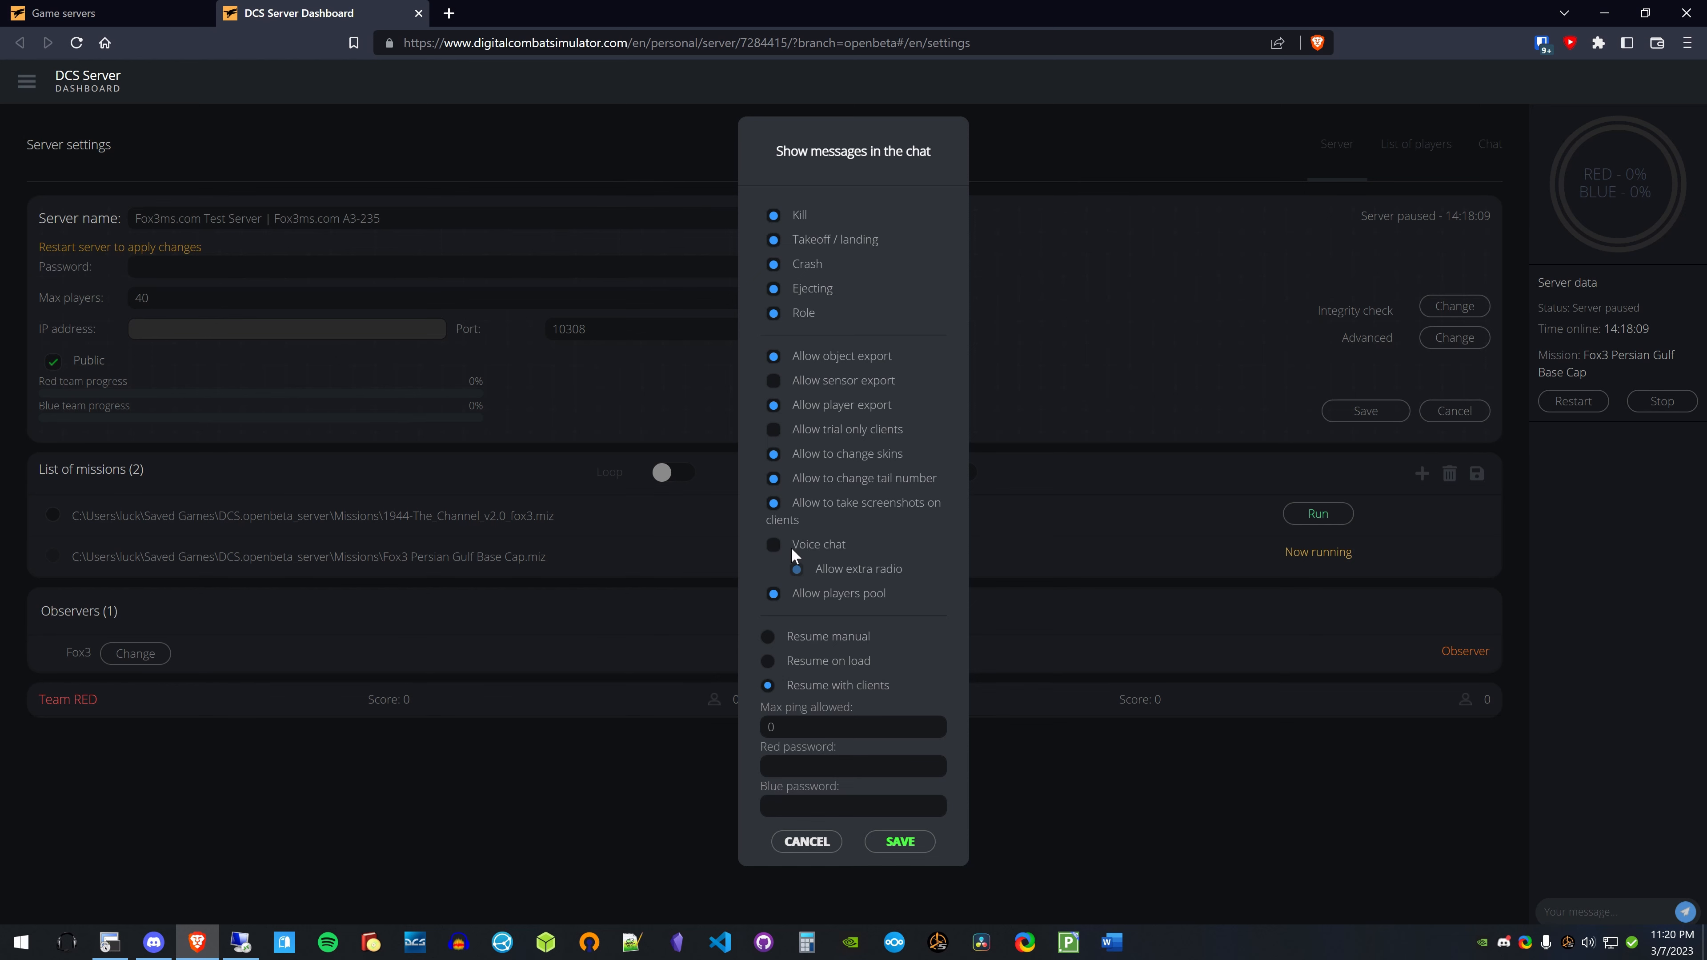
mouse_move(789, 558)
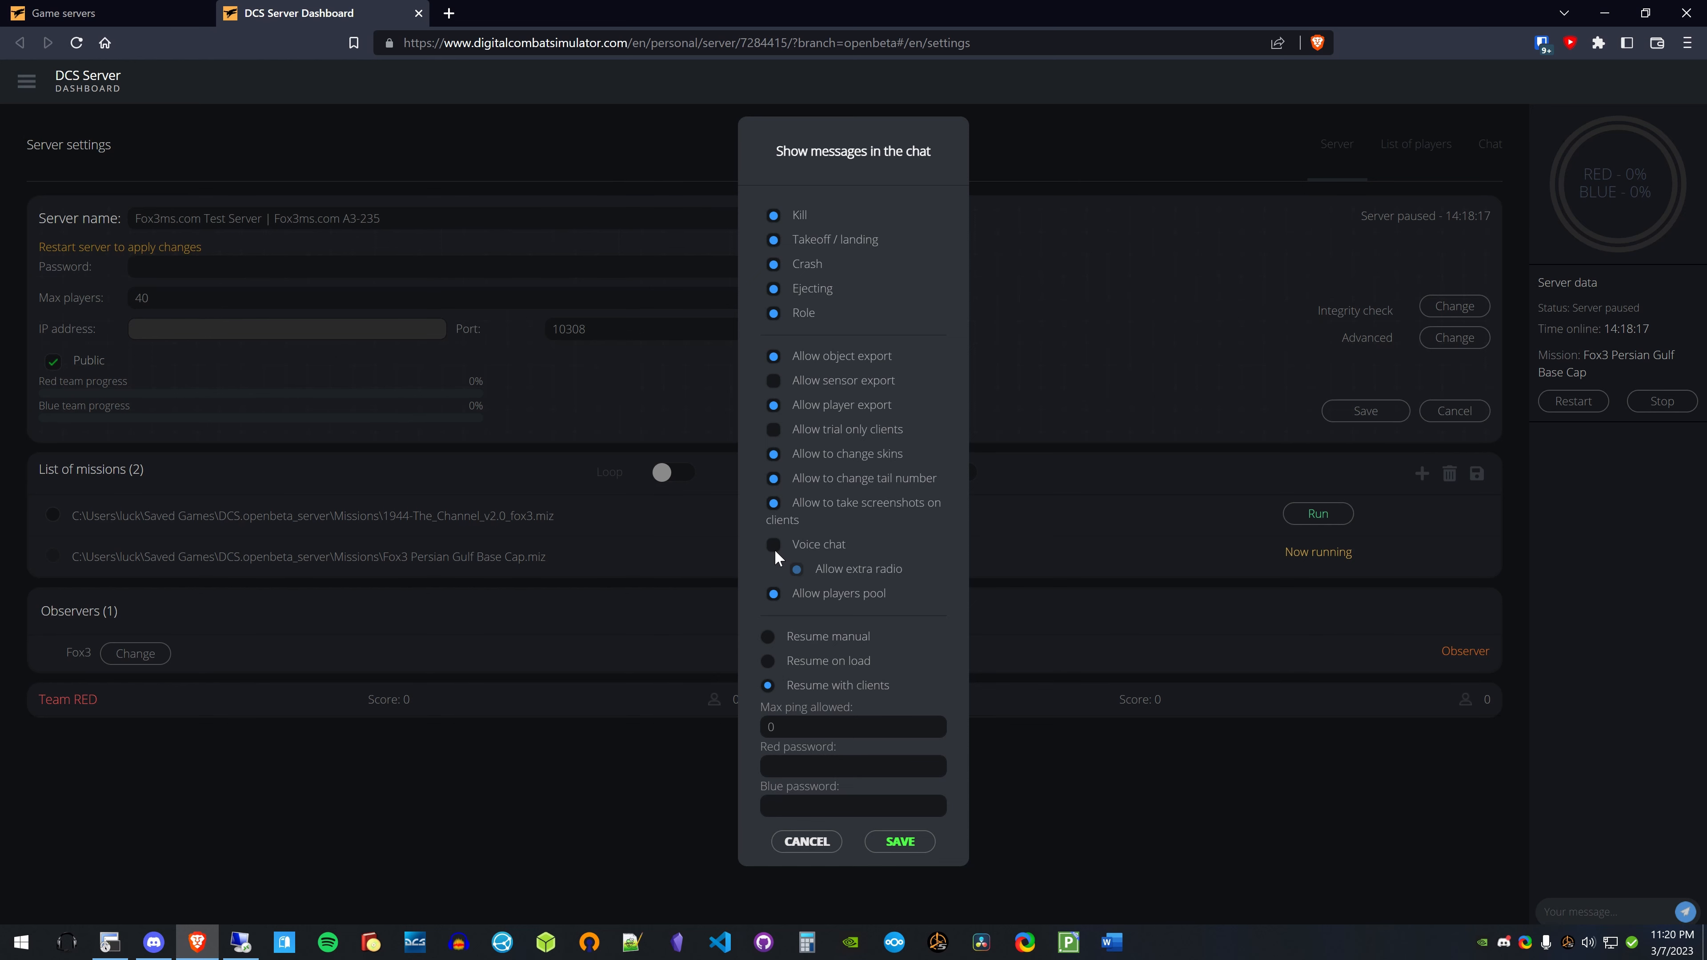
mouse_move(765, 558)
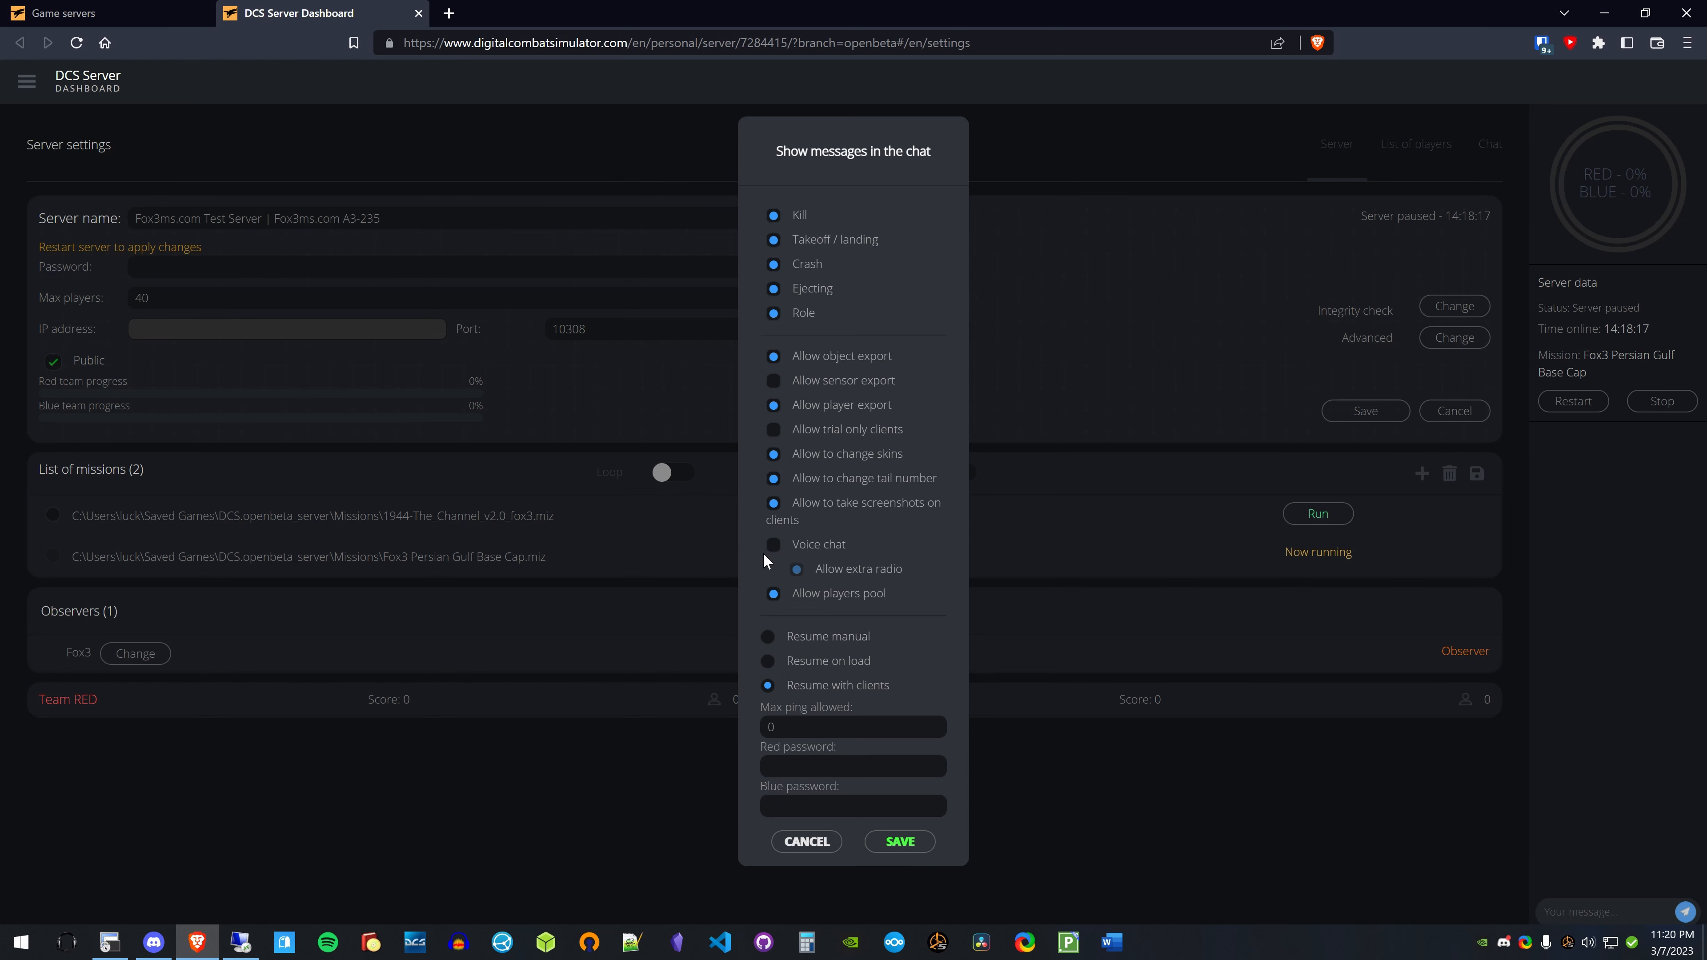
mouse_move(768, 538)
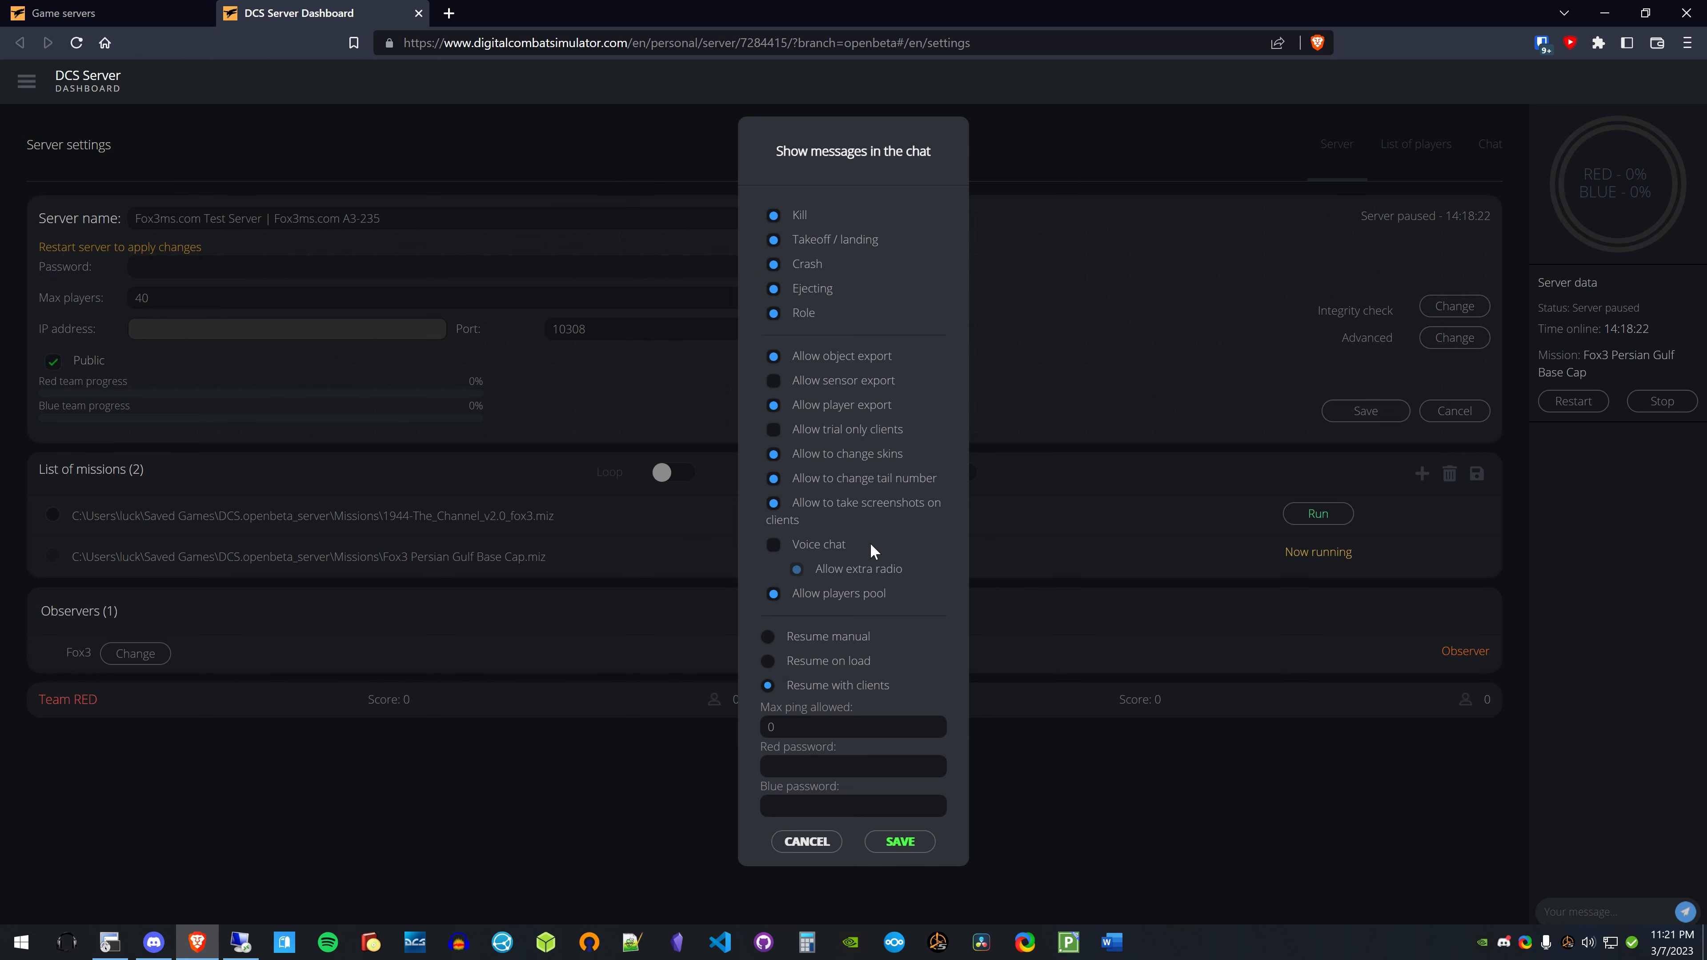
mouse_move(766, 553)
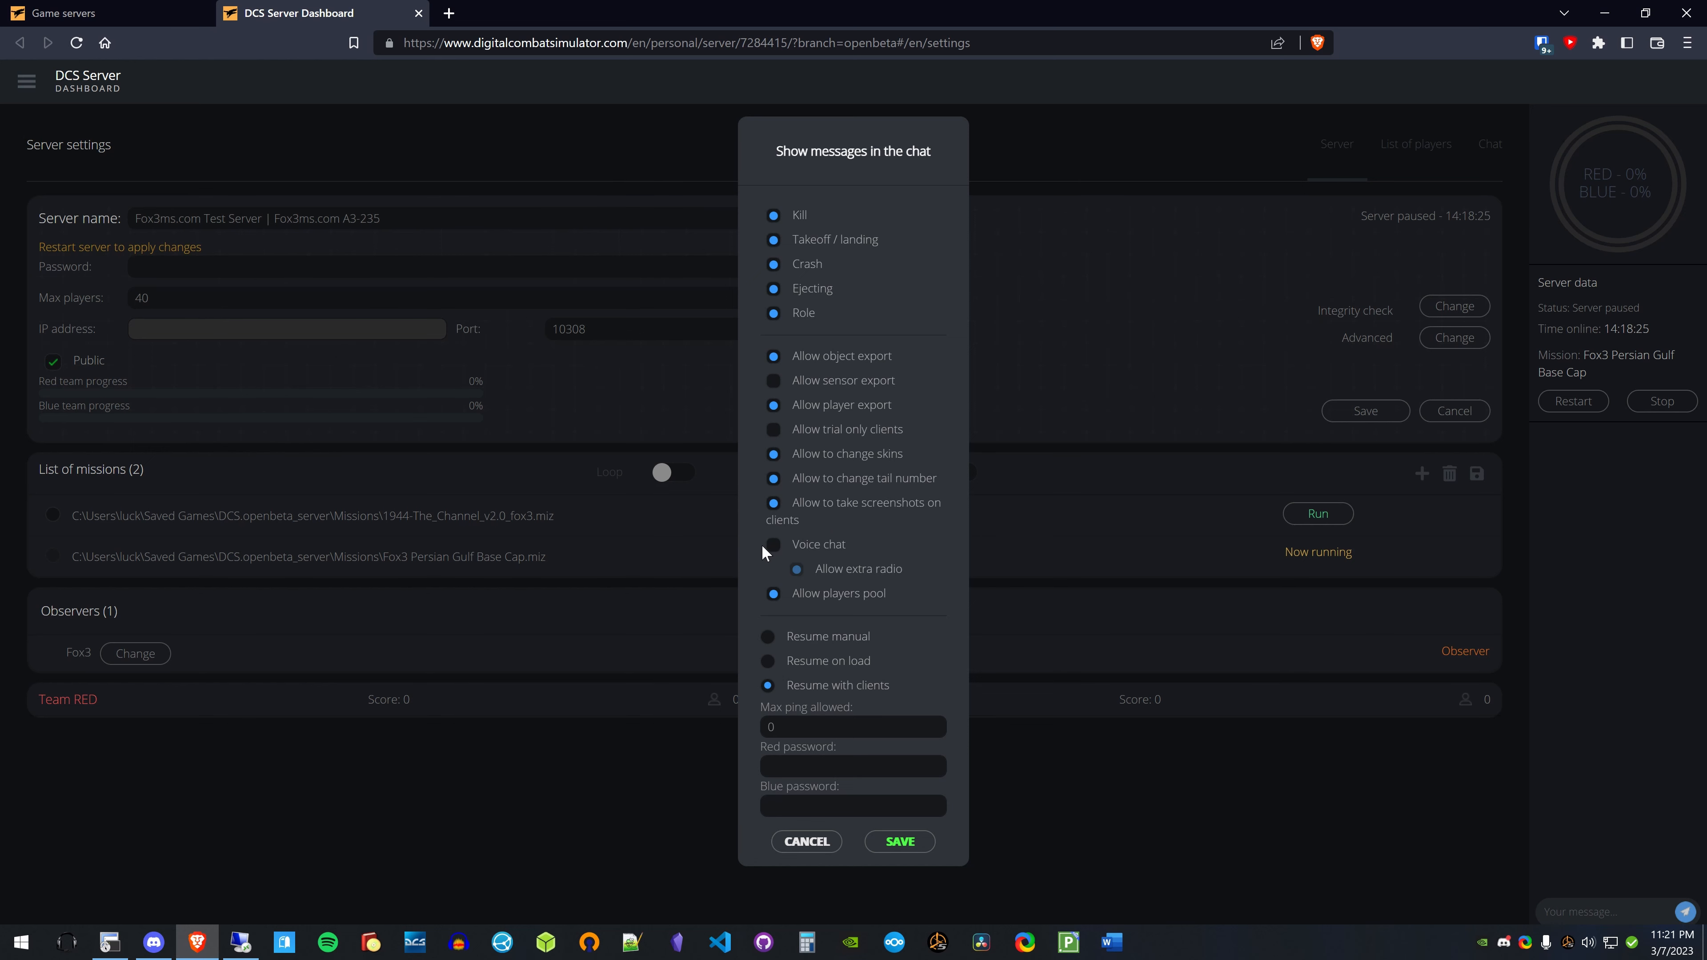
mouse_move(766, 554)
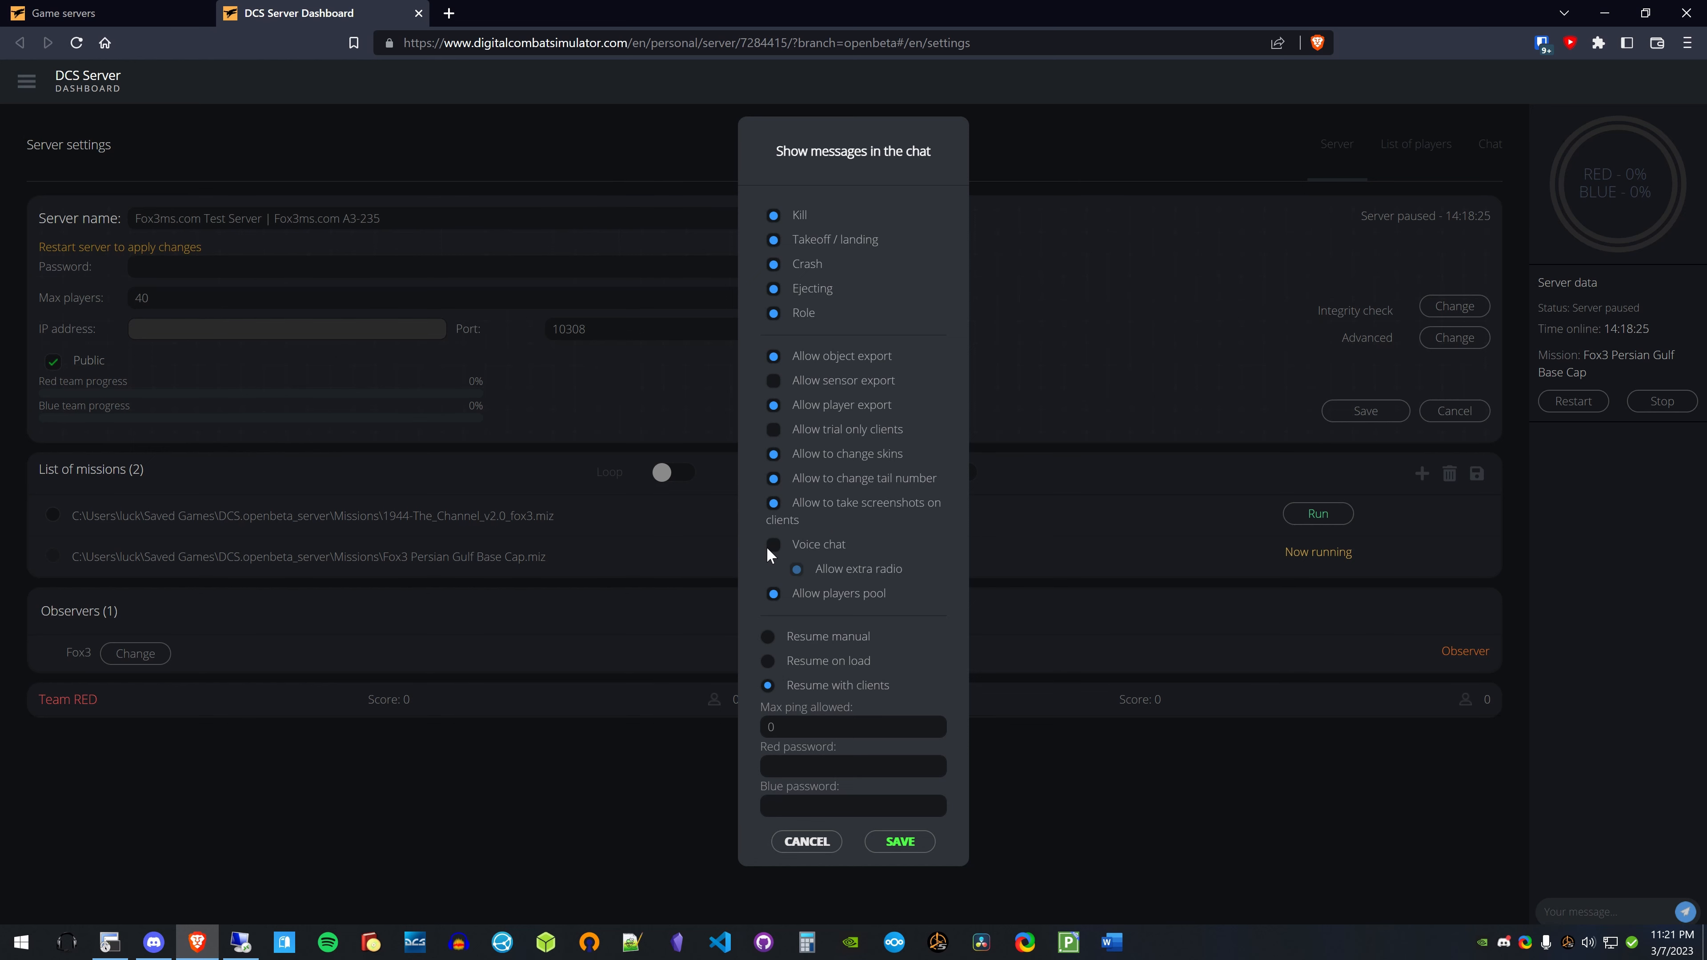
mouse_move(844, 567)
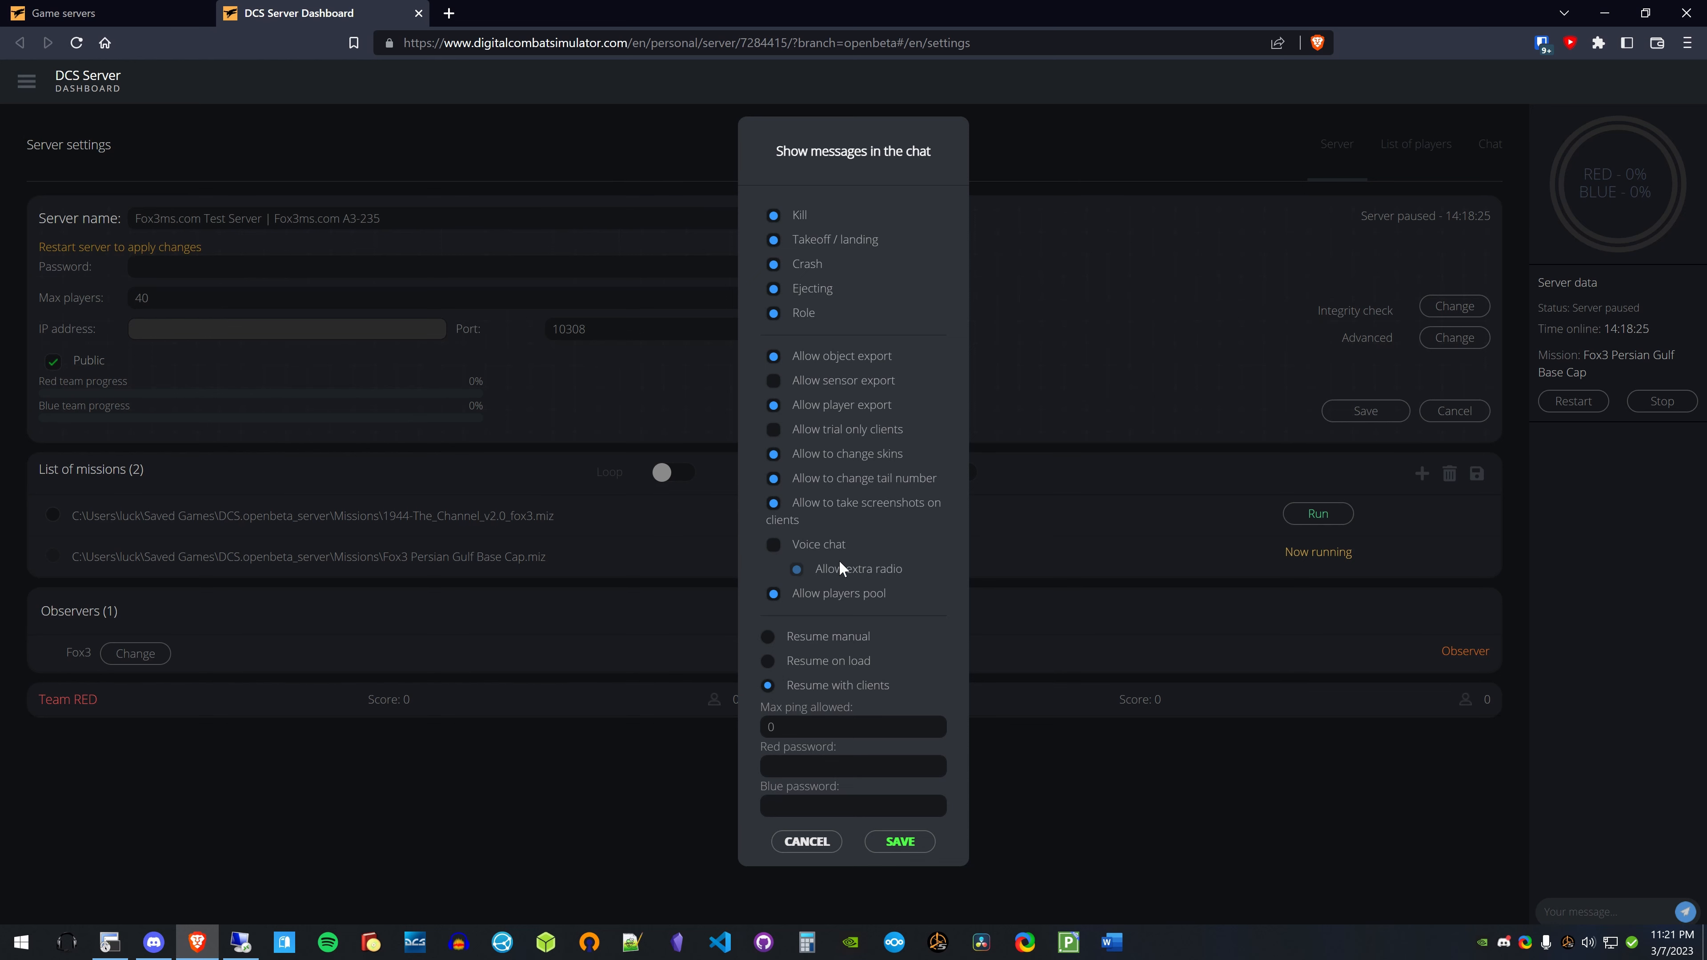
mouse_move(711, 592)
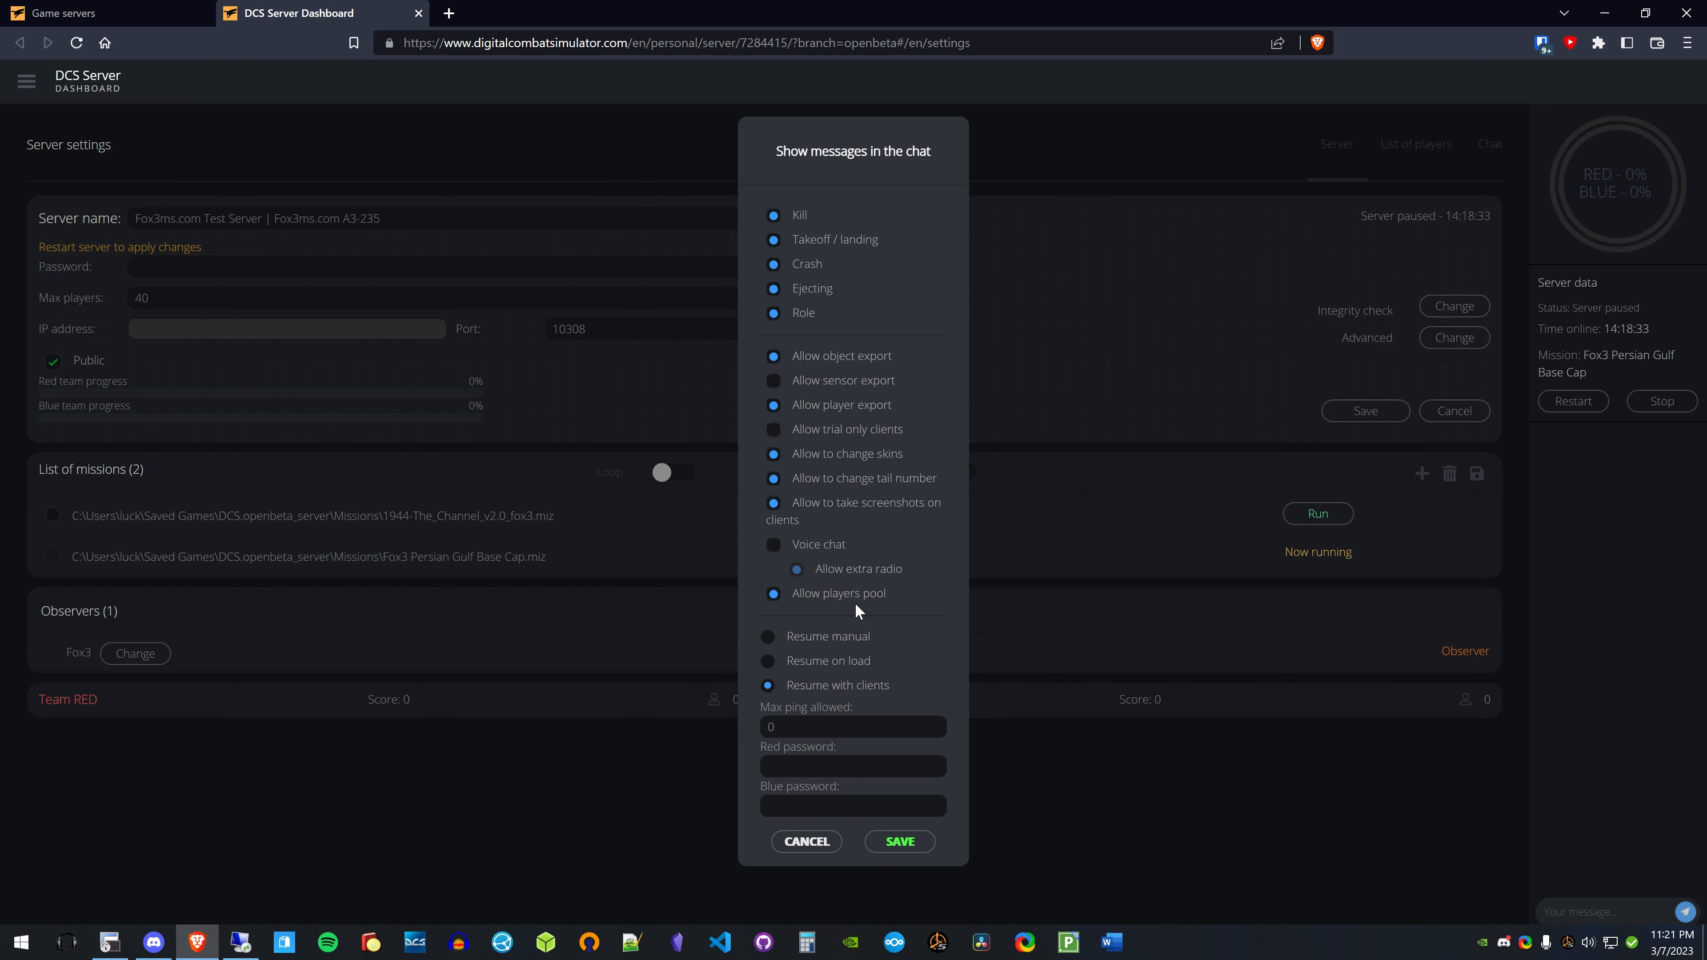
mouse_move(824, 630)
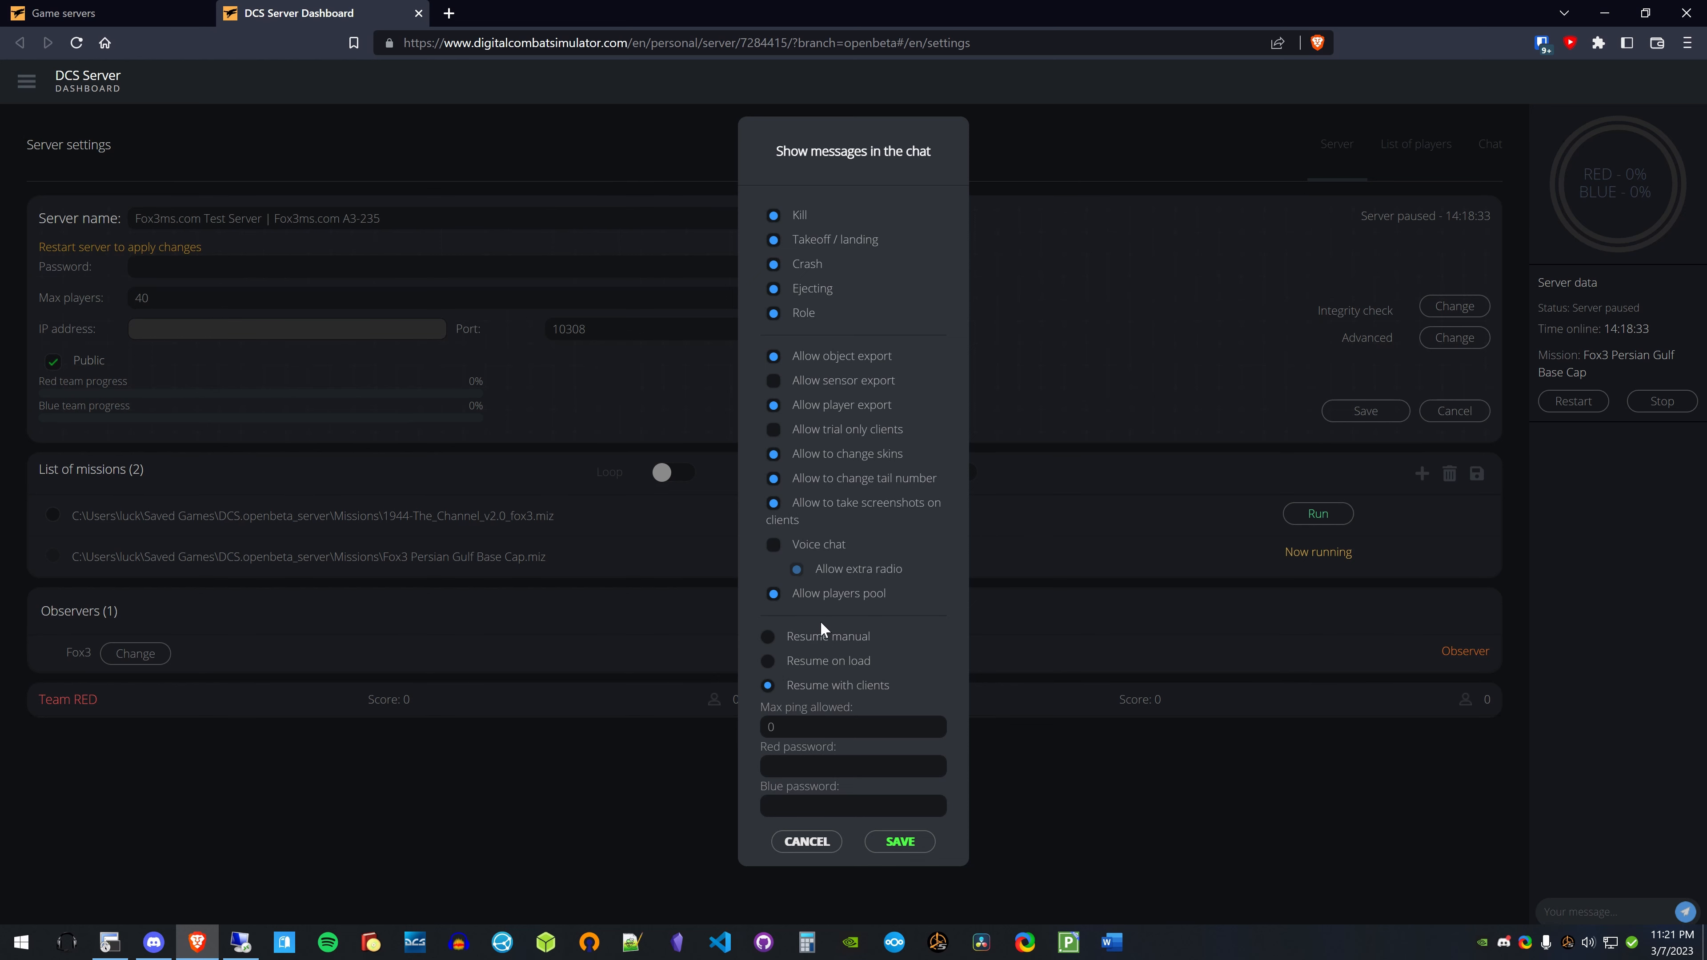
mouse_move(837, 610)
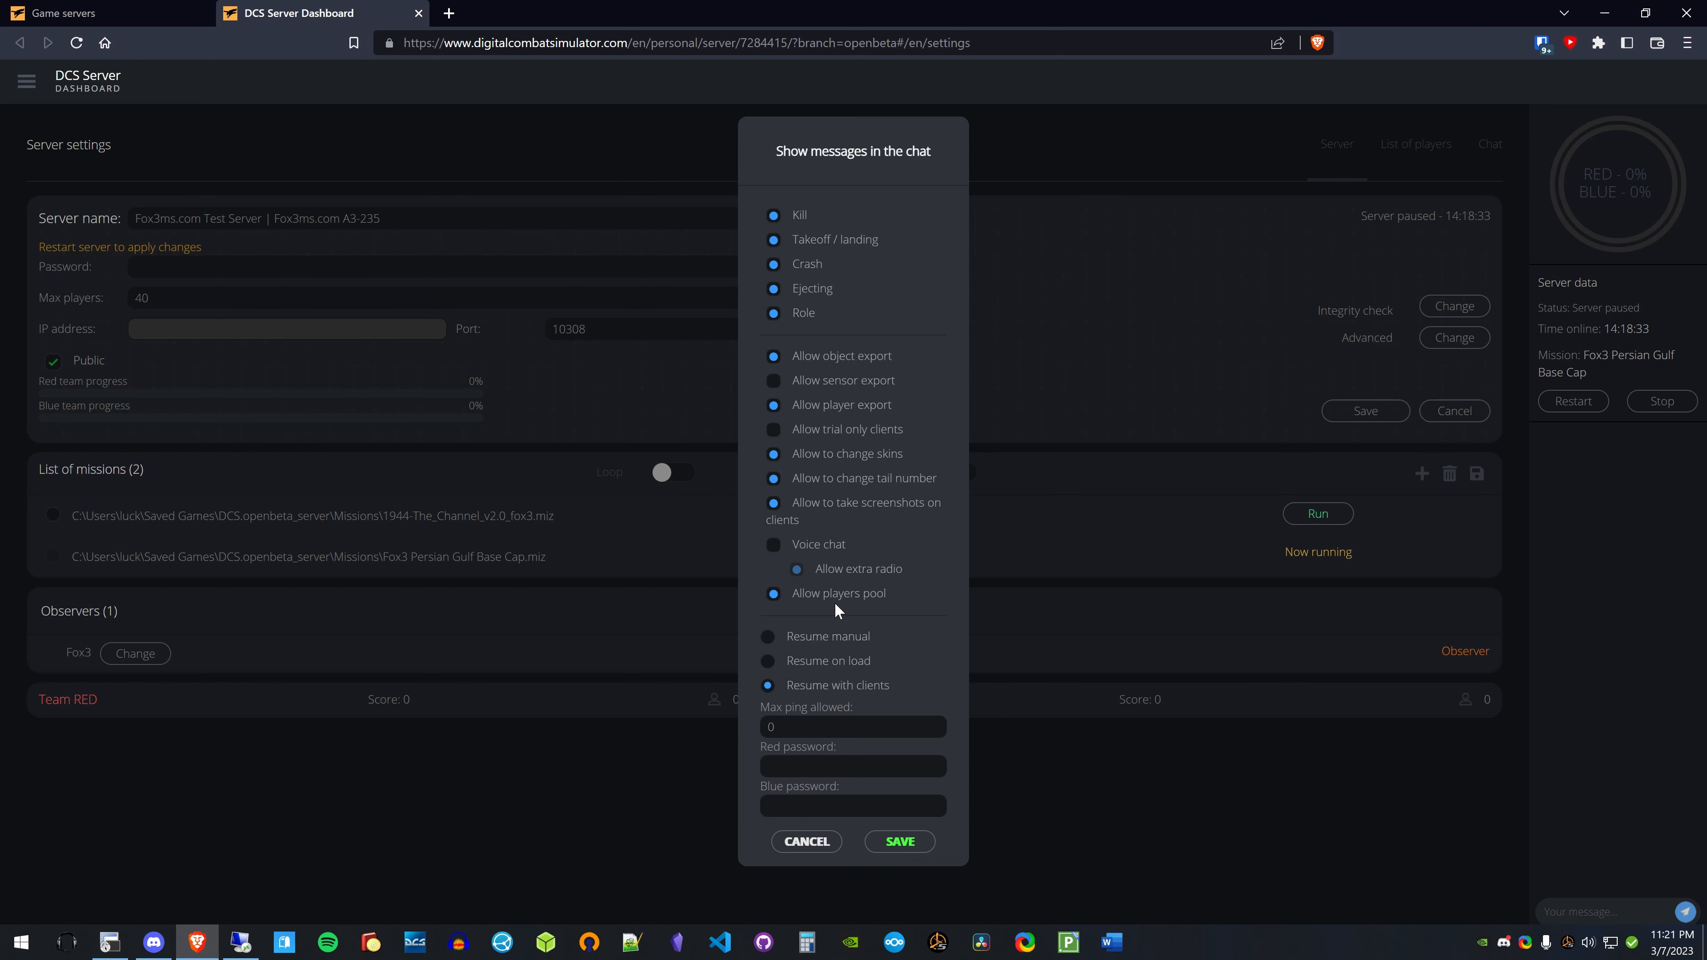
mouse_move(869, 607)
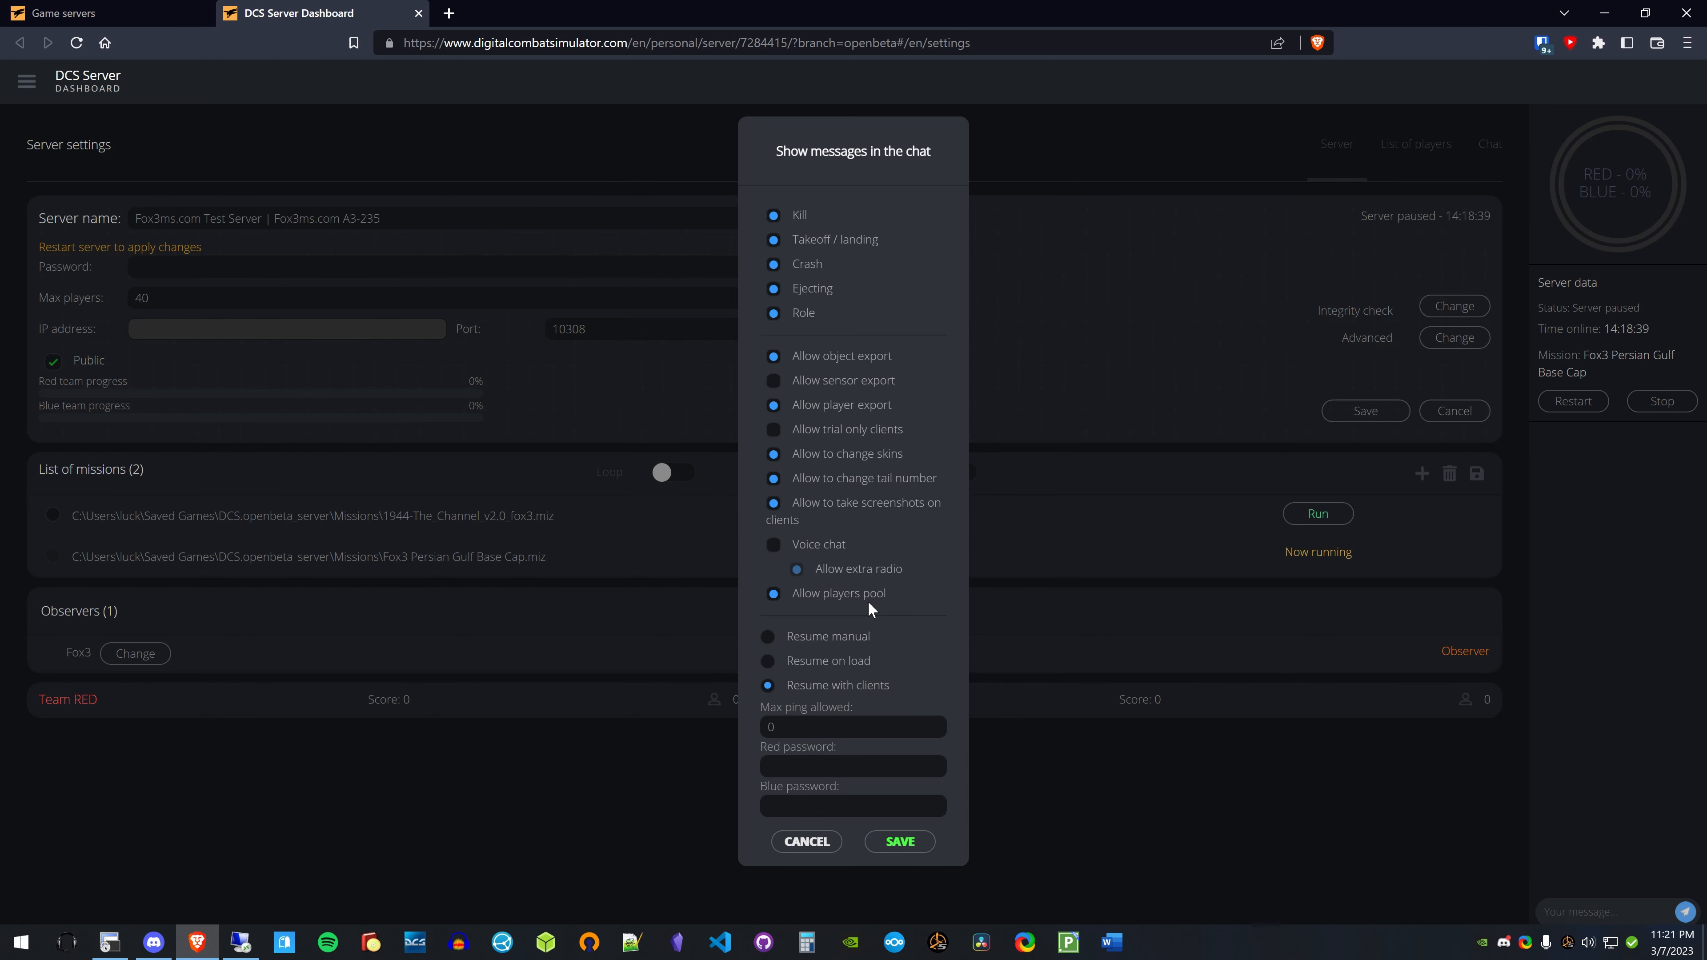
mouse_move(729, 601)
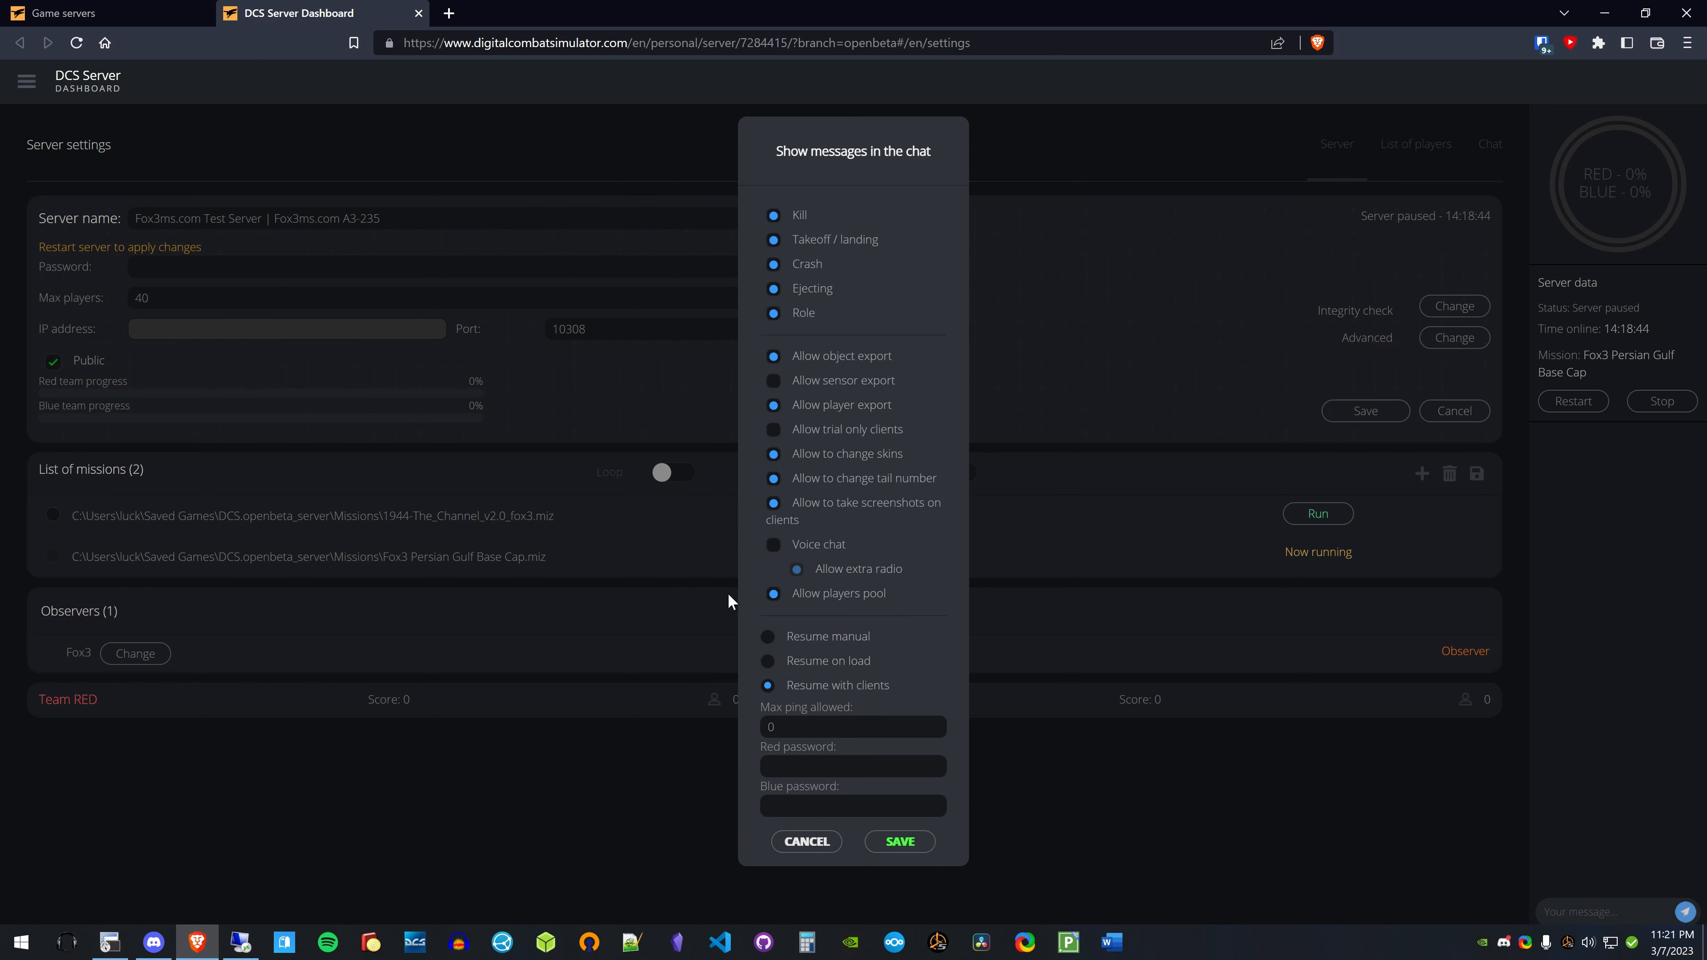
mouse_move(779, 616)
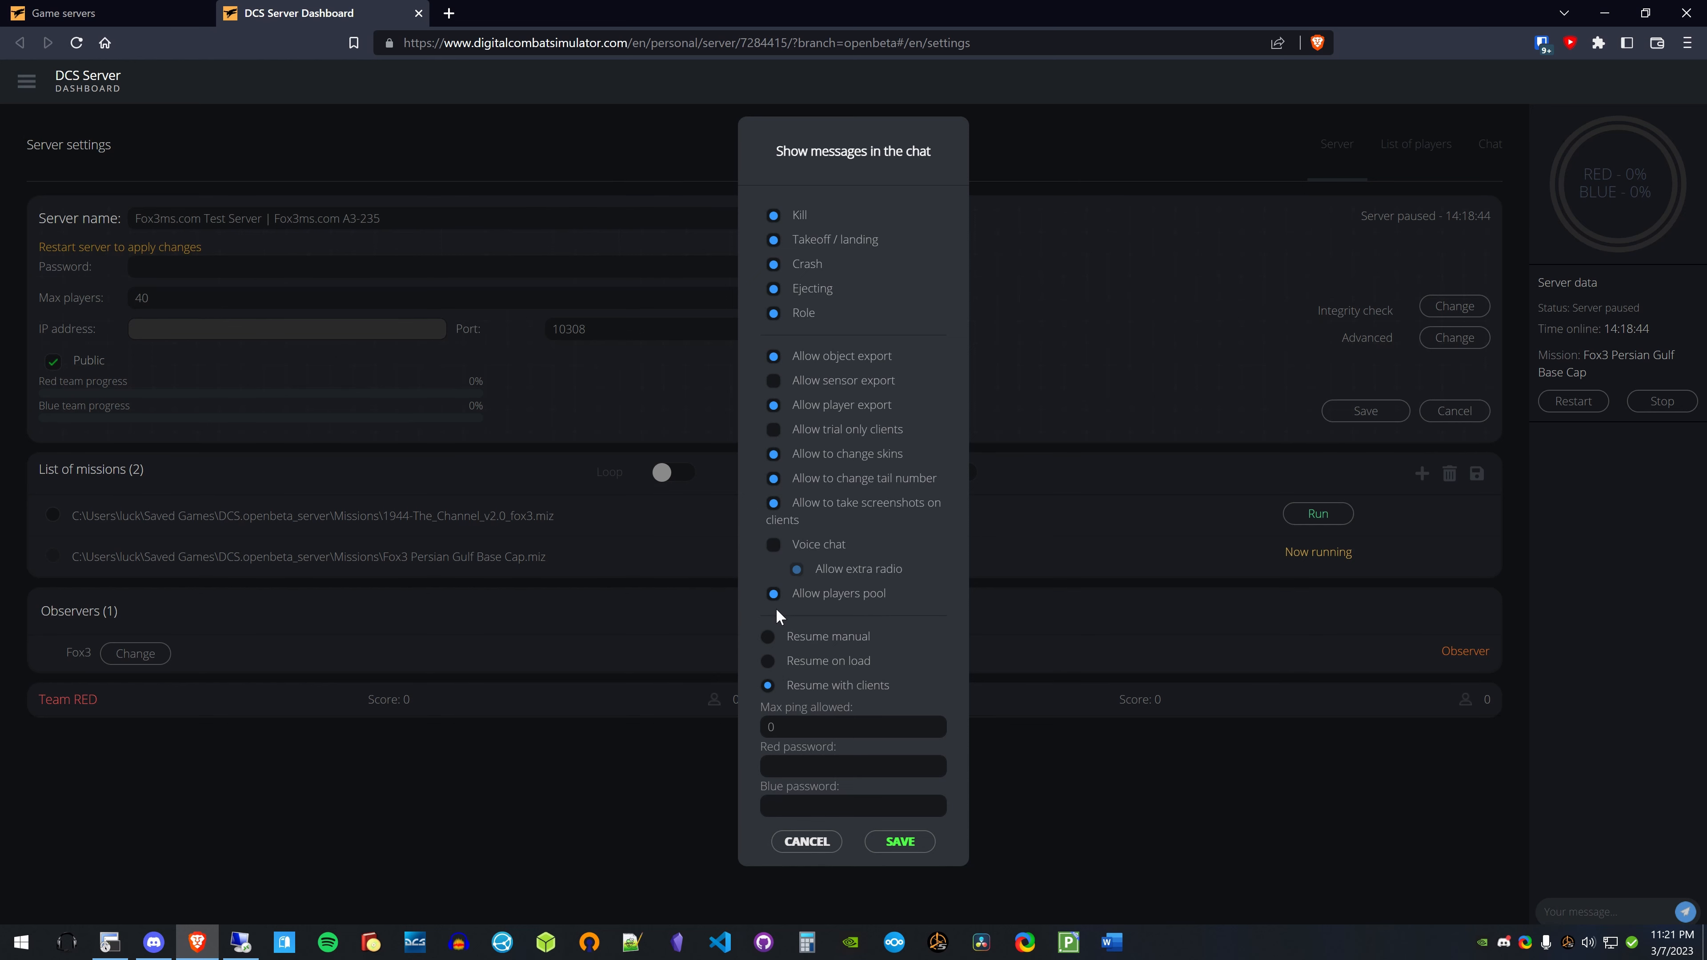
mouse_move(900, 619)
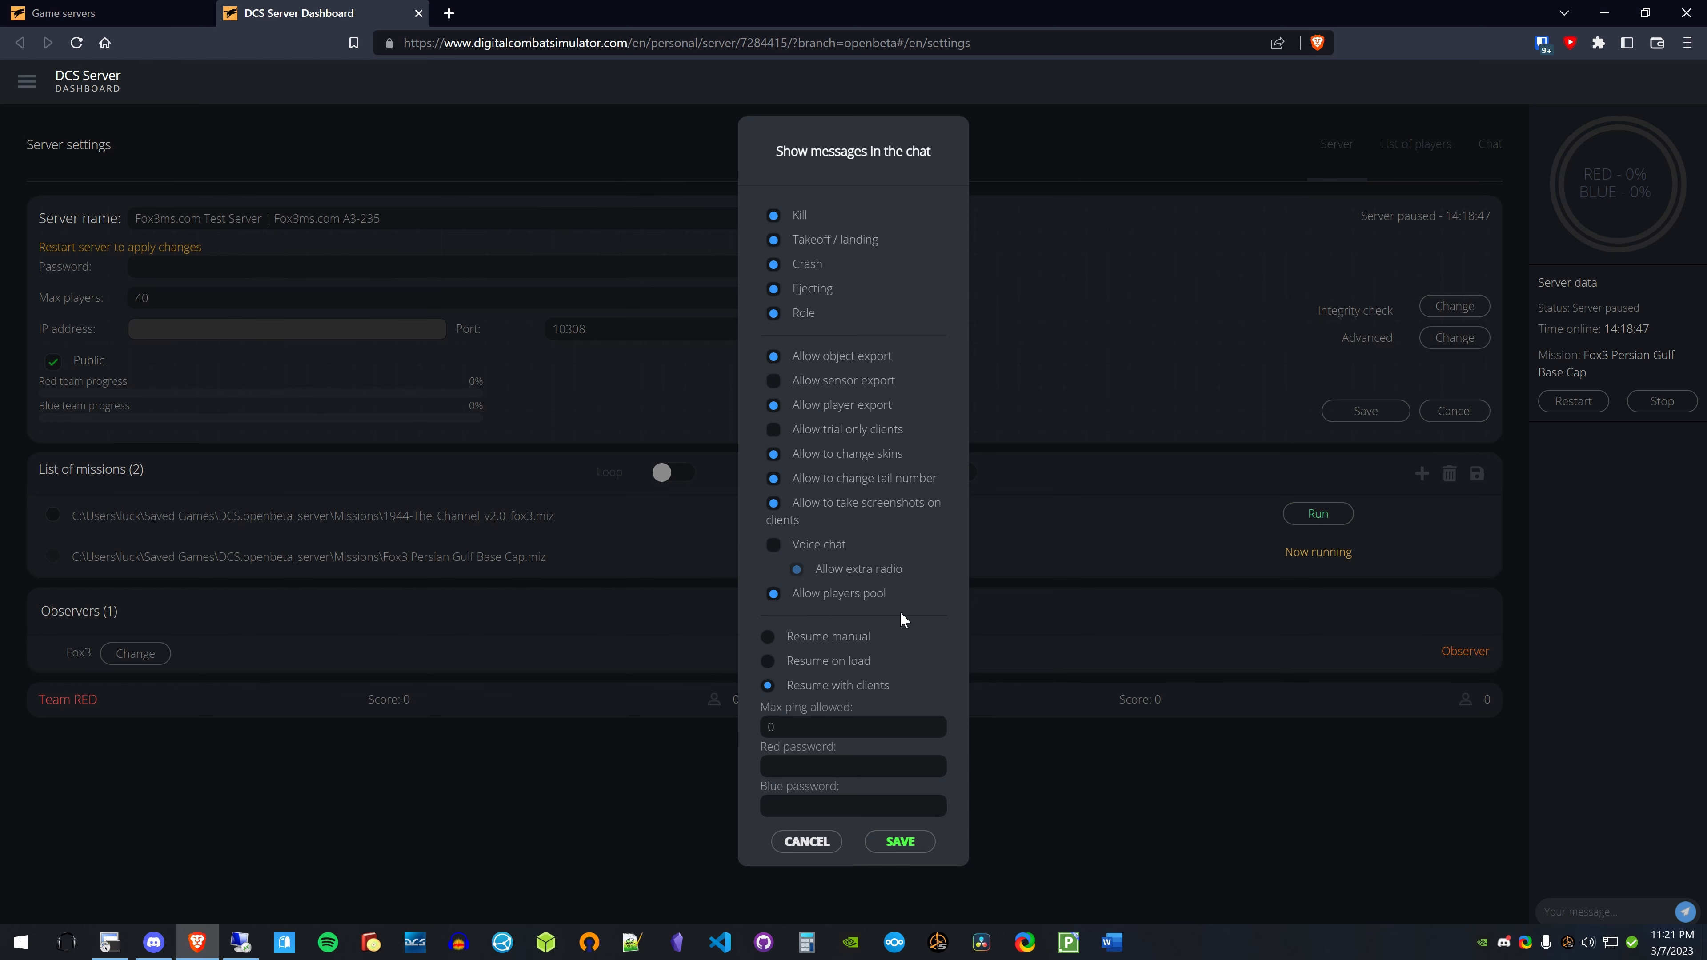
mouse_move(859, 605)
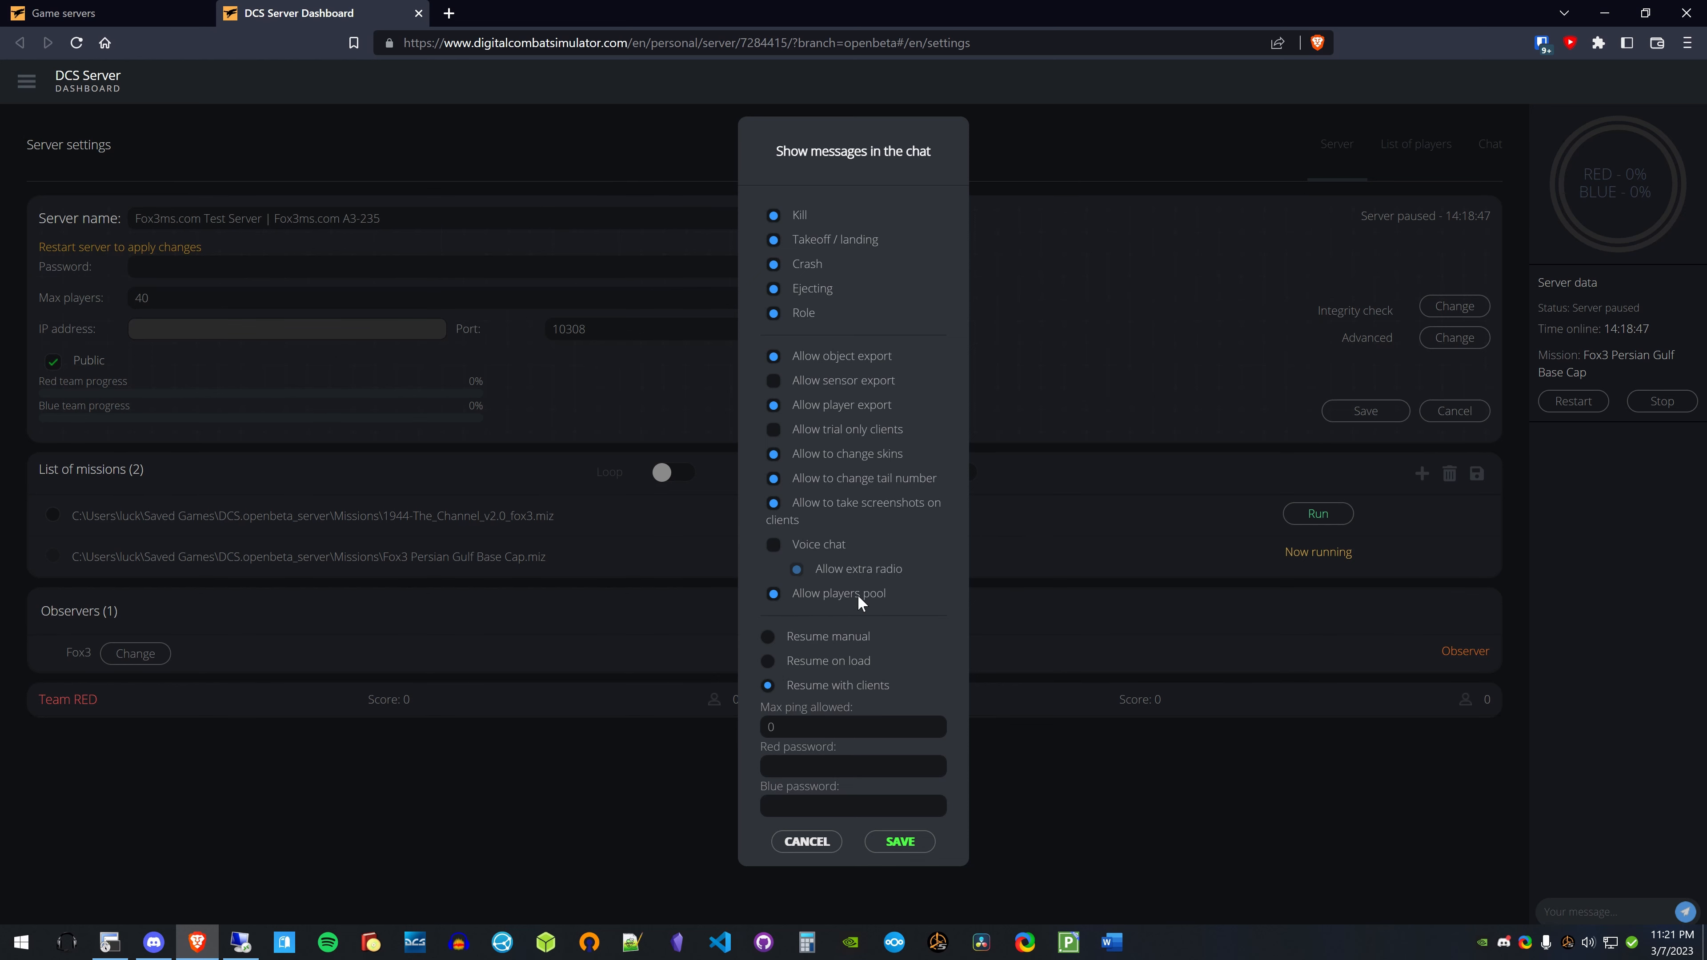
mouse_move(757, 665)
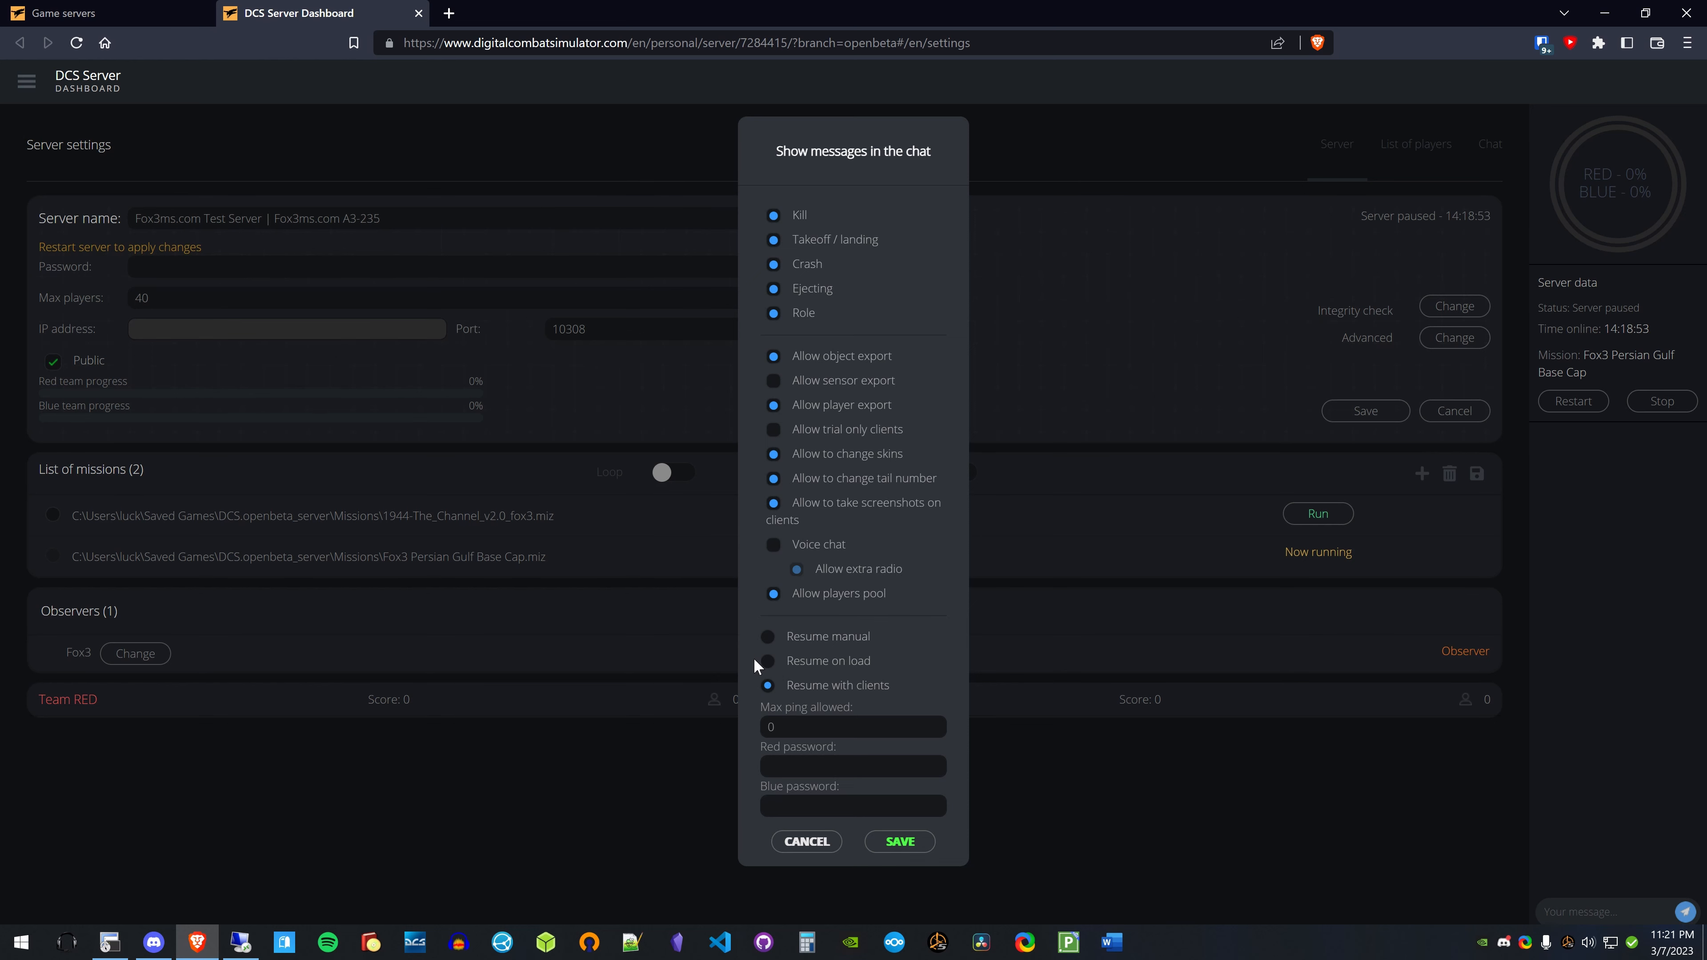
- Try Resume manual and Resume on load, then settle on Resume with clients
click(767, 635)
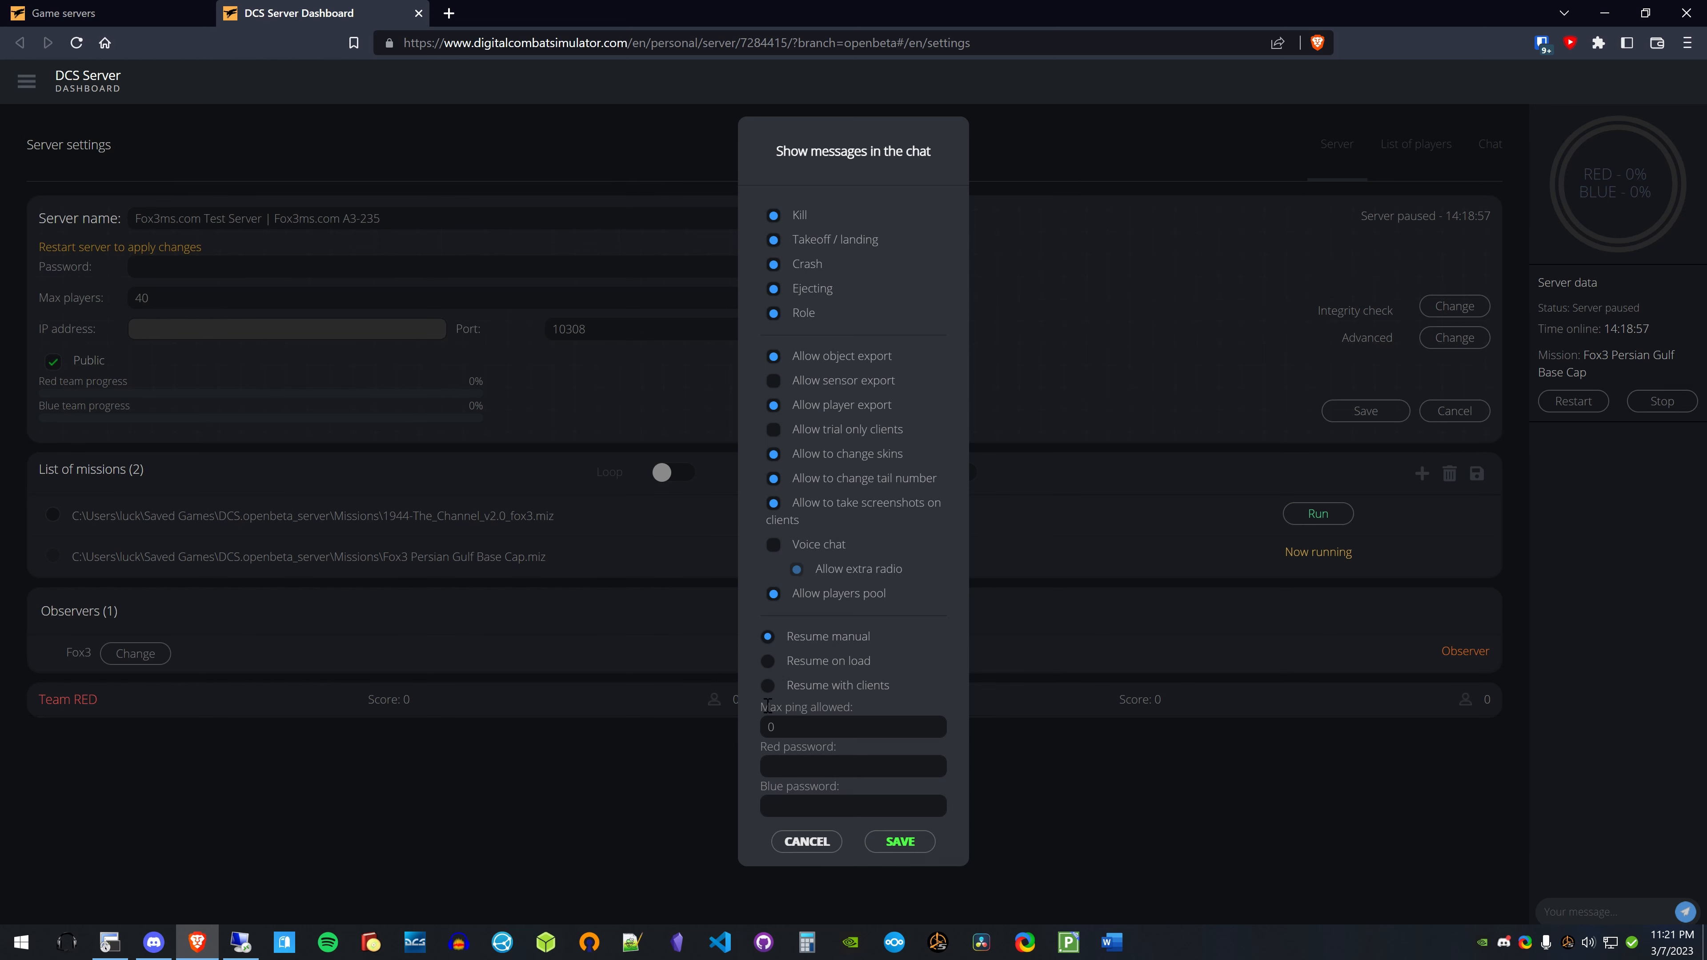
mouse_move(833, 661)
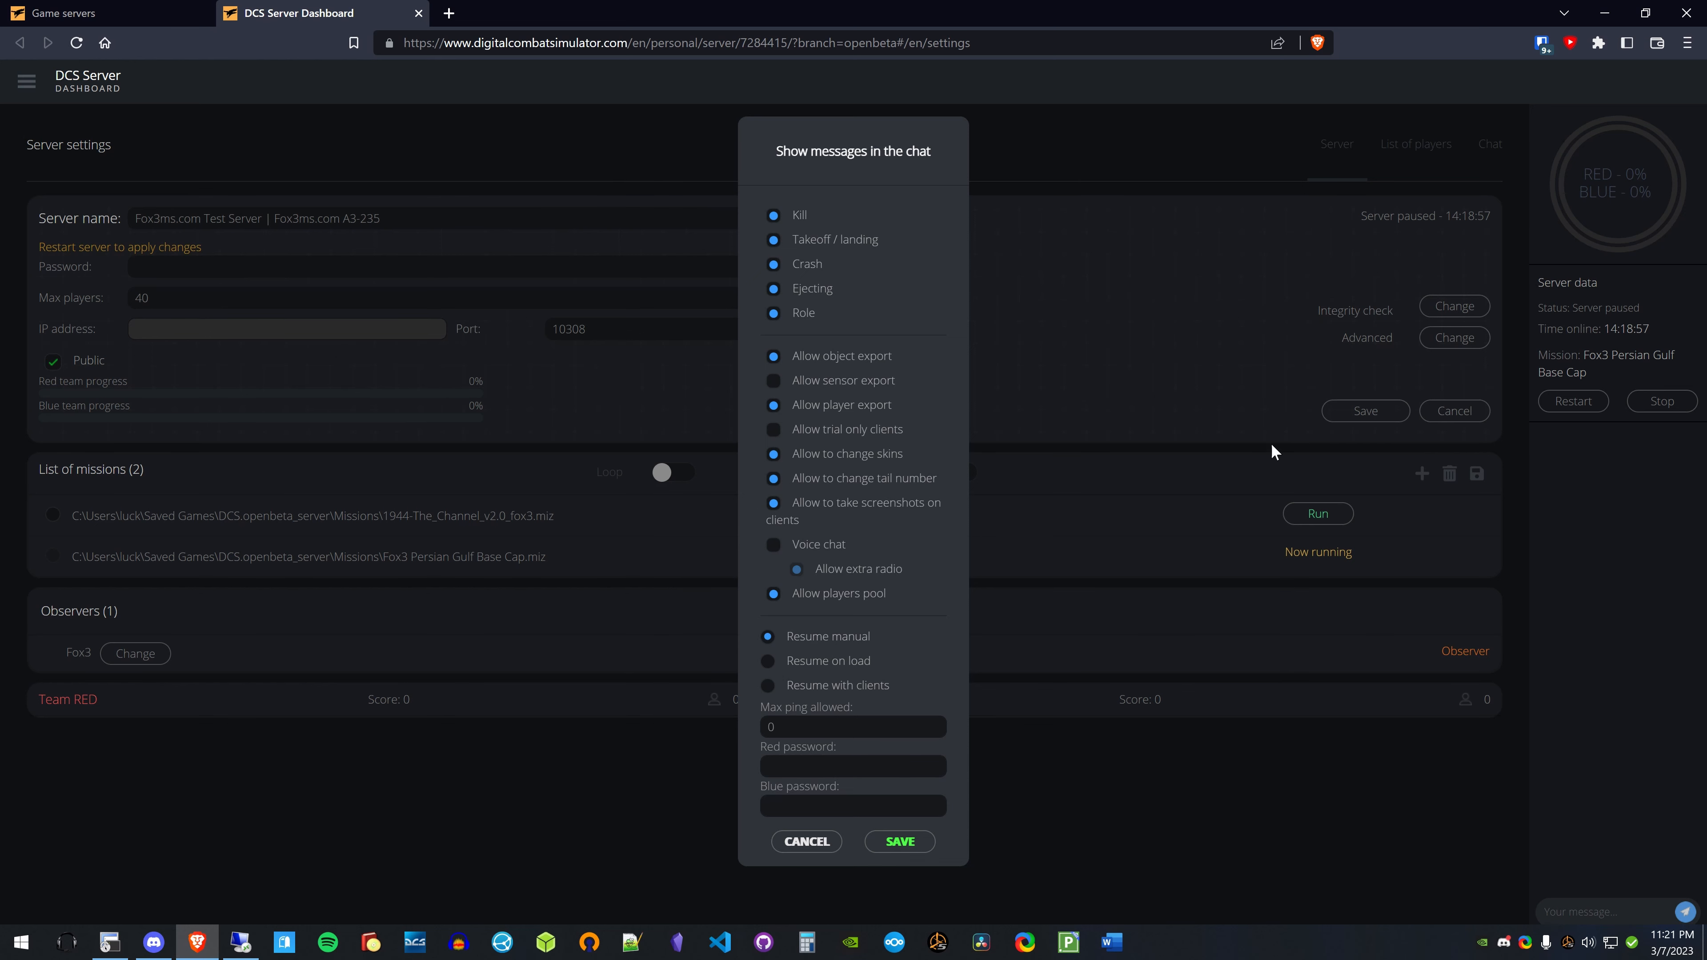
mouse_move(1126, 392)
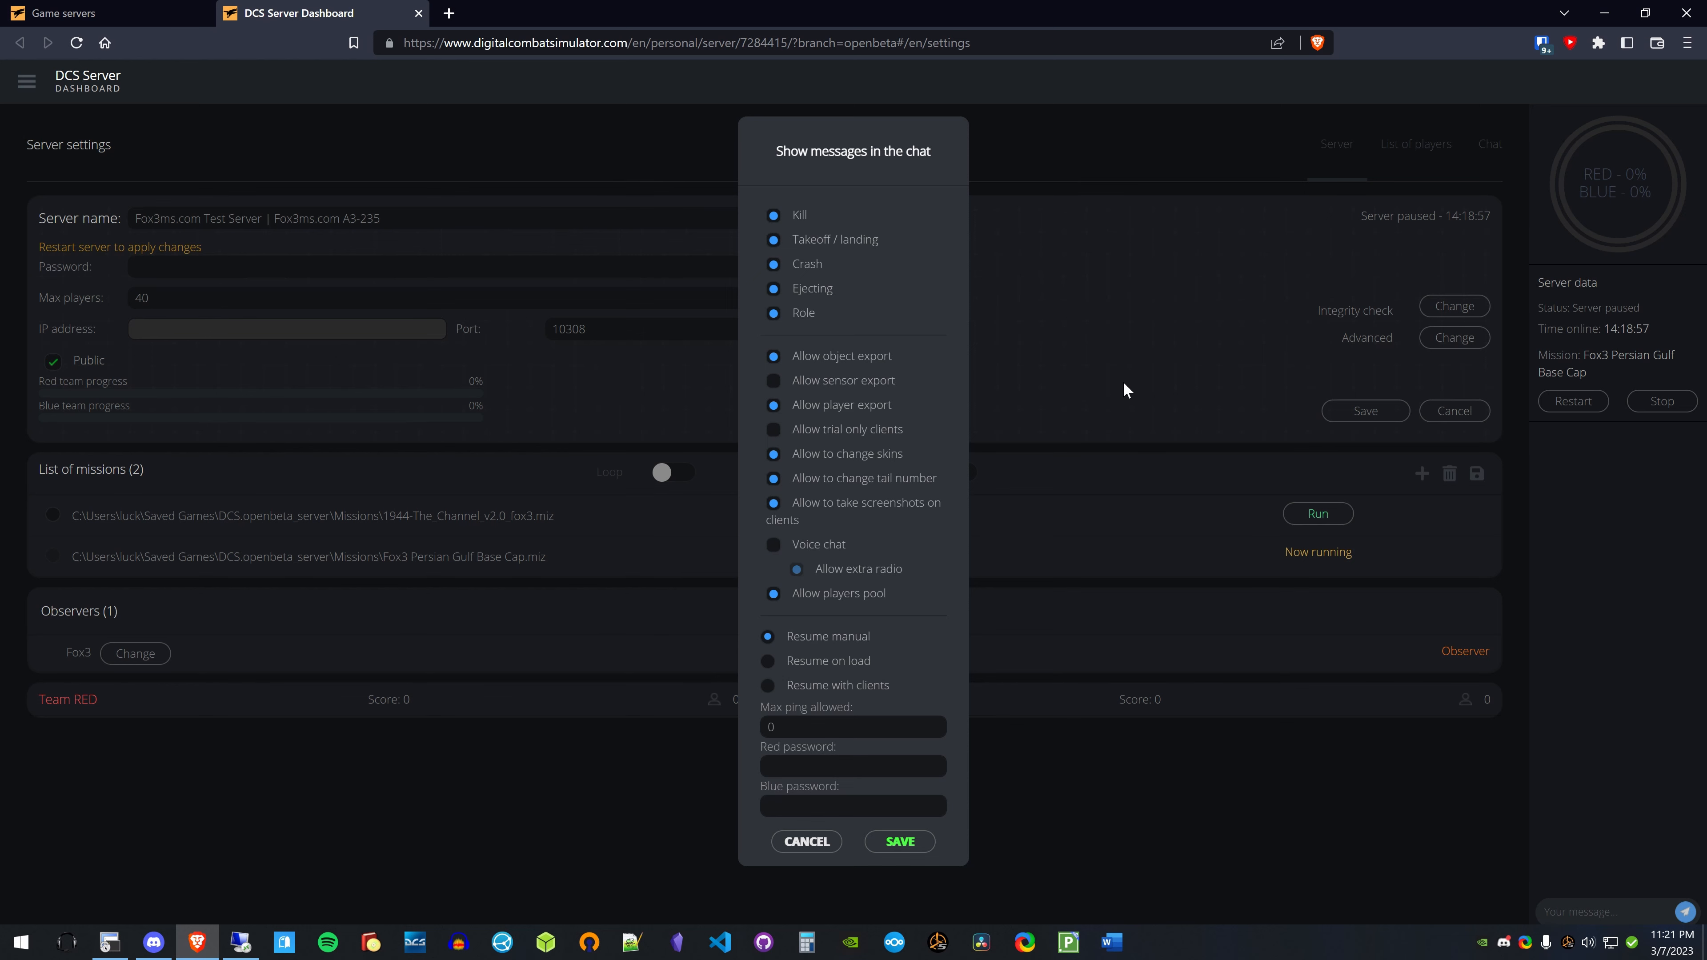
mouse_move(1073, 301)
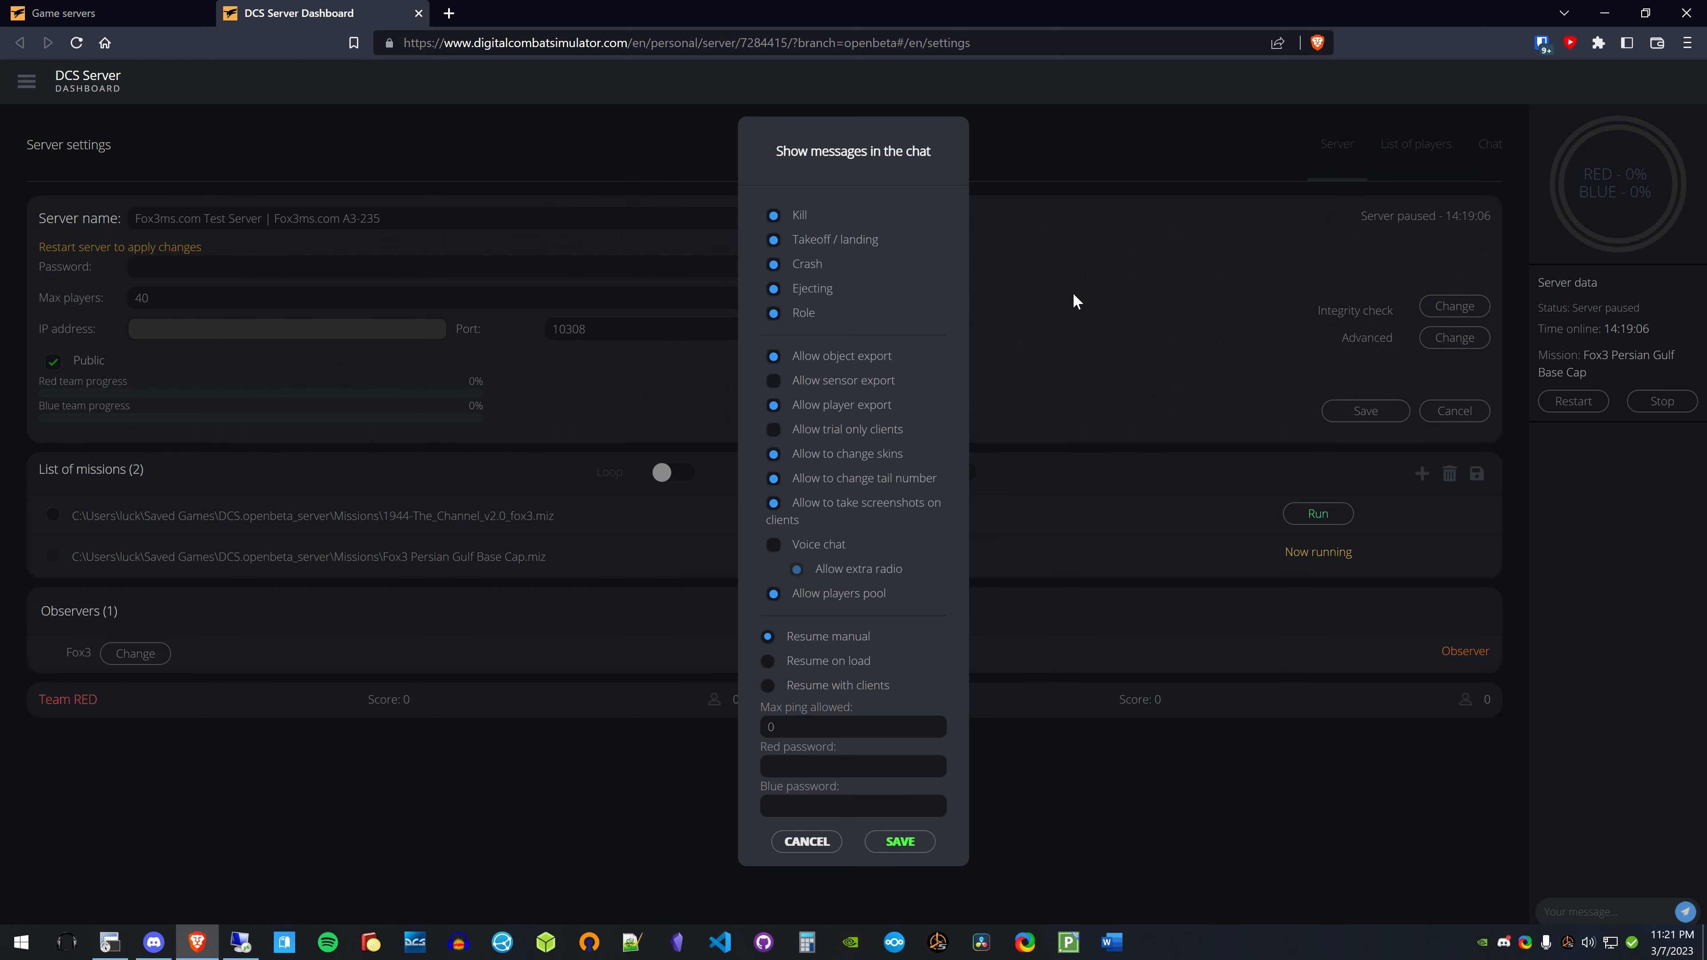
mouse_move(773, 665)
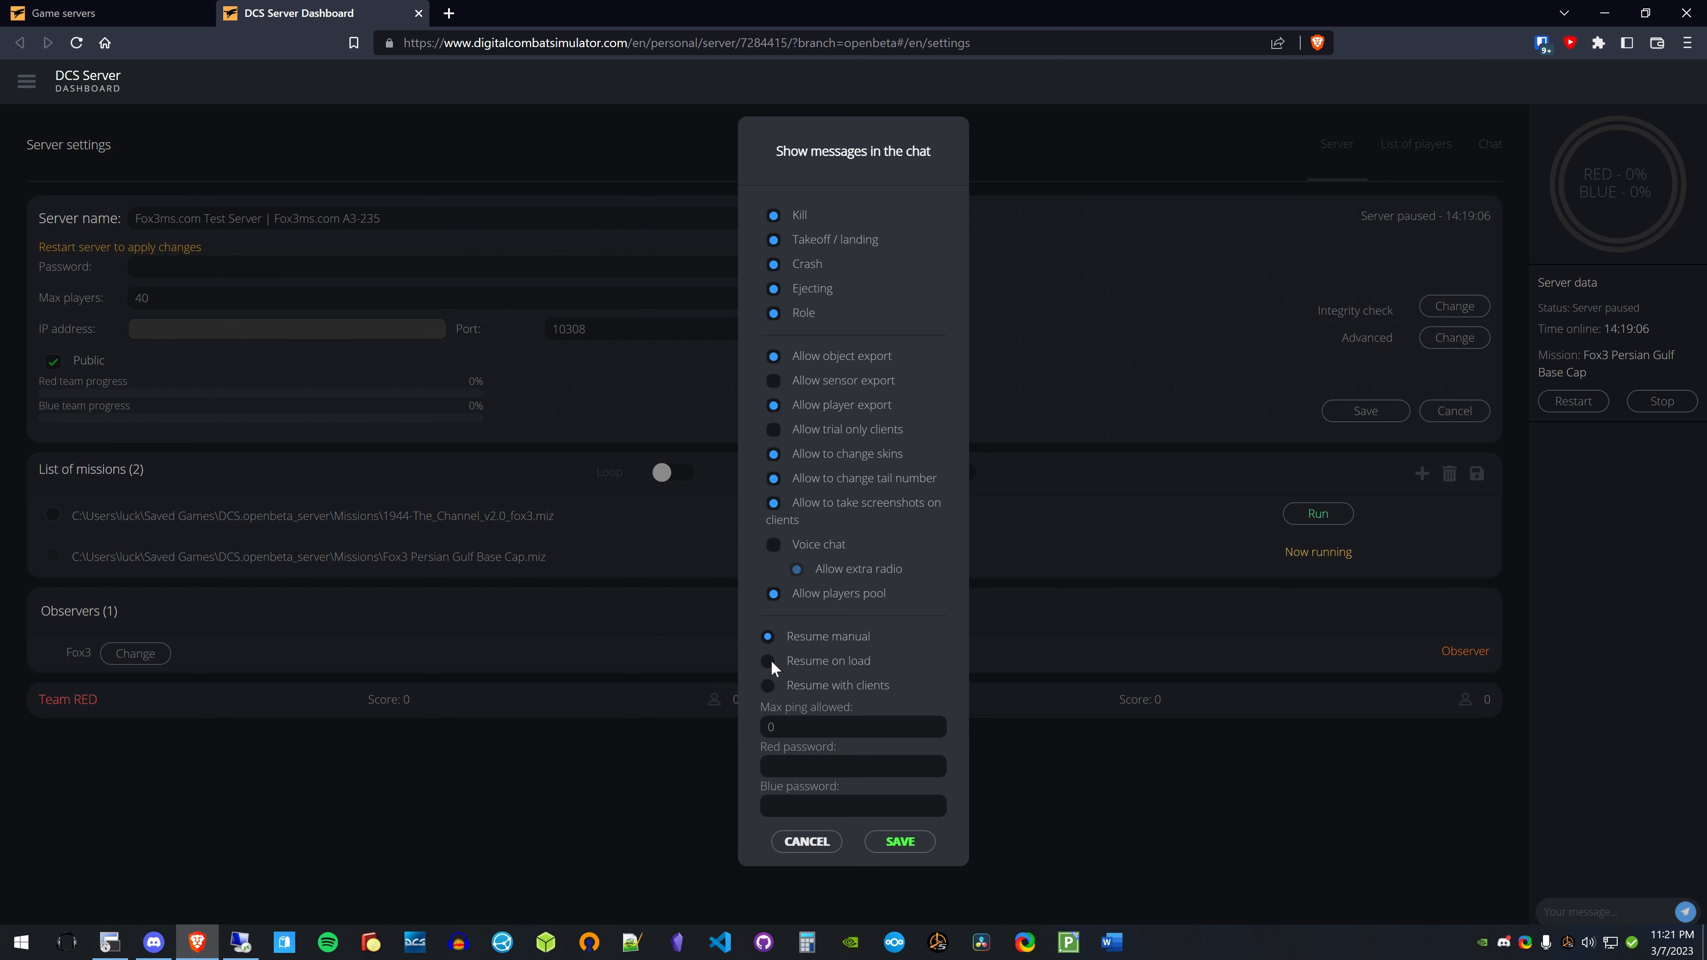
click(768, 660)
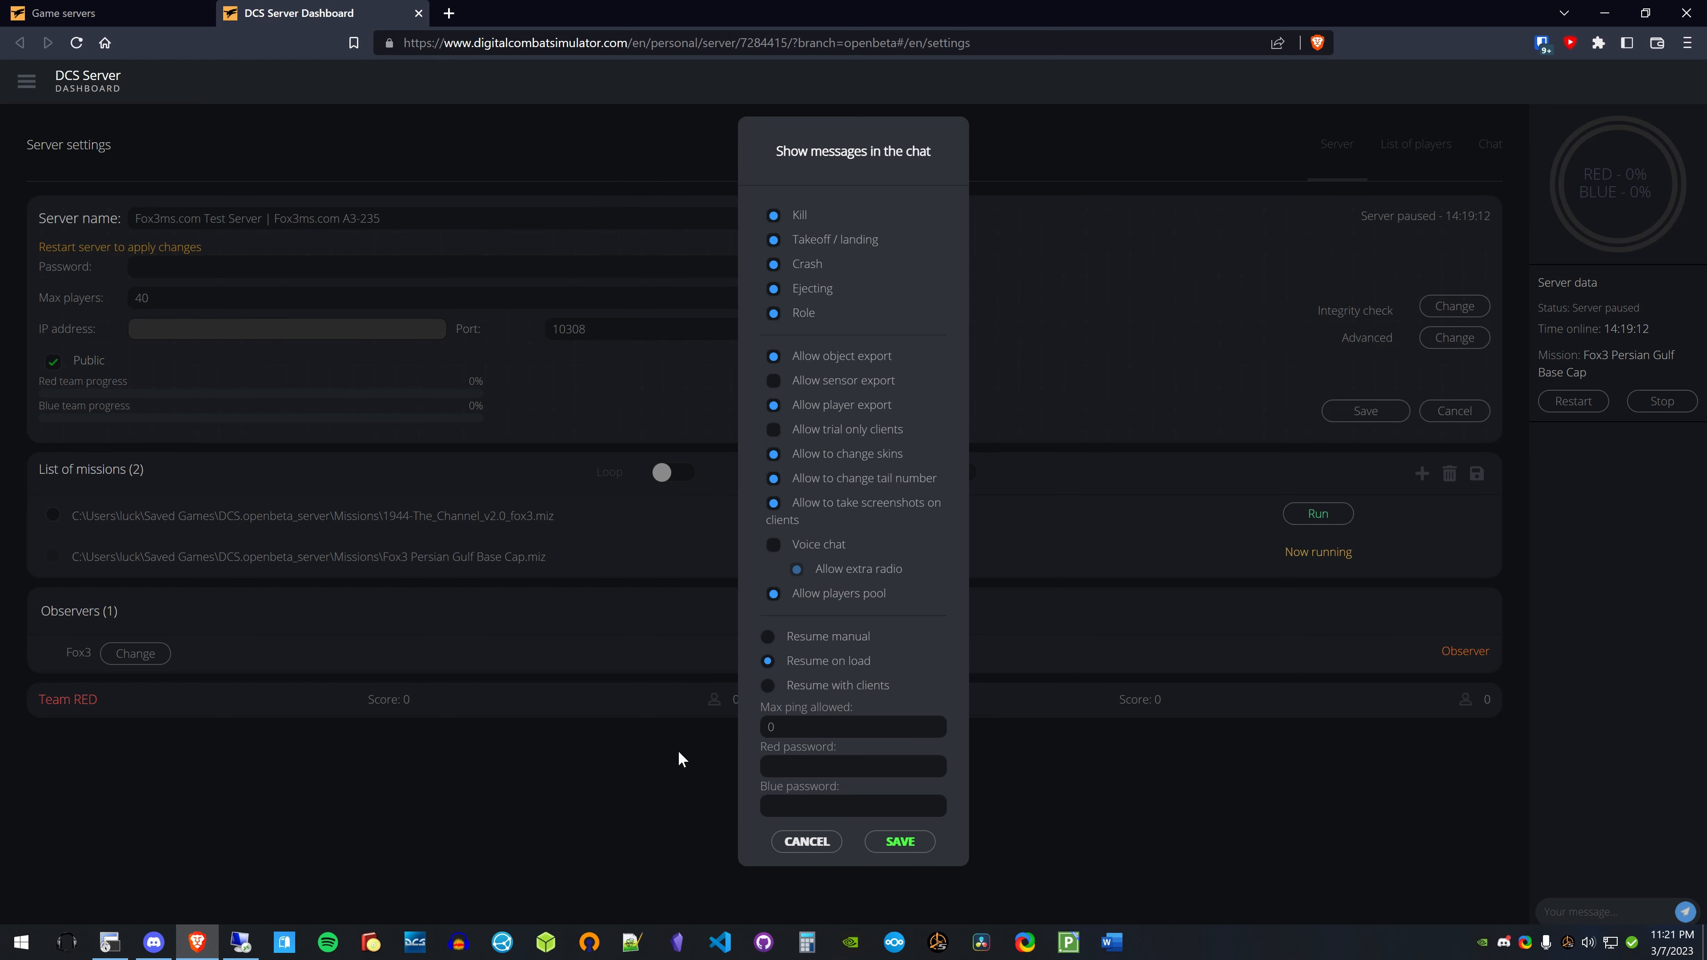
mouse_move(847, 688)
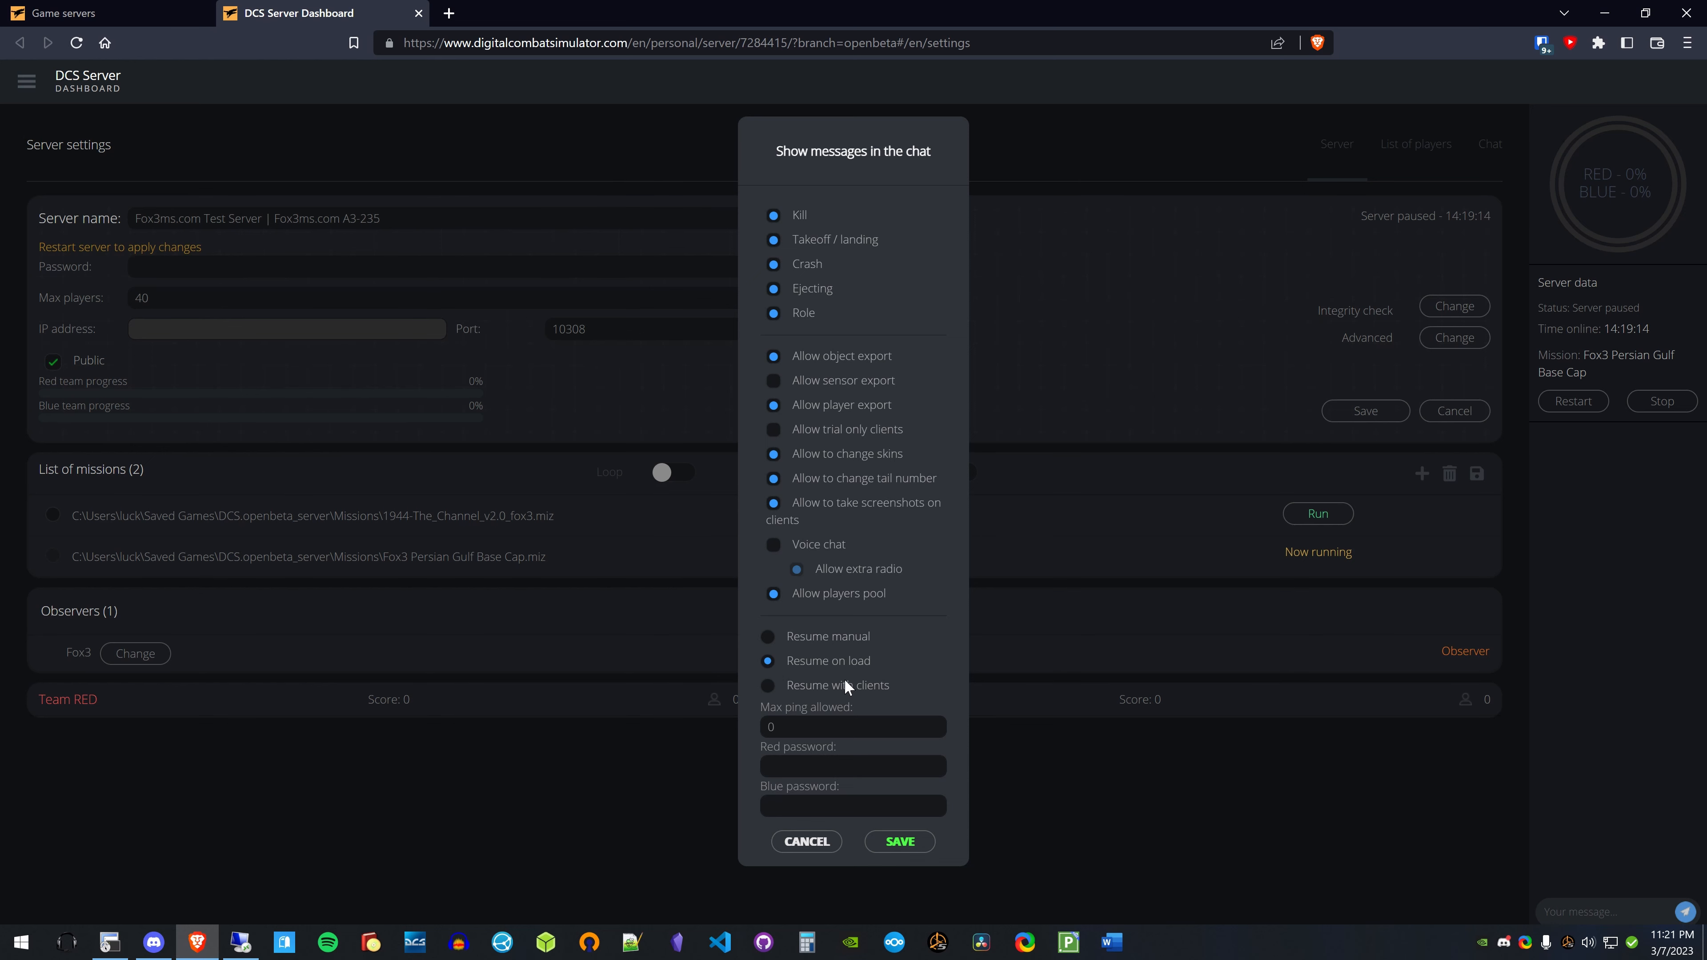
mouse_move(854, 680)
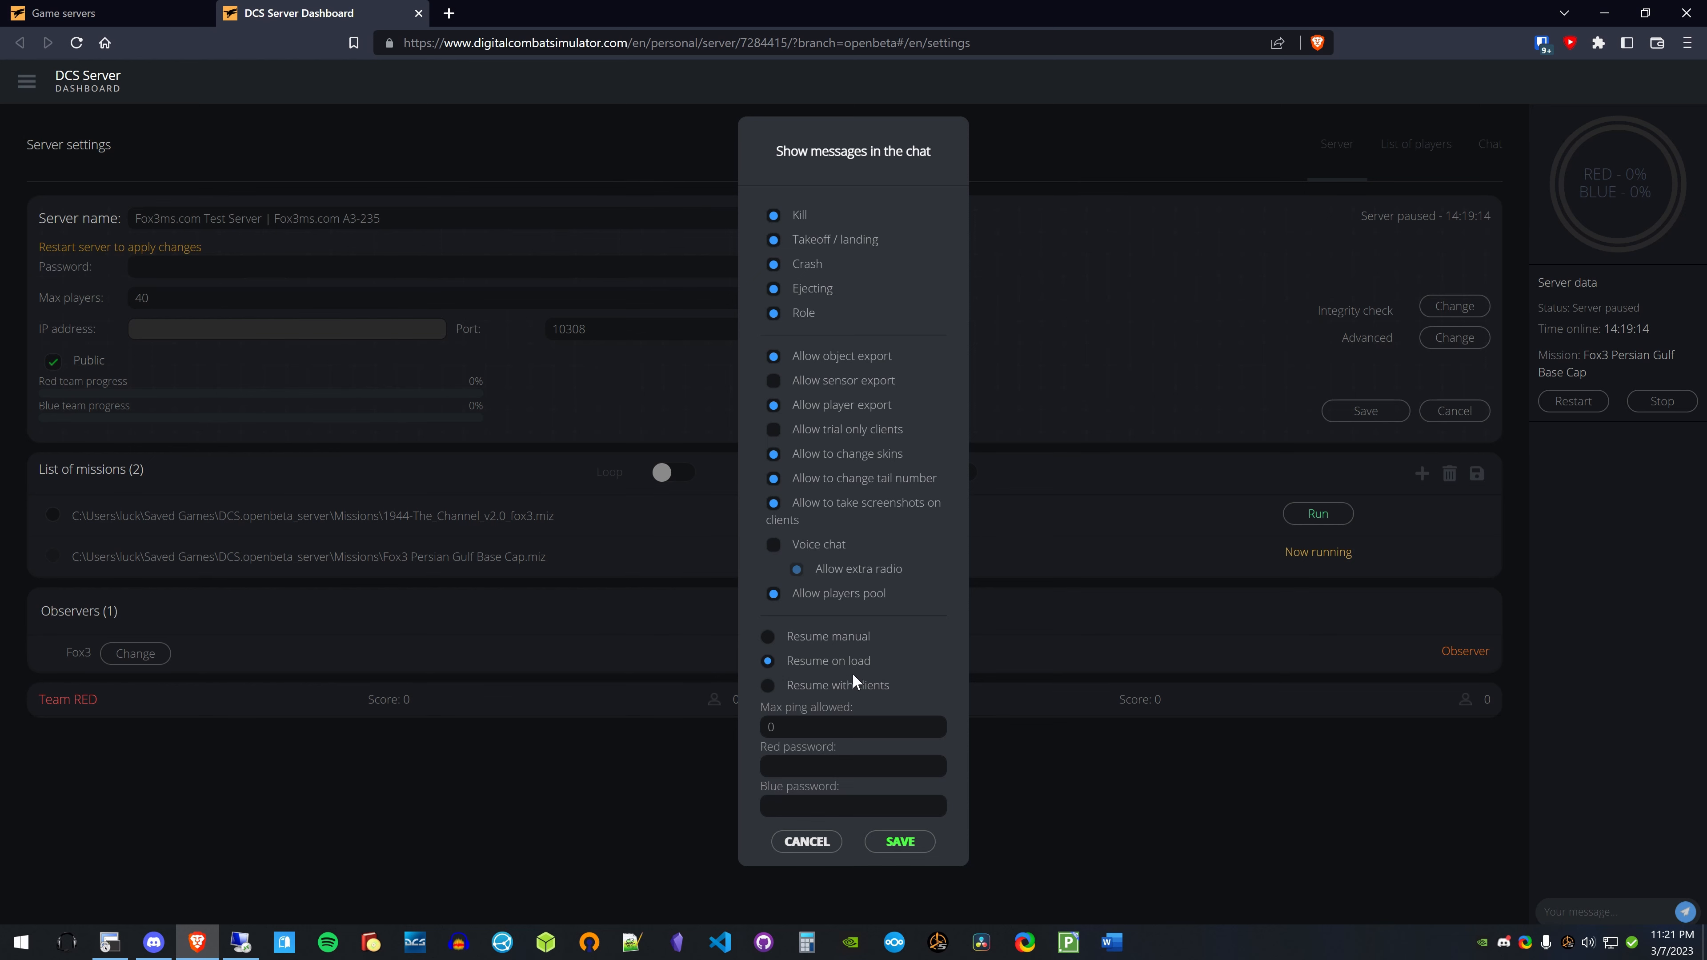
mouse_move(759, 669)
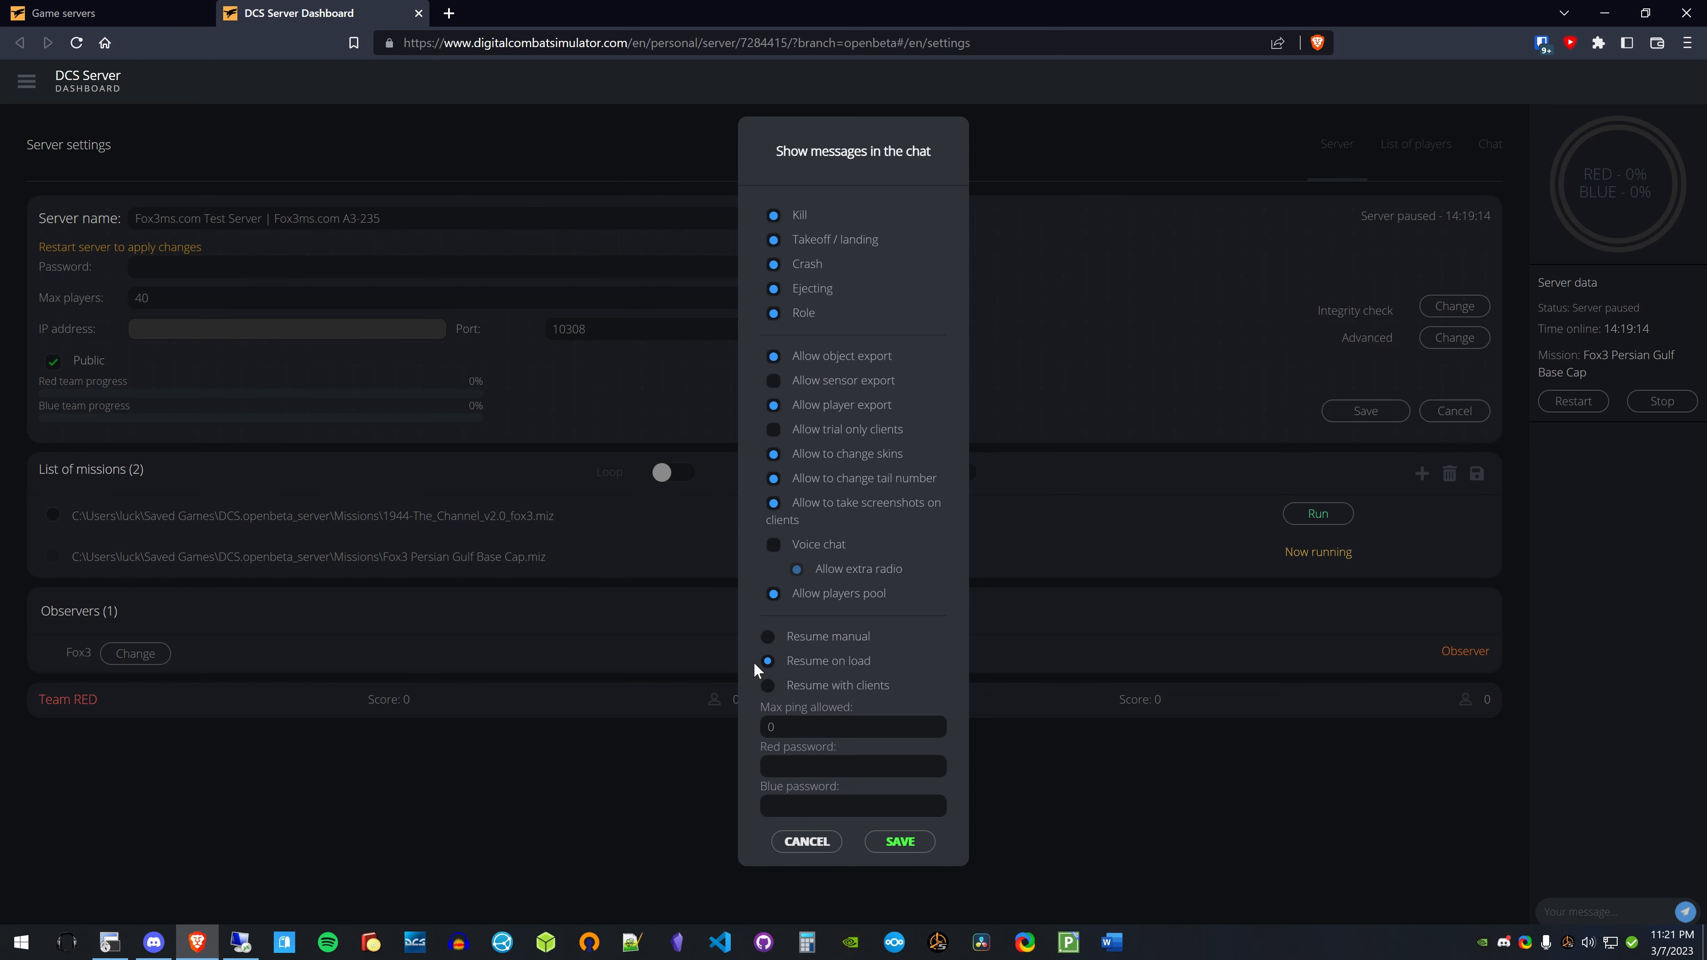
mouse_move(721, 684)
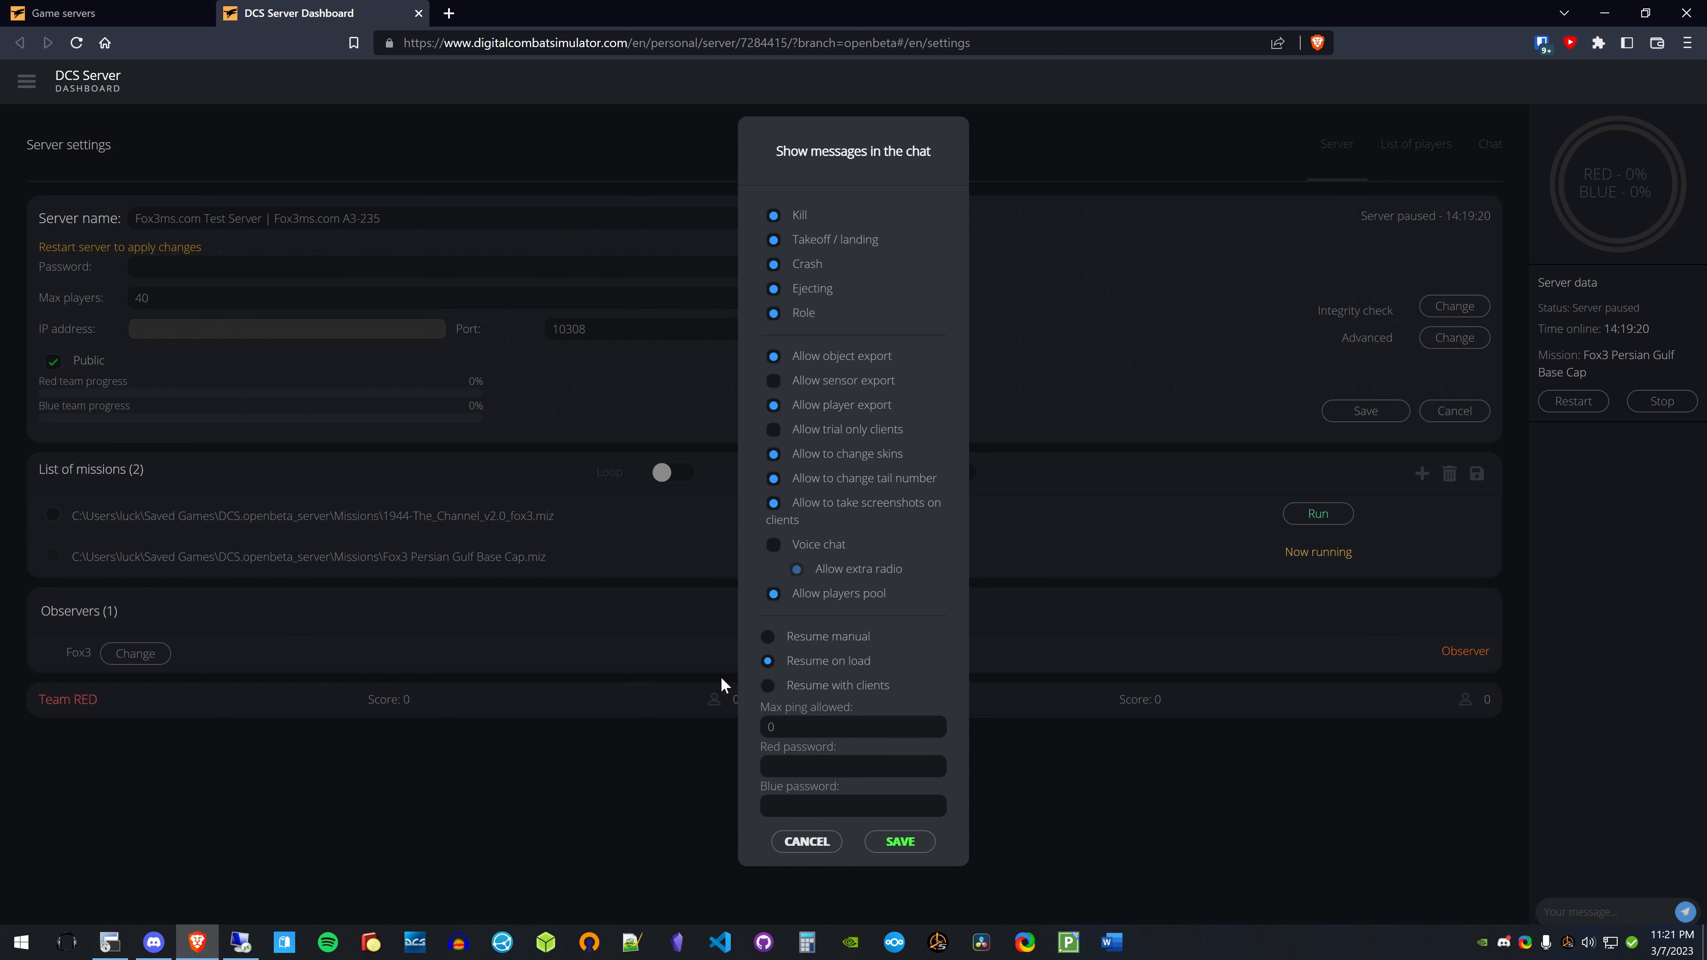
mouse_move(775, 690)
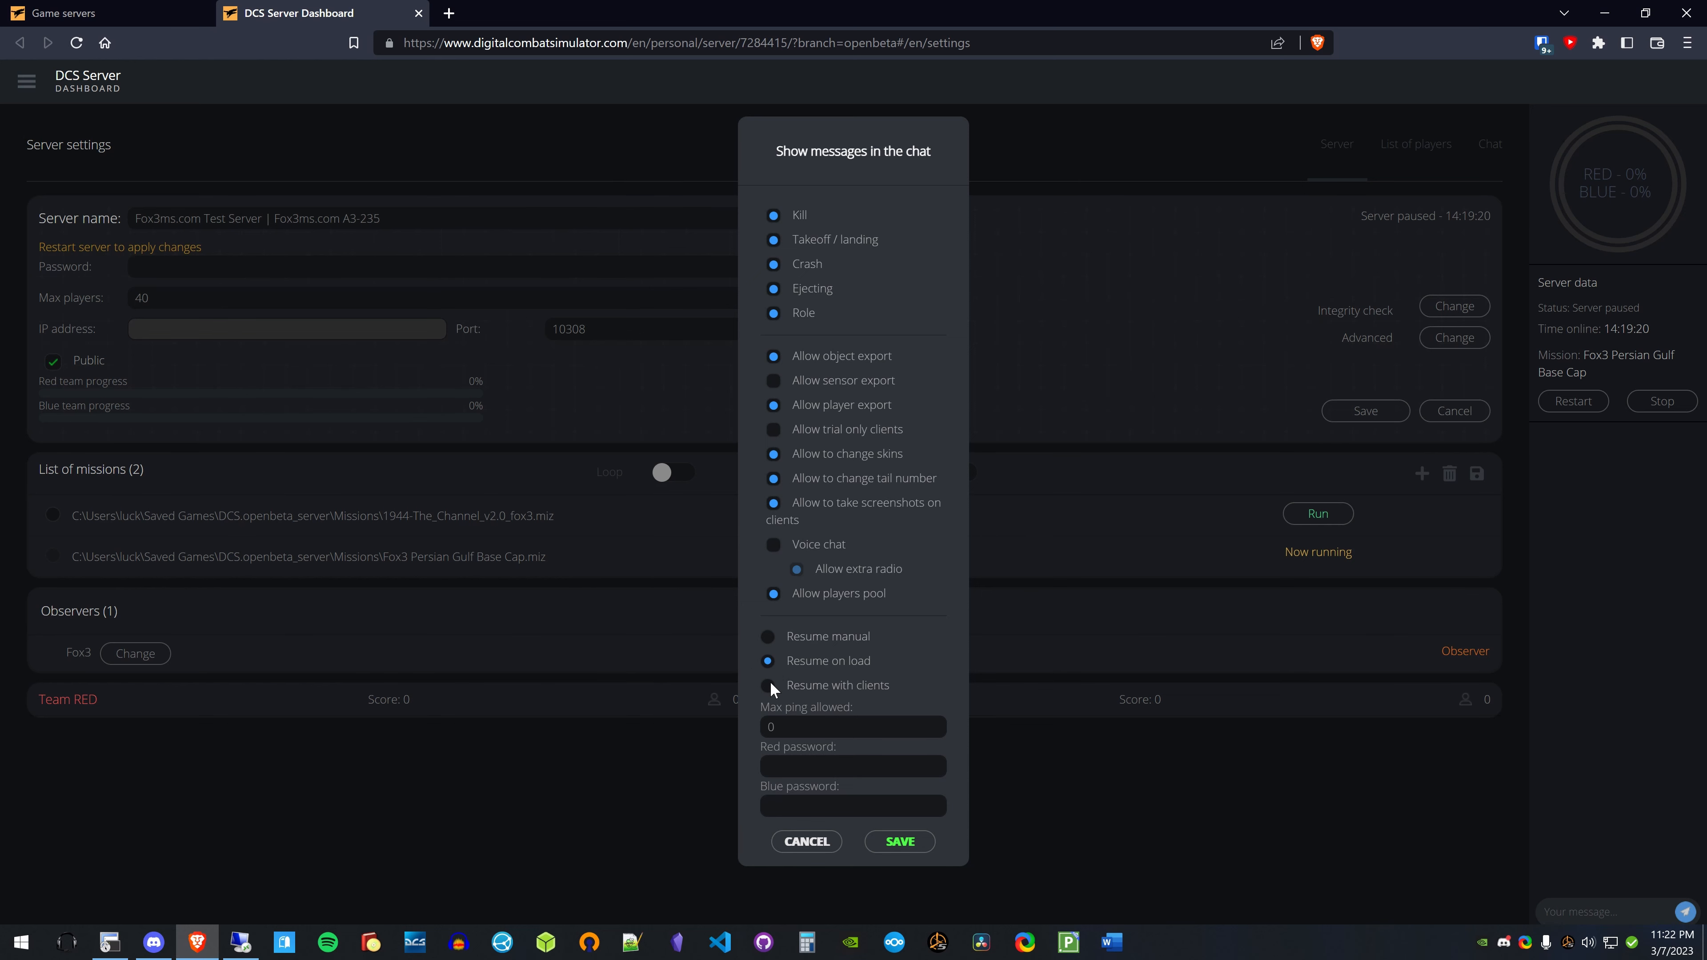
click(768, 684)
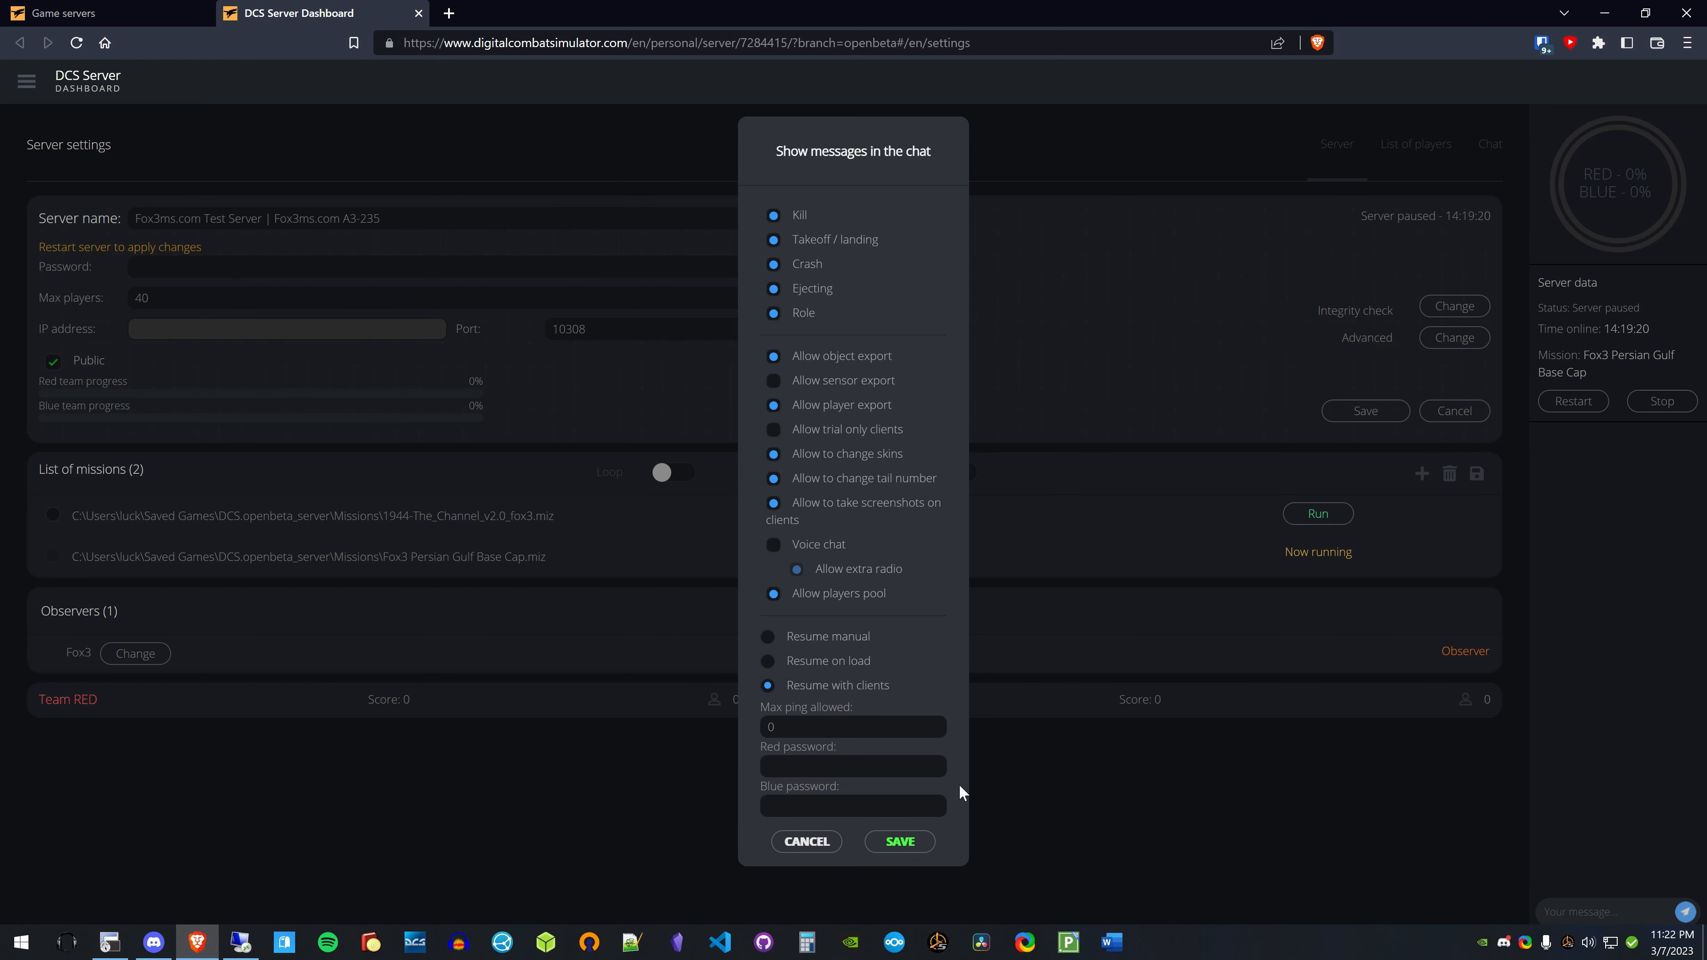
mouse_move(1652, 767)
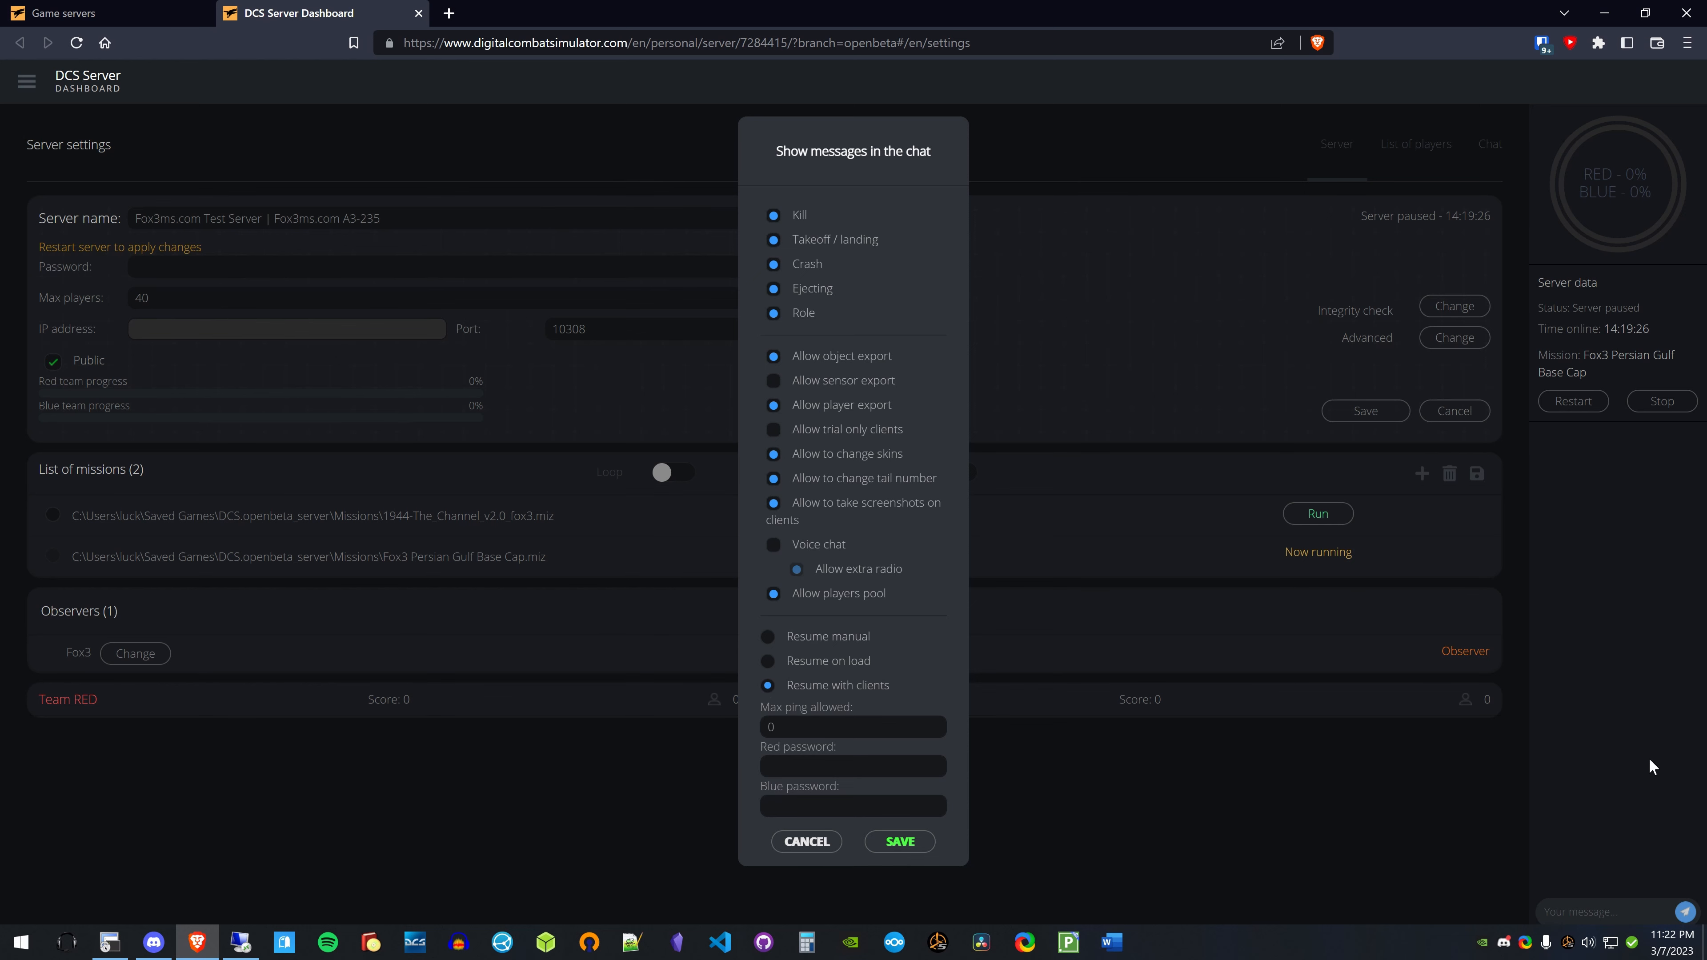
mouse_move(1316, 898)
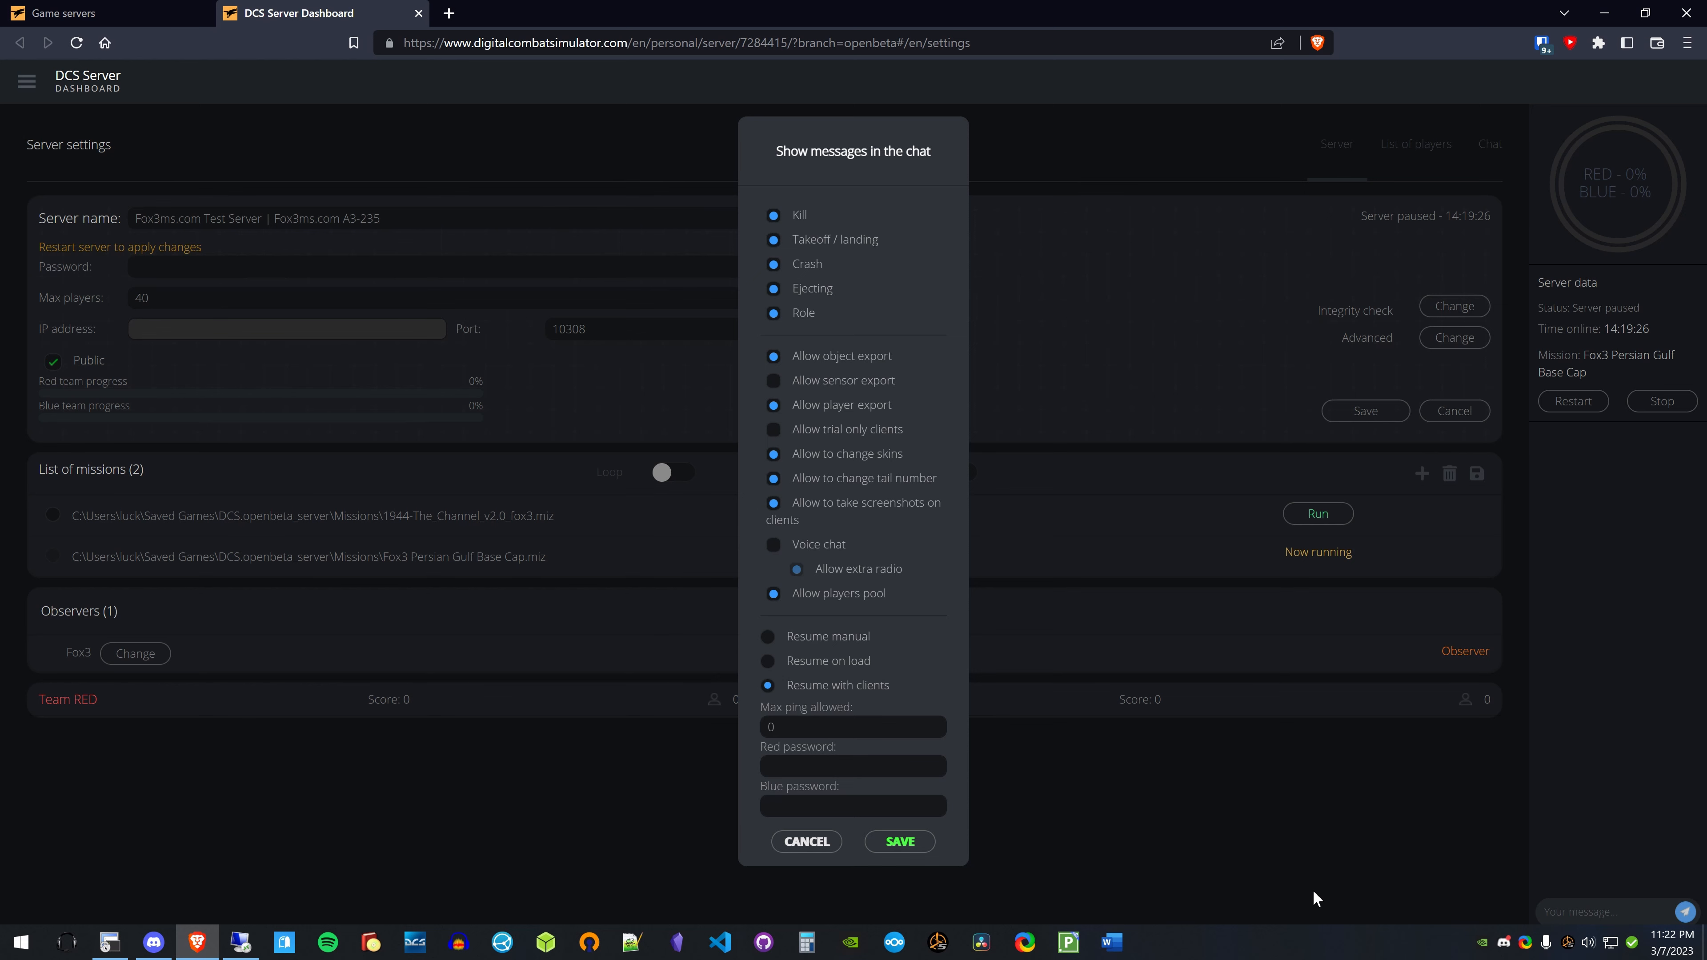
mouse_move(943, 674)
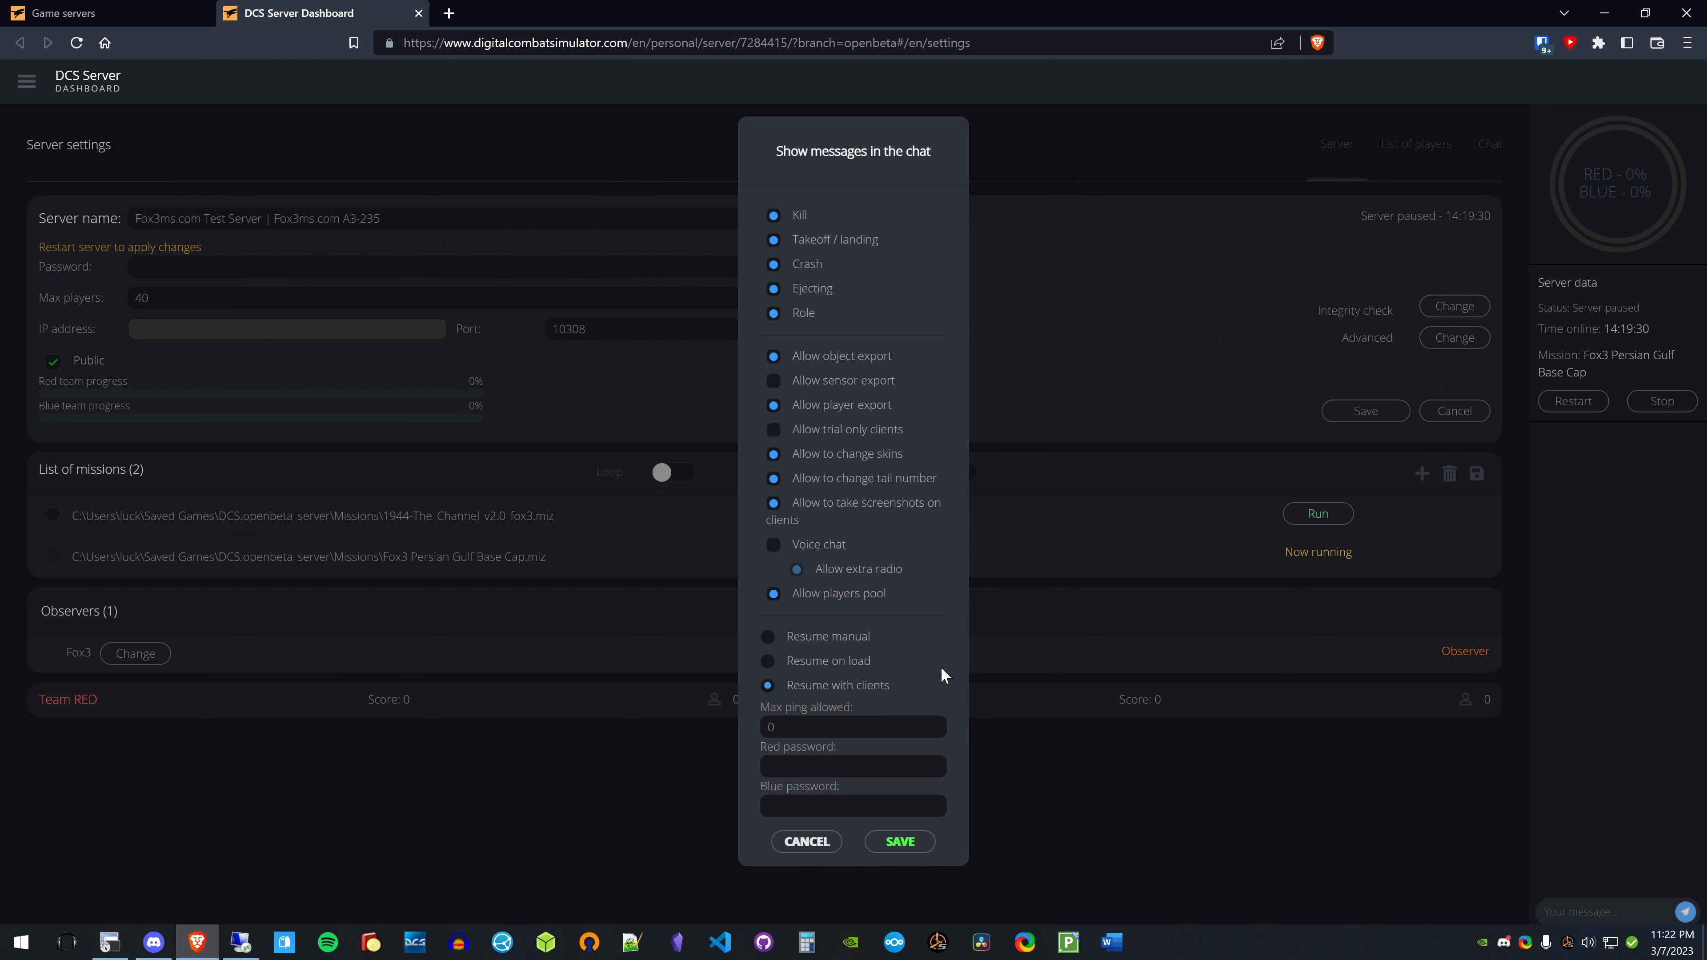
mouse_move(903, 879)
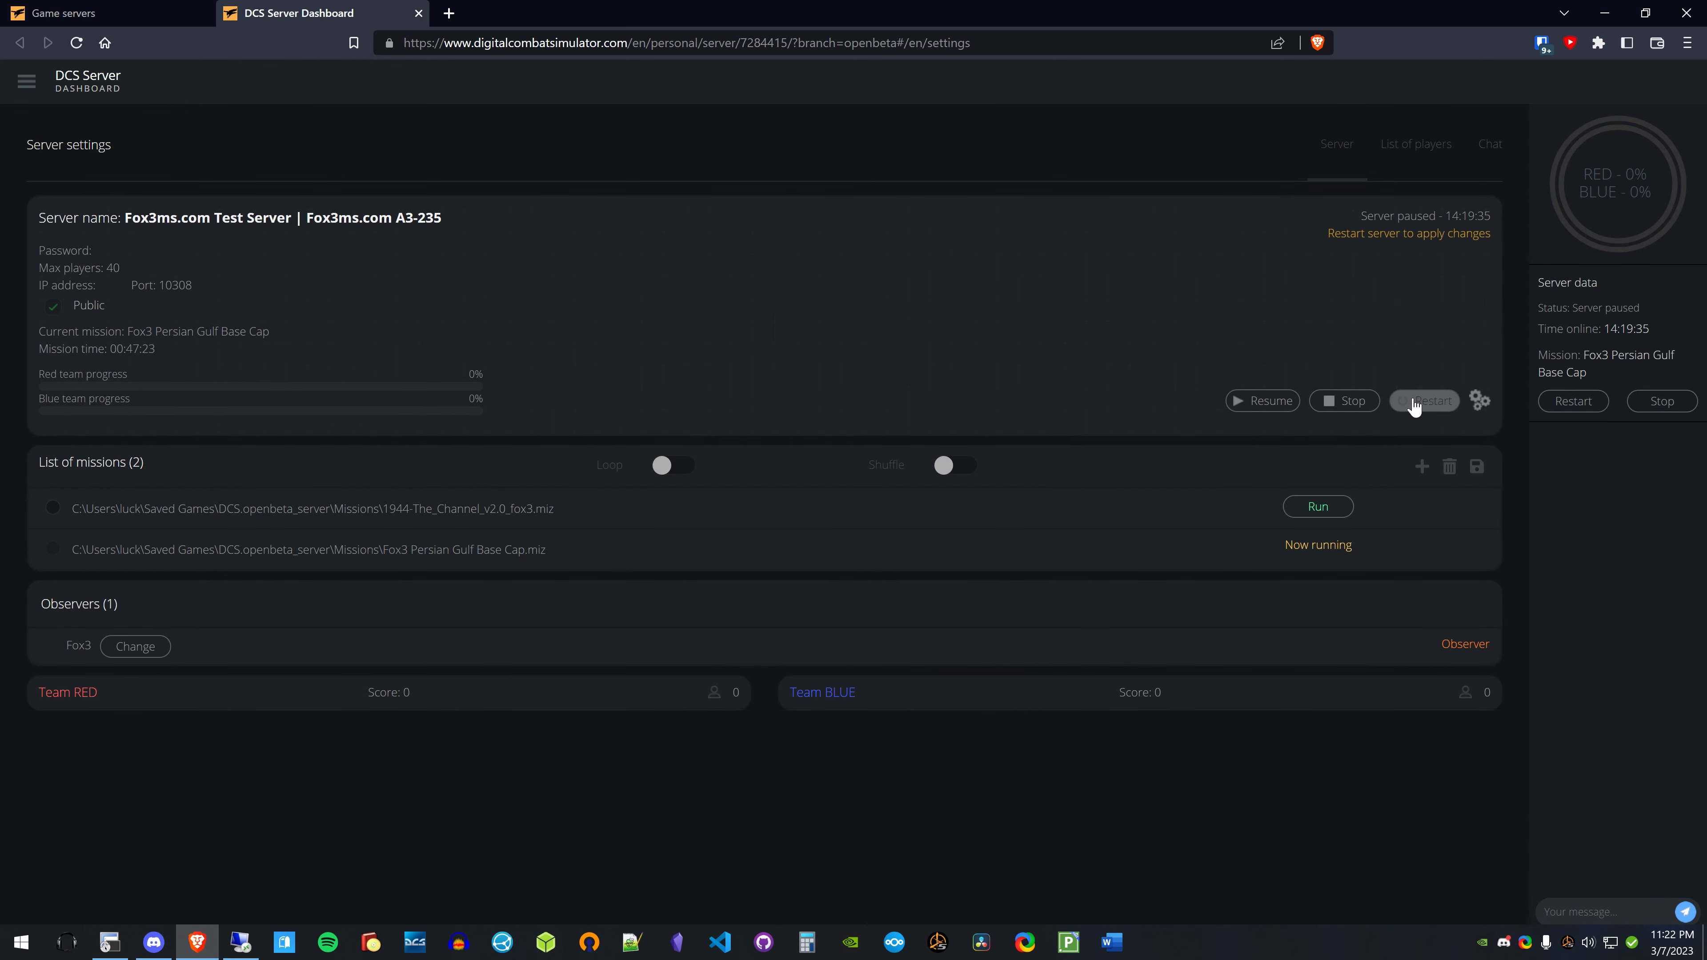
- Restart the server to apply the saved advanced settings
click(1427, 401)
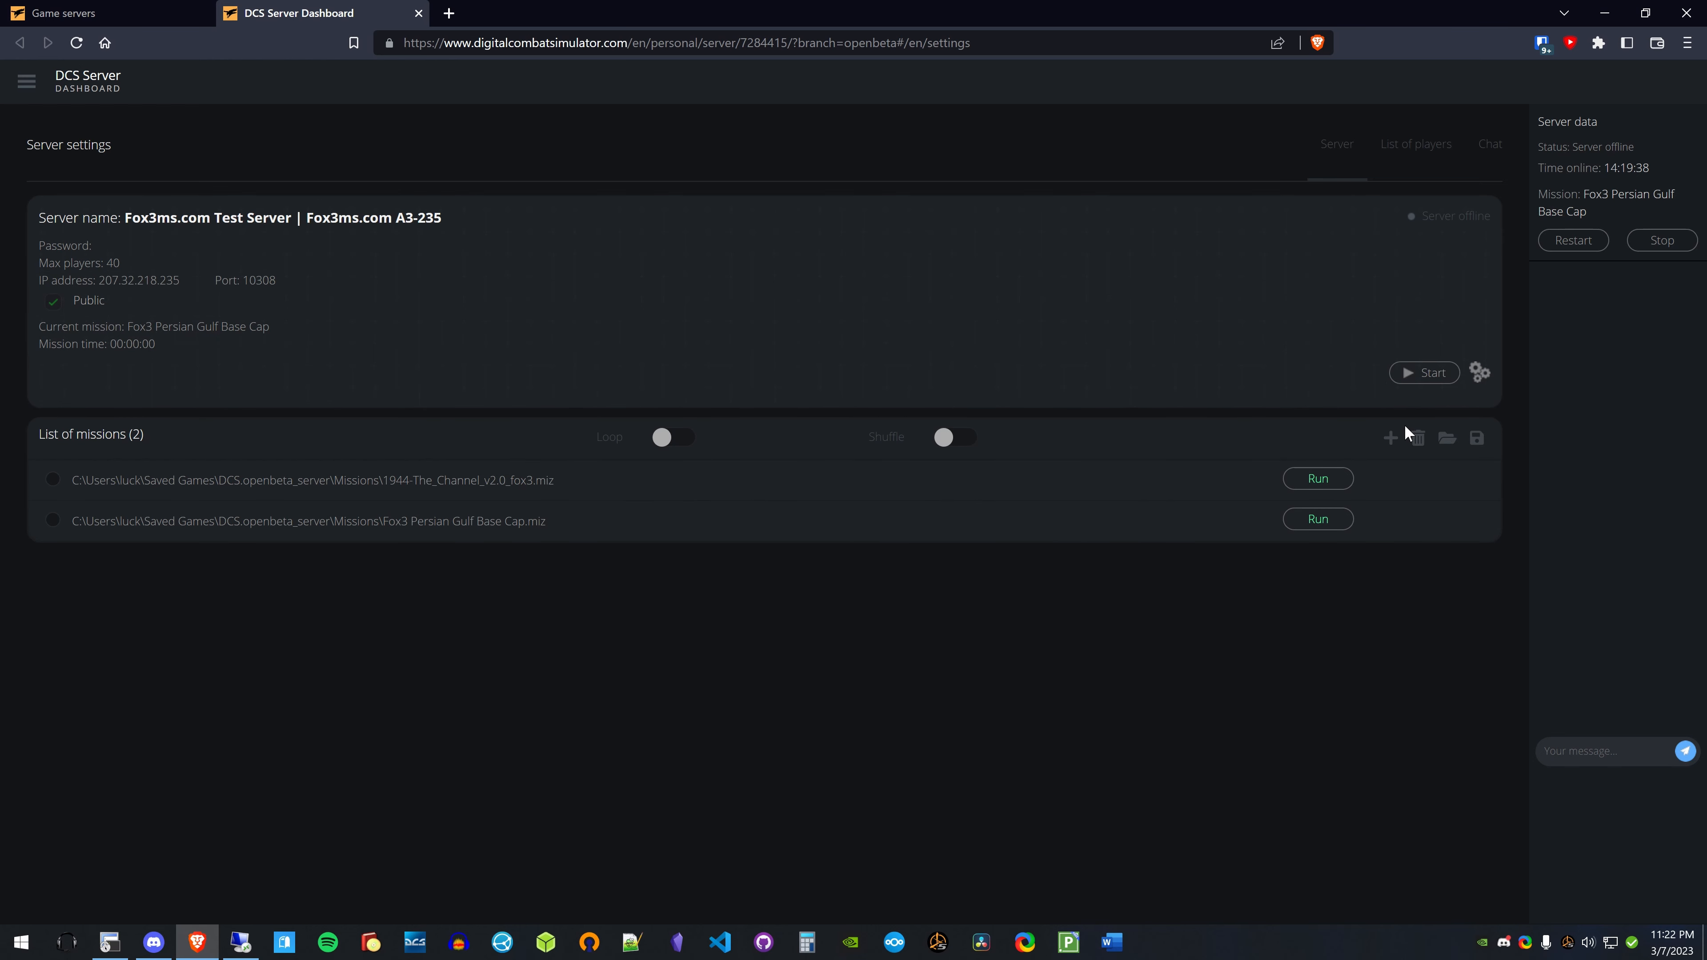
mouse_move(1405, 498)
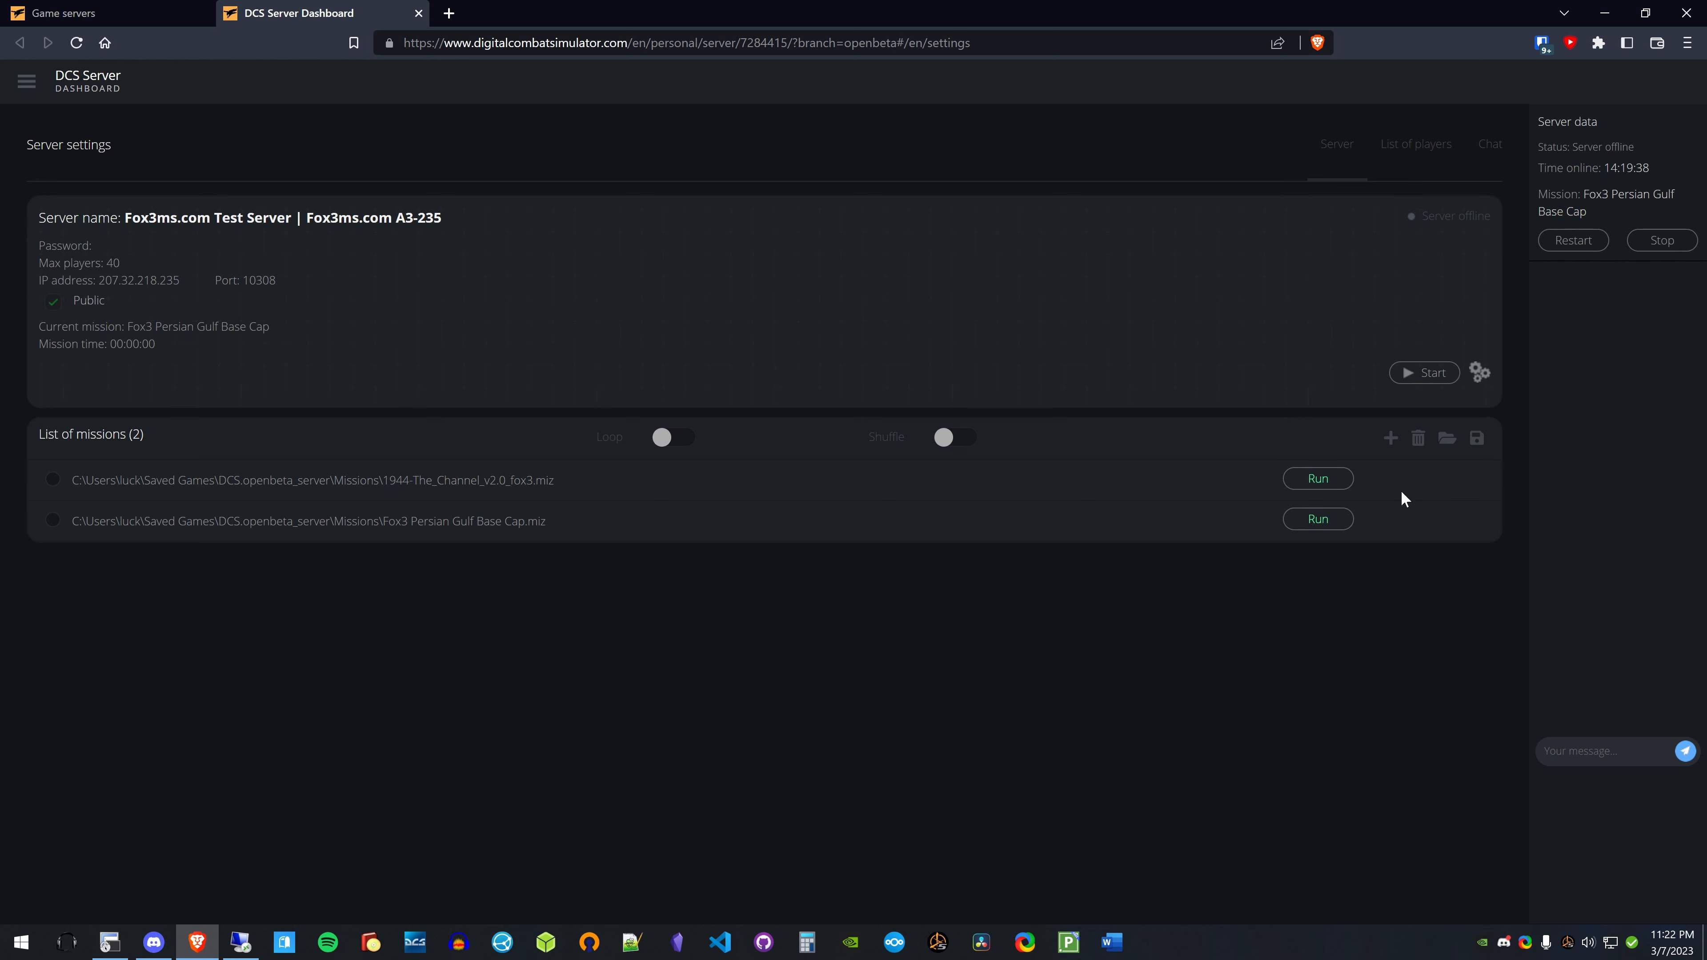
mouse_move(1421, 517)
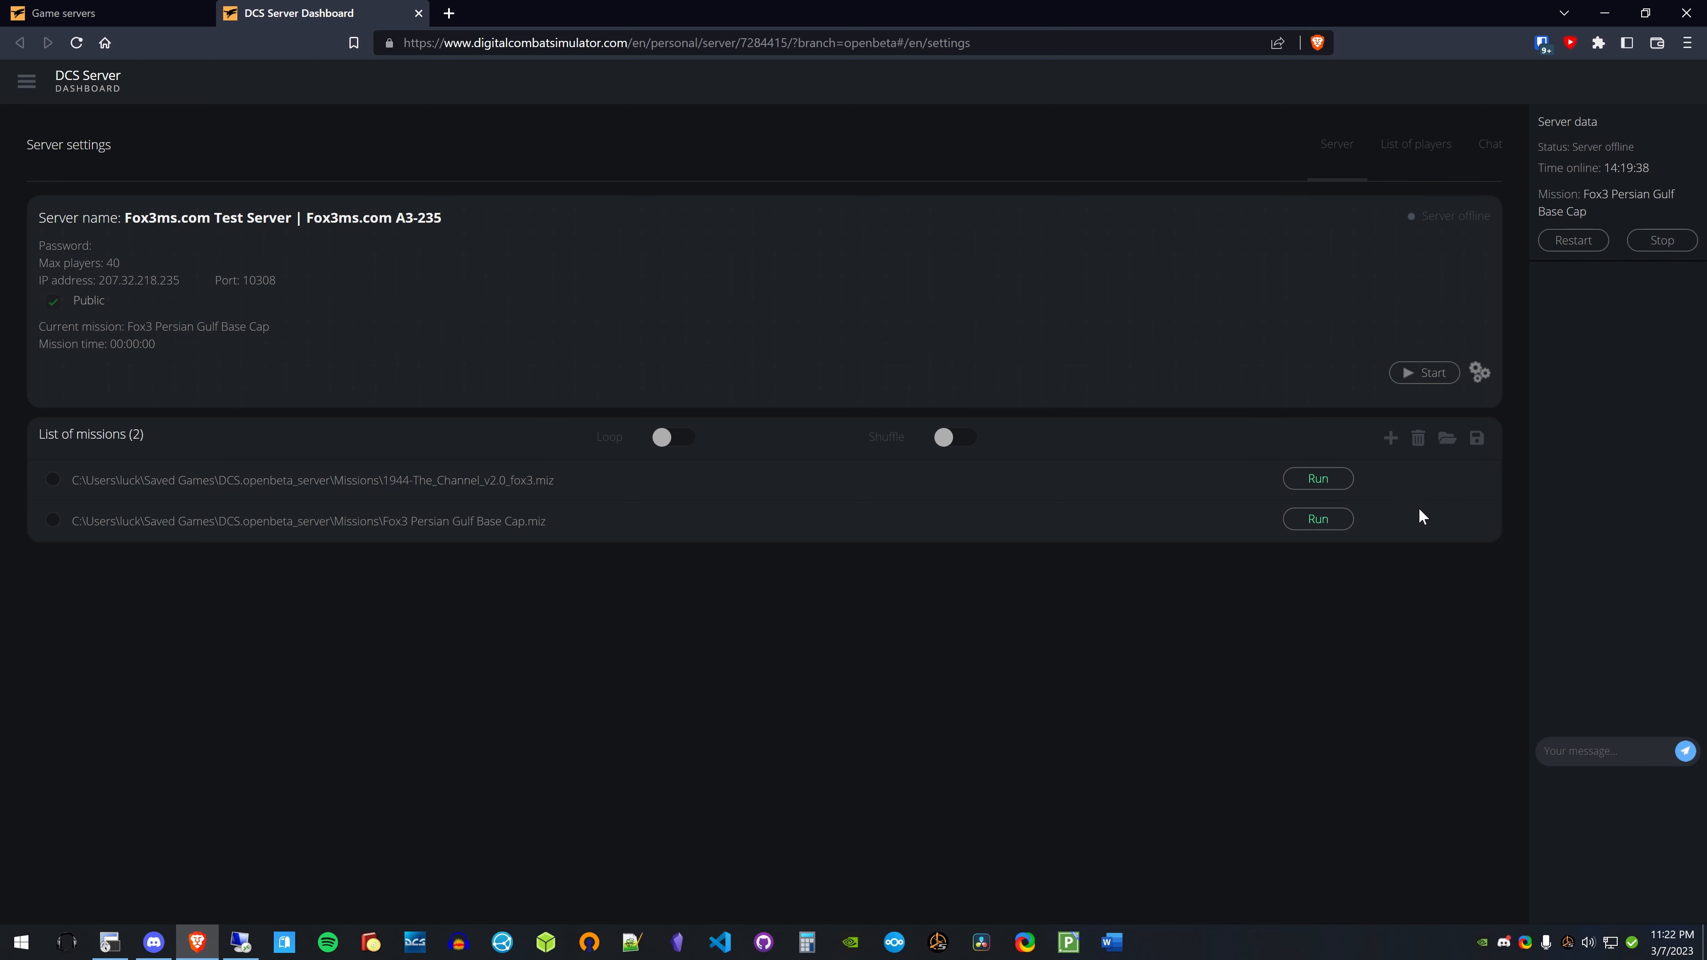
mouse_move(1426, 533)
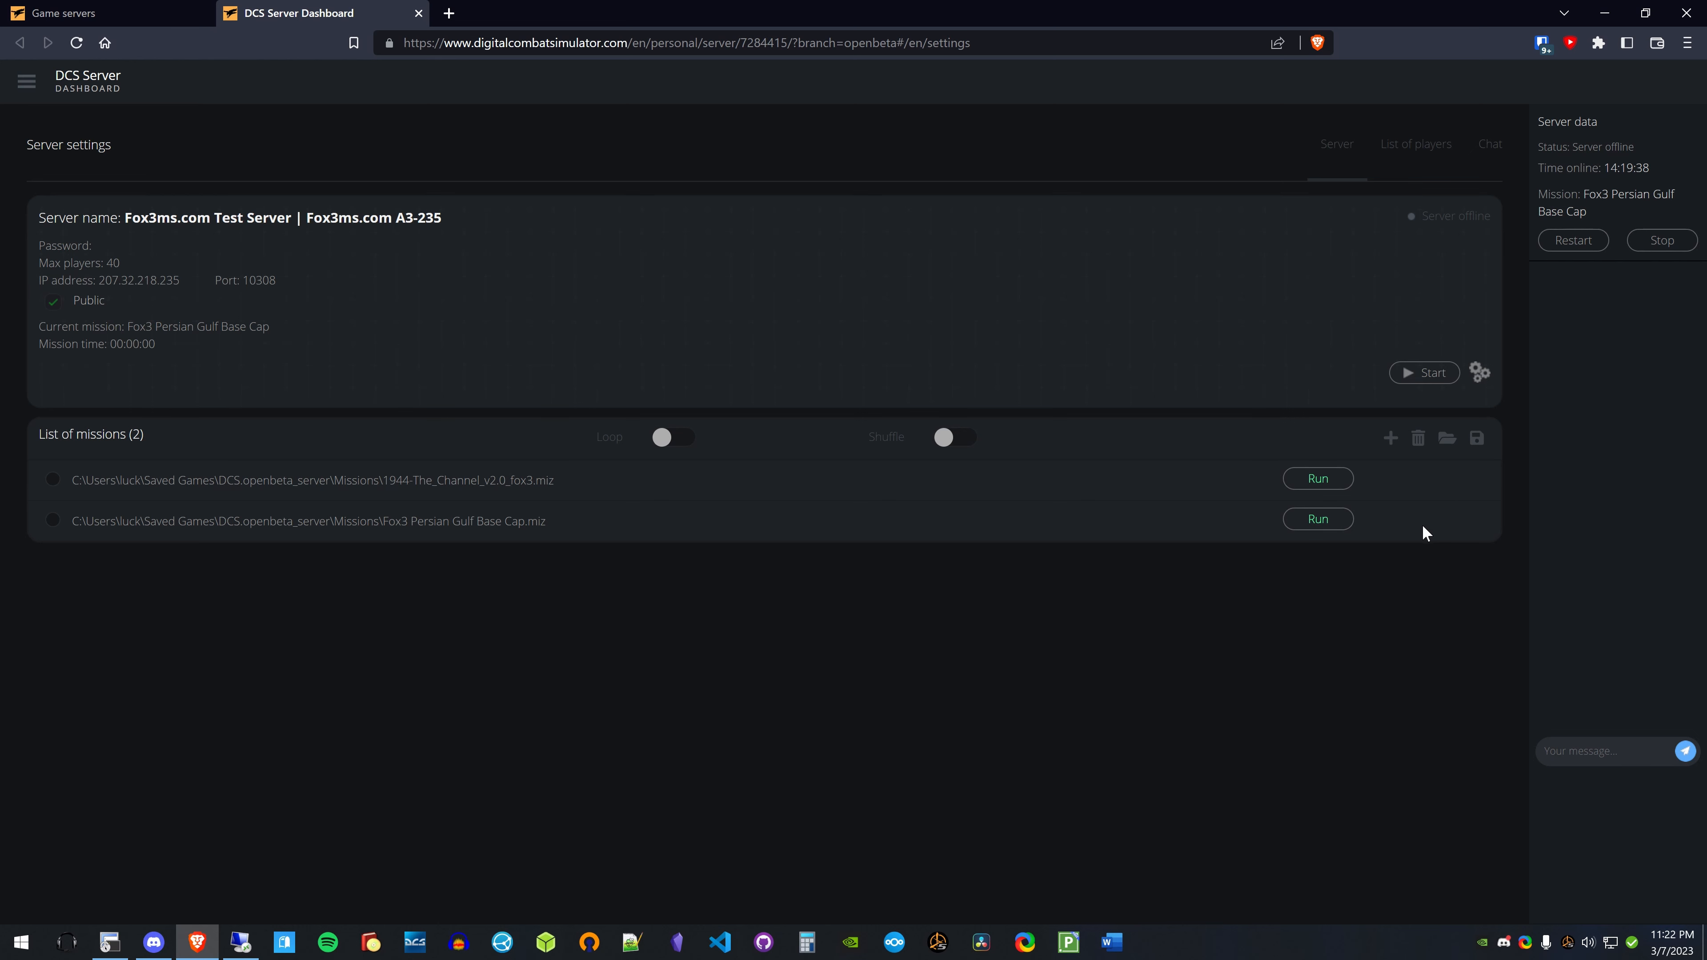
mouse_move(1432, 529)
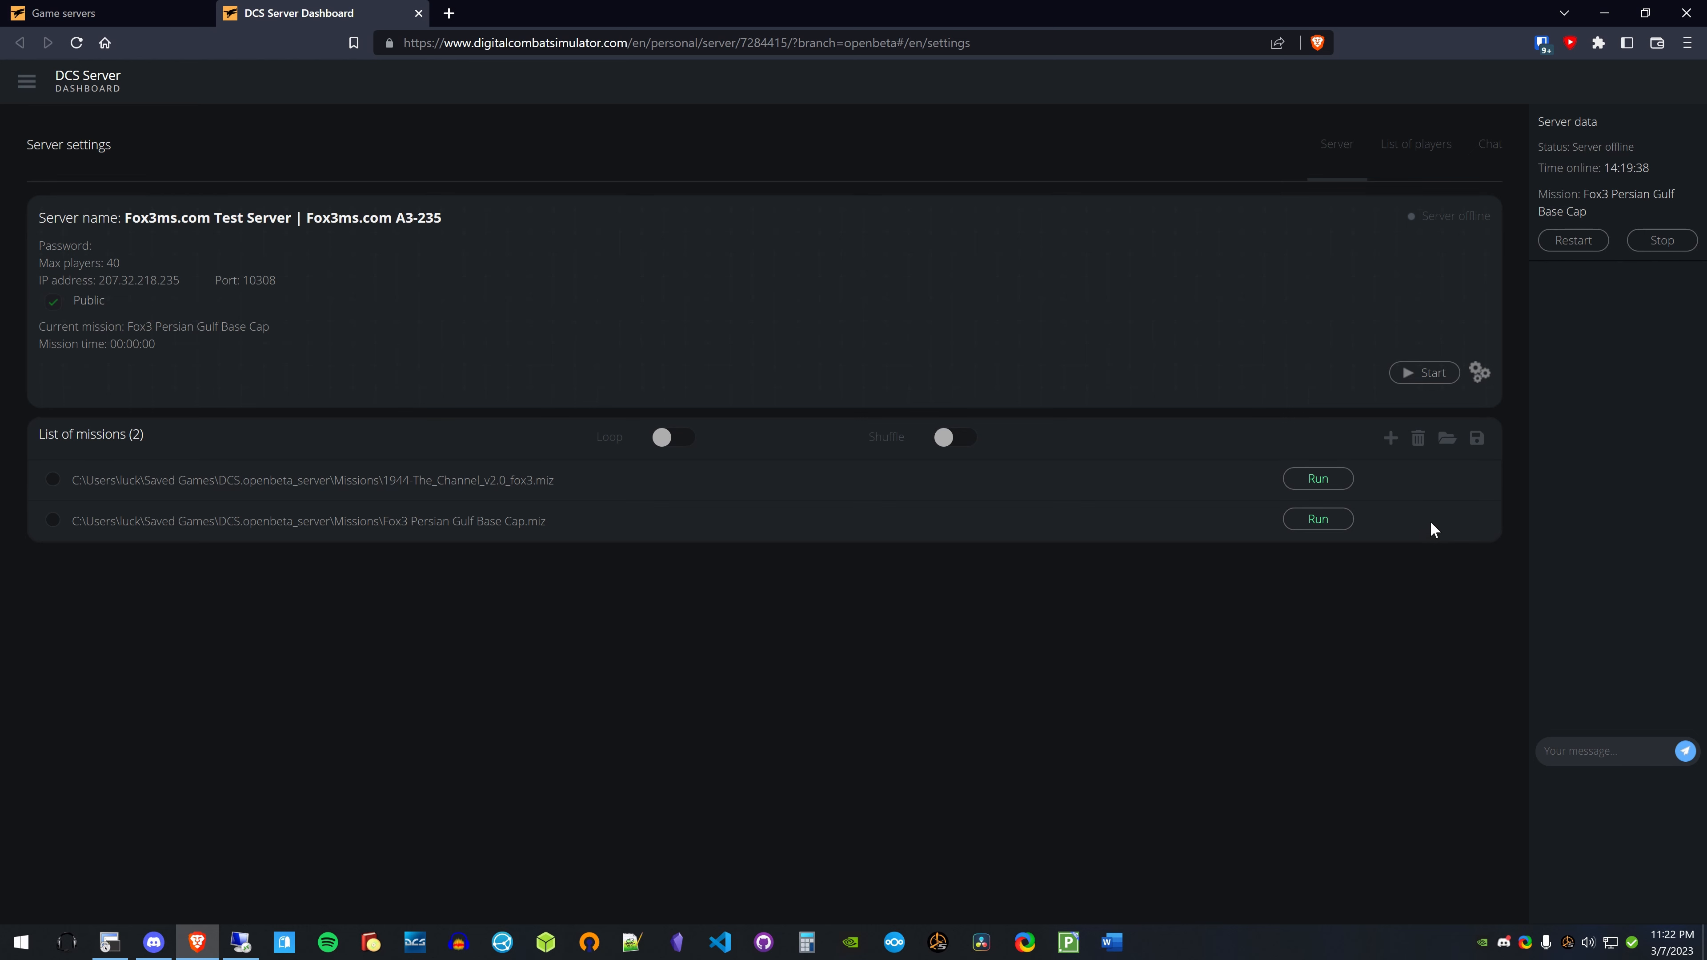
mouse_move(1519, 389)
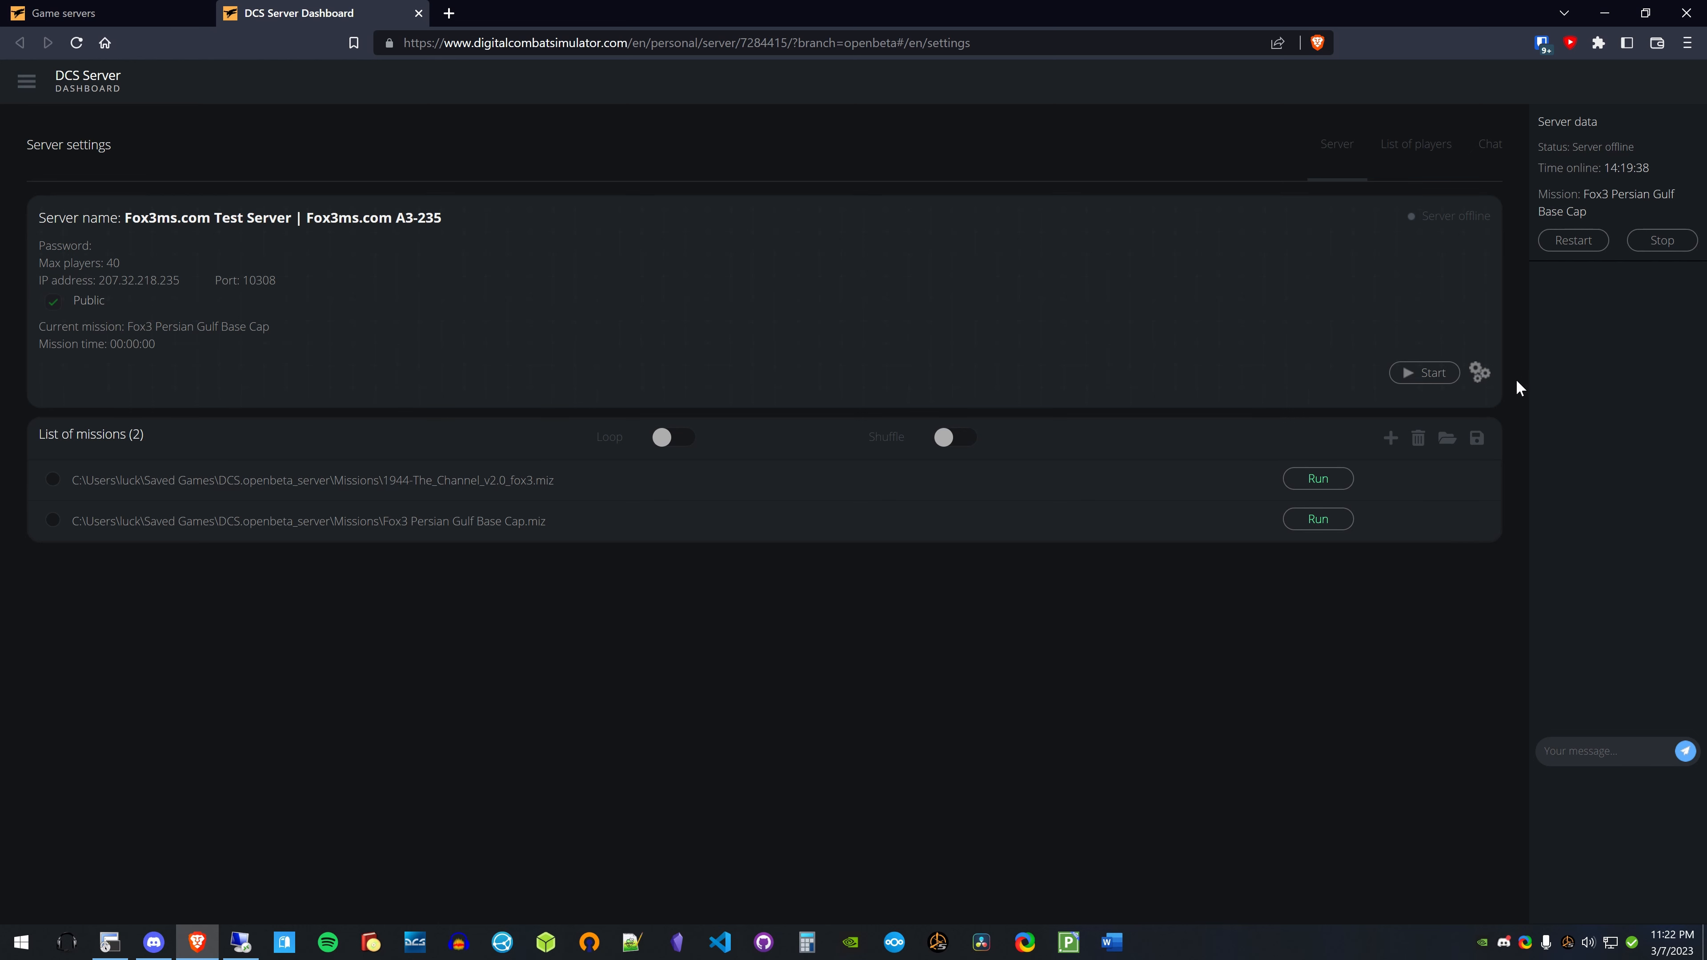
mouse_move(1478, 378)
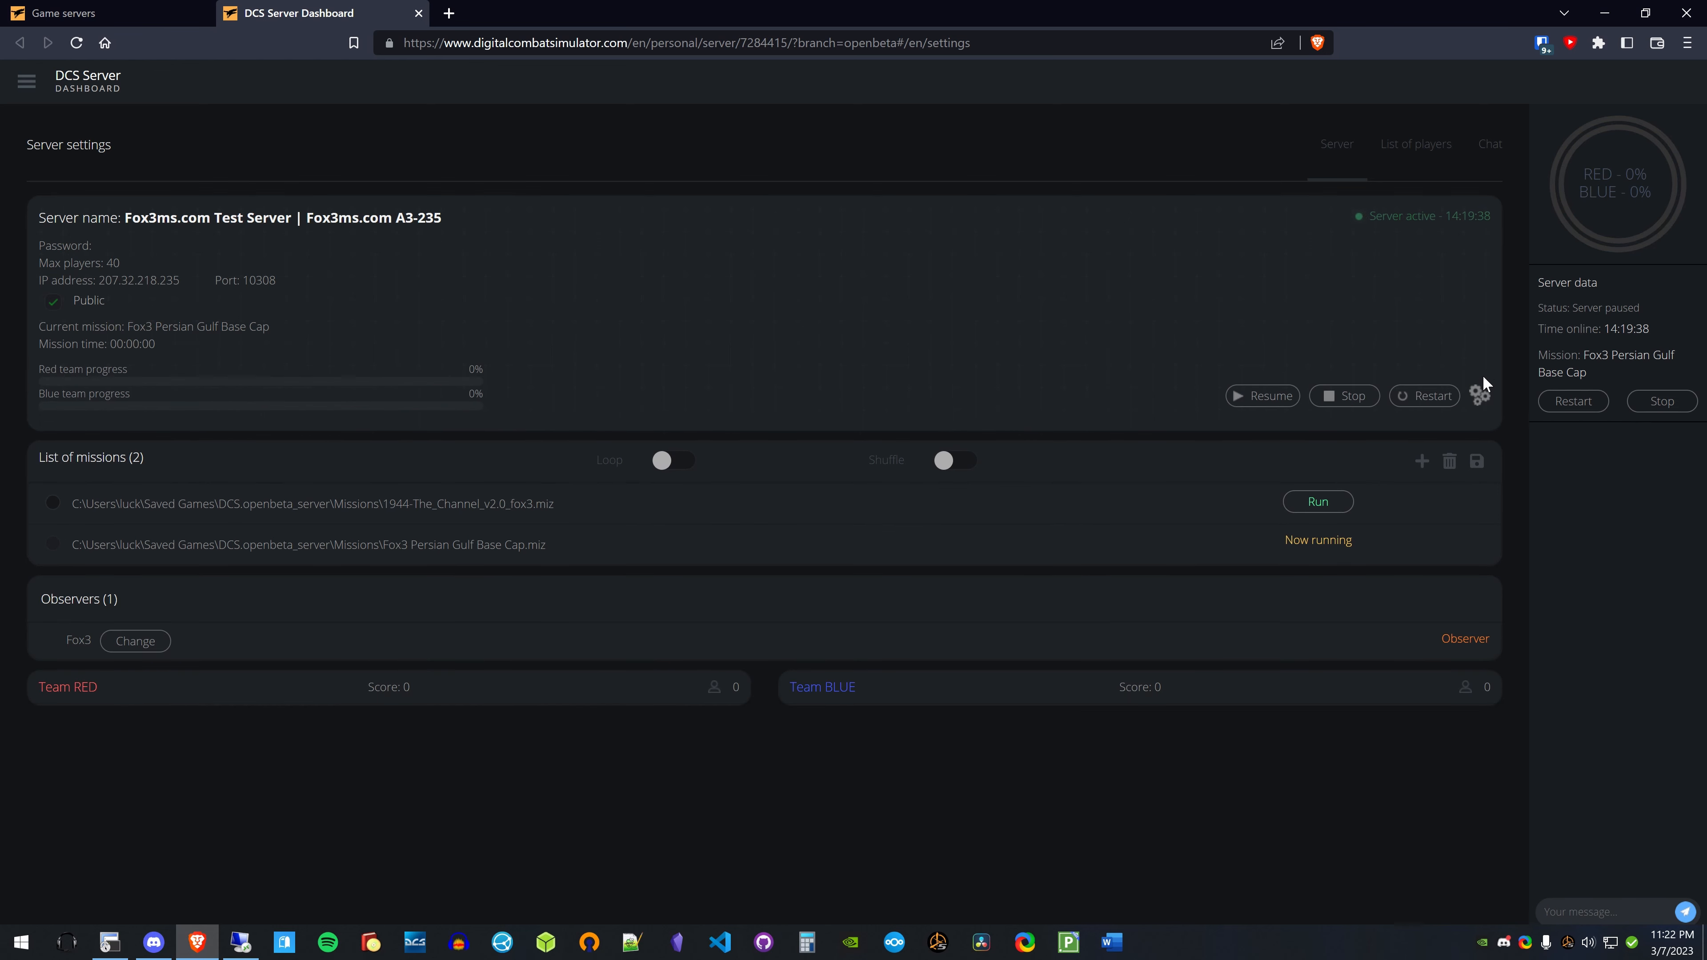
- Reopen Advanced settings and set the resume mode to Resume with clients
click(1480, 395)
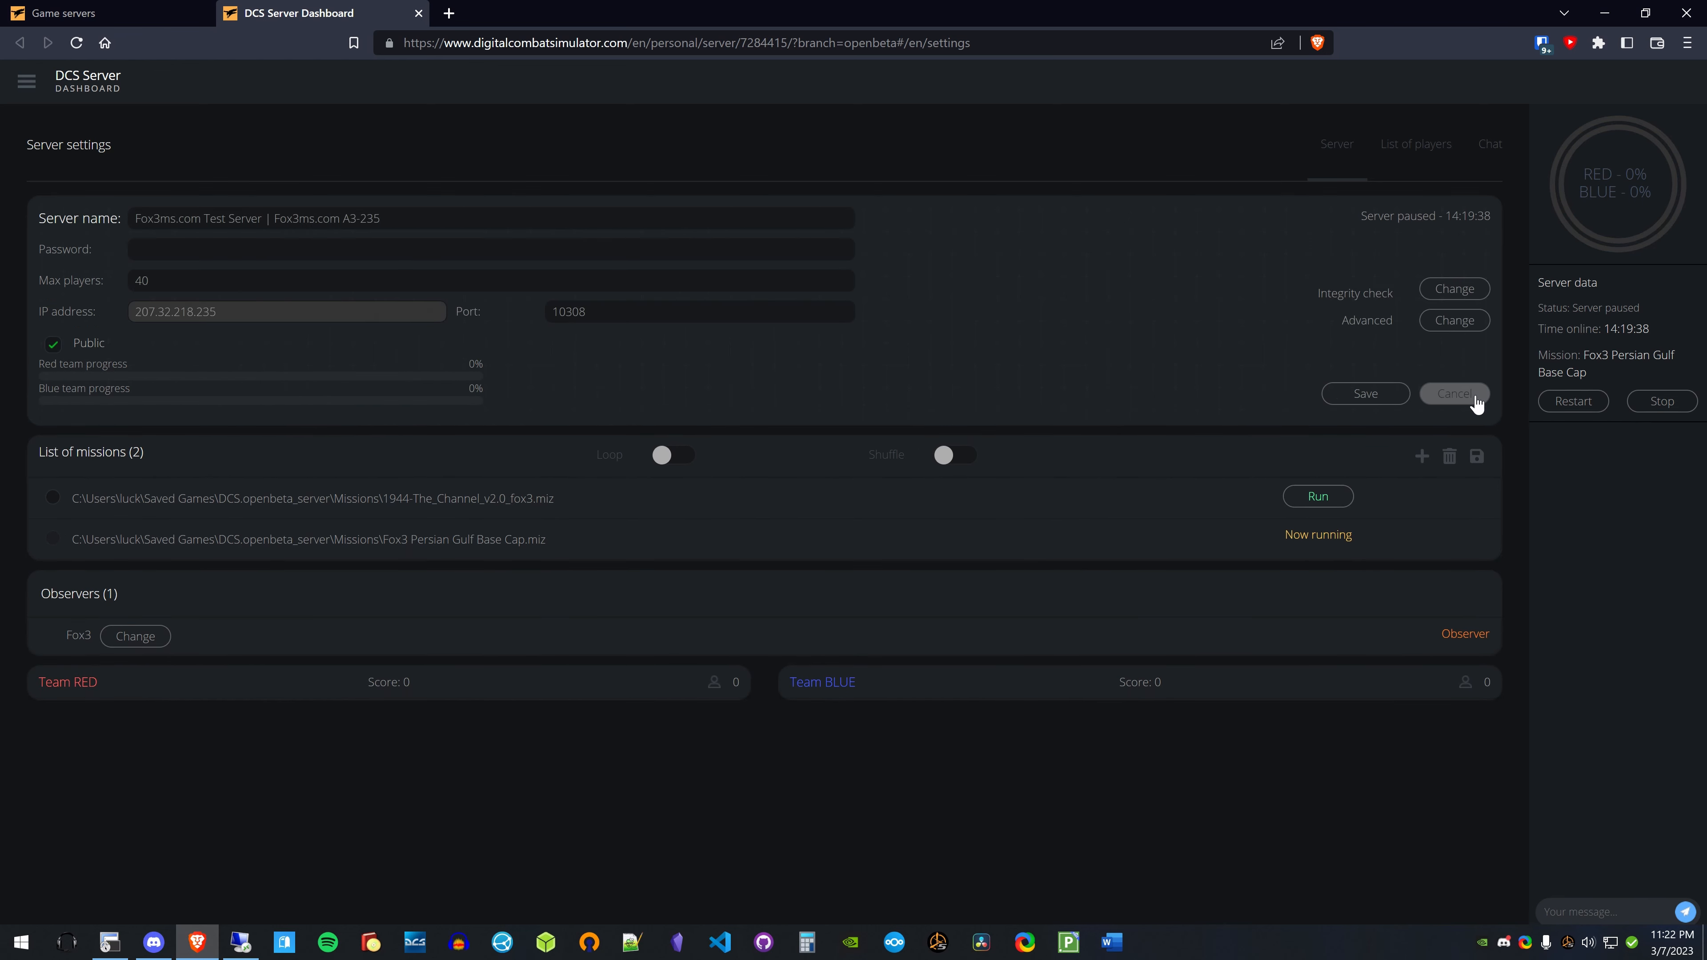
click(1453, 320)
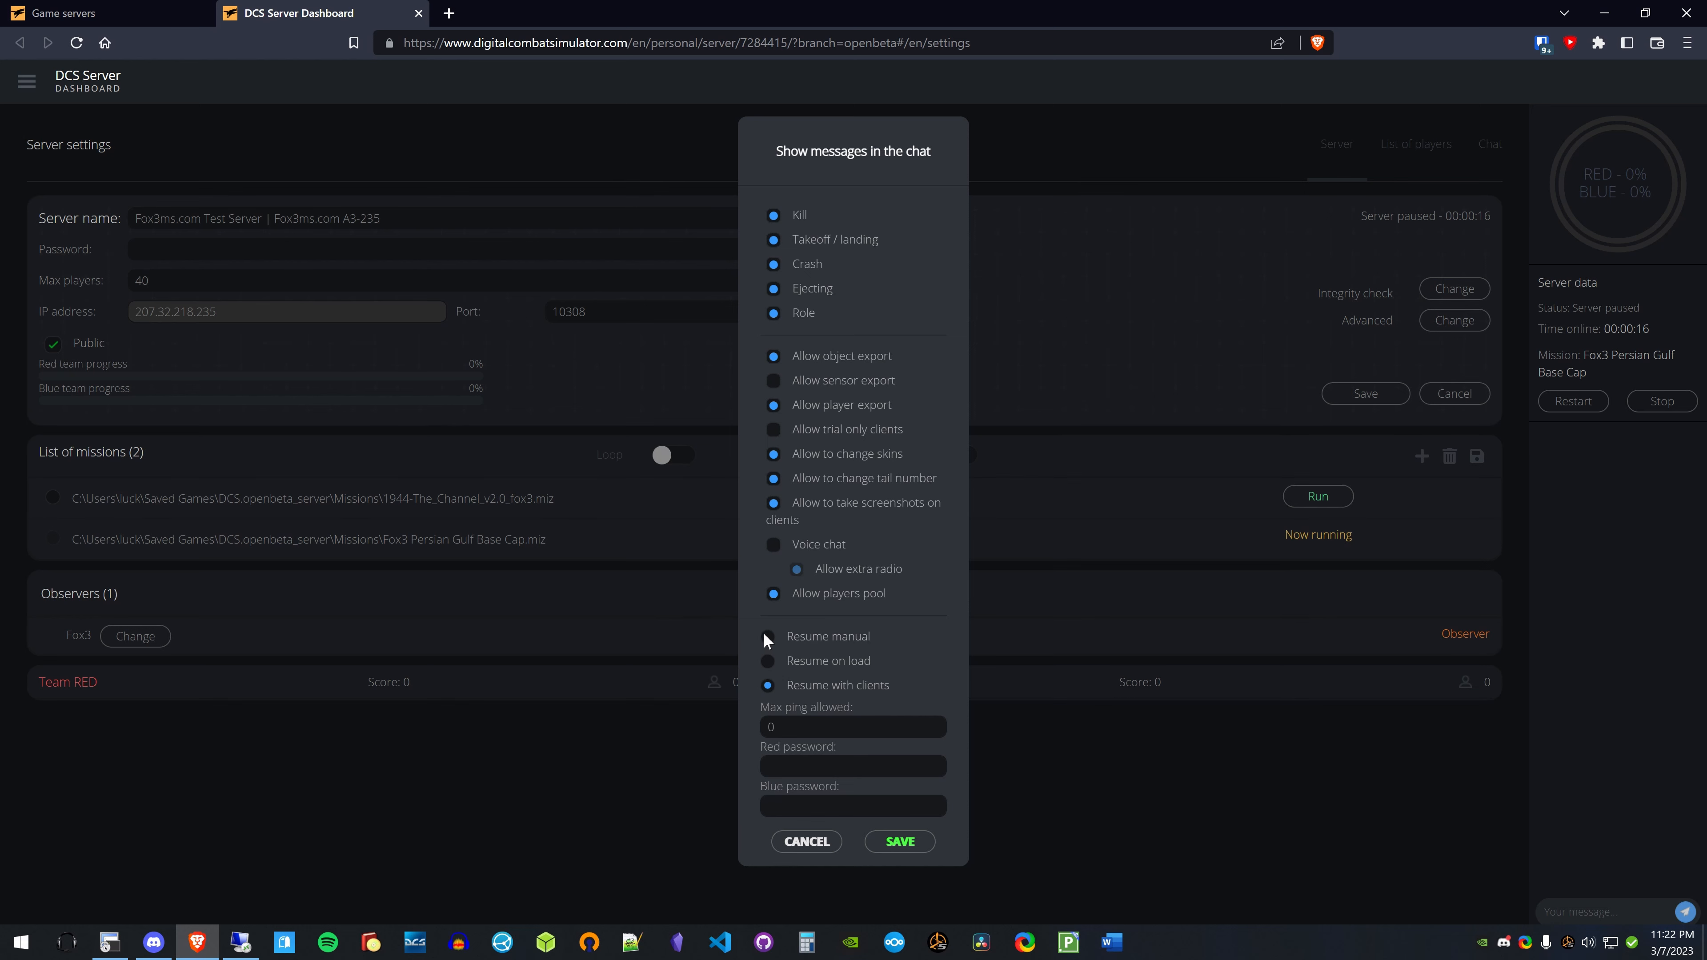
click(768, 635)
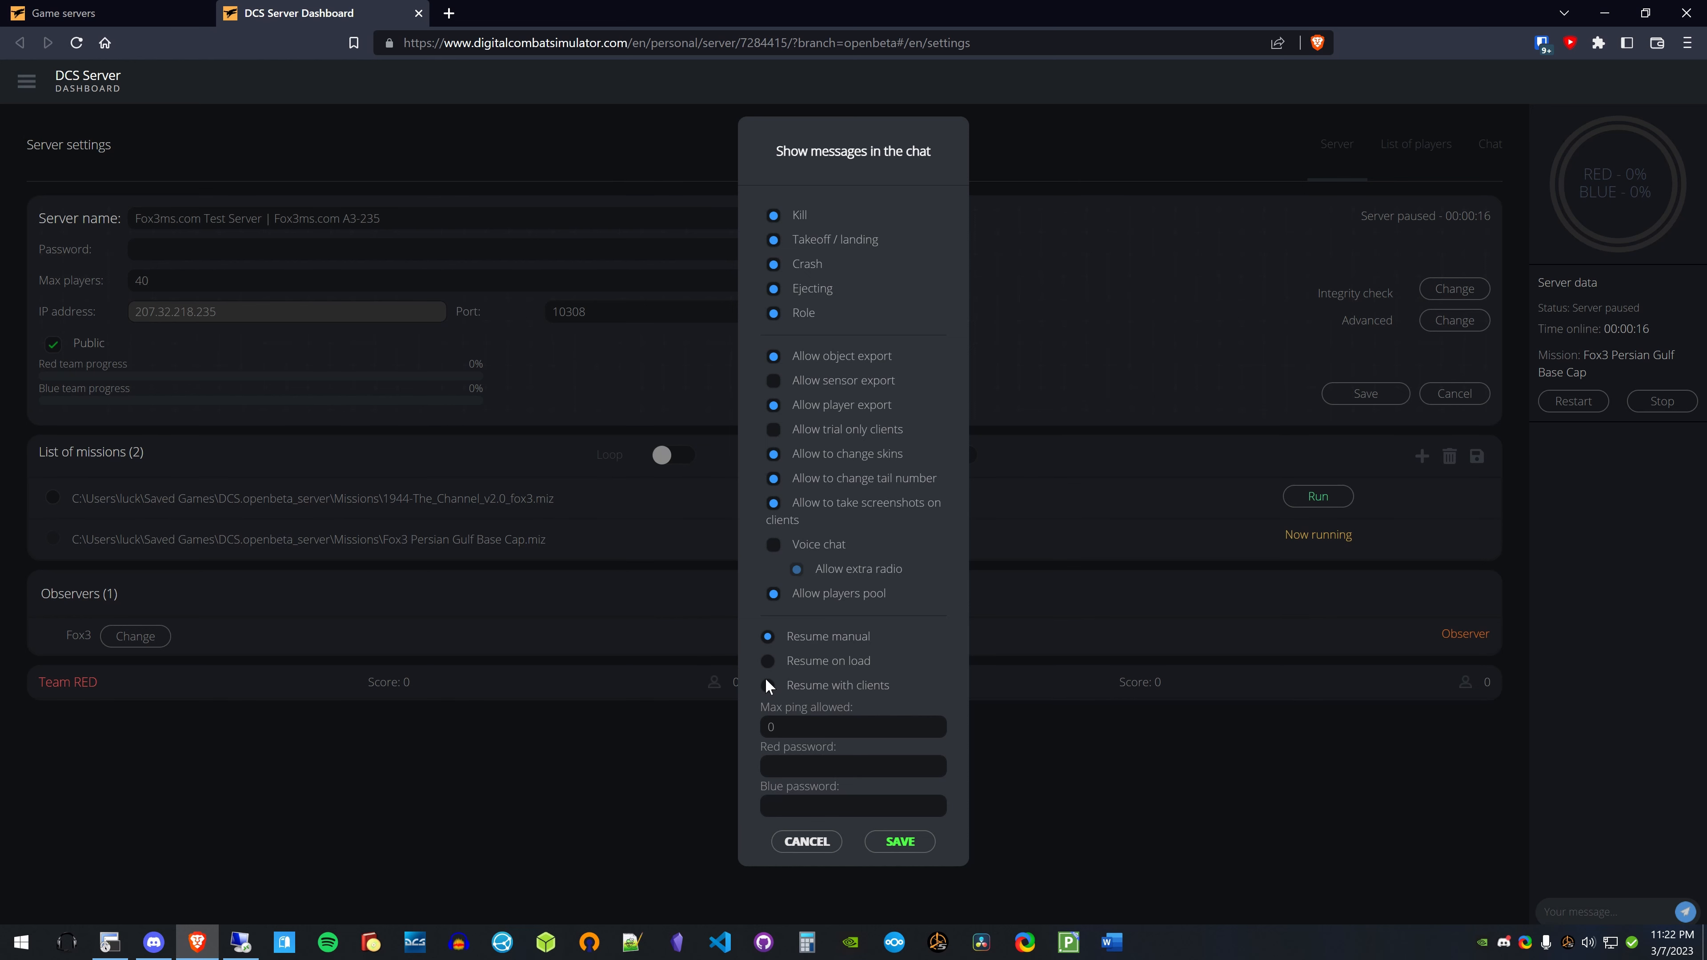
click(768, 685)
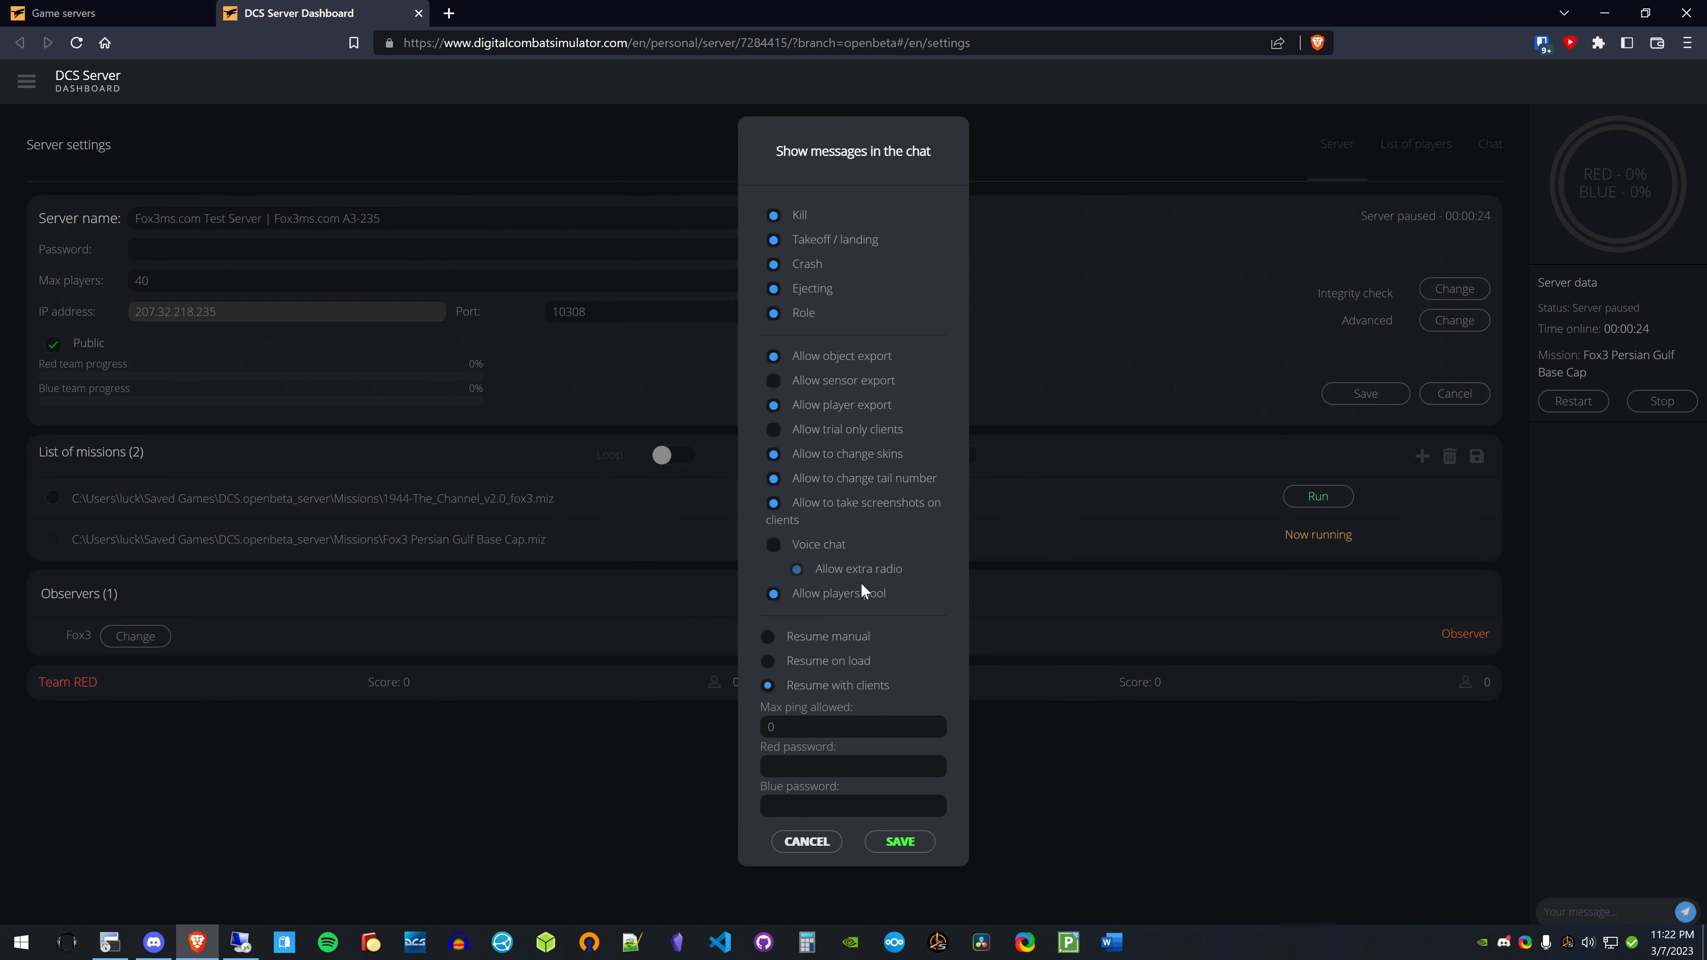
mouse_move(878, 702)
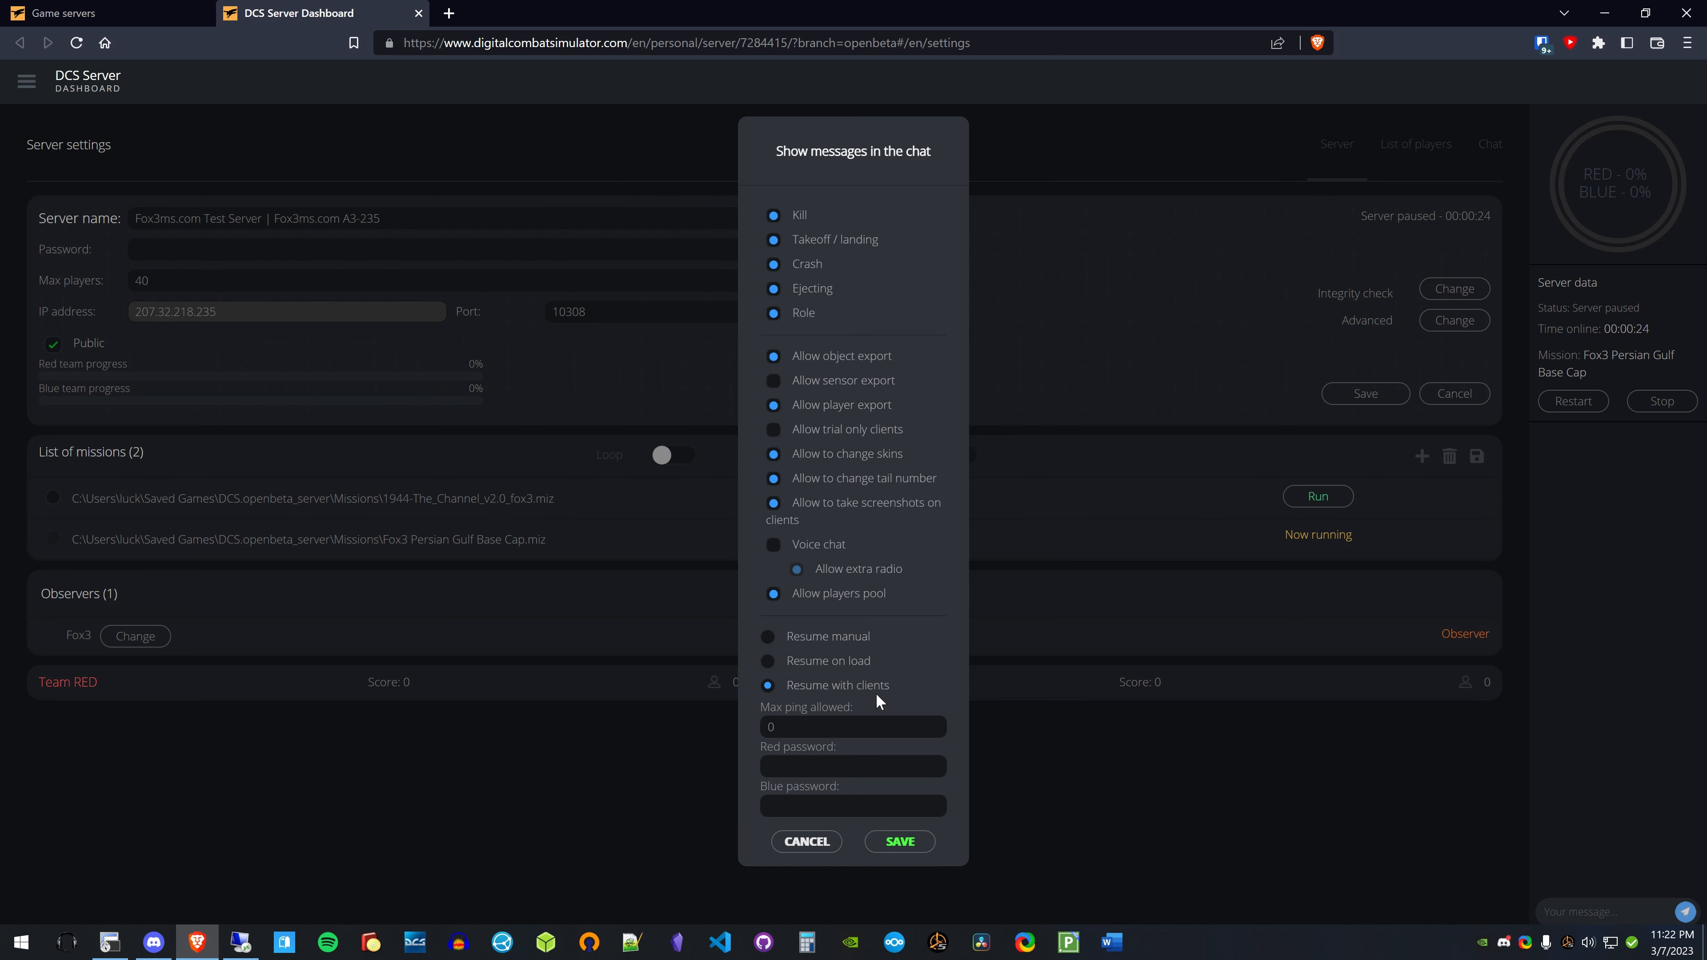
mouse_move(892, 875)
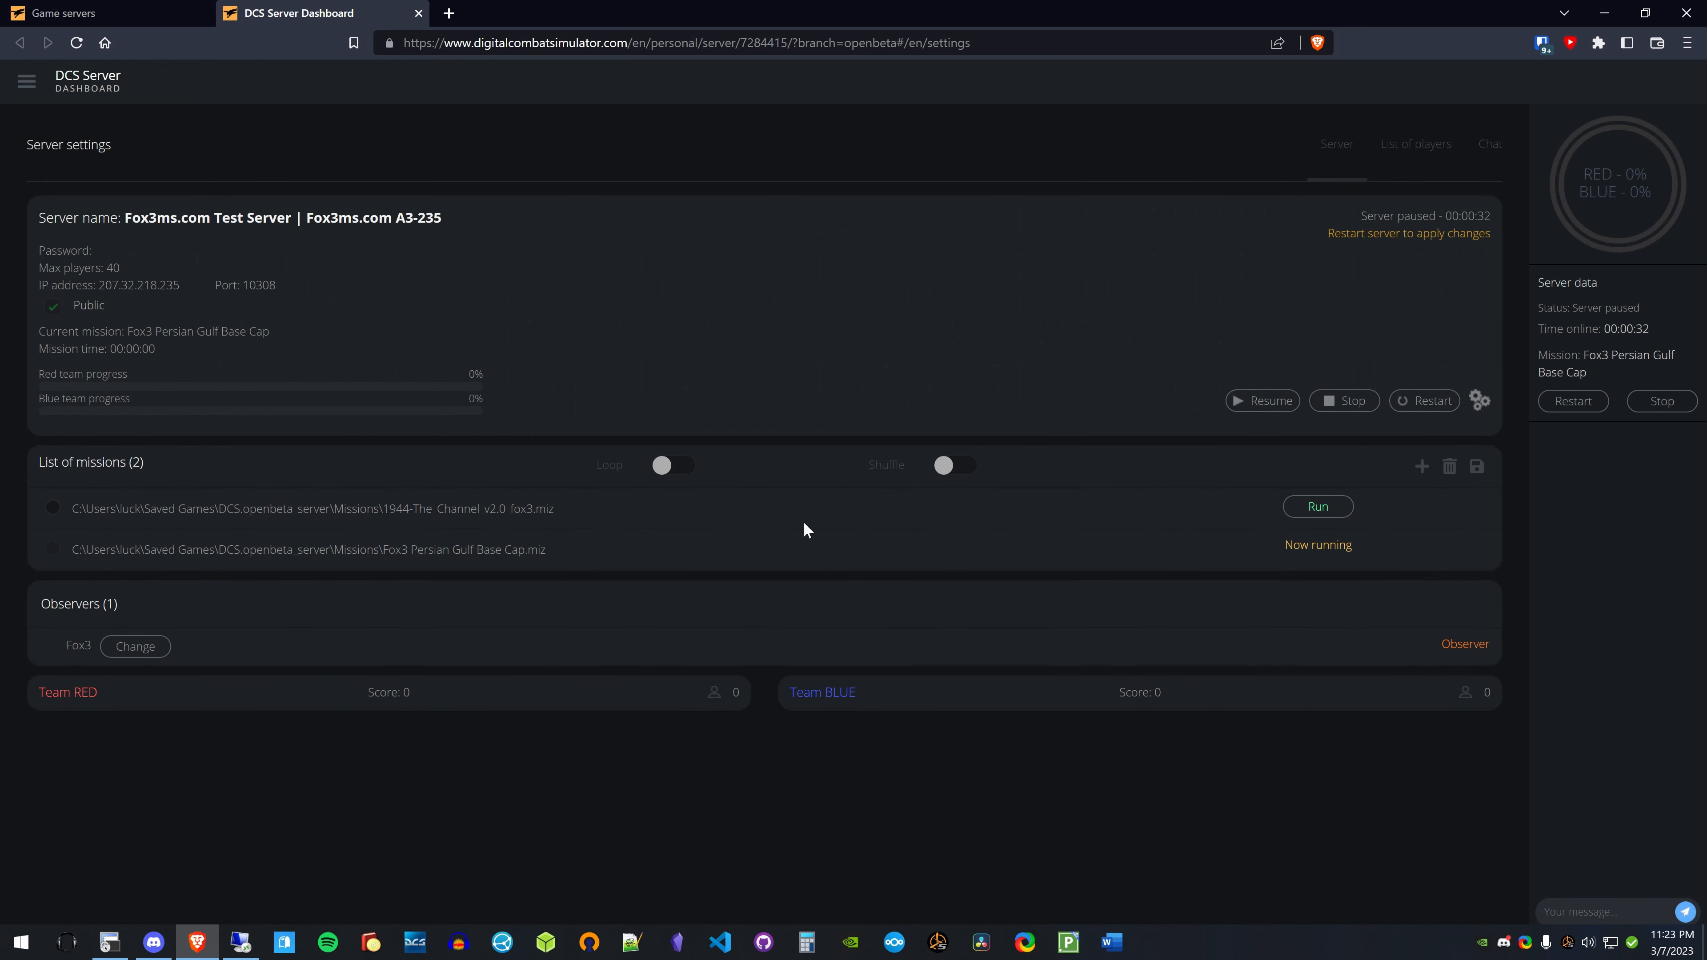
mouse_move(1269, 499)
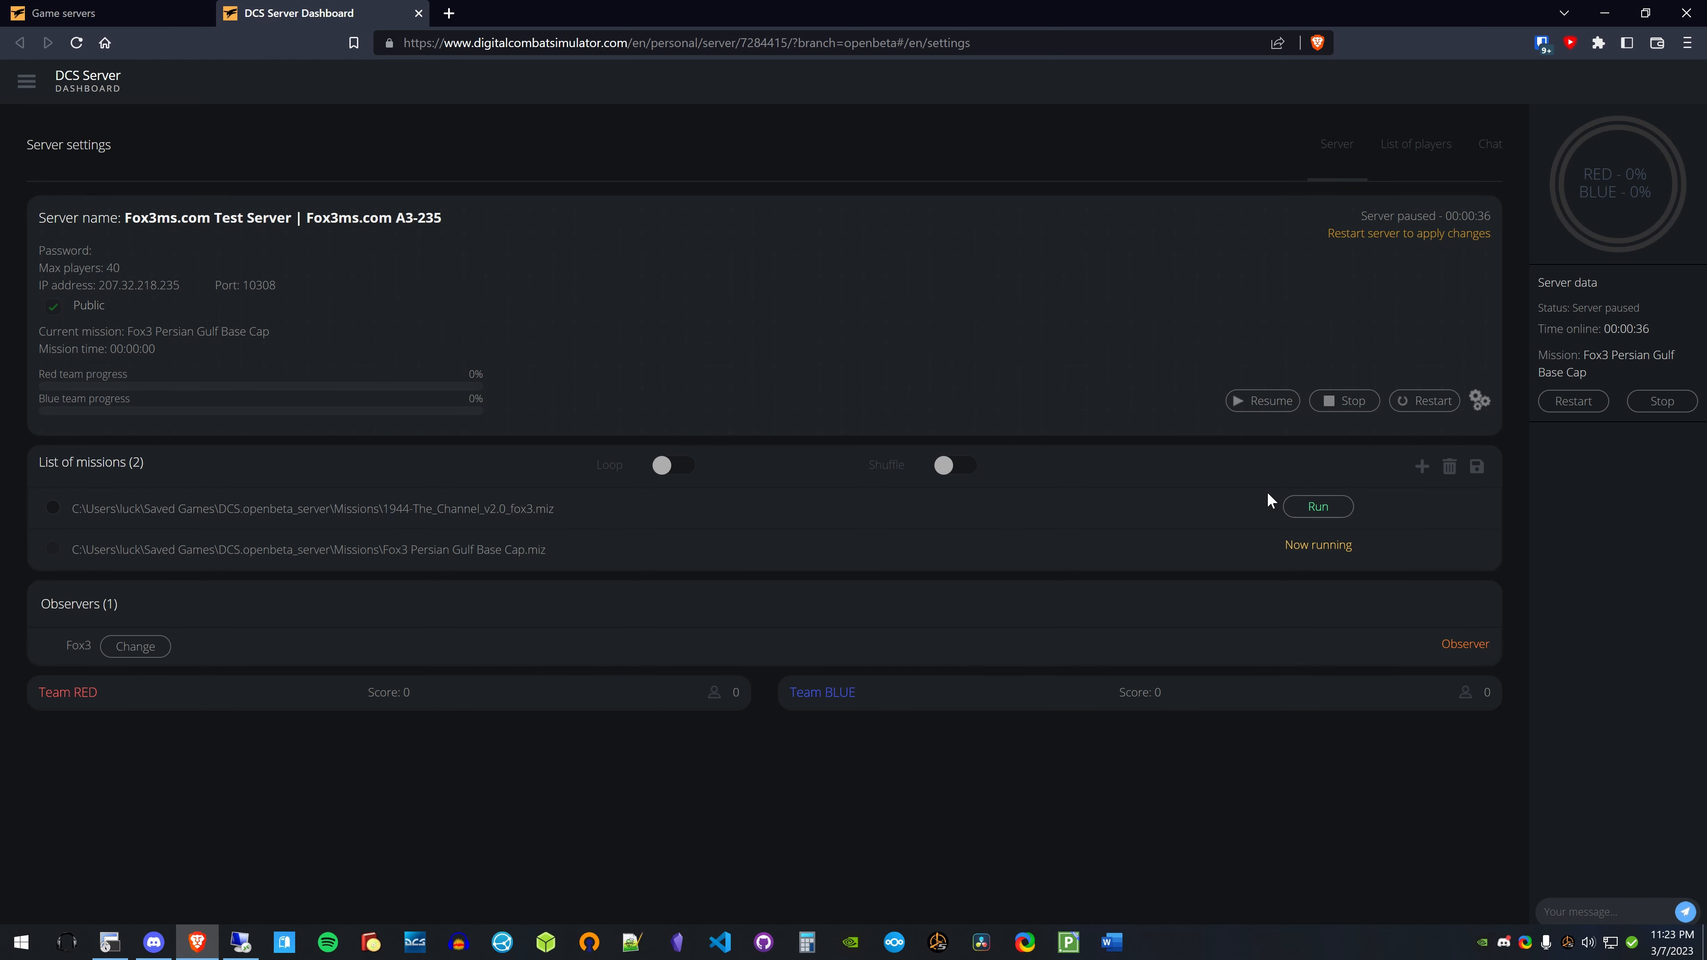
mouse_move(1040, 621)
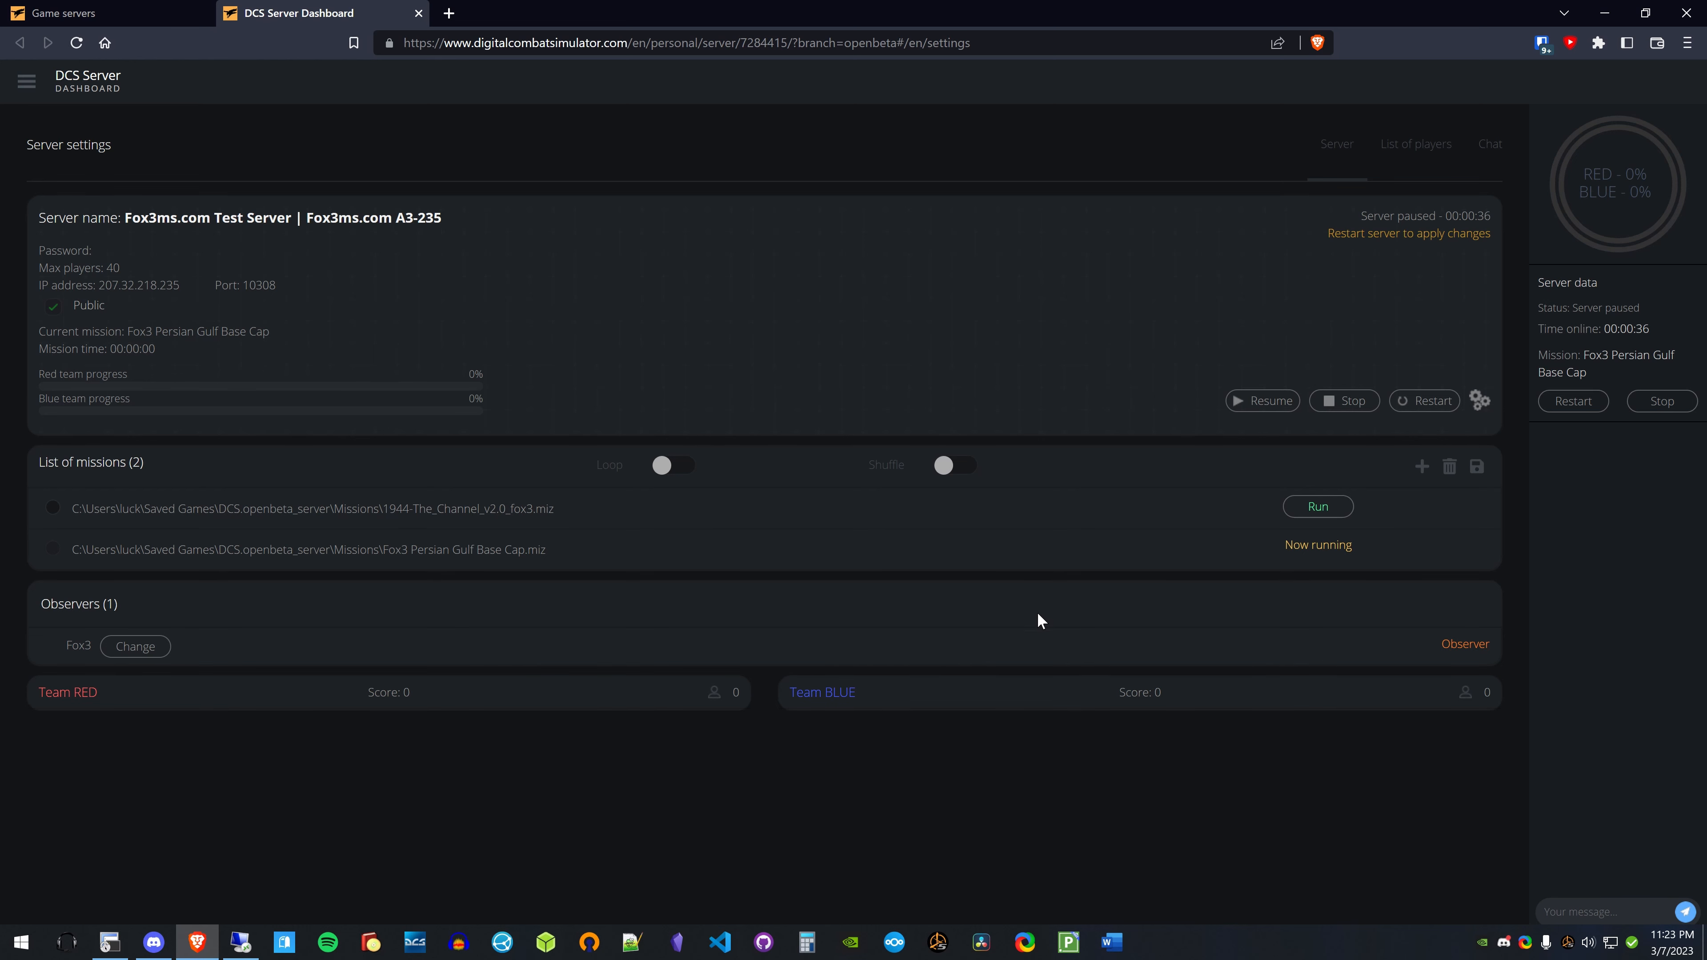
click(1421, 466)
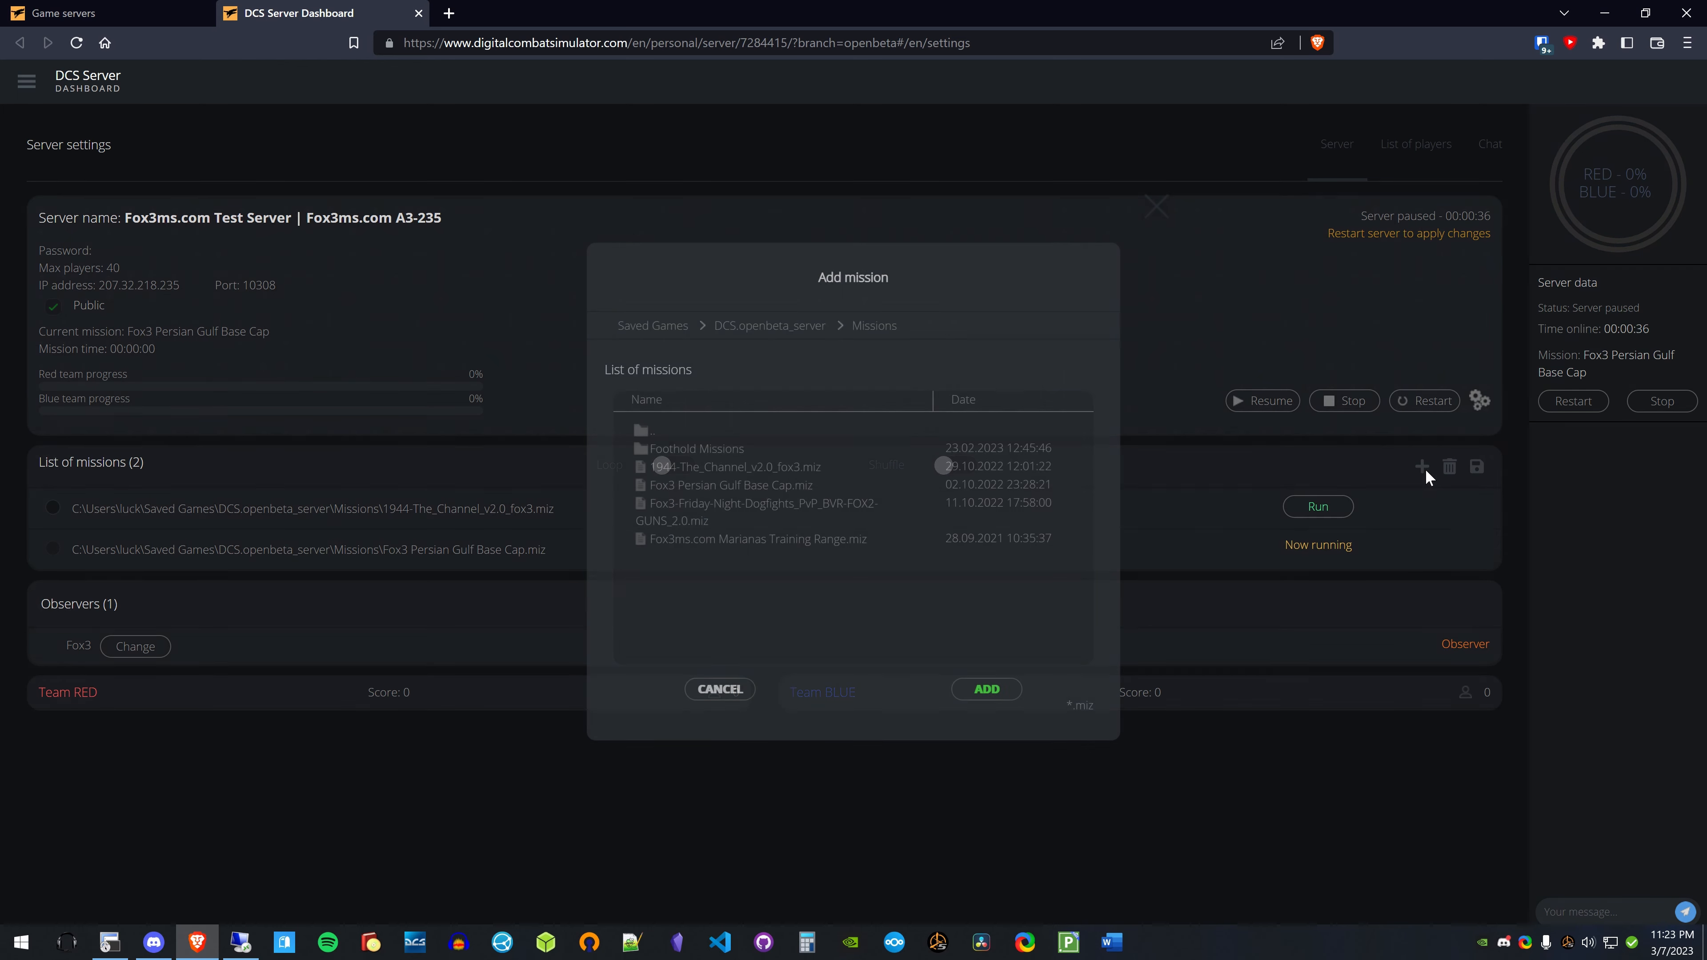
click(757, 512)
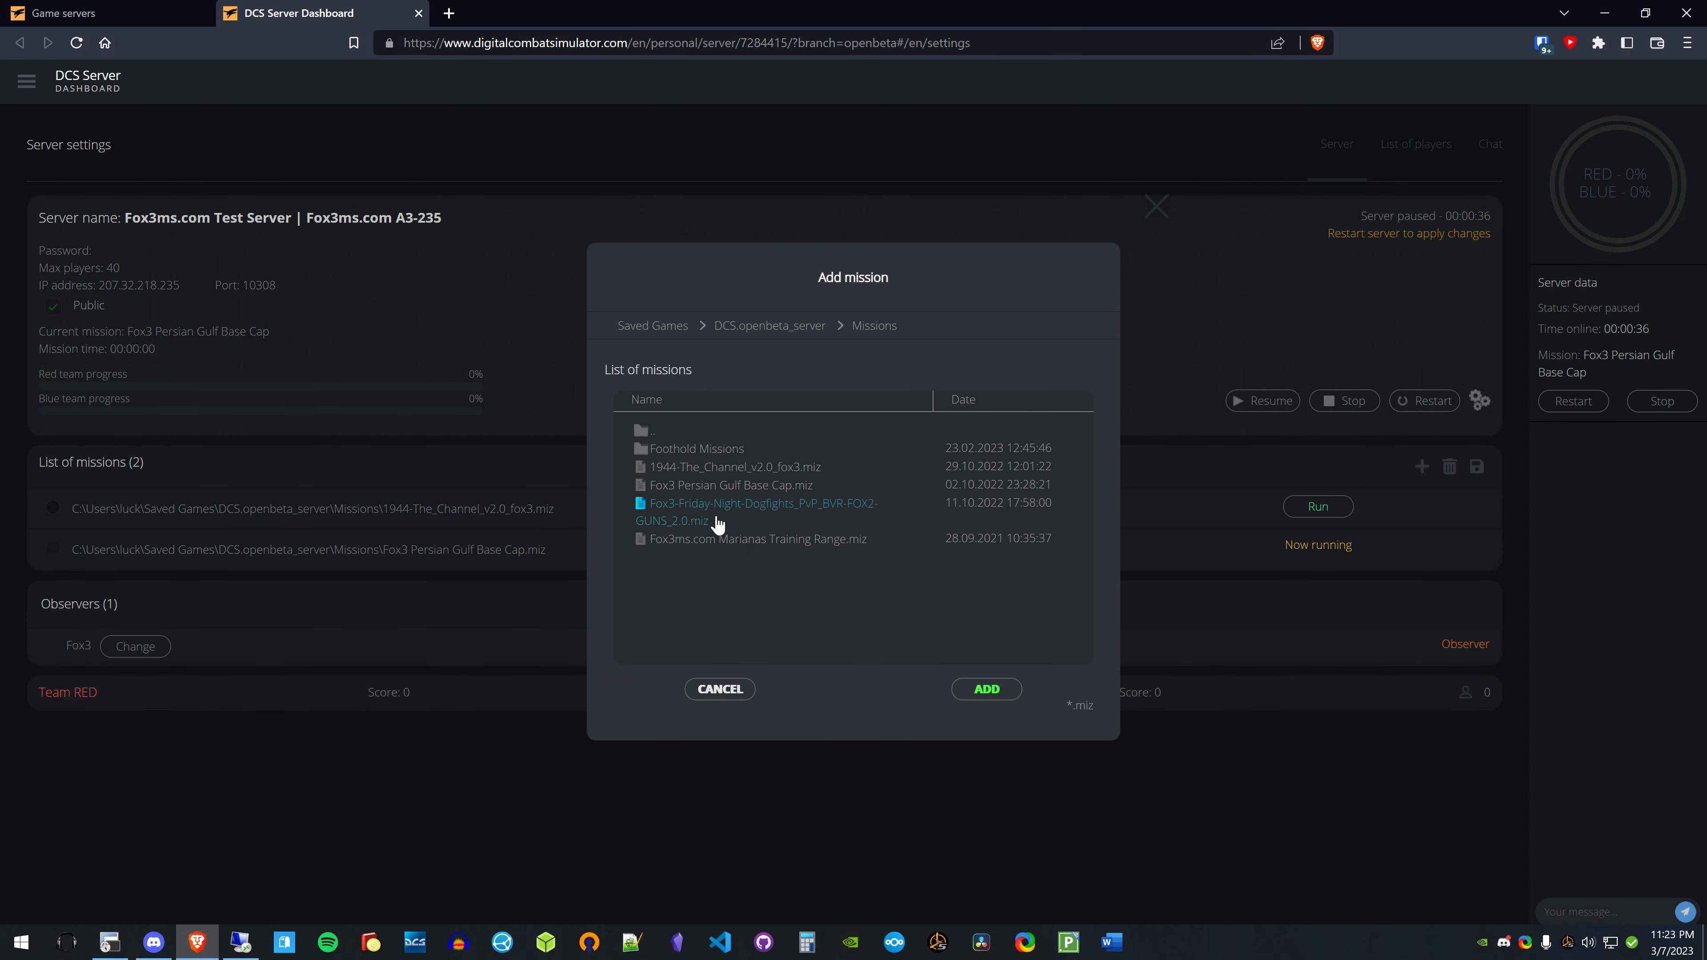
click(762, 466)
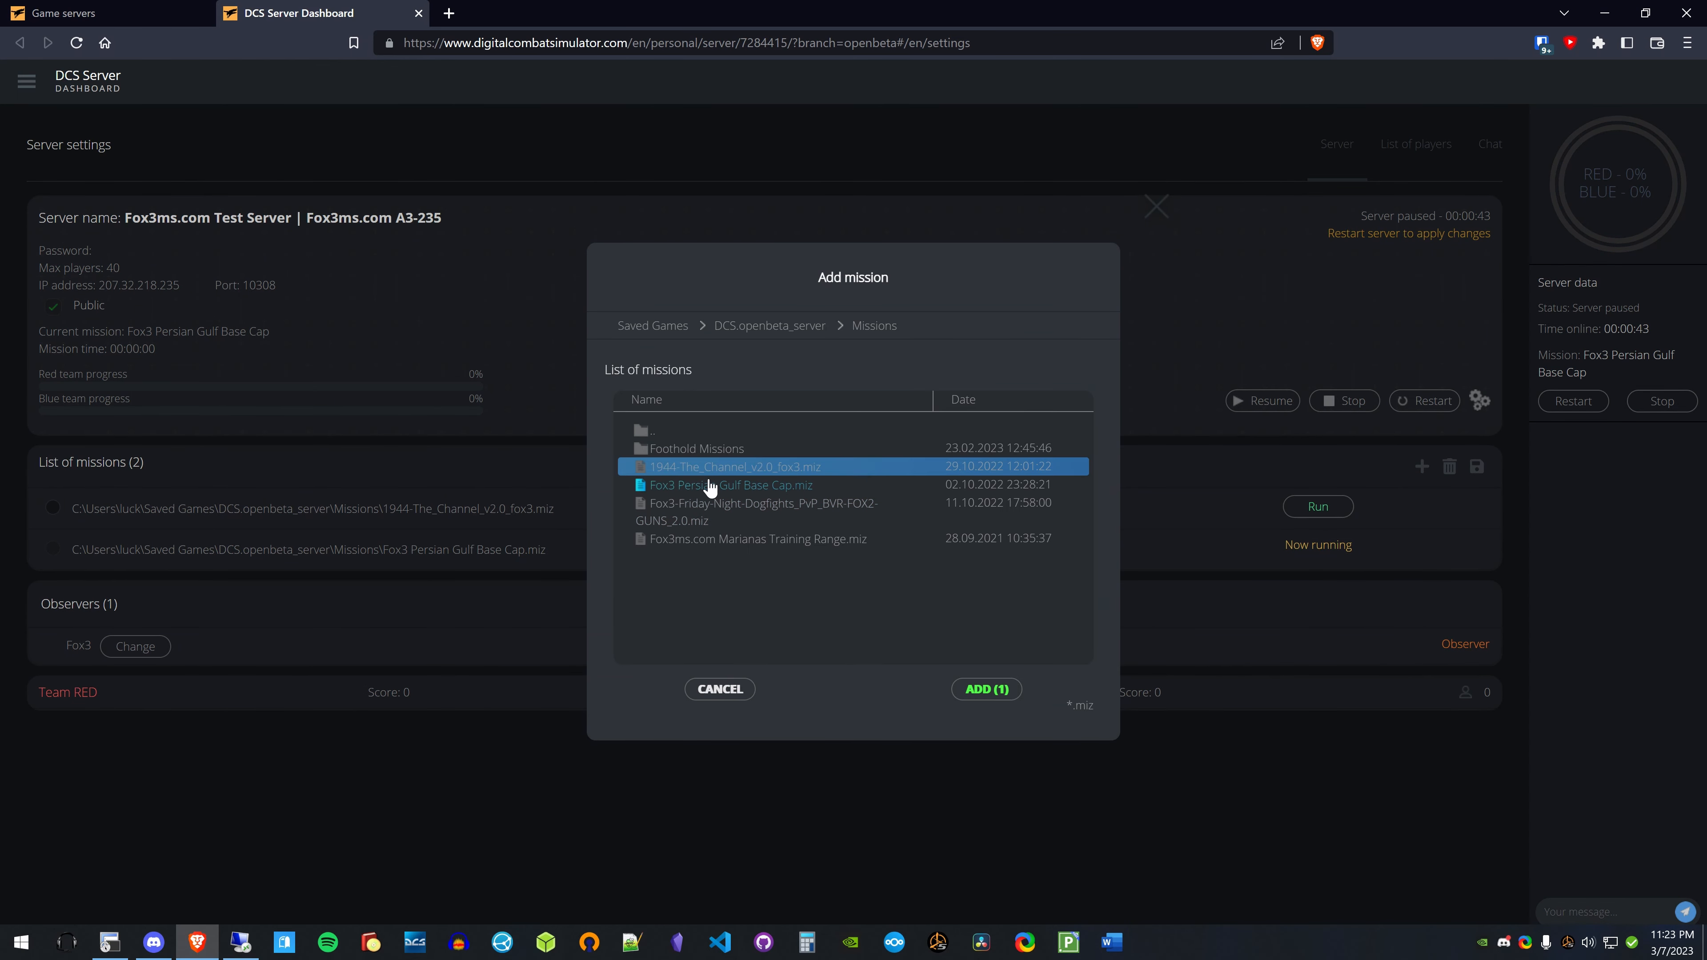
click(757, 538)
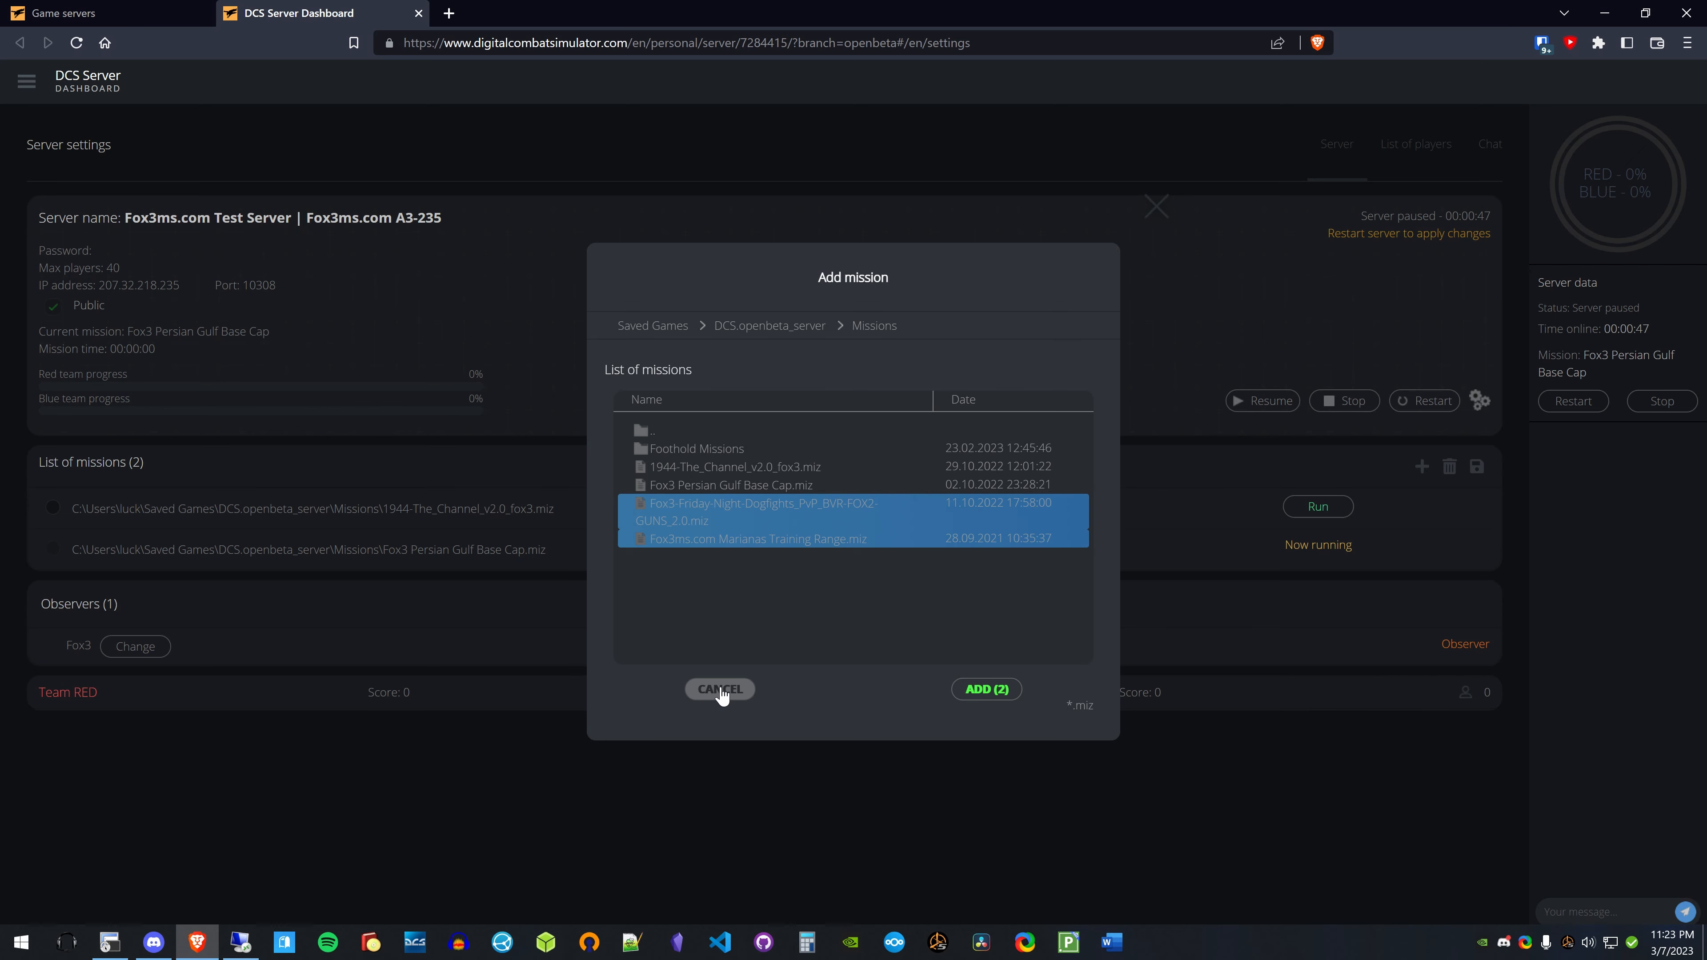
click(719, 689)
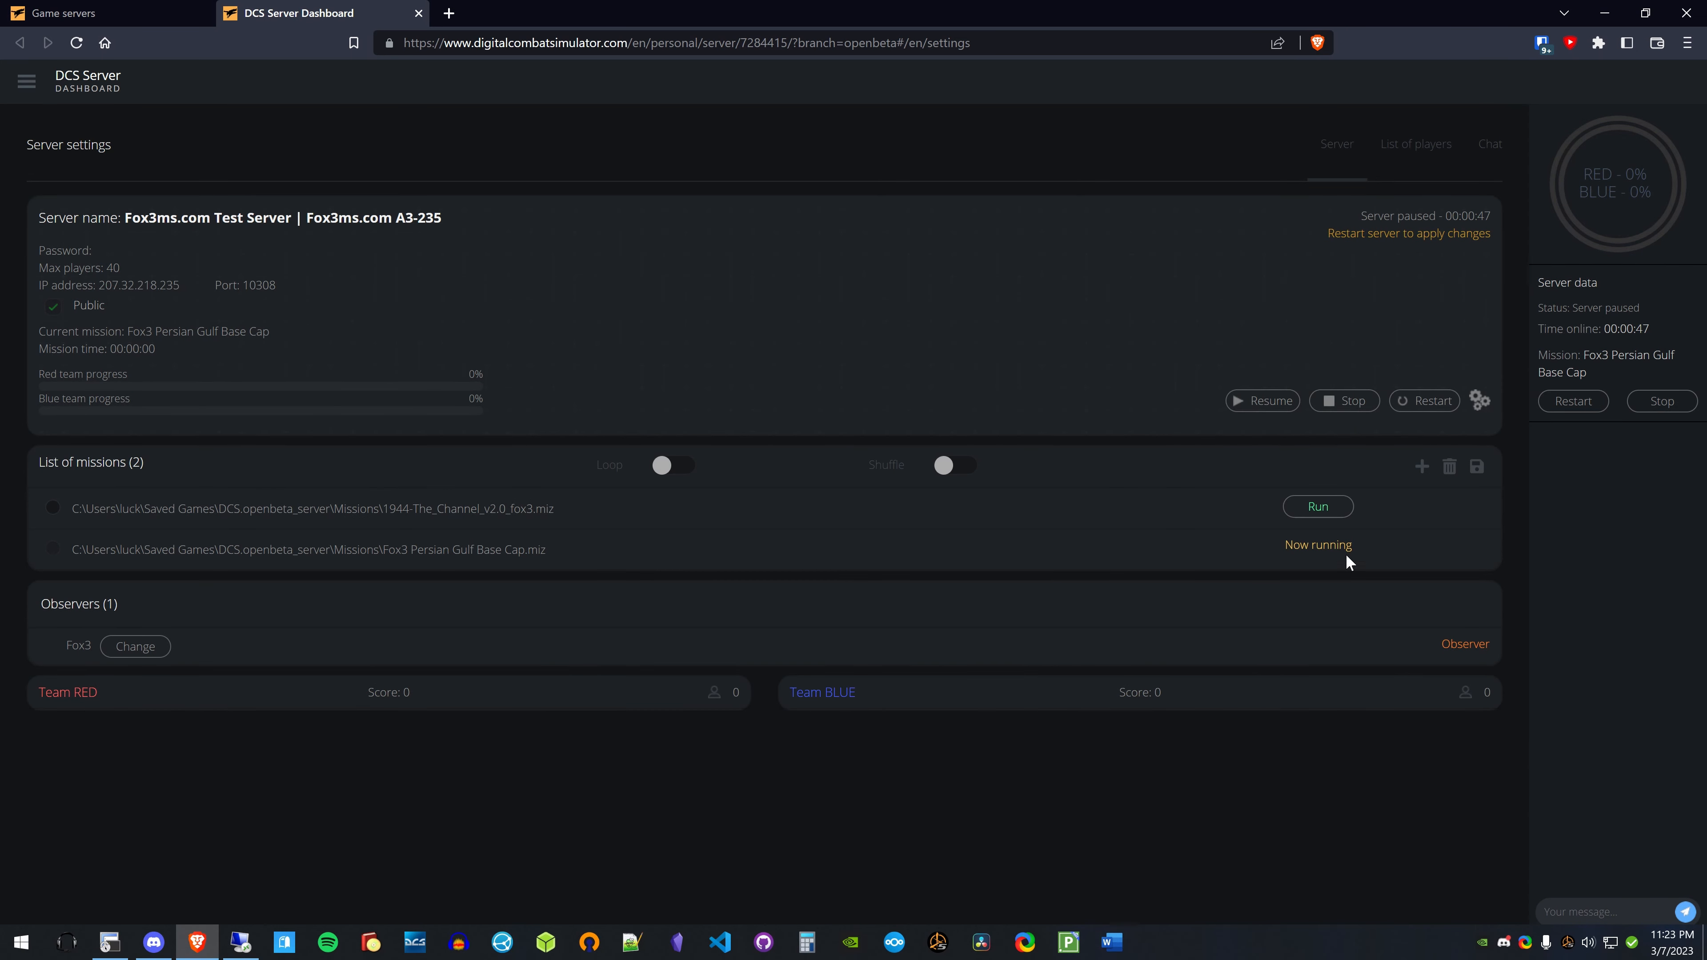
mouse_move(1381, 526)
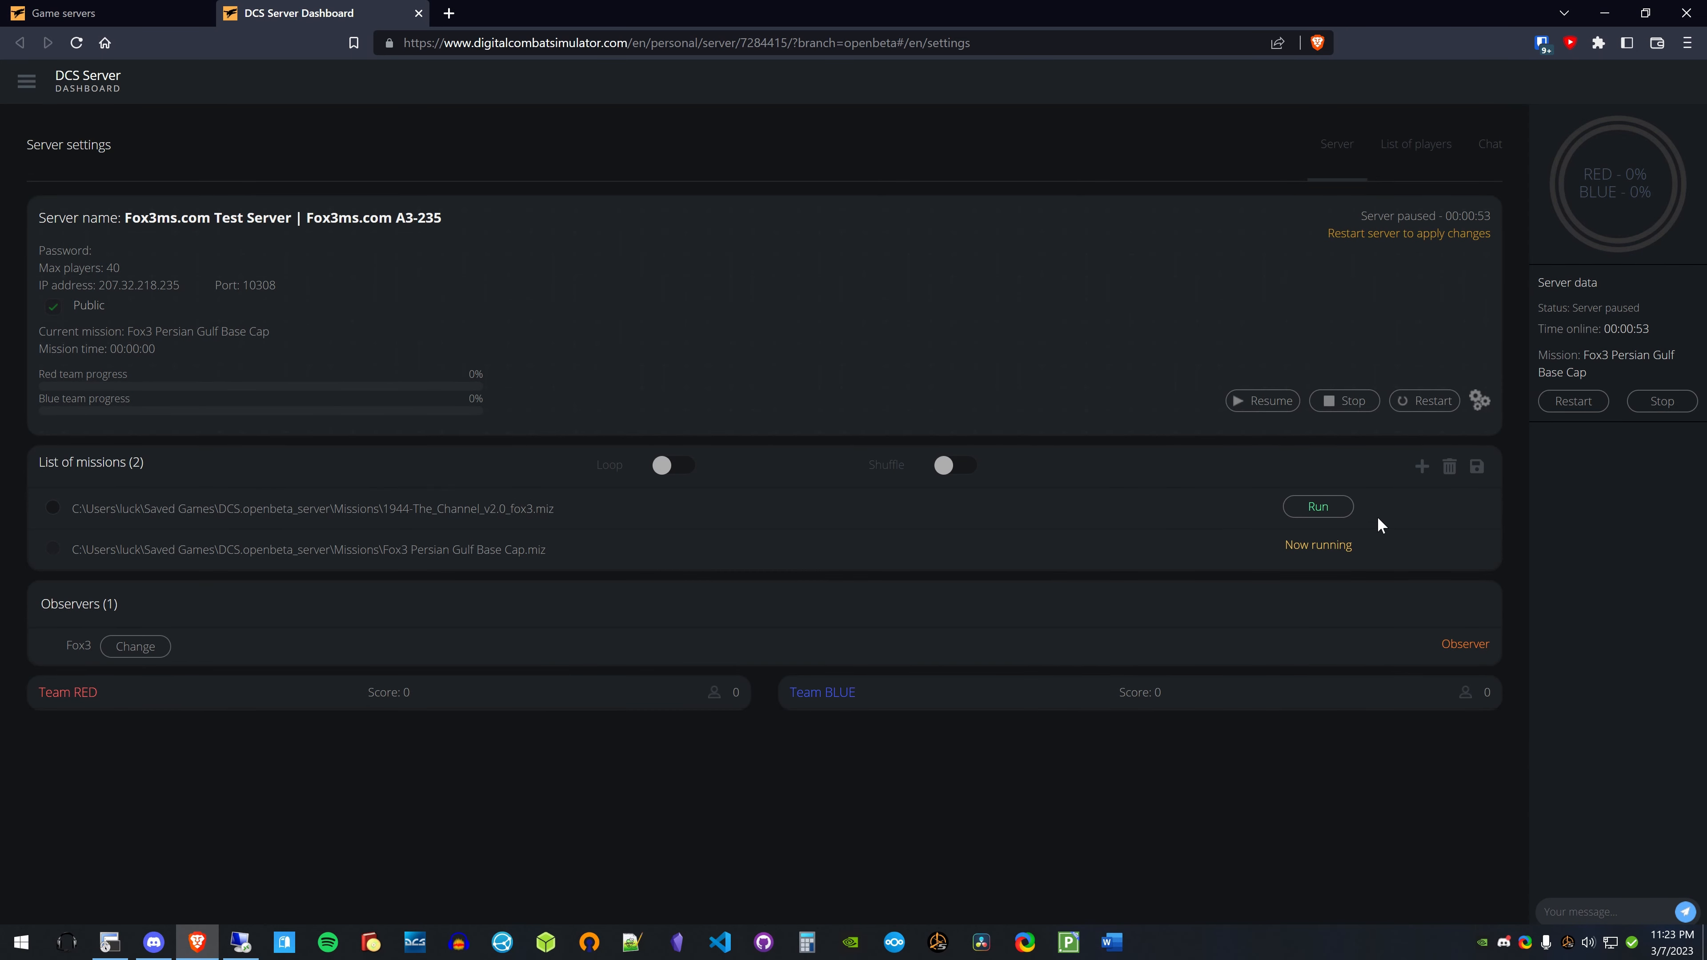
mouse_move(219, 597)
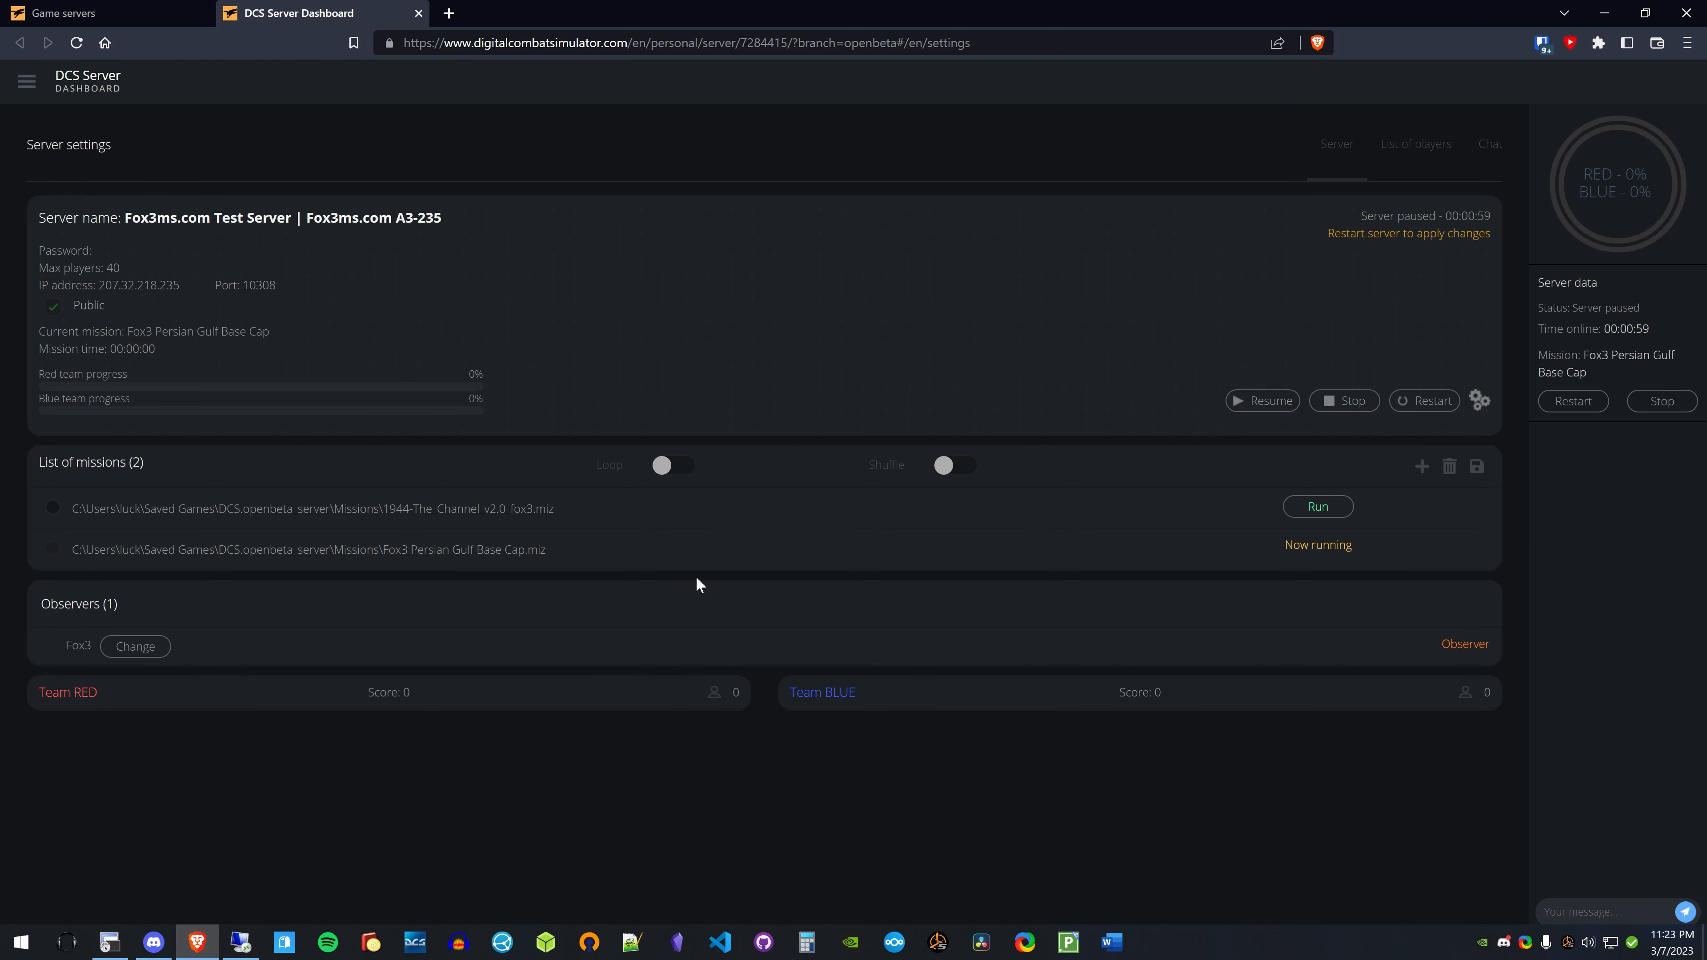
mouse_move(756, 362)
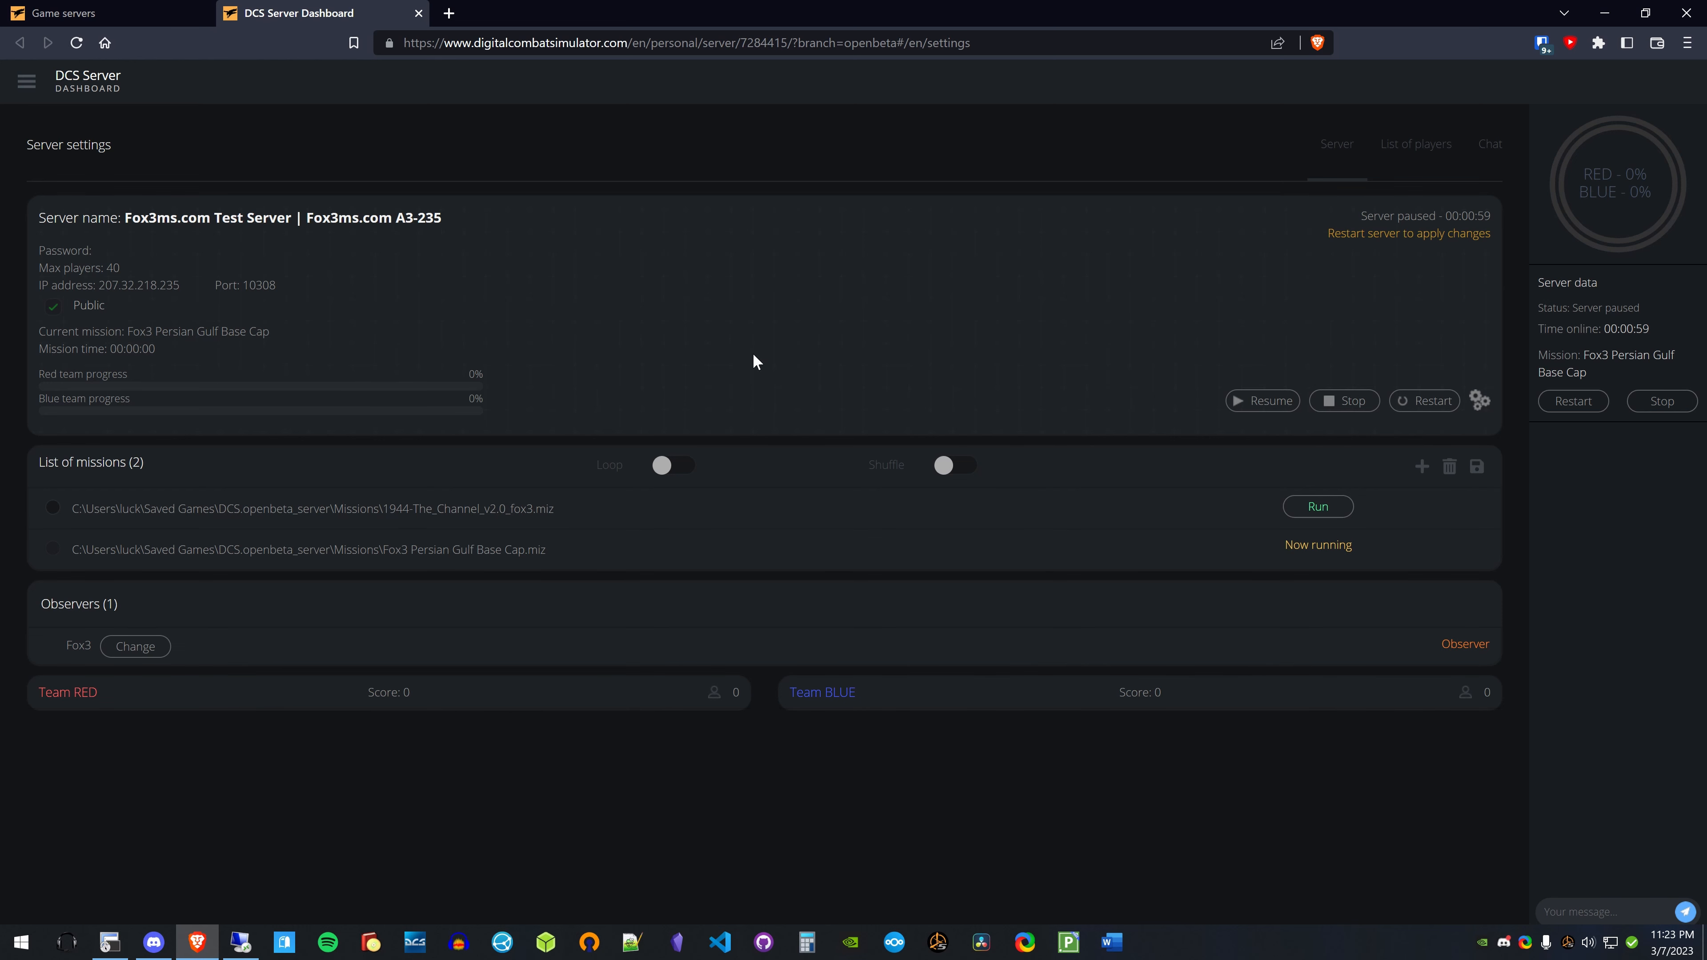
mouse_move(639, 523)
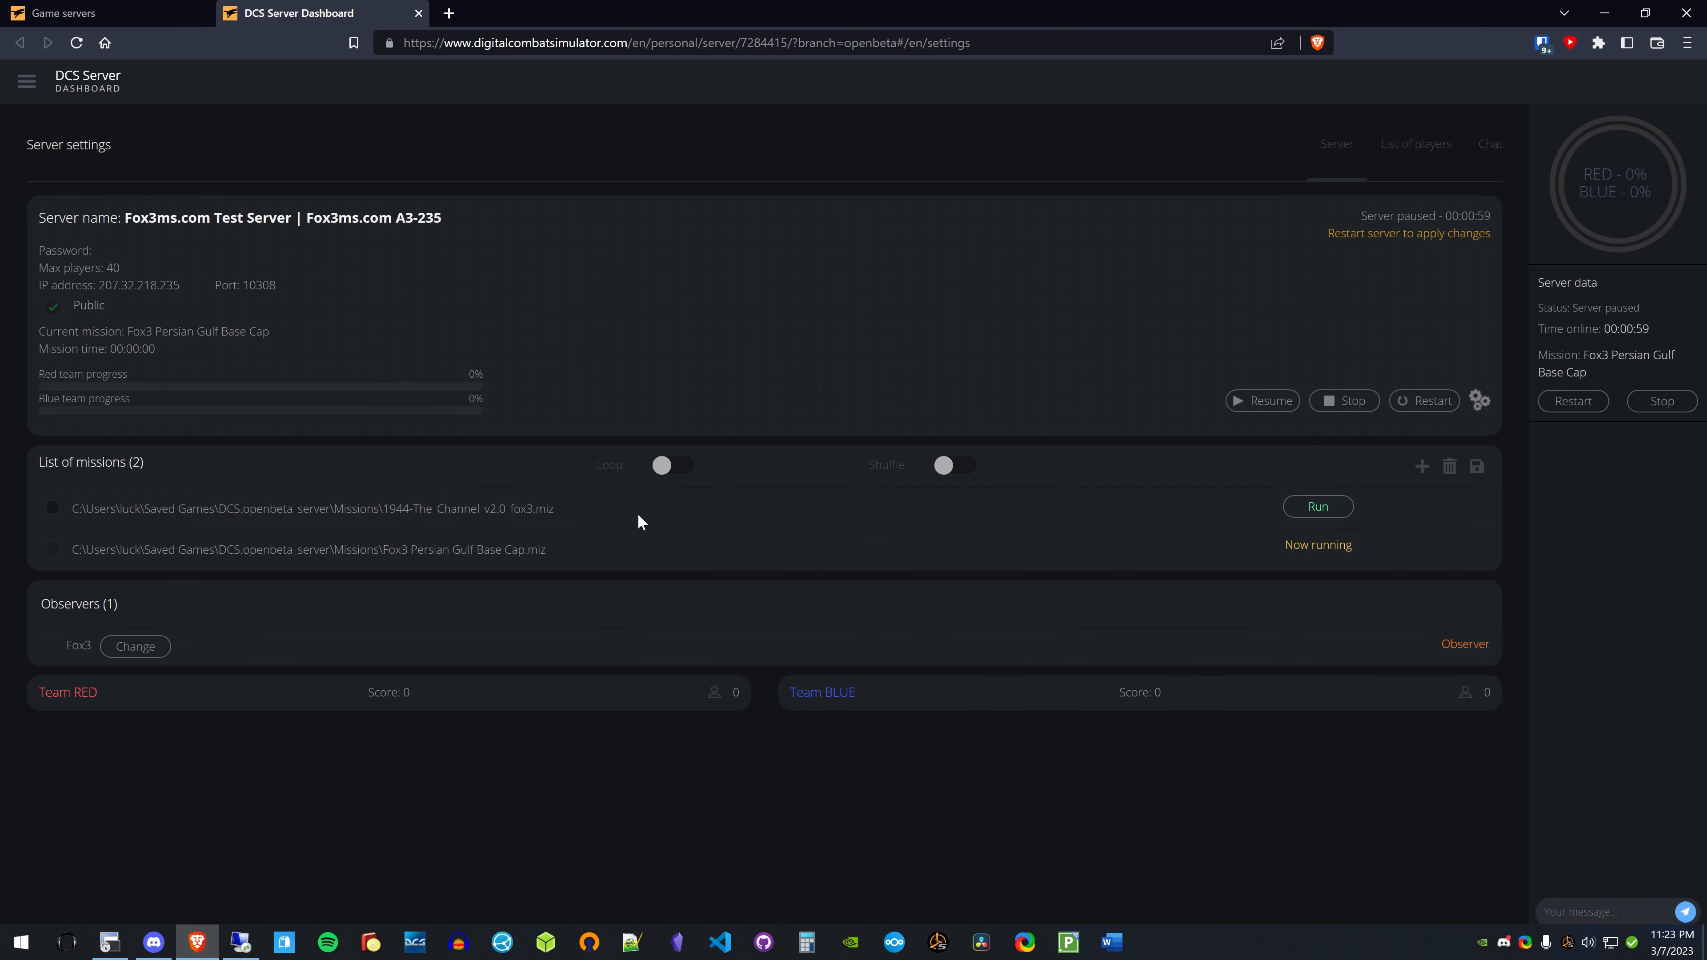
mouse_move(407, 385)
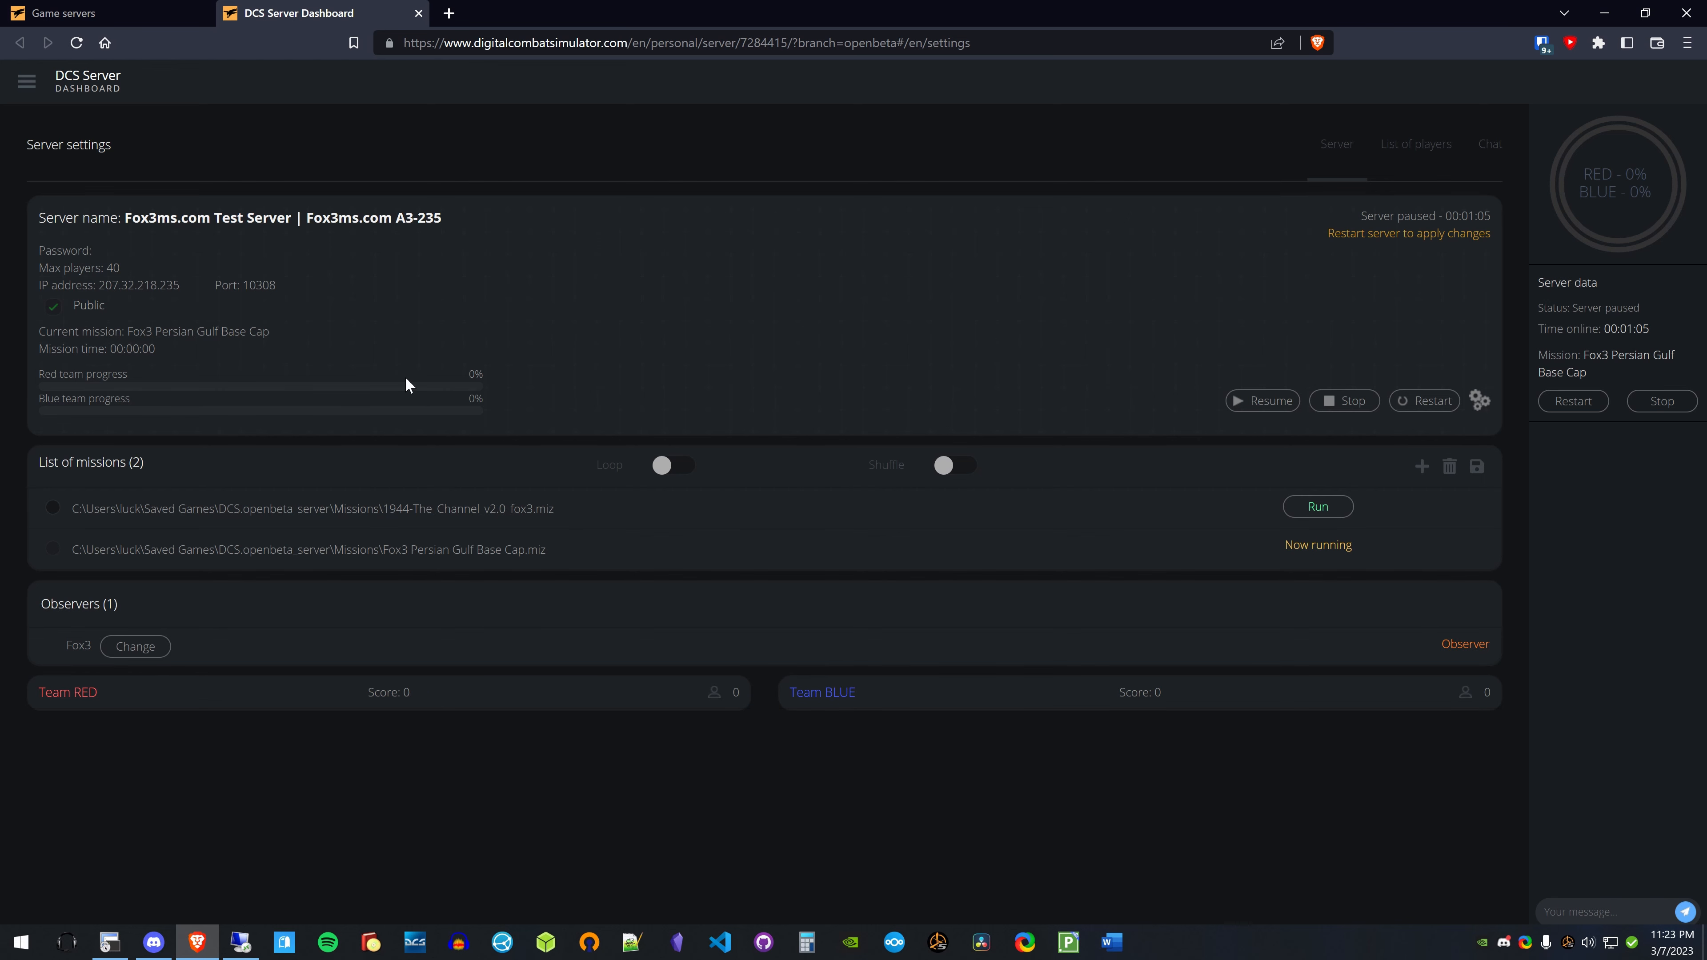
click(135, 646)
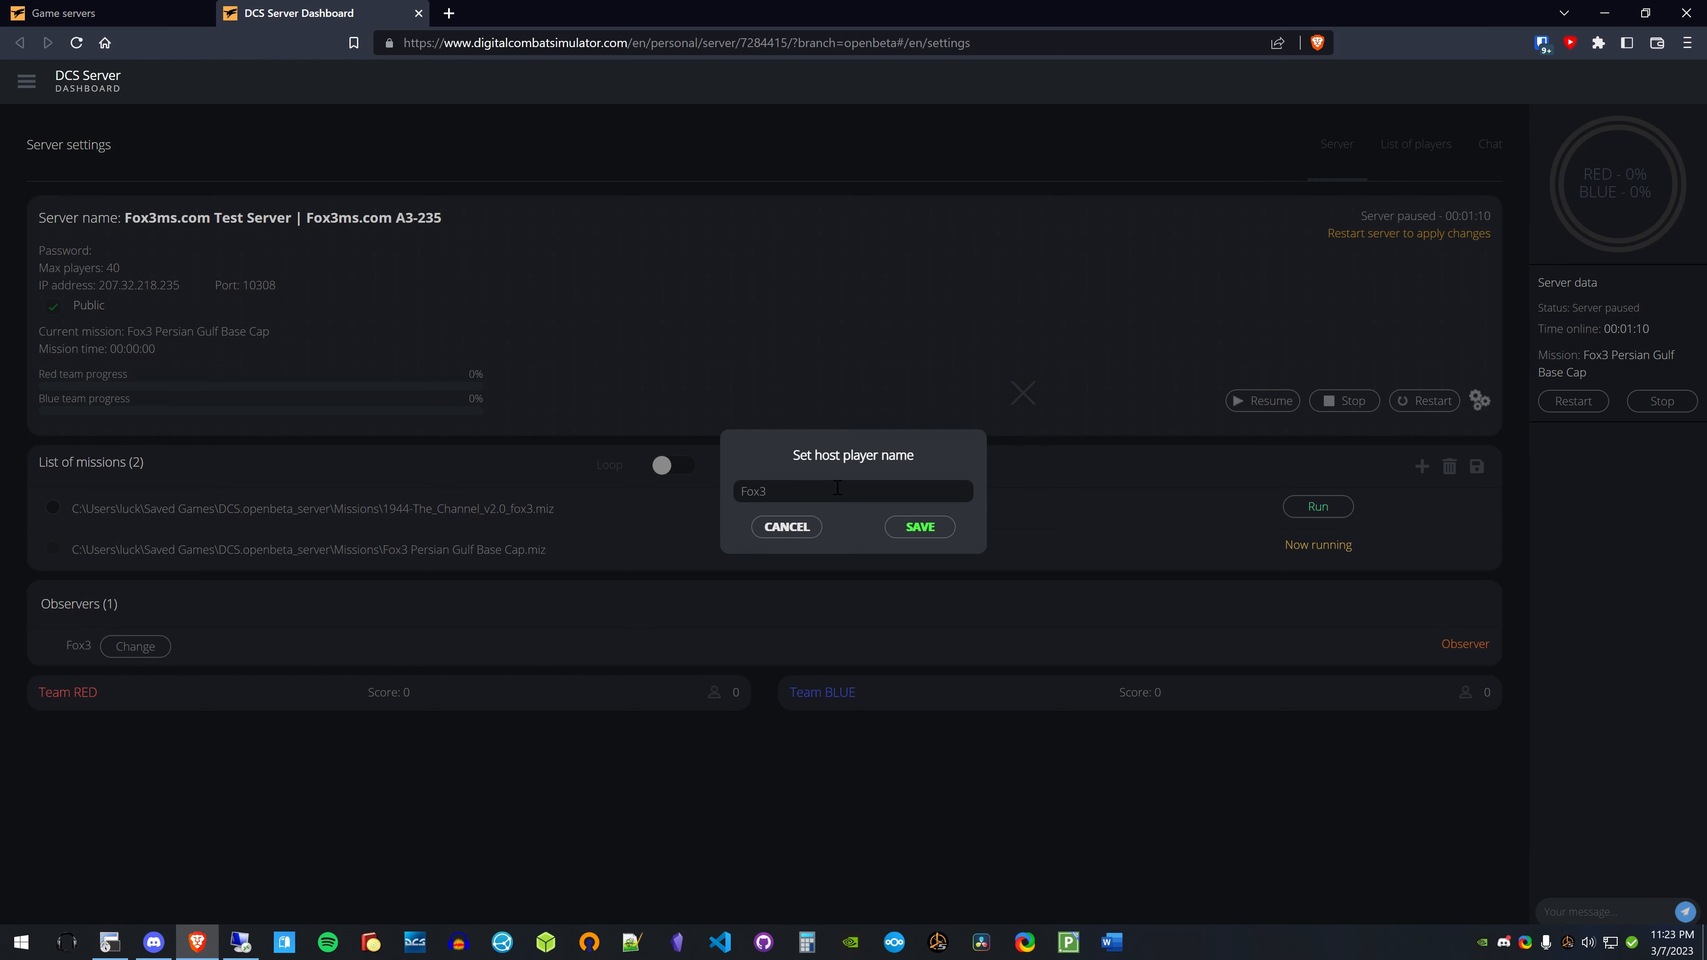
mouse_move(877, 535)
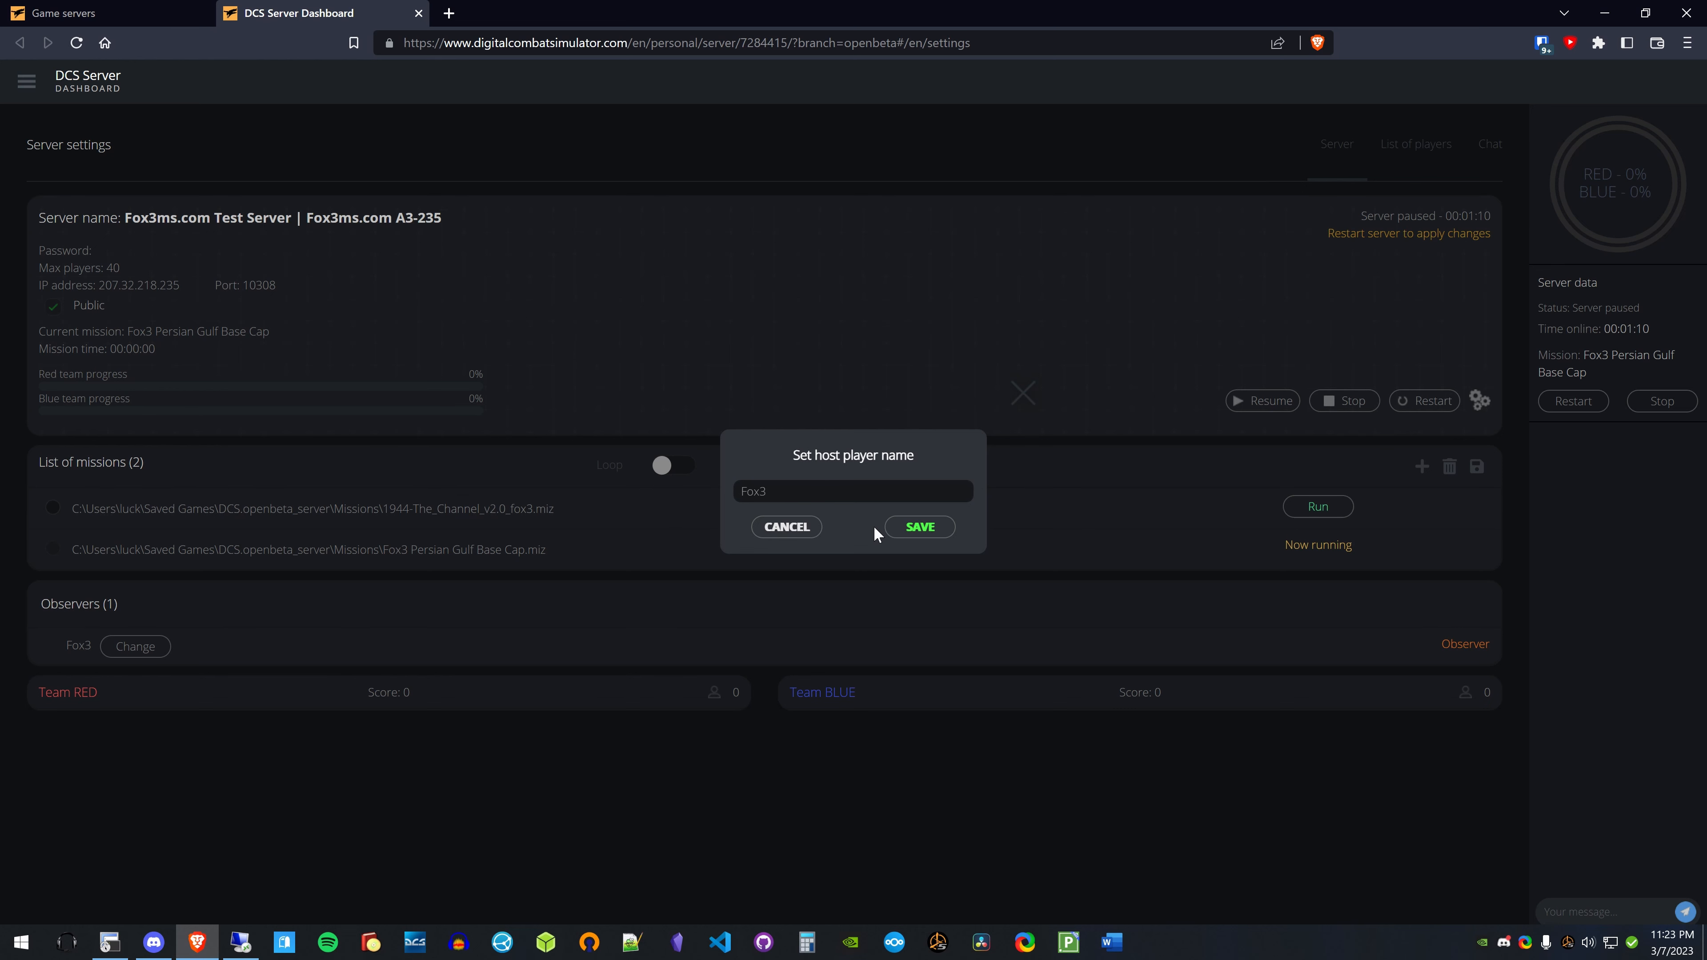
click(853, 490)
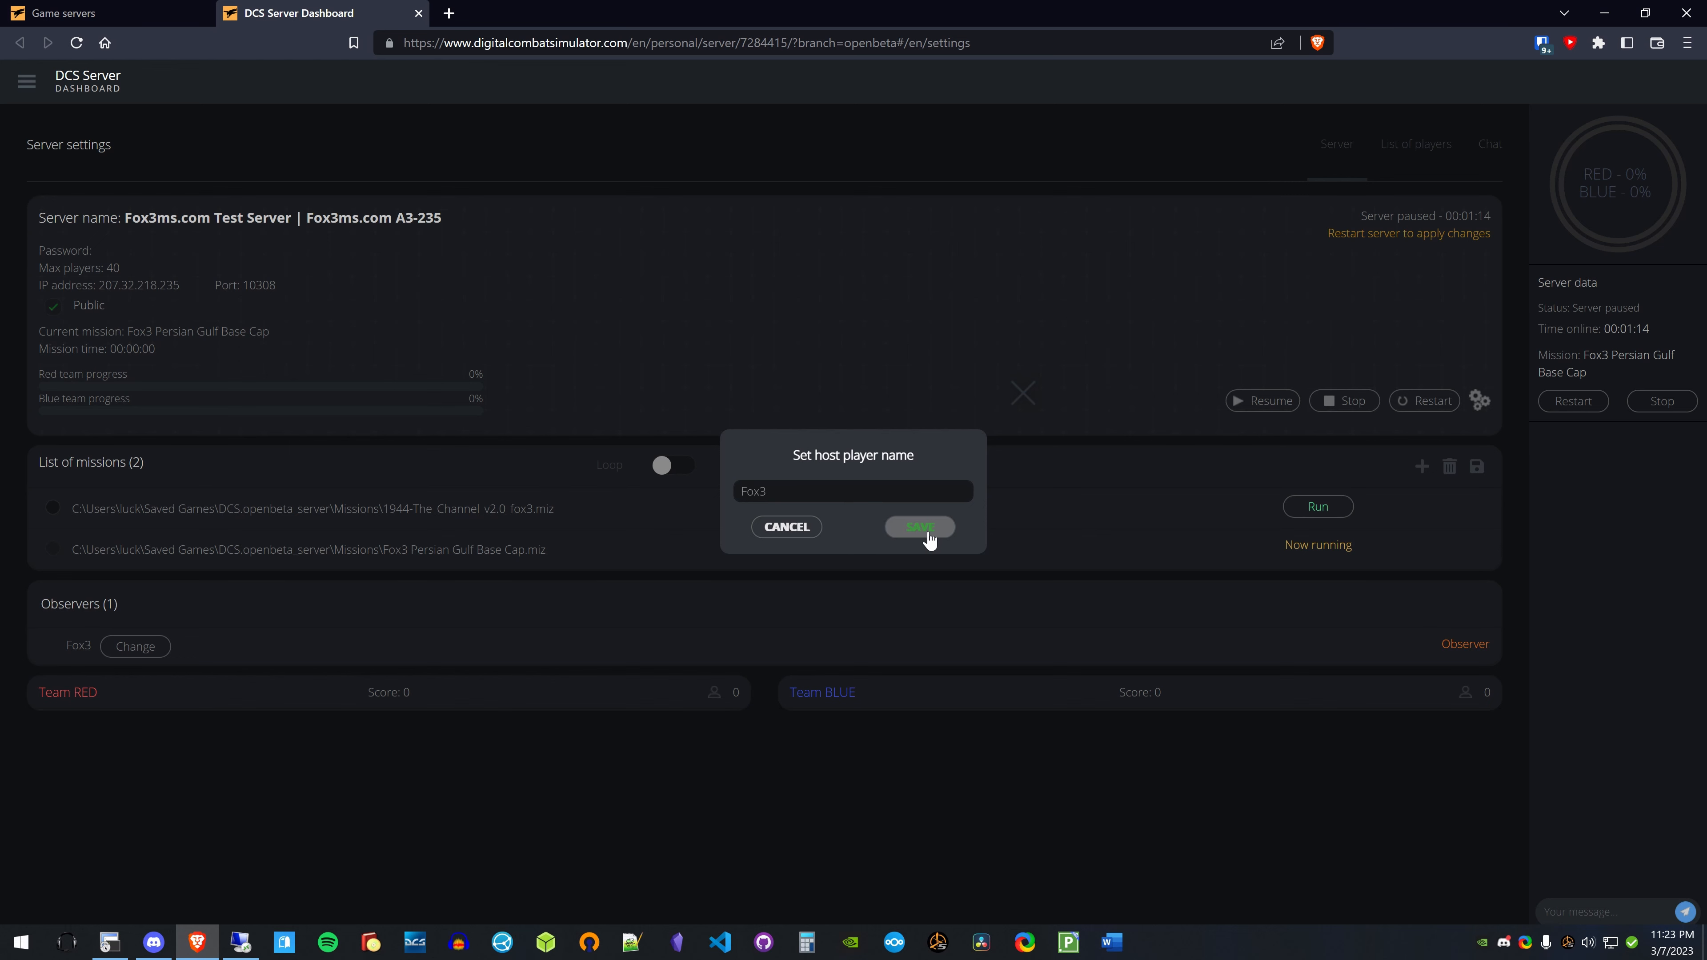
click(918, 530)
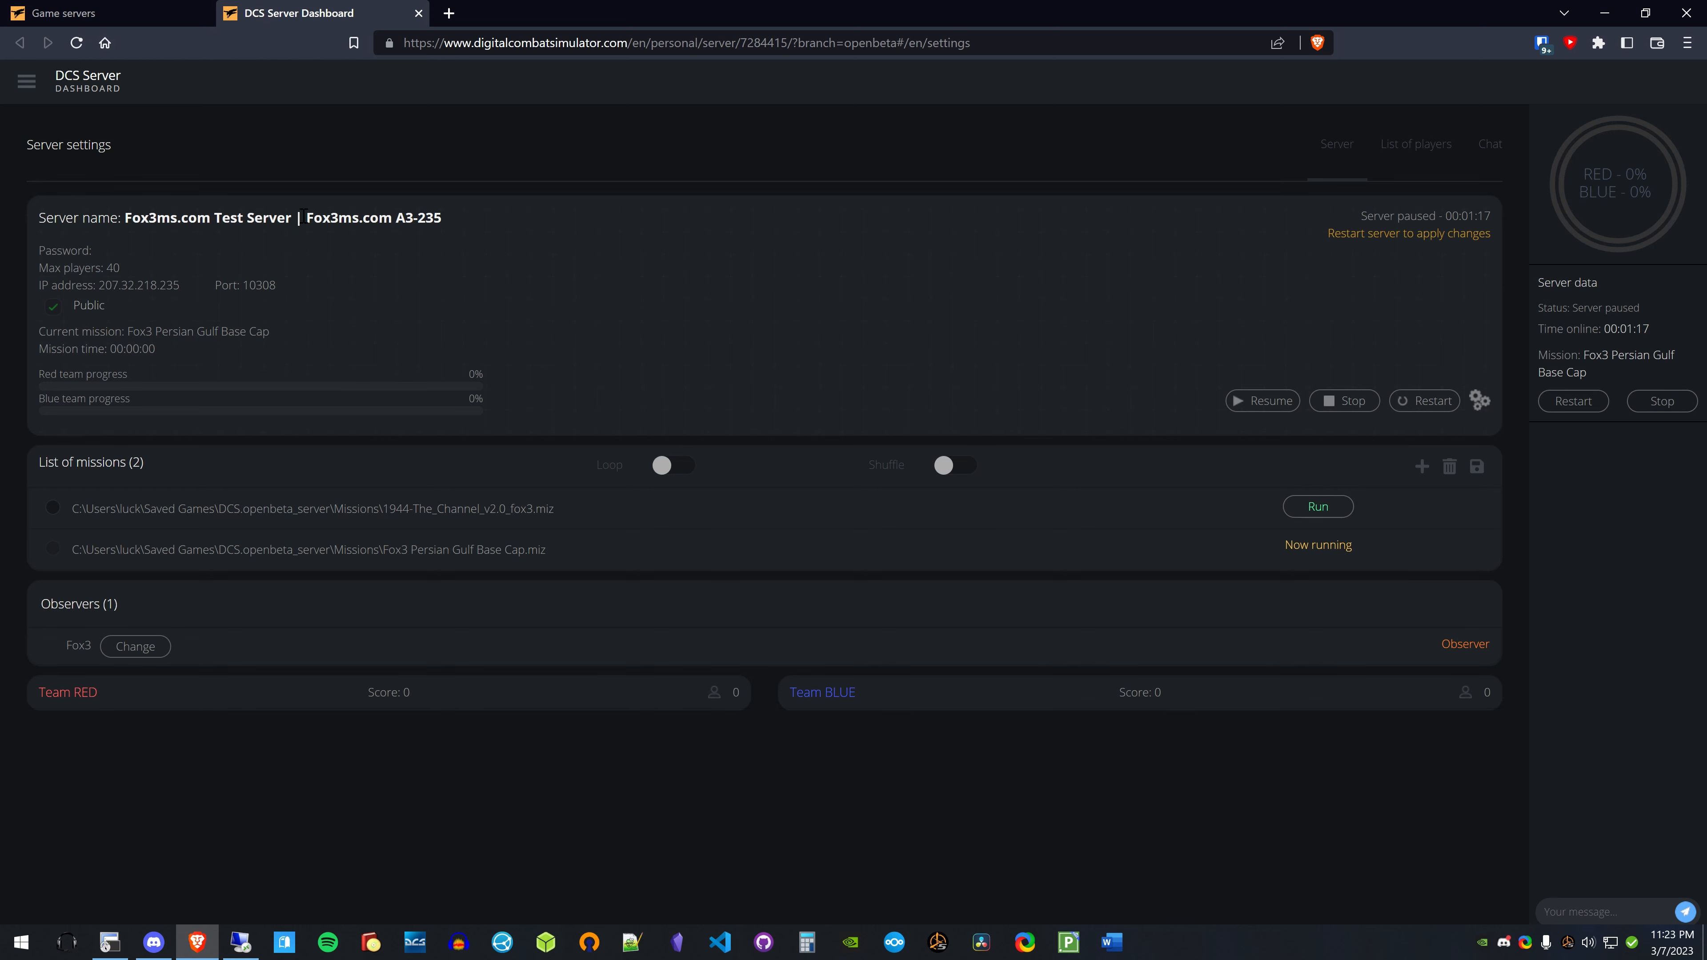
- Highlight the '| Fox3ms.com A3-235' suffix in the server name
double_click(372, 218)
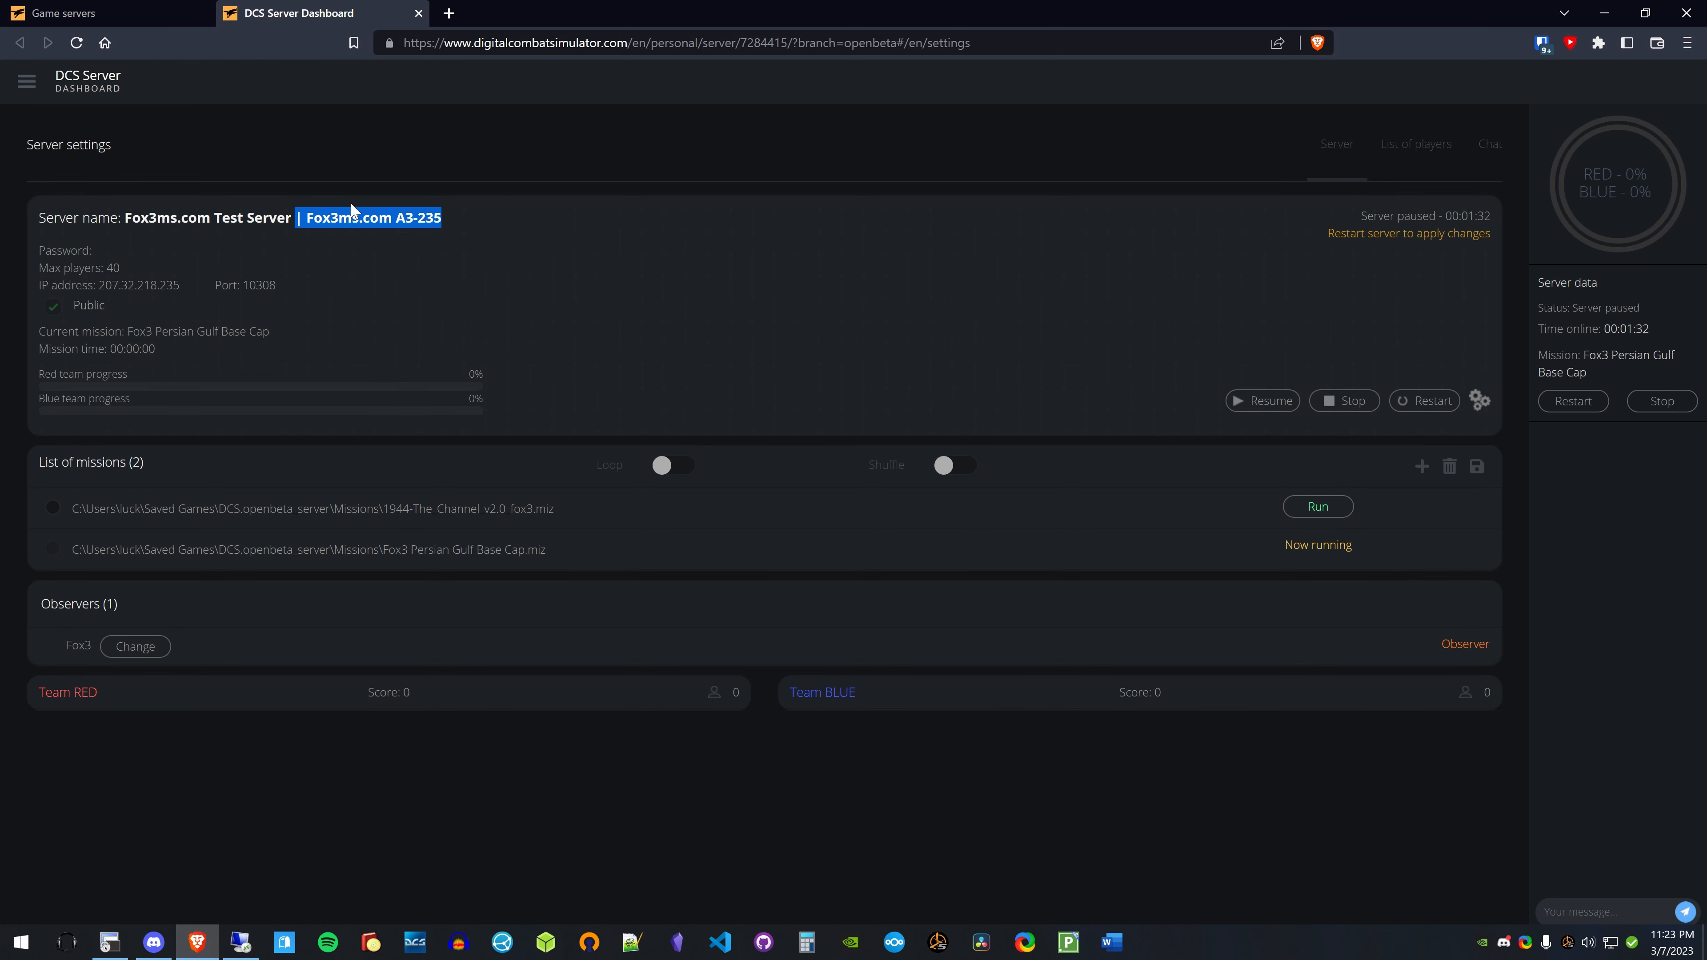
mouse_move(1114, 398)
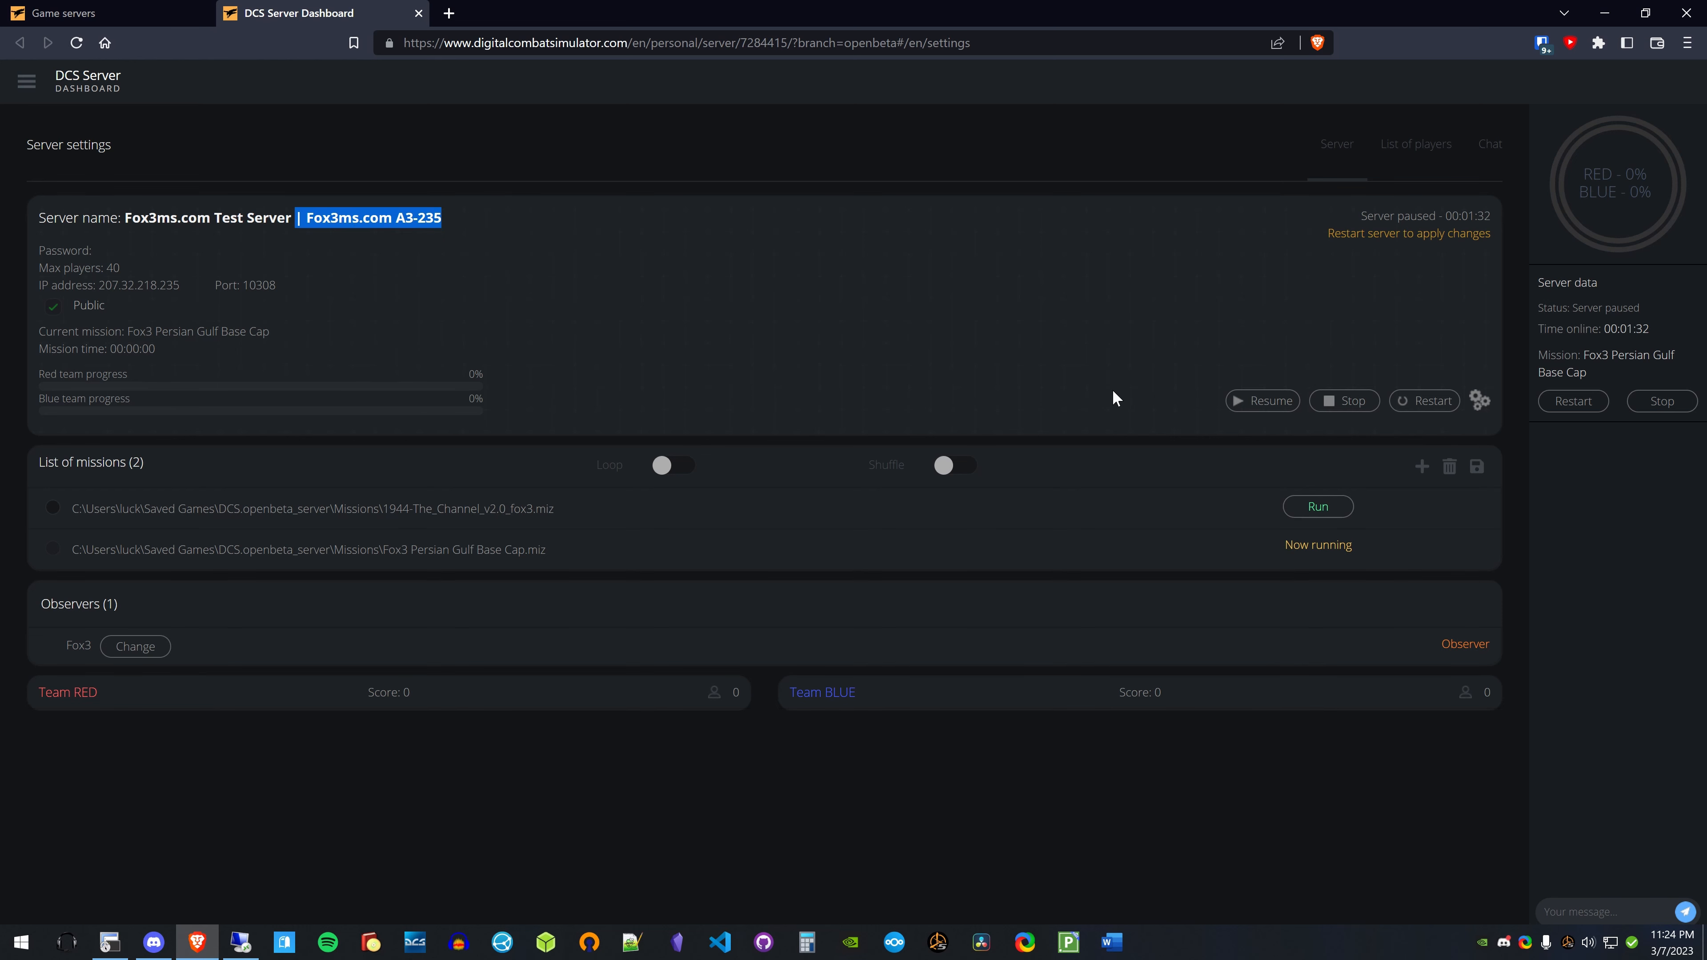